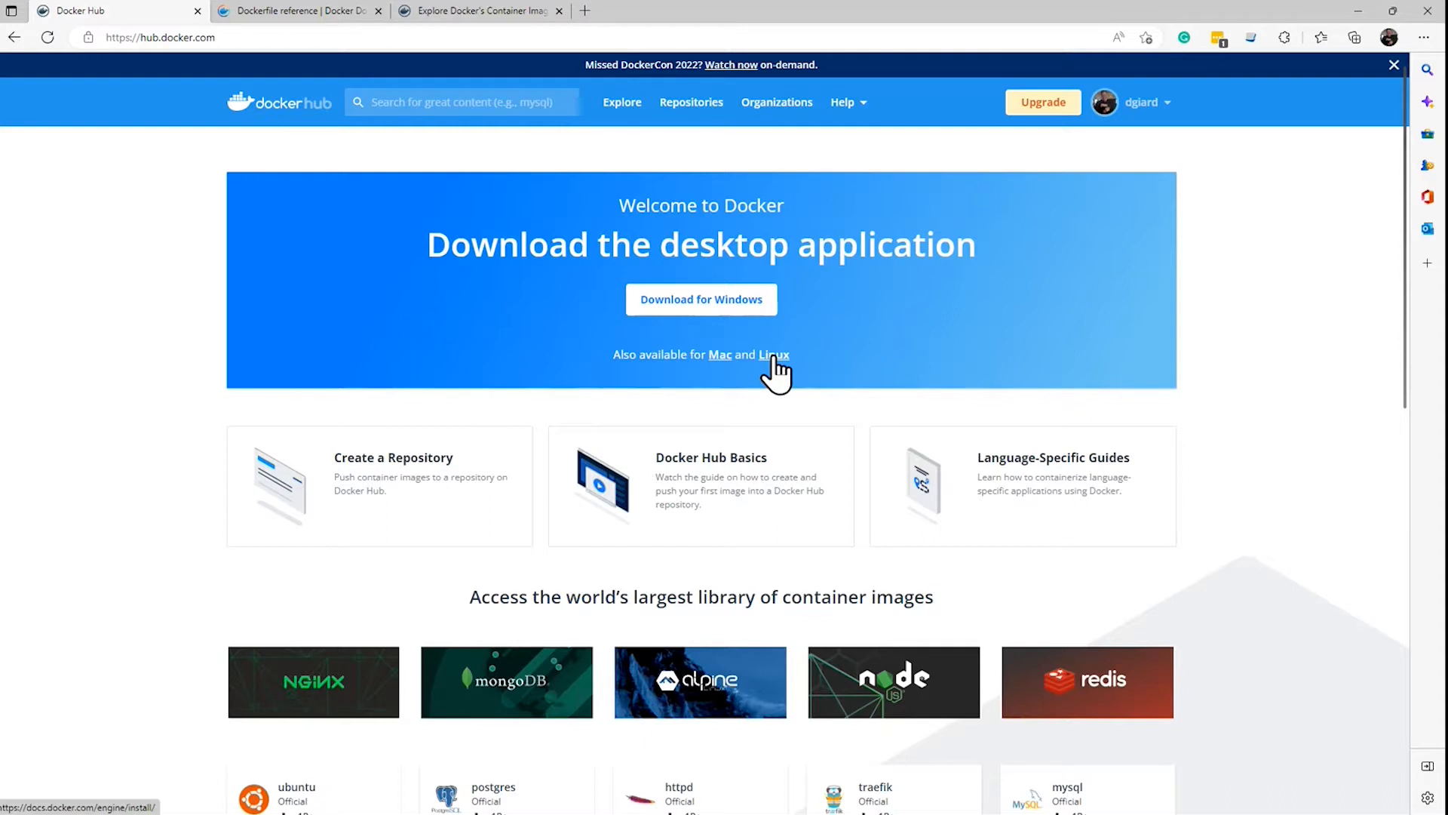
mouse_move(637, 27)
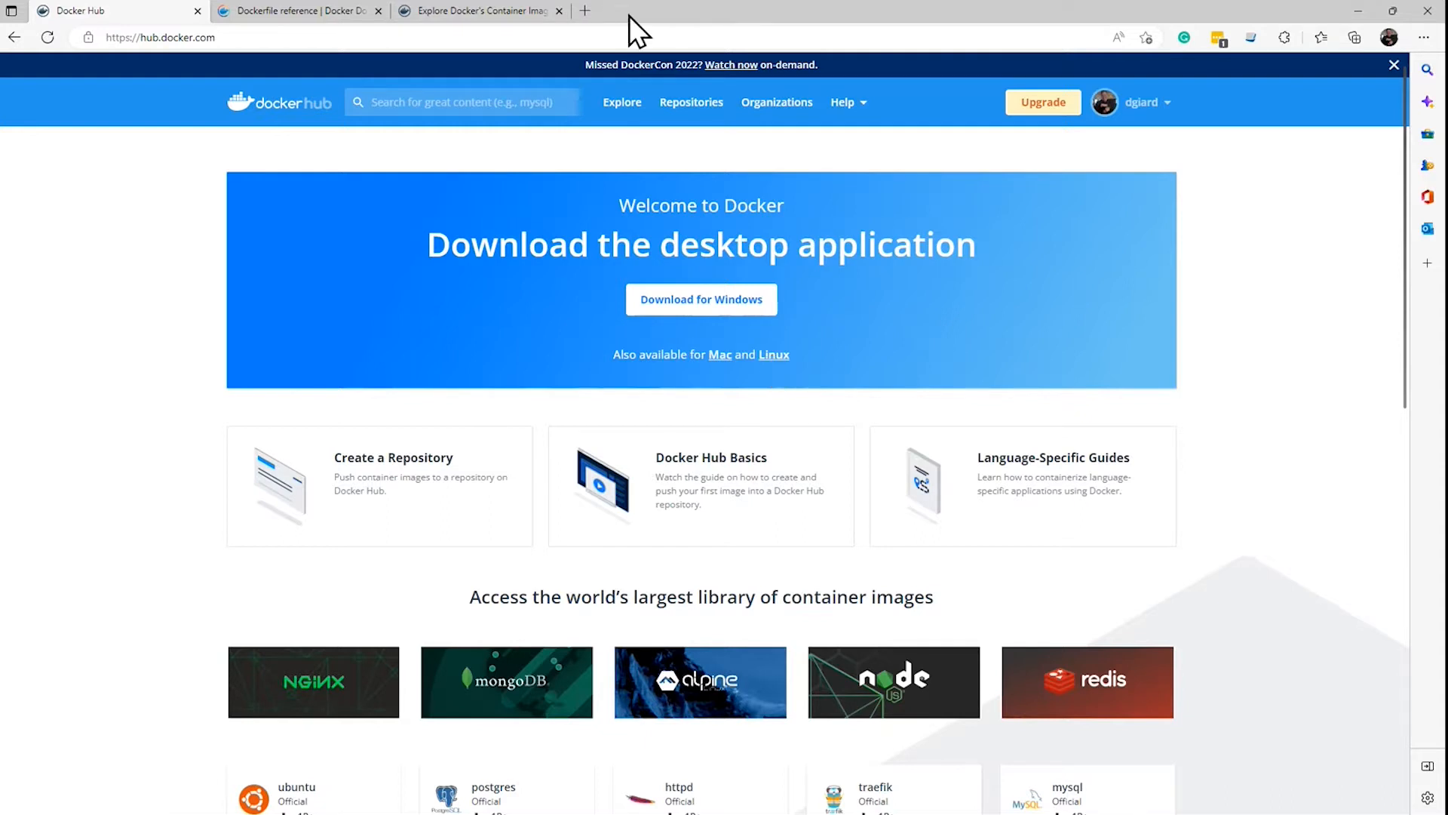
Search 'docker desktop' in a new tab and open the Docker Desktop result.
left_click(765, 11)
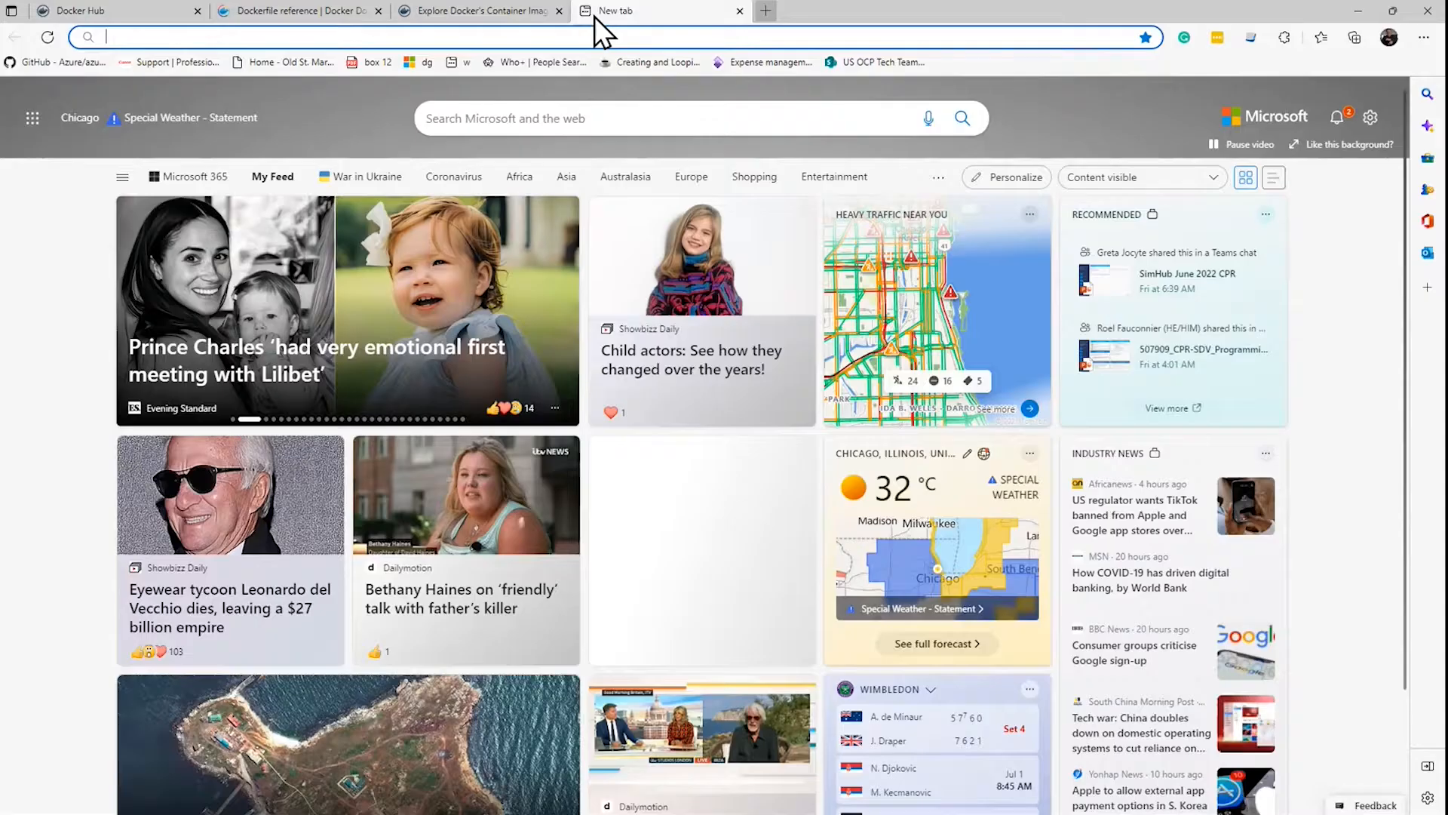
type("docker desktop")
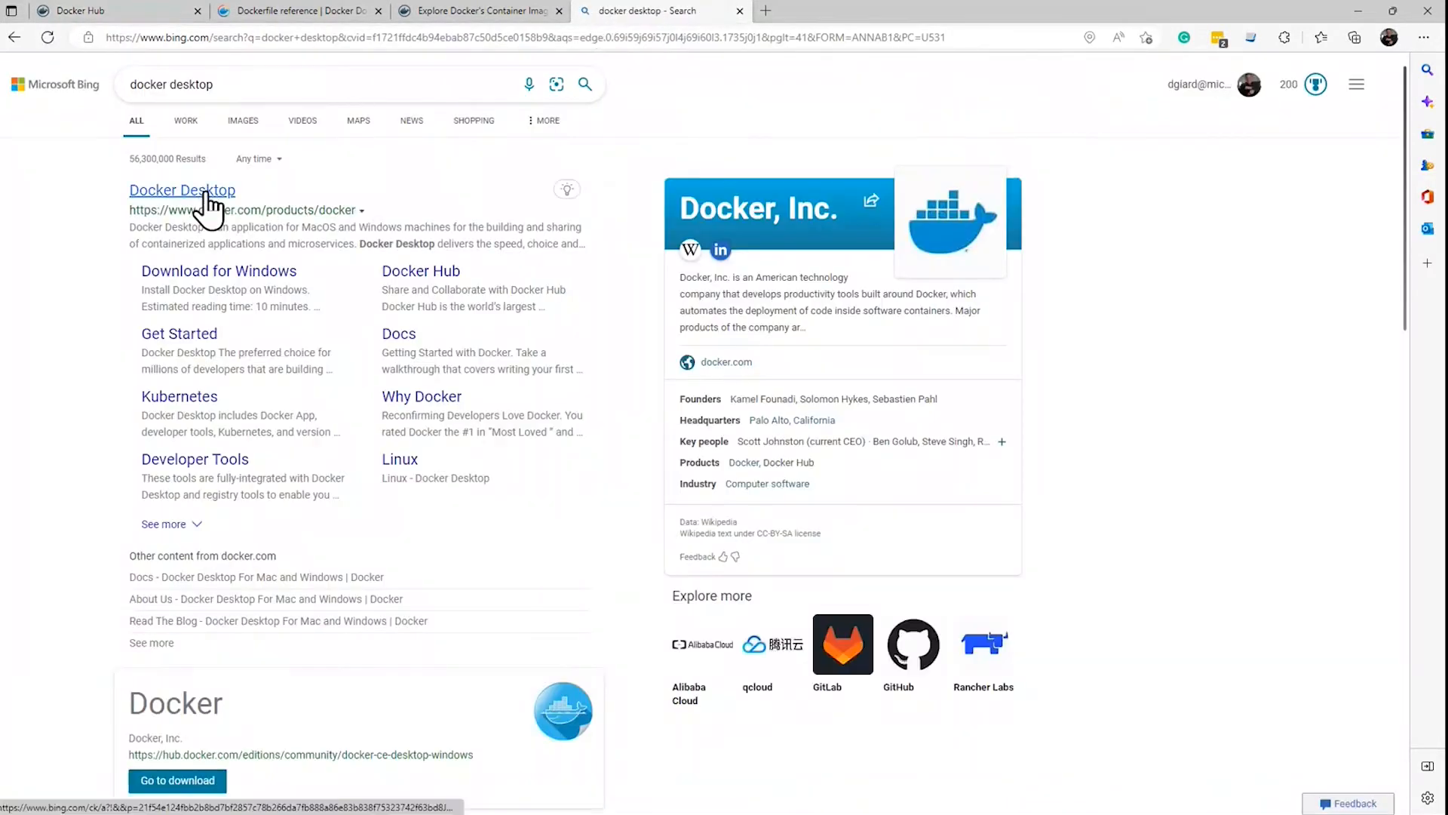
left_click(183, 190)
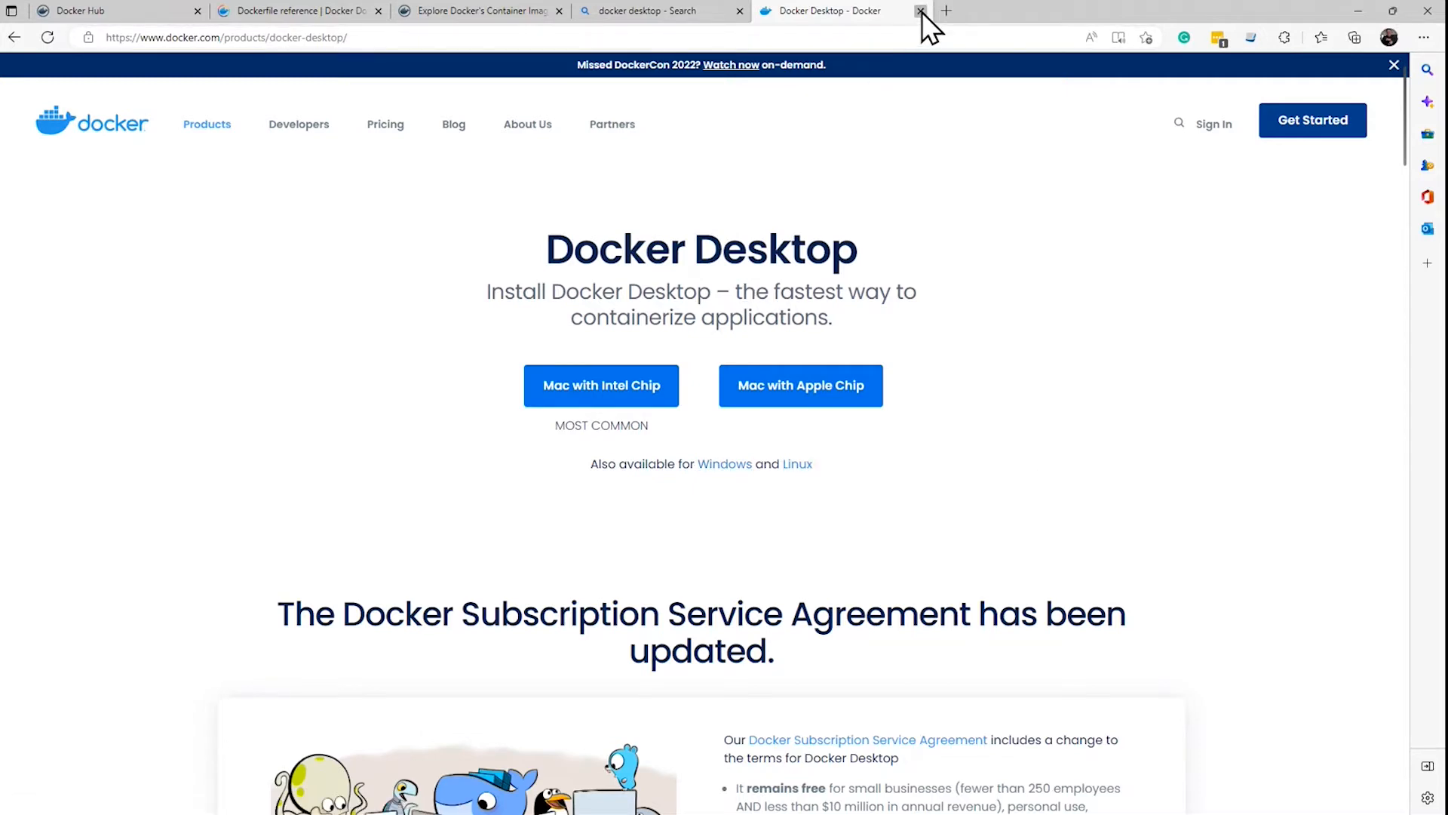
Close the Docker Desktop tab to get back to the Docker Hub home page.
left_click(921, 11)
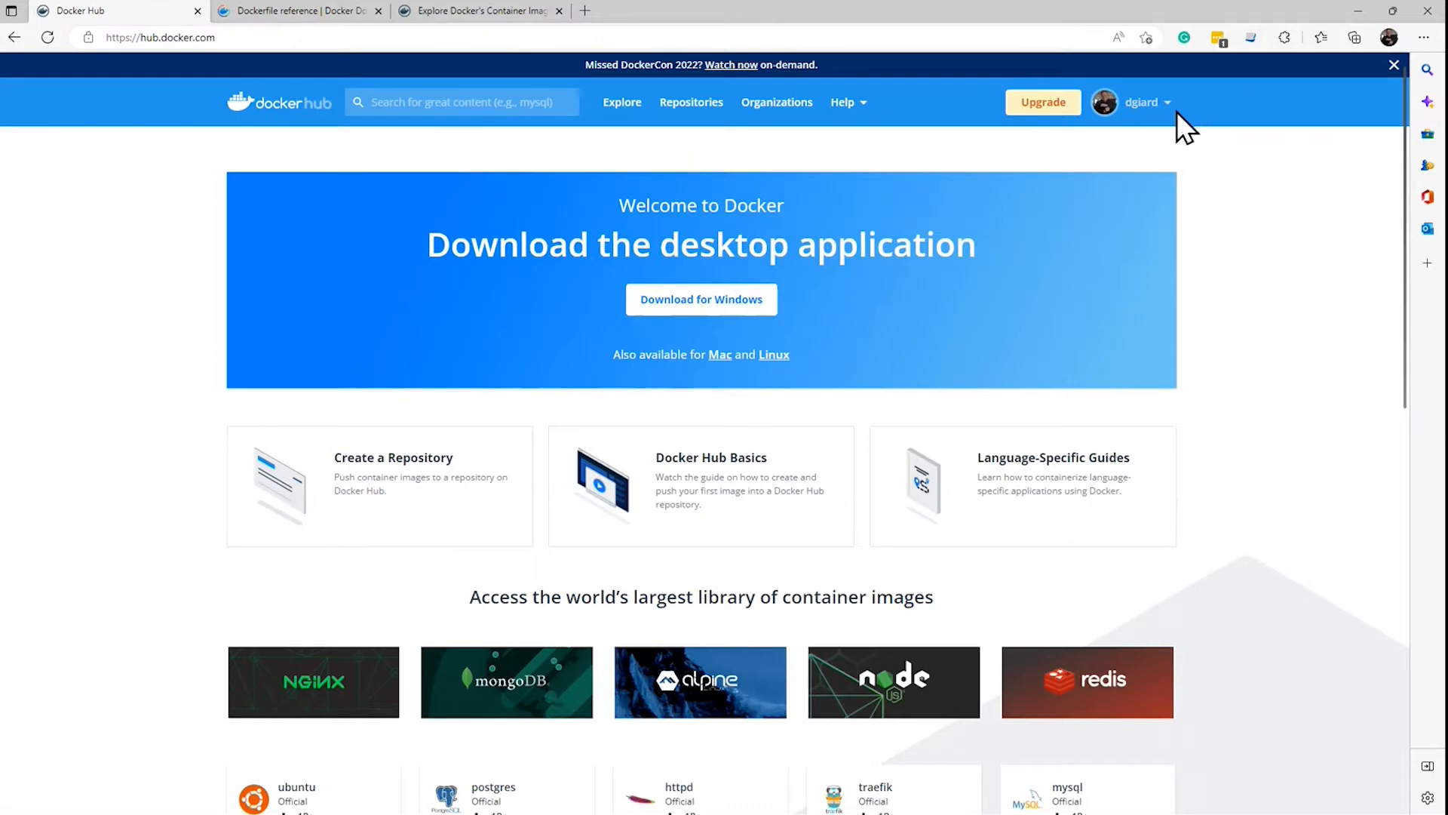
mouse_move(1150, 139)
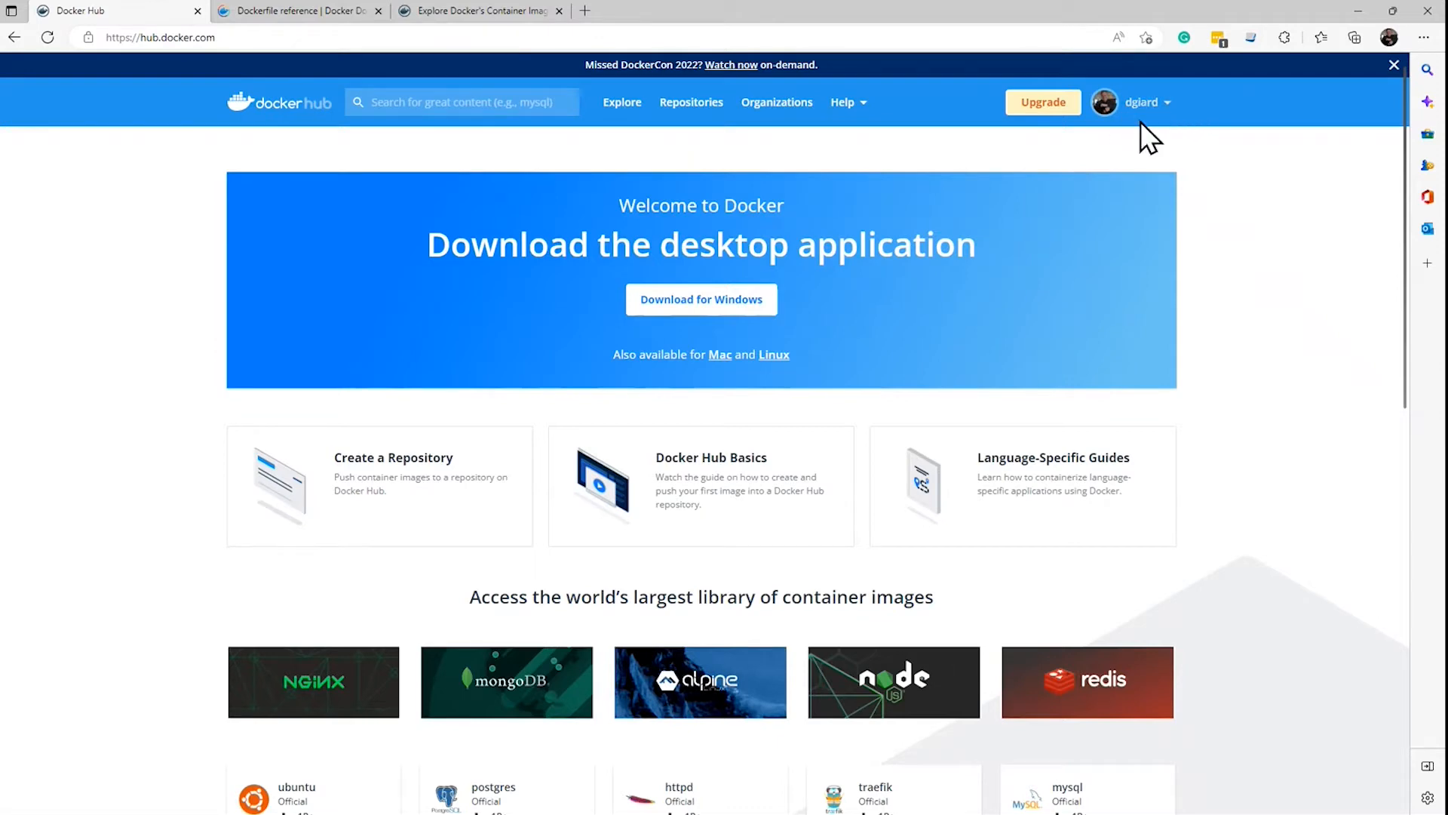
mouse_move(97, 317)
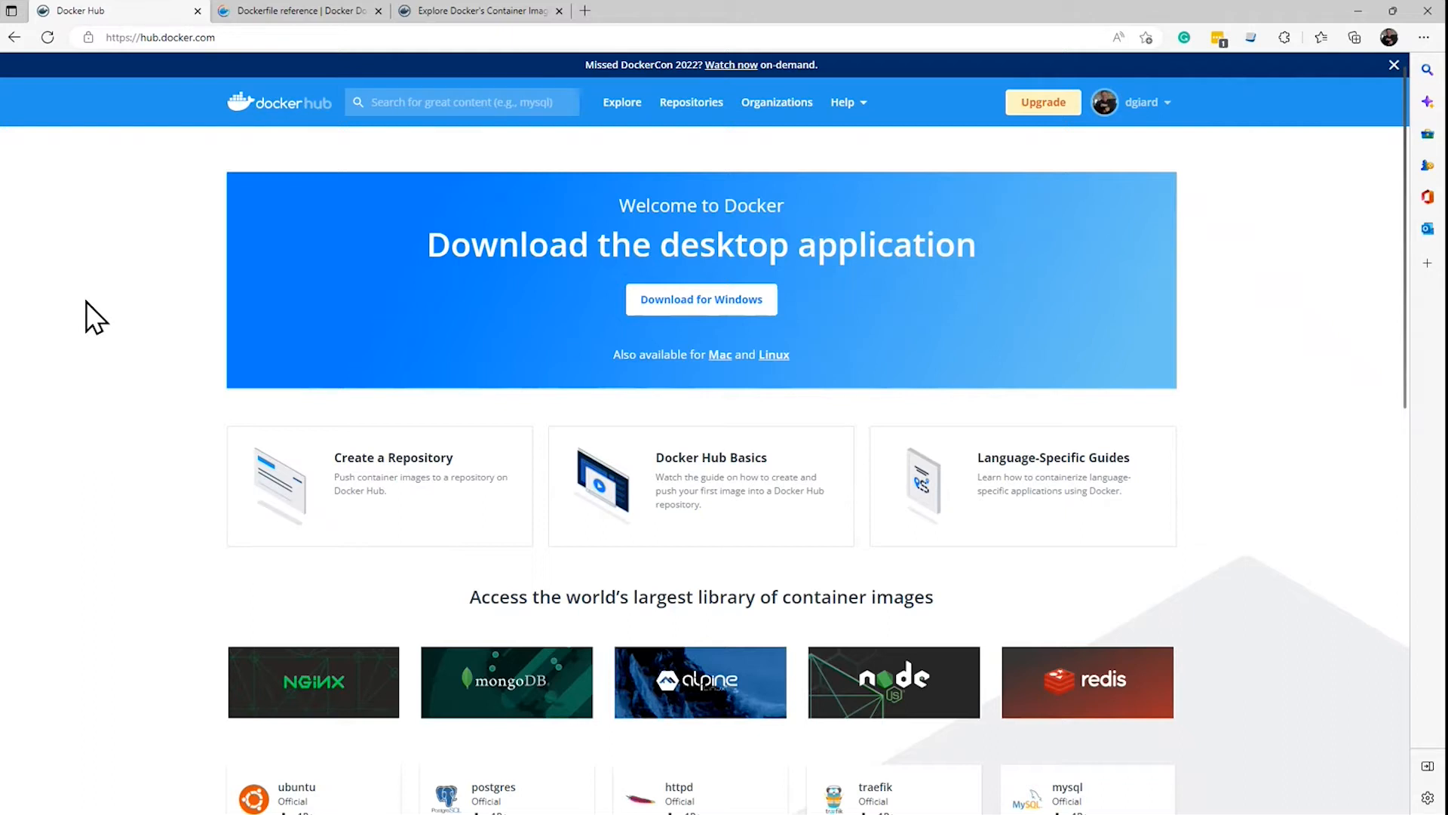
mouse_move(79, 308)
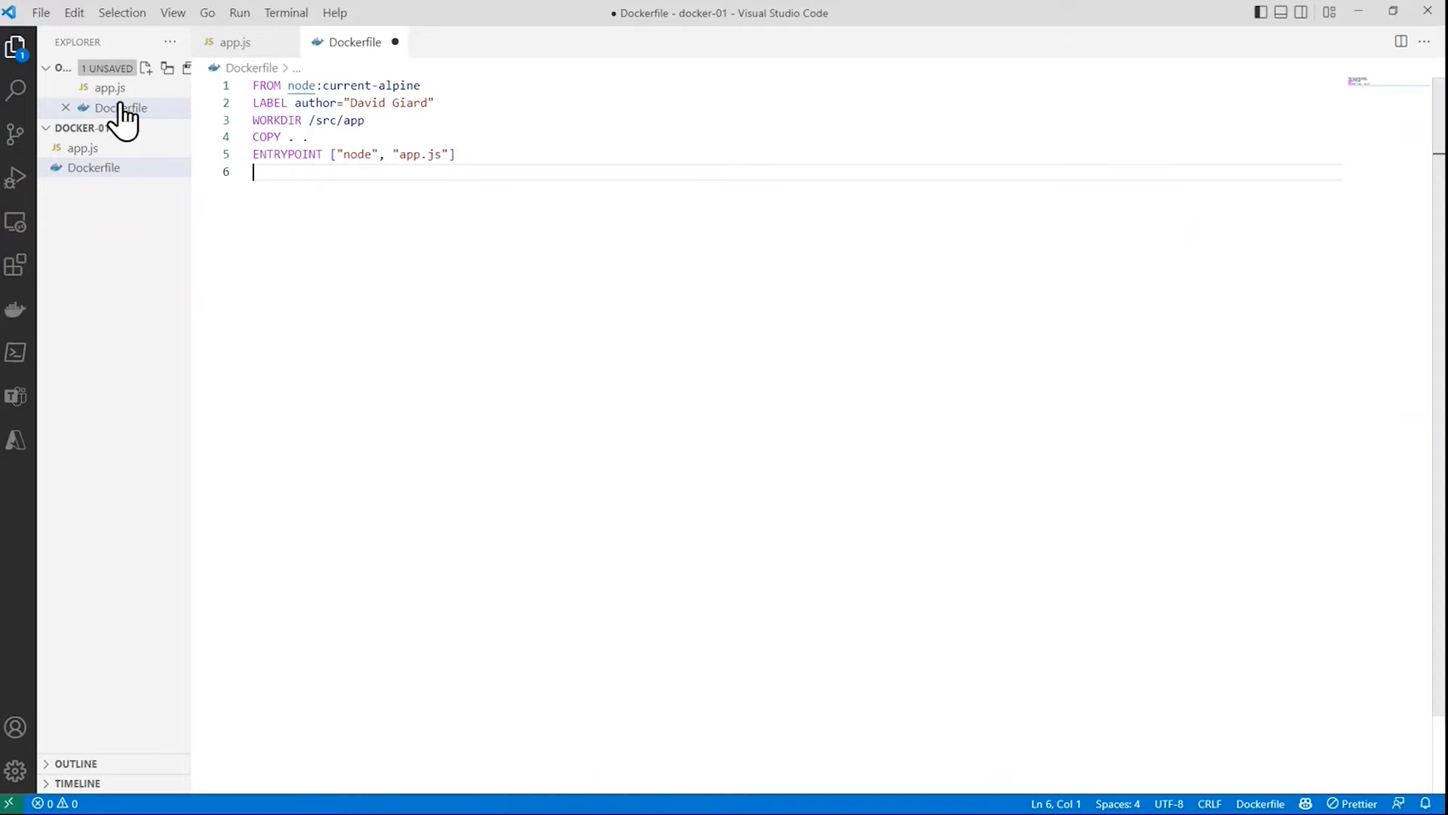
Bring up app.js and highlight the line requiring the http module.
left_click(236, 42)
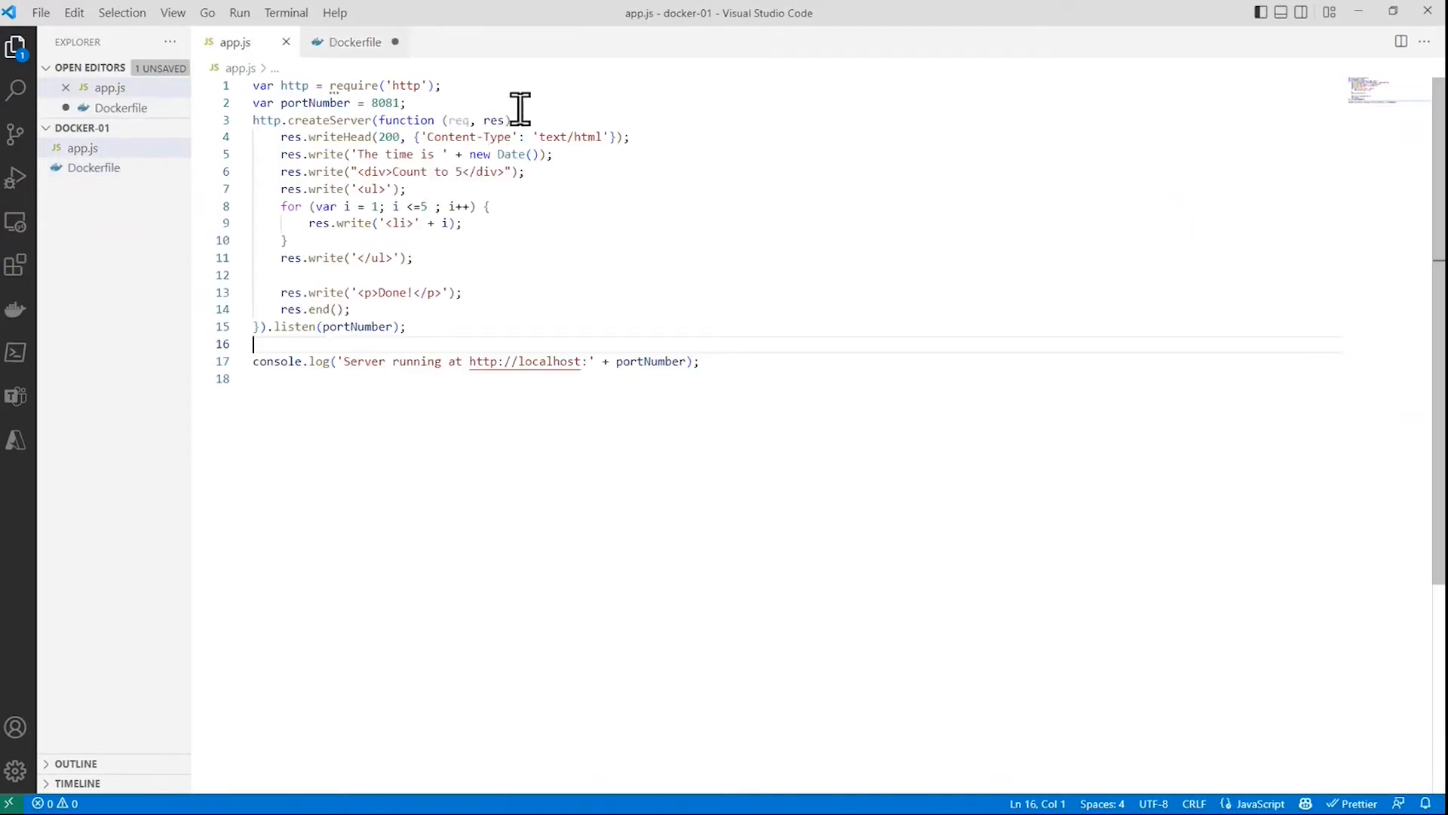
left_click(254, 102)
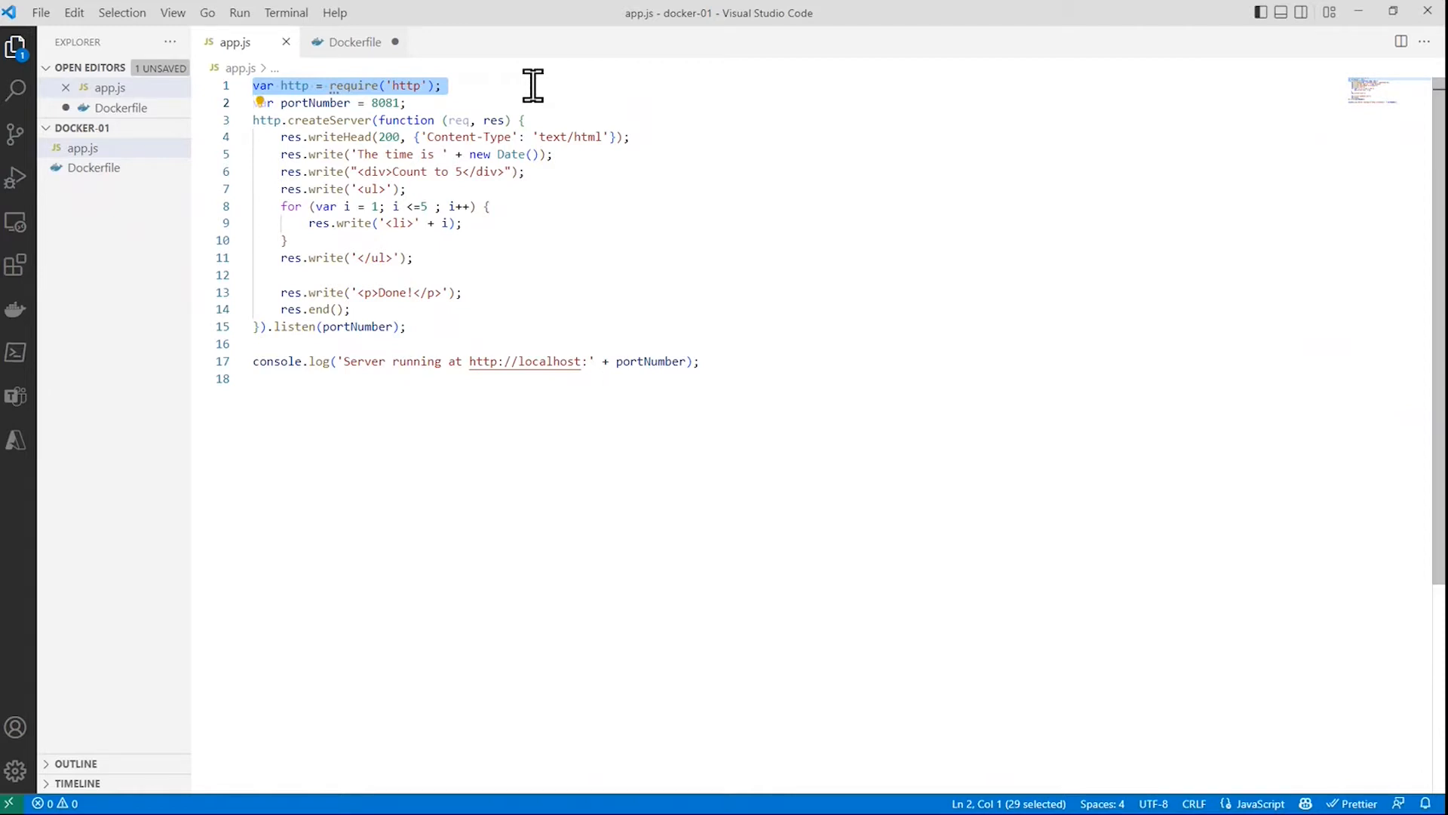
key("Down")
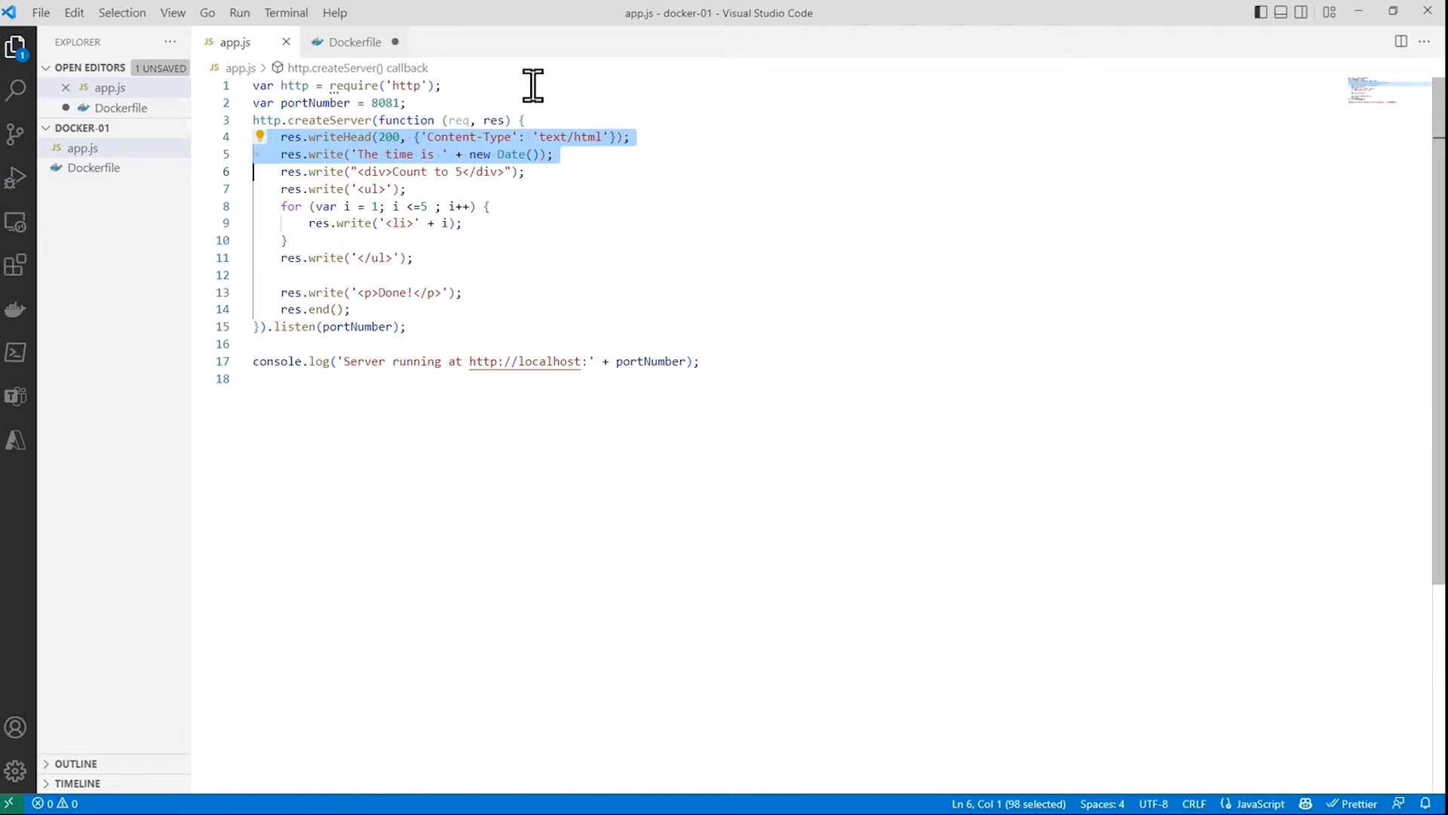
Highlight the response header lines and the loop that writes the list items.
left_click(258, 206)
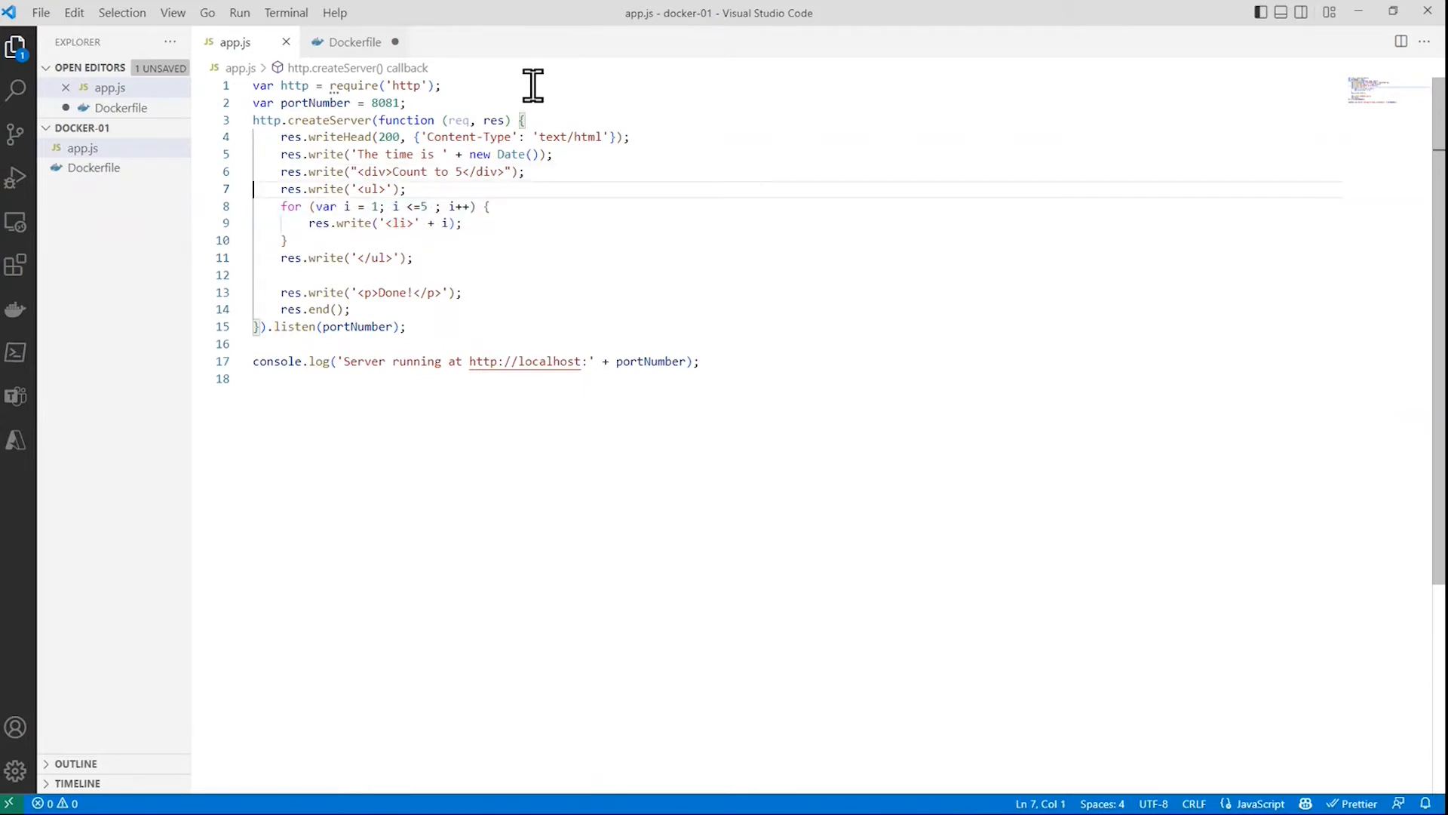
left_click_drag(253, 188, 253, 274)
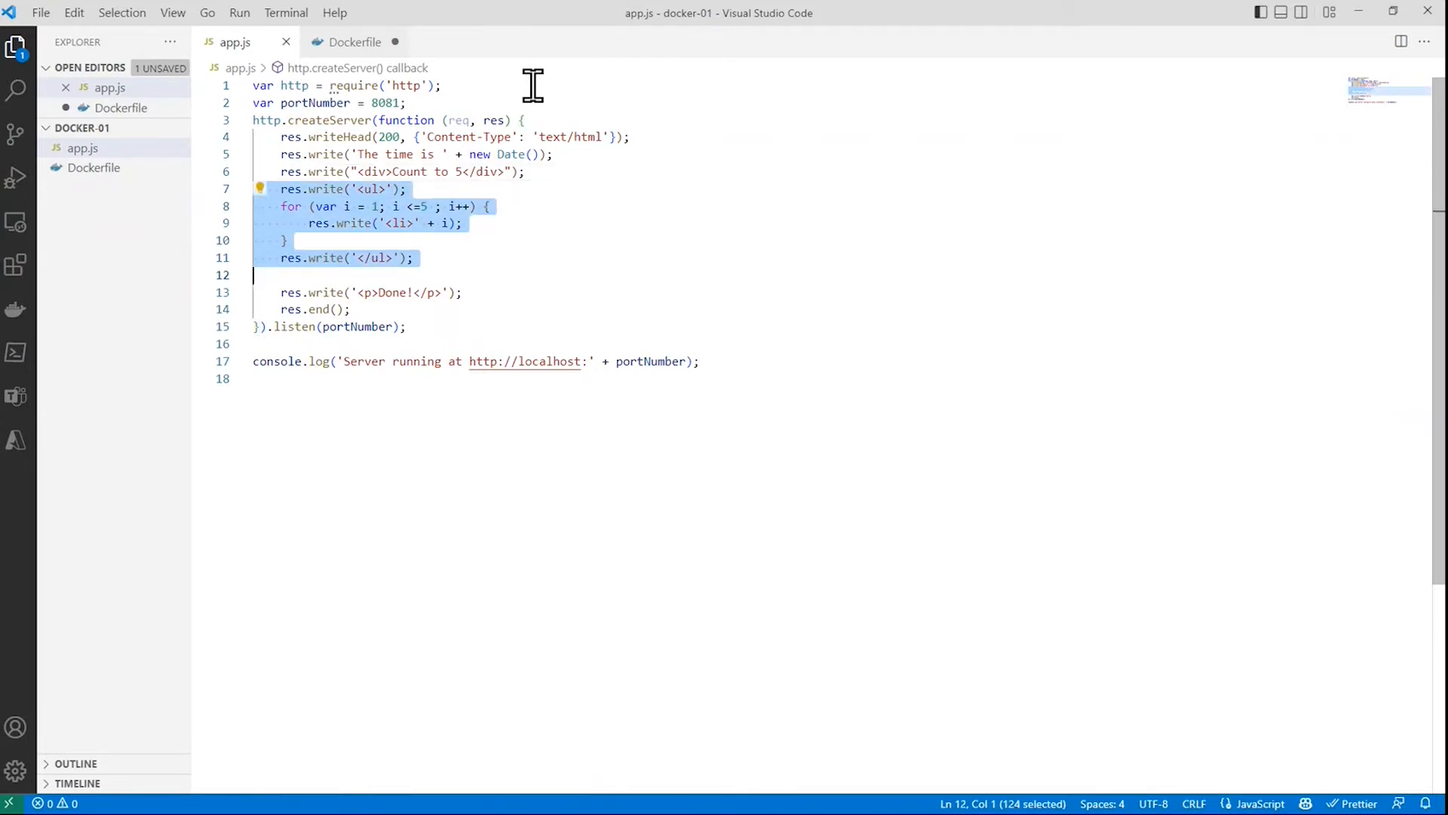
left_click(258, 326)
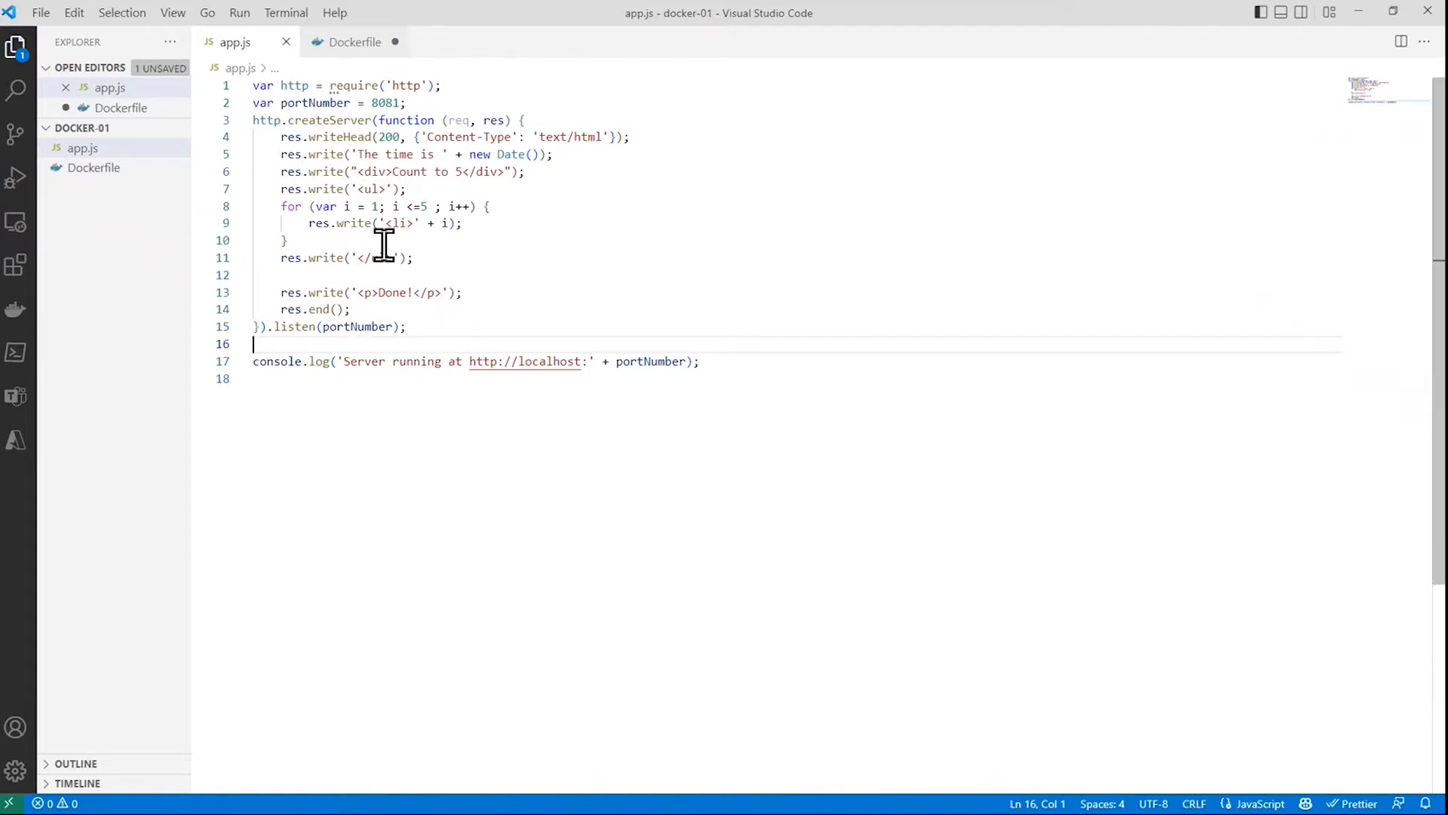
mouse_move(354, 42)
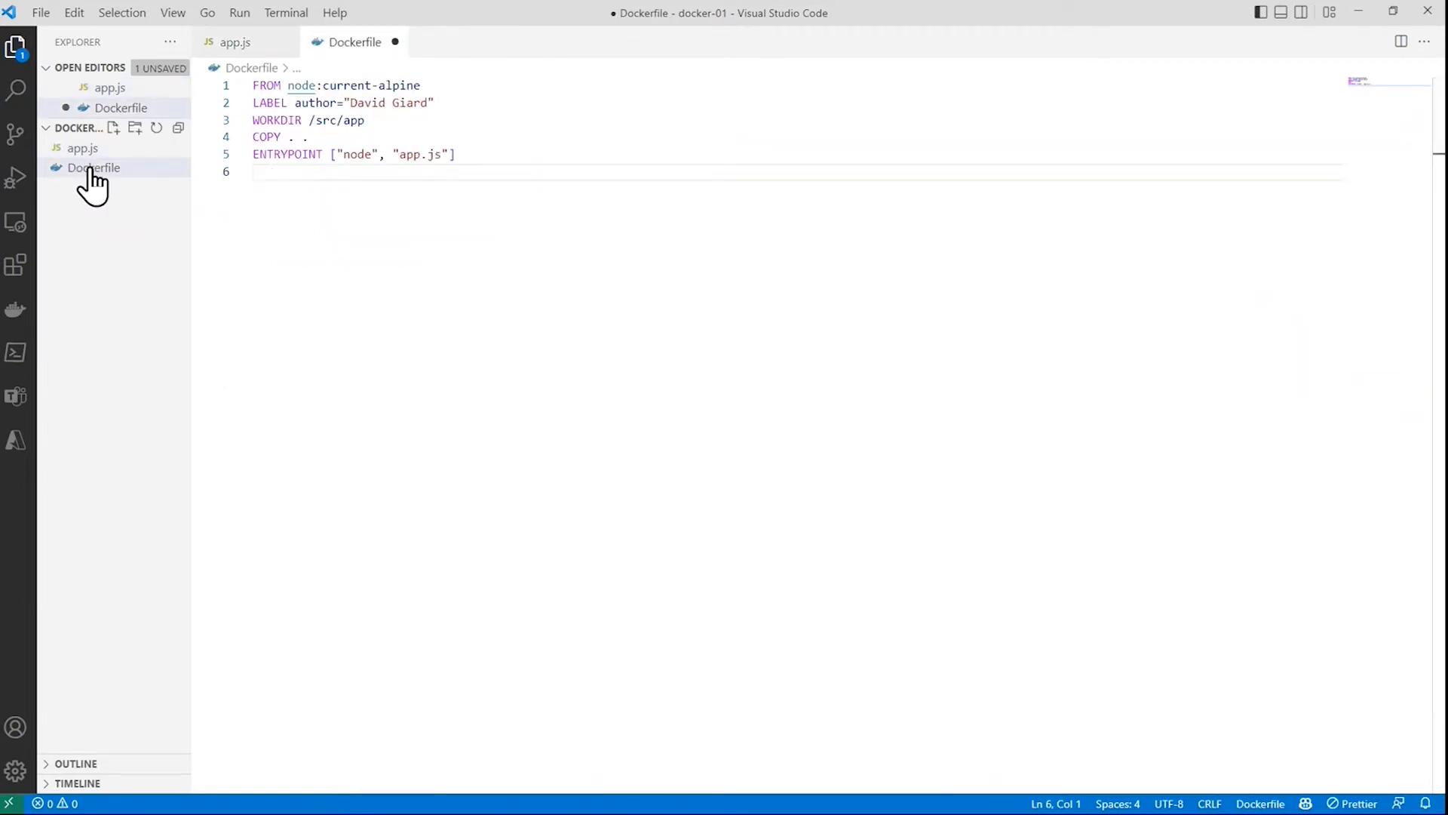
mouse_move(94, 168)
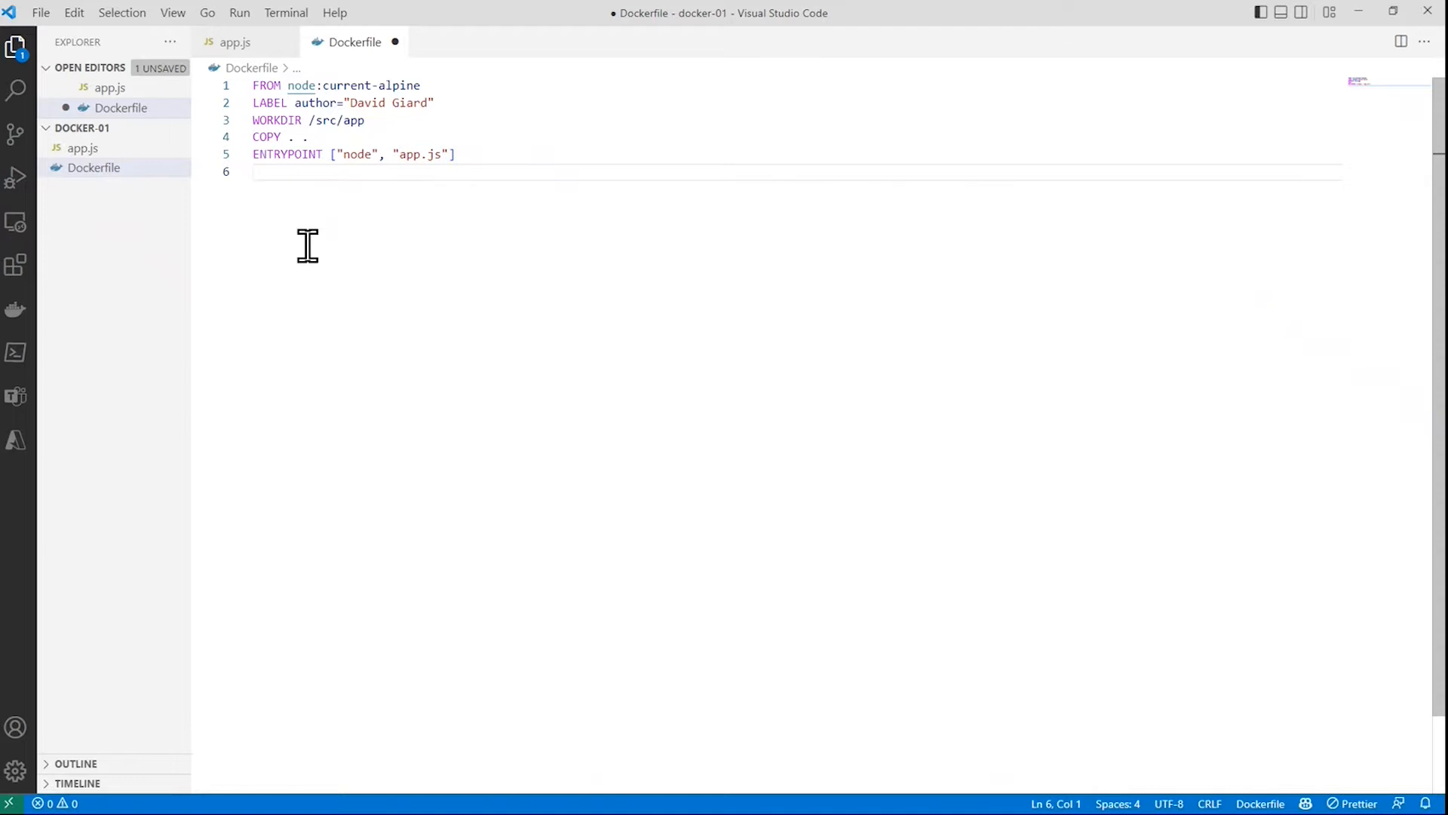
mouse_move(360, 230)
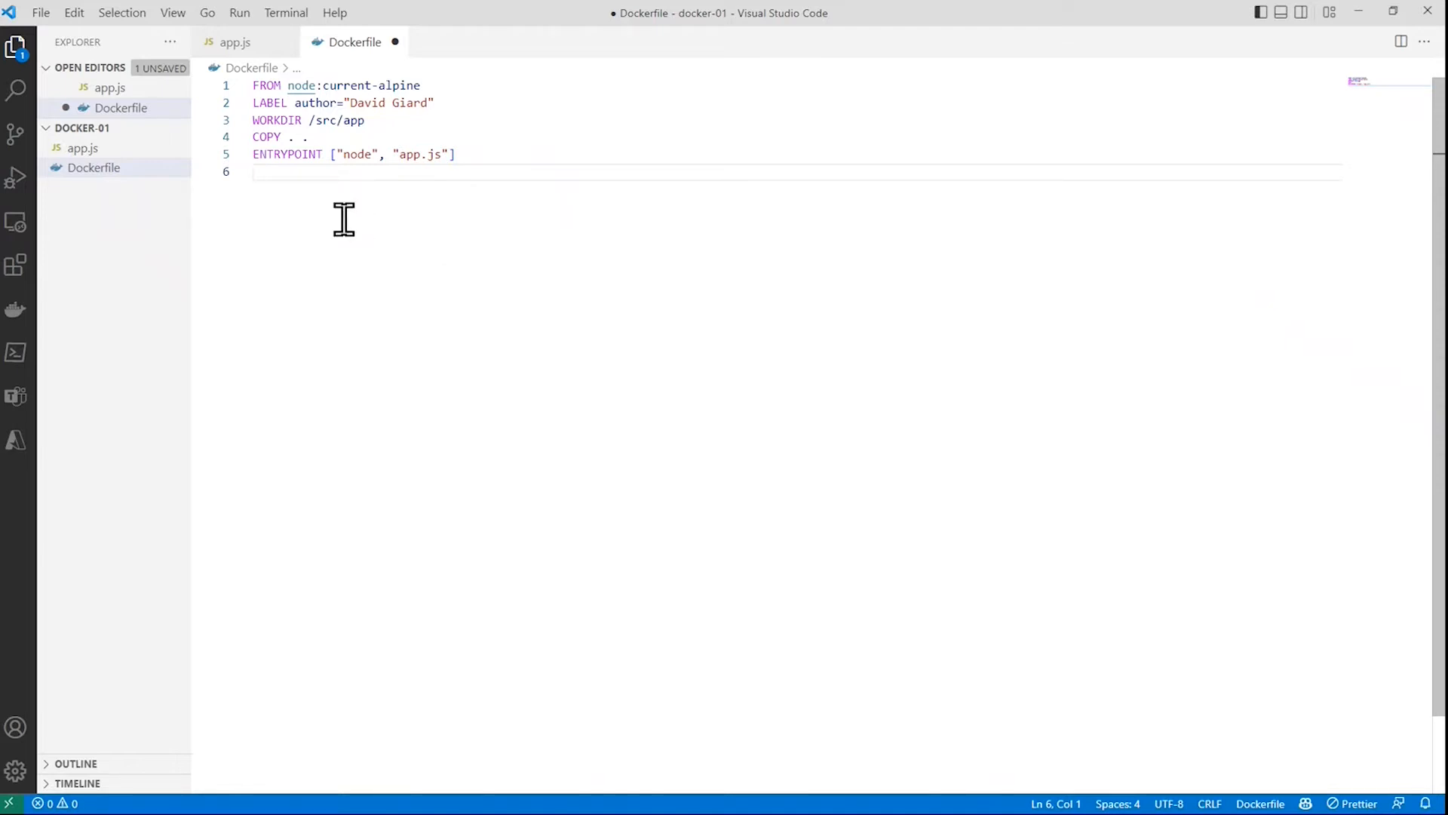
mouse_move(332, 191)
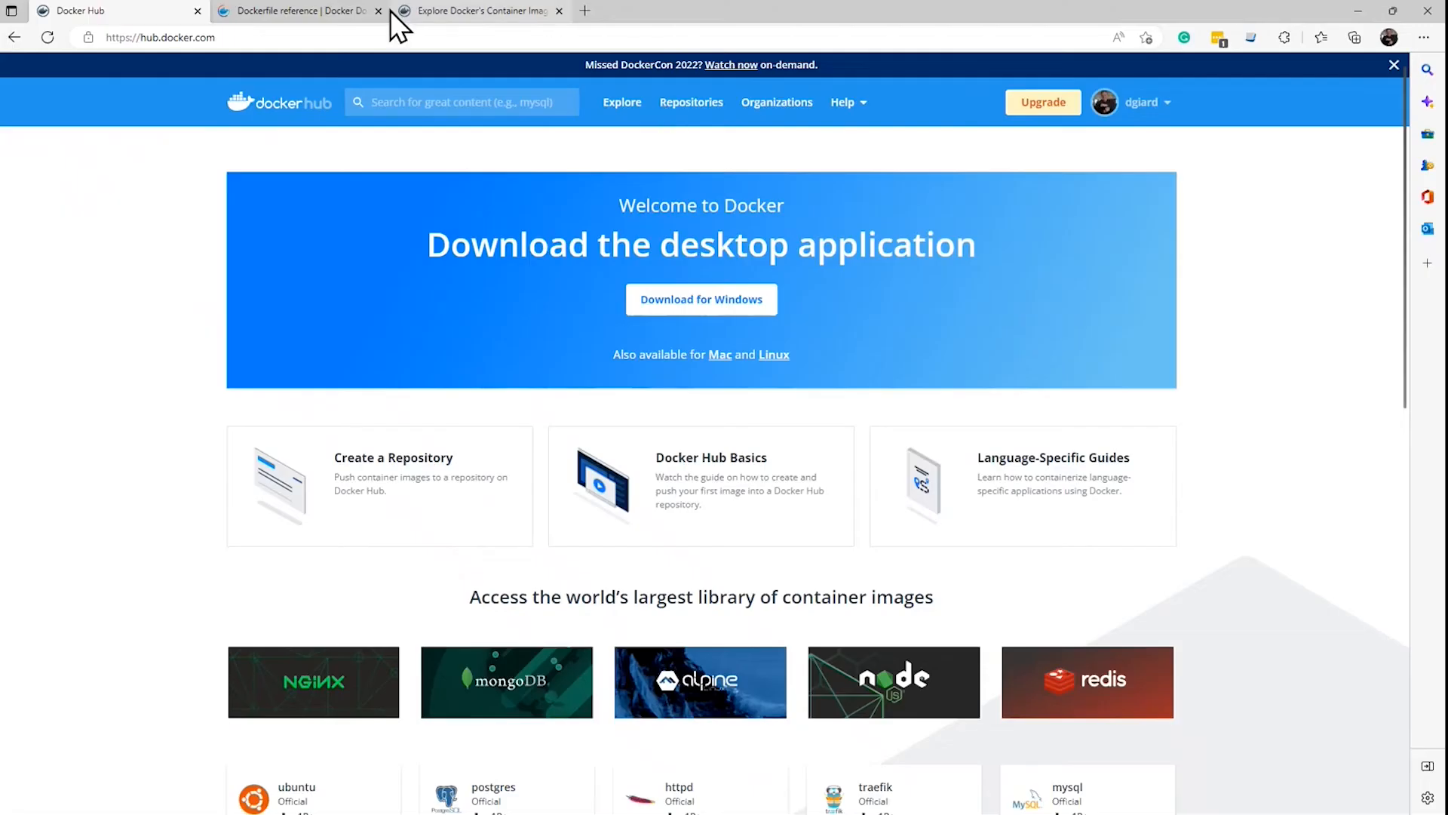
Show the Dockerfile reference page in Docker Docs scrolled to its Usage section.
left_click(296, 10)
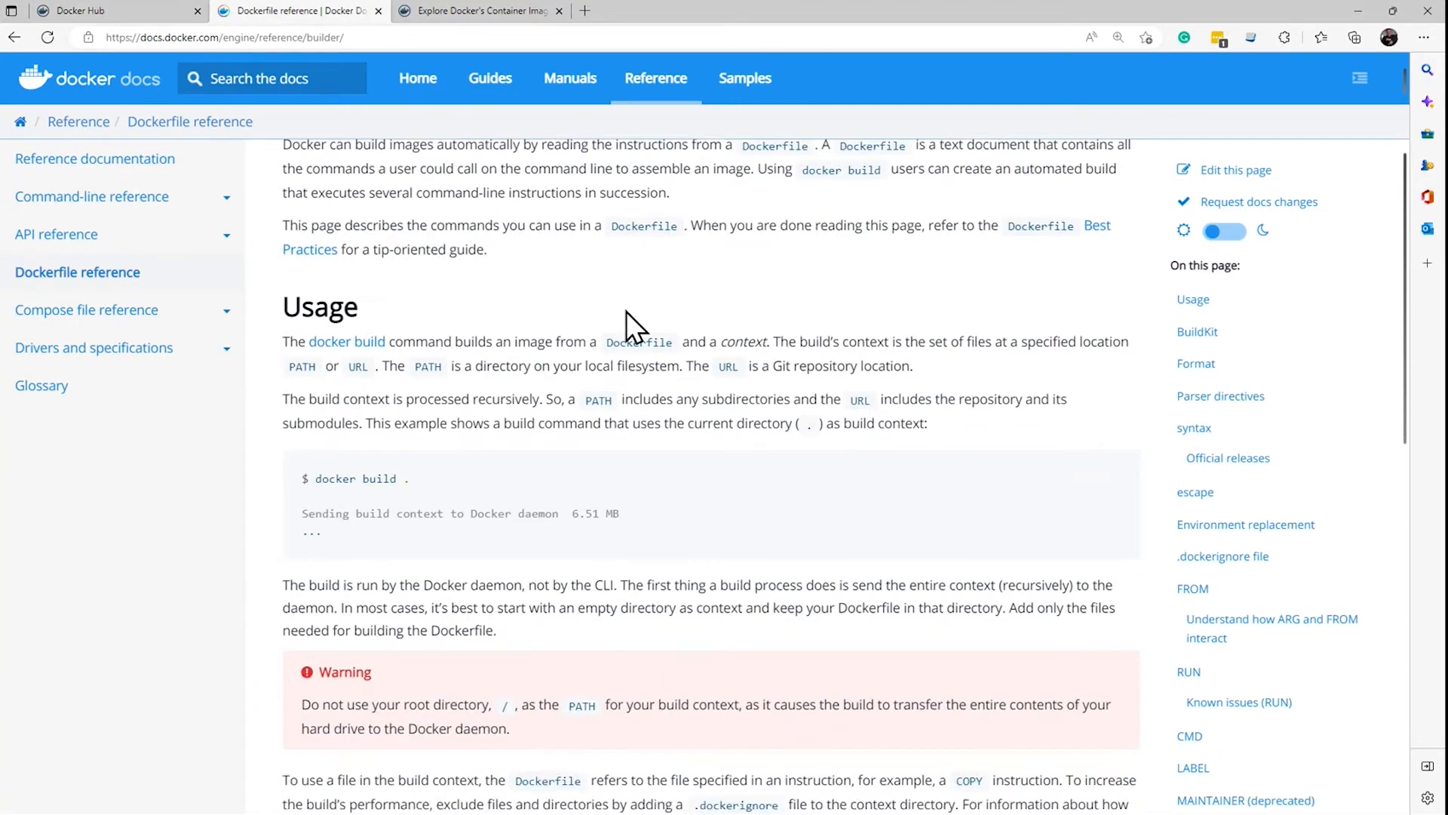
scroll("down", 3)
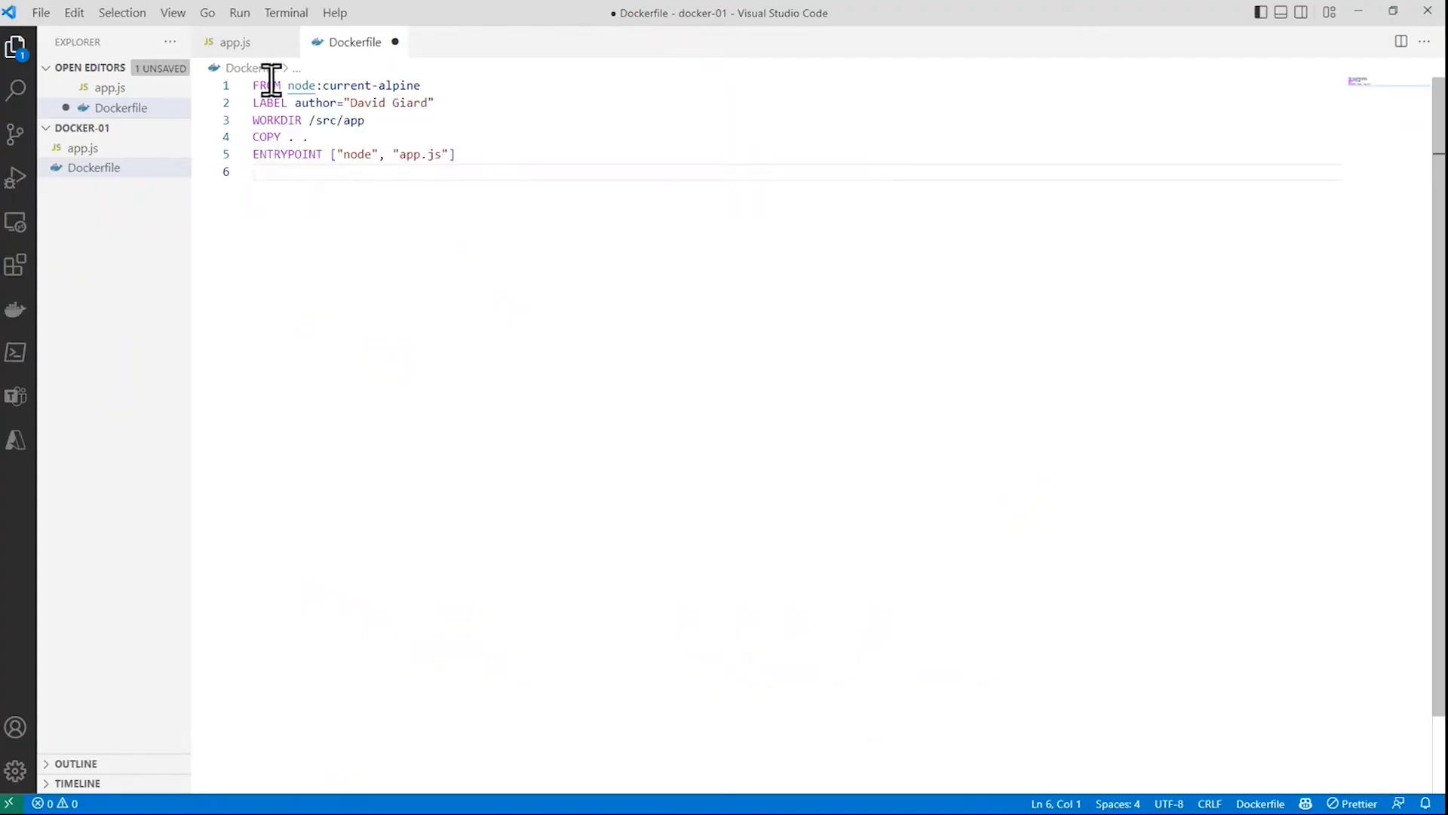
mouse_move(456, 93)
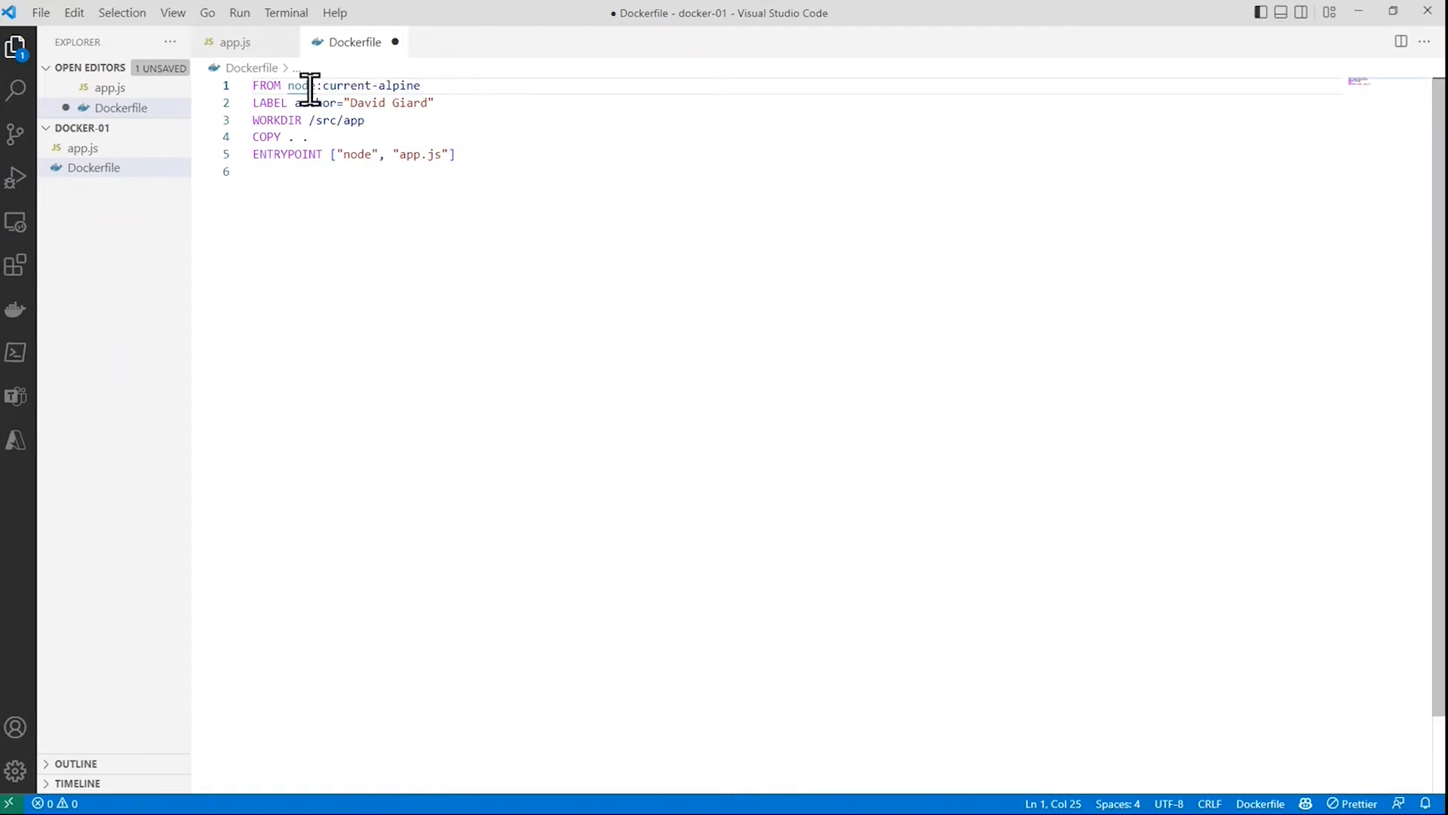
Select the node base image name on the Dockerfile's FROM line.
double_click(300, 84)
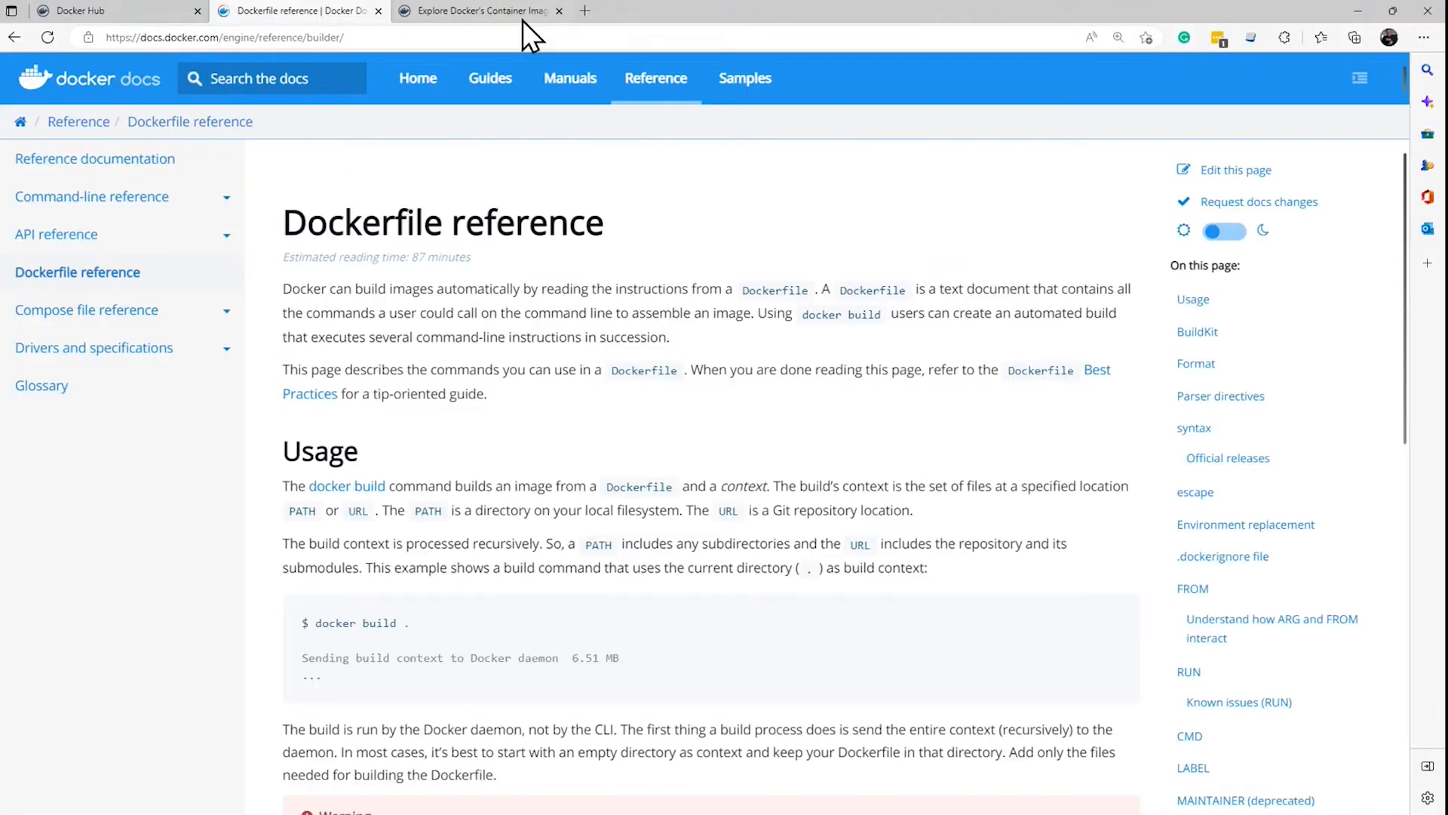
Open the official Node image page and scroll to its supported tags and Dockerfile links.
left_click(478, 10)
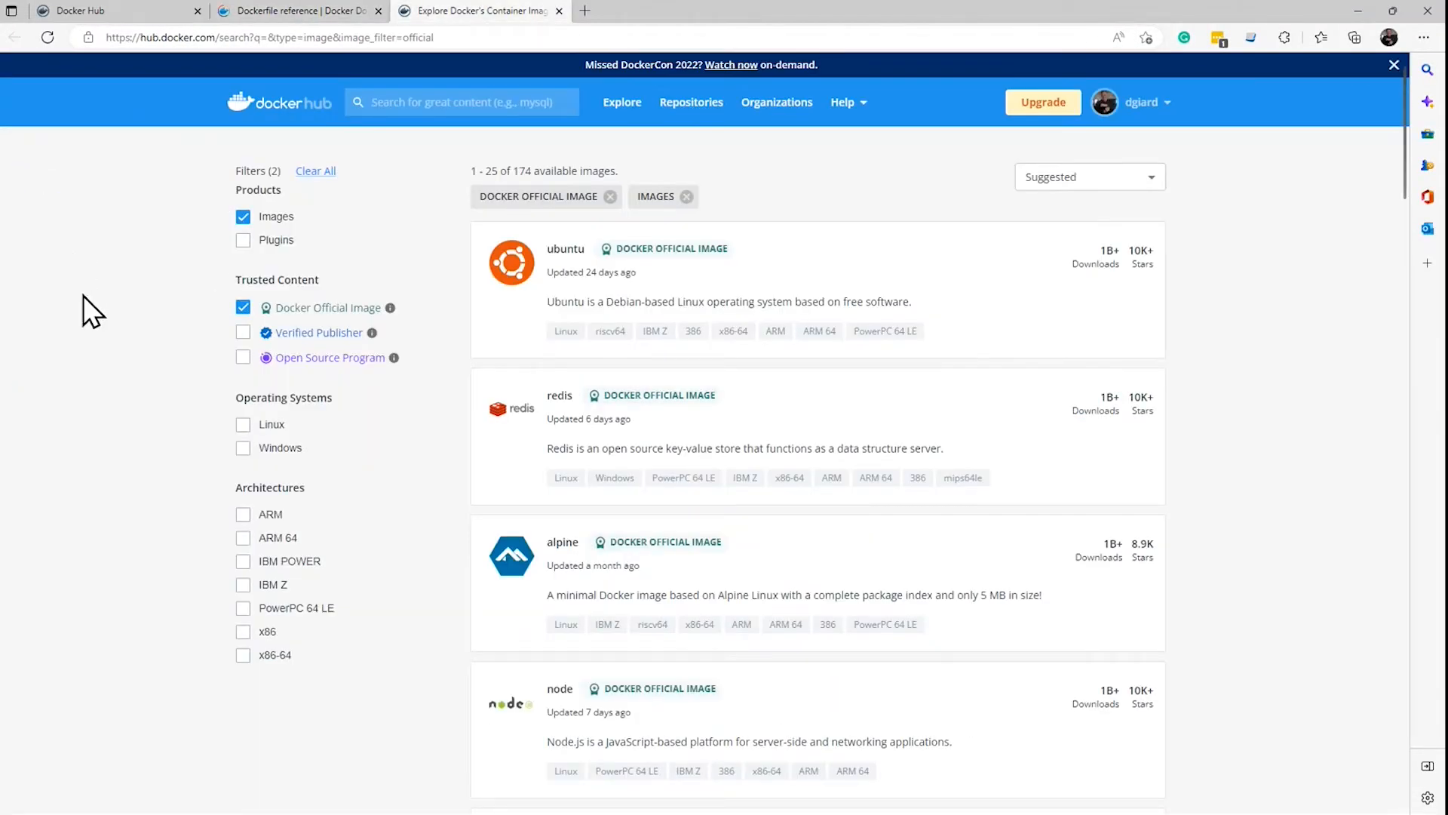
mouse_move(522, 258)
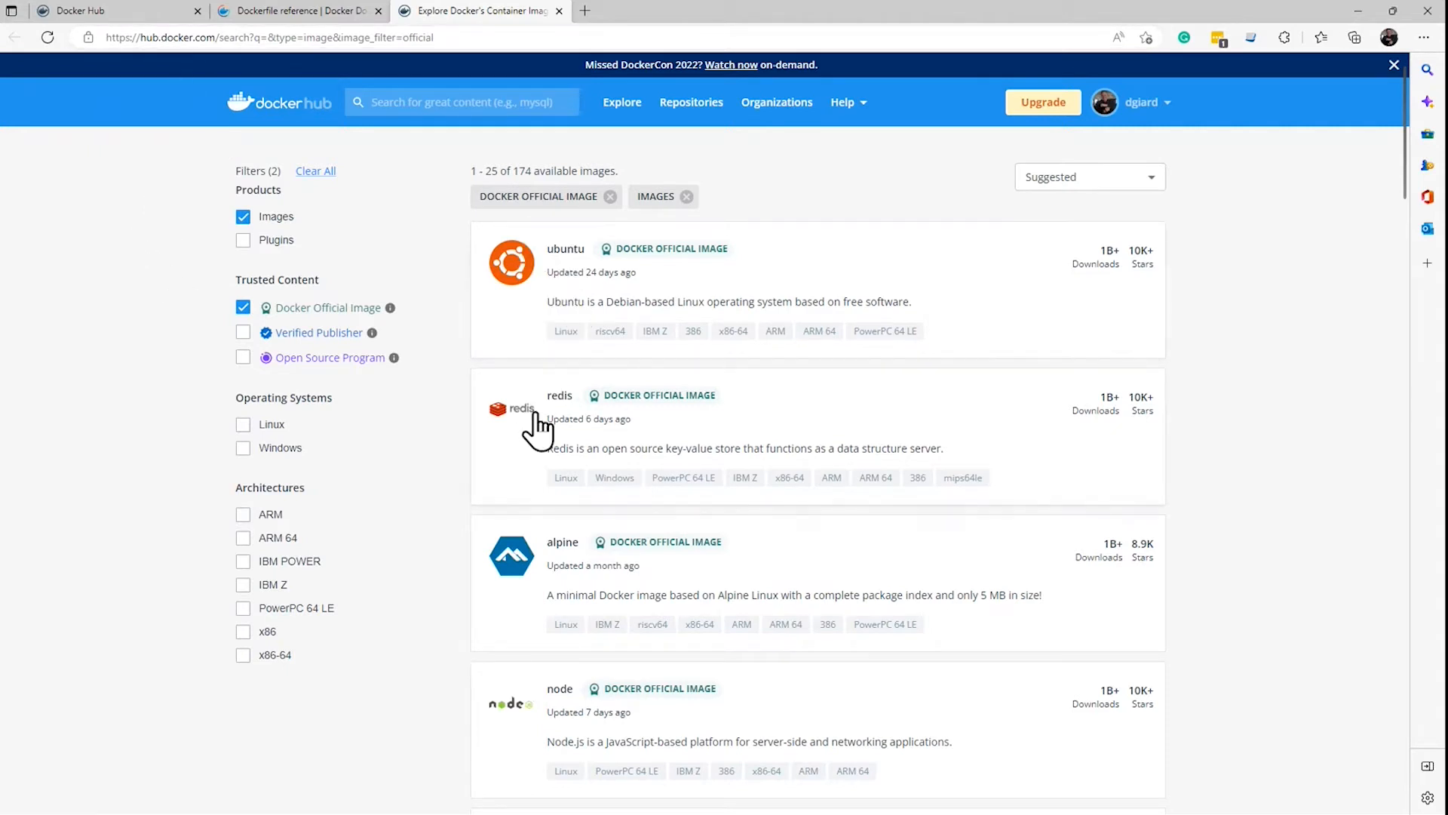
scroll("down", 3)
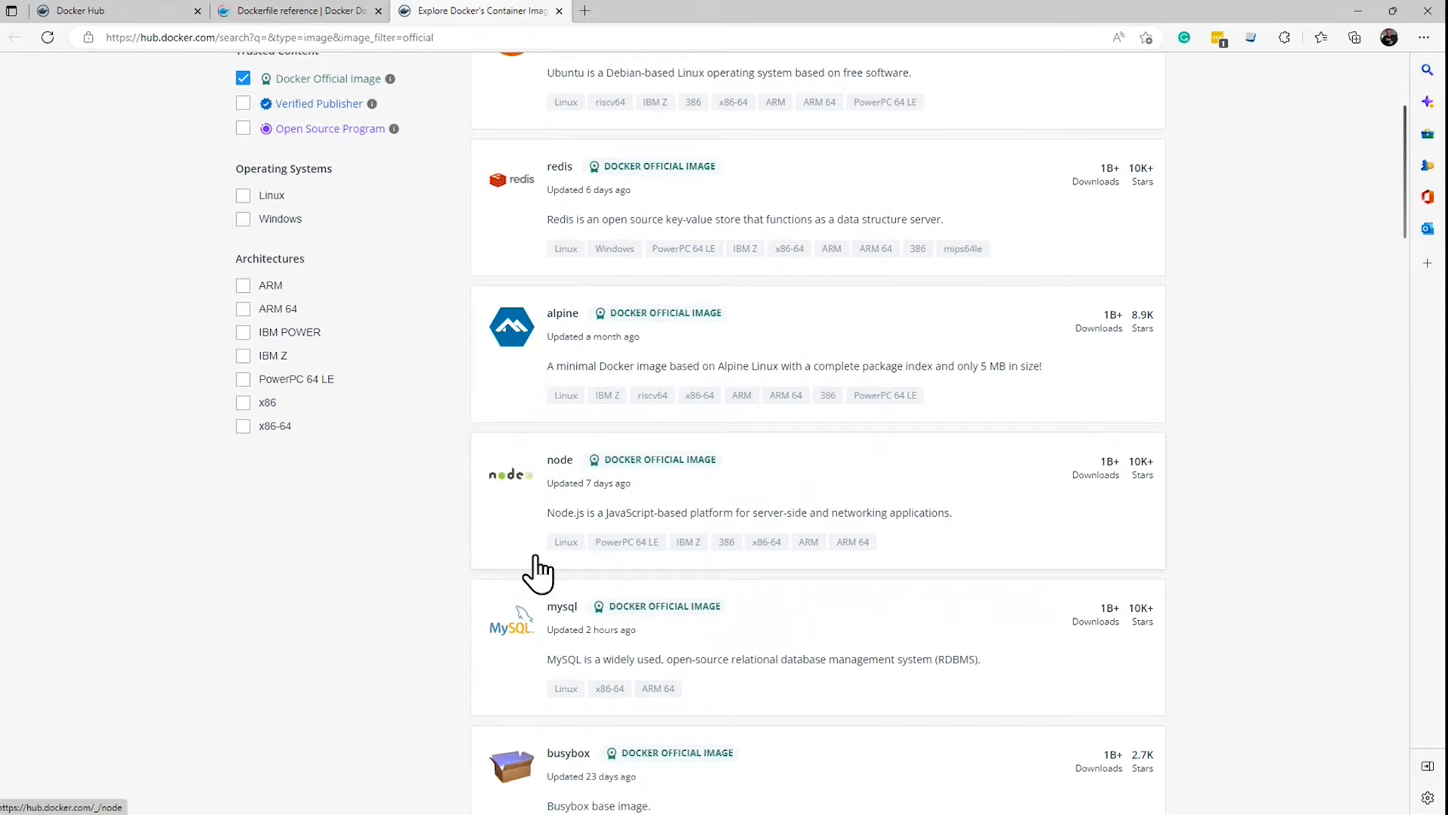
mouse_move(570, 473)
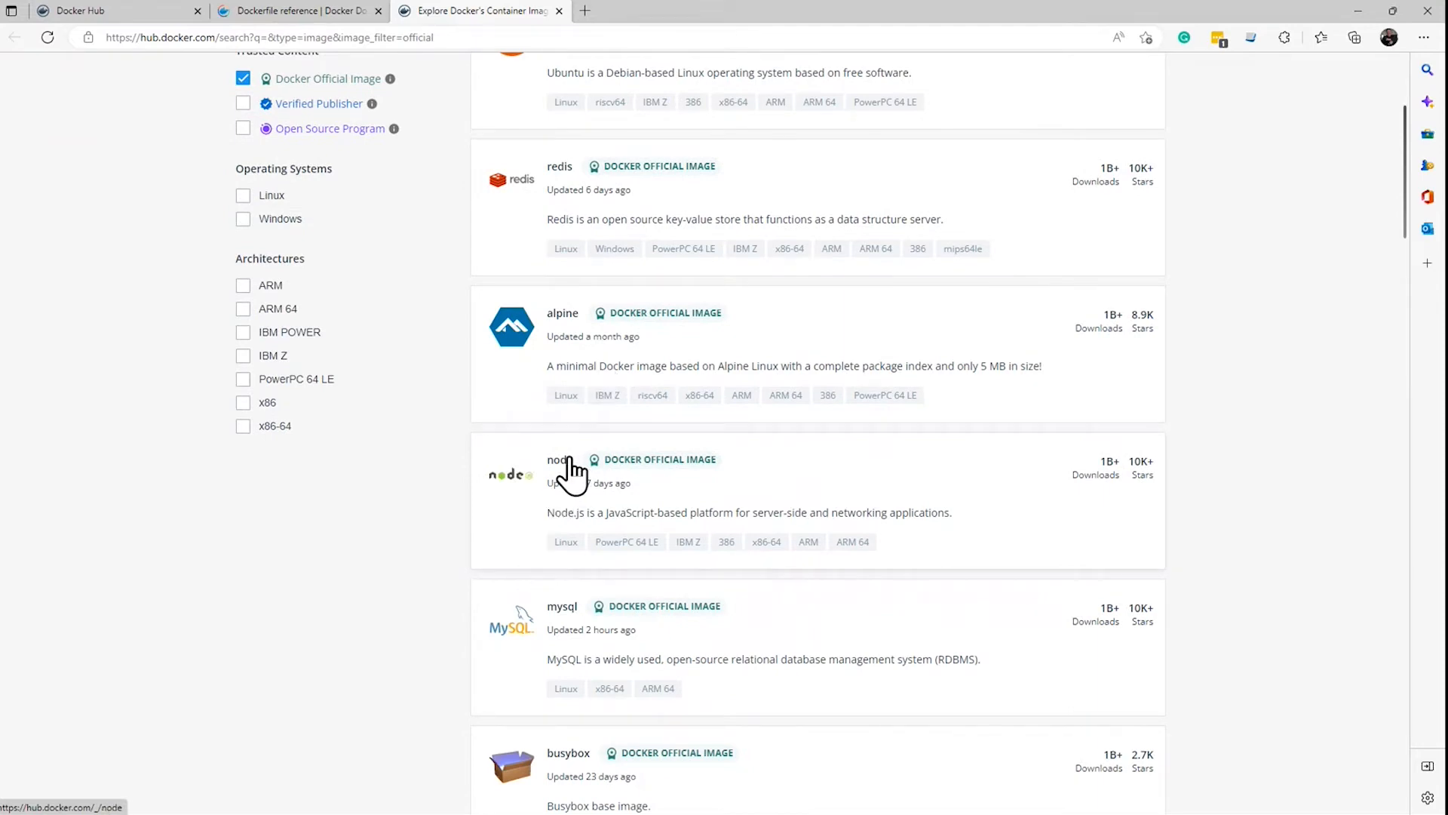
left_click(557, 458)
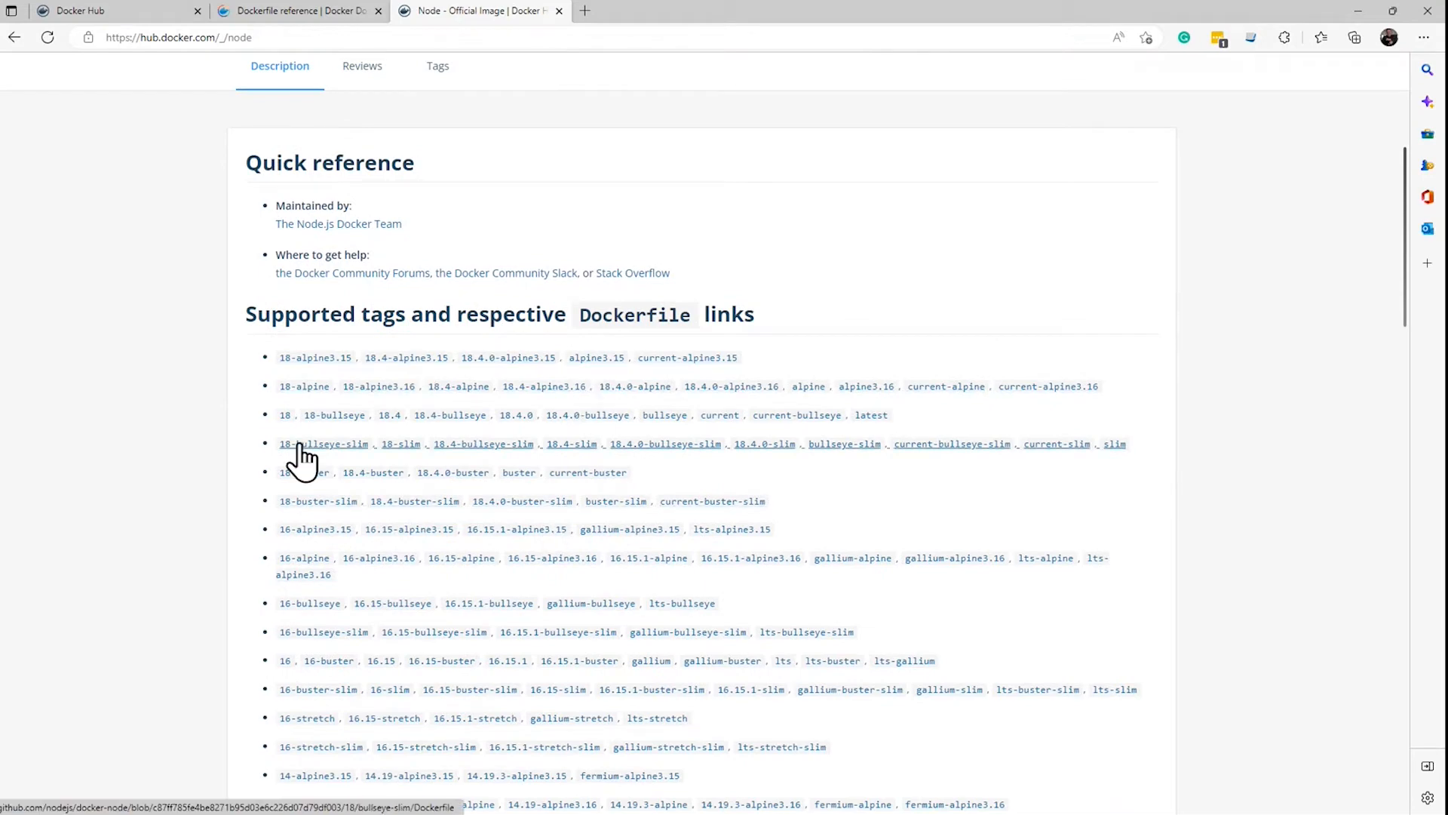
scroll("down", 3)
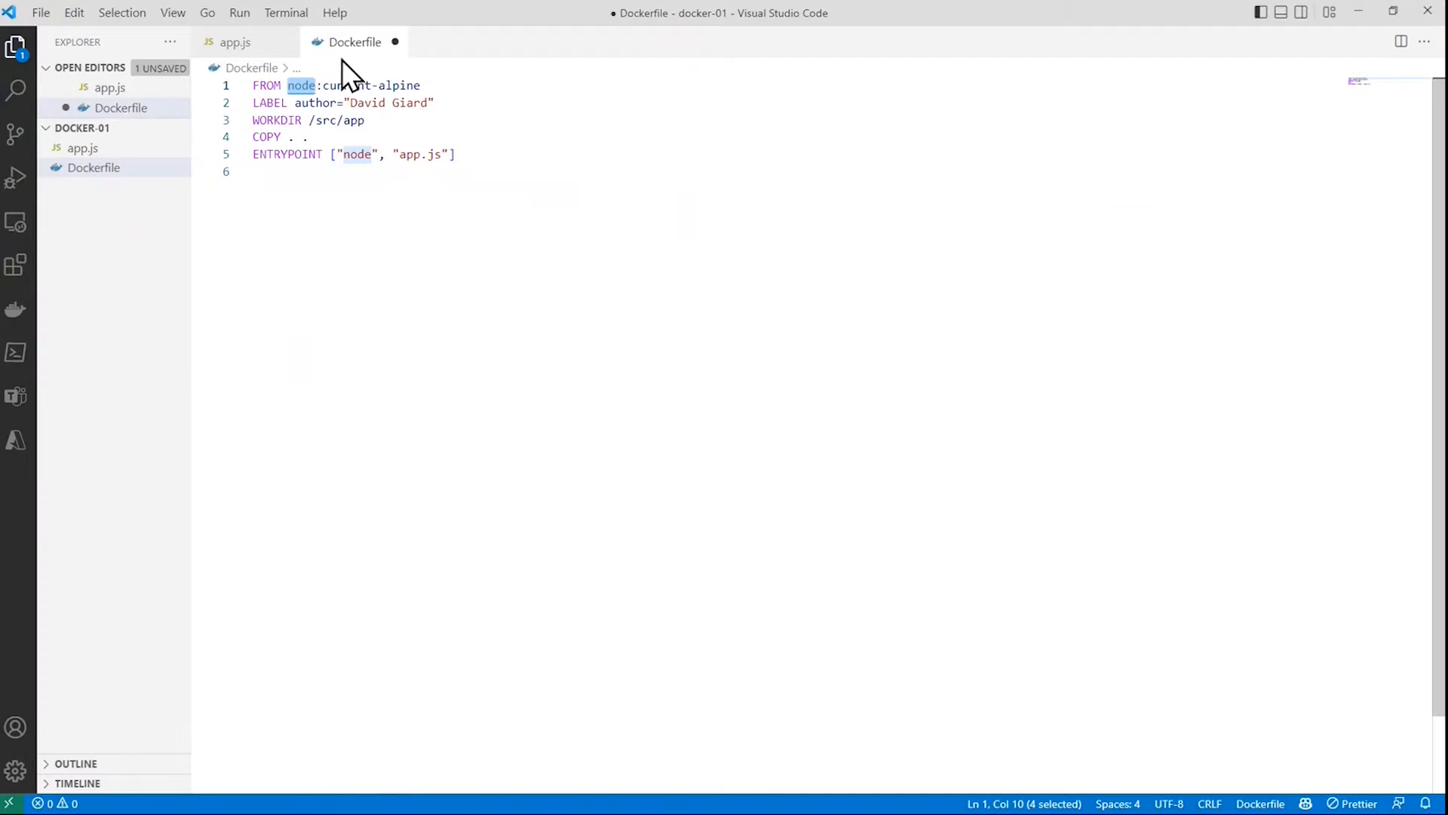
left_click_drag(320, 84, 421, 85)
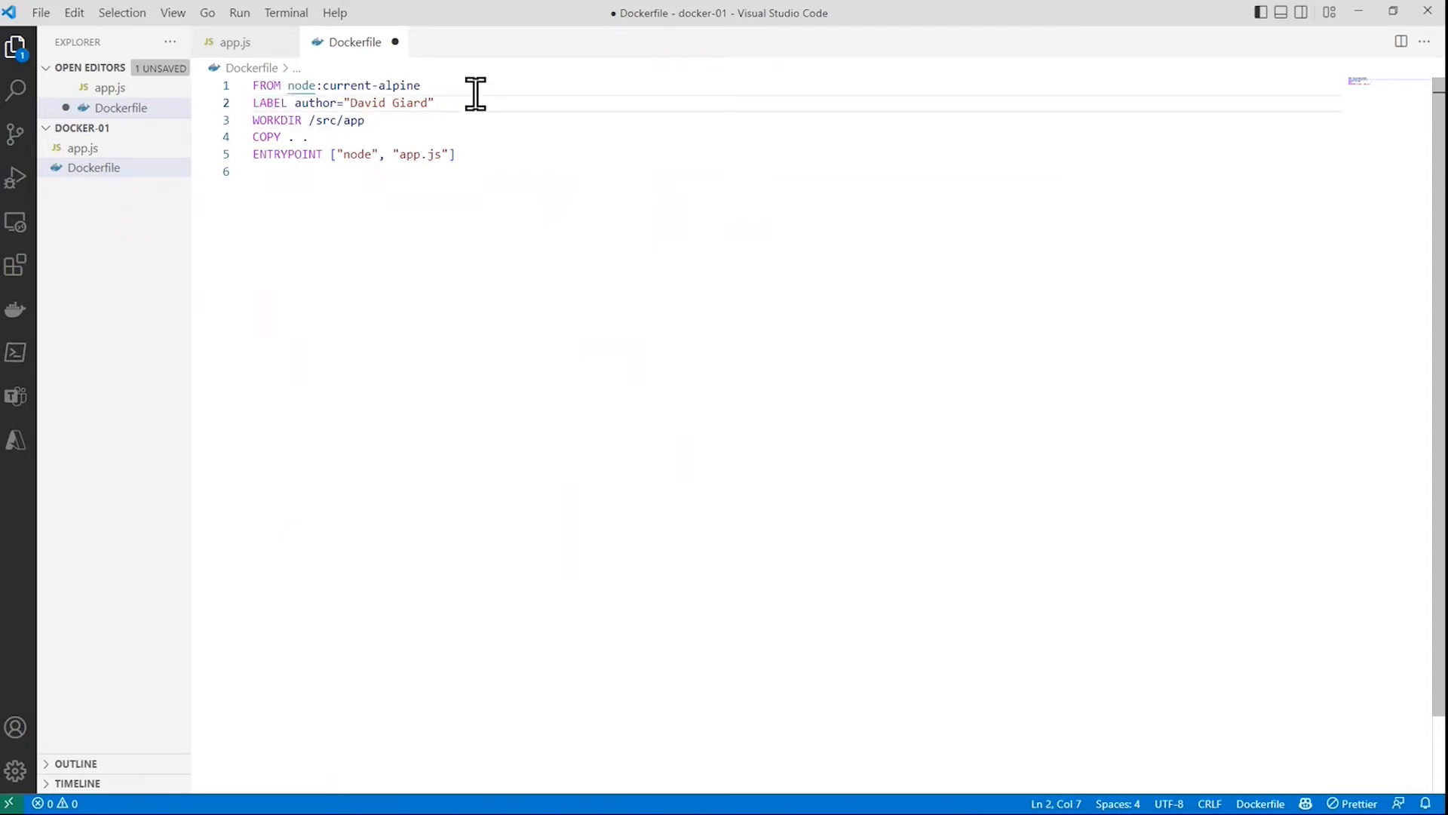
left_click_drag(296, 102, 435, 103)
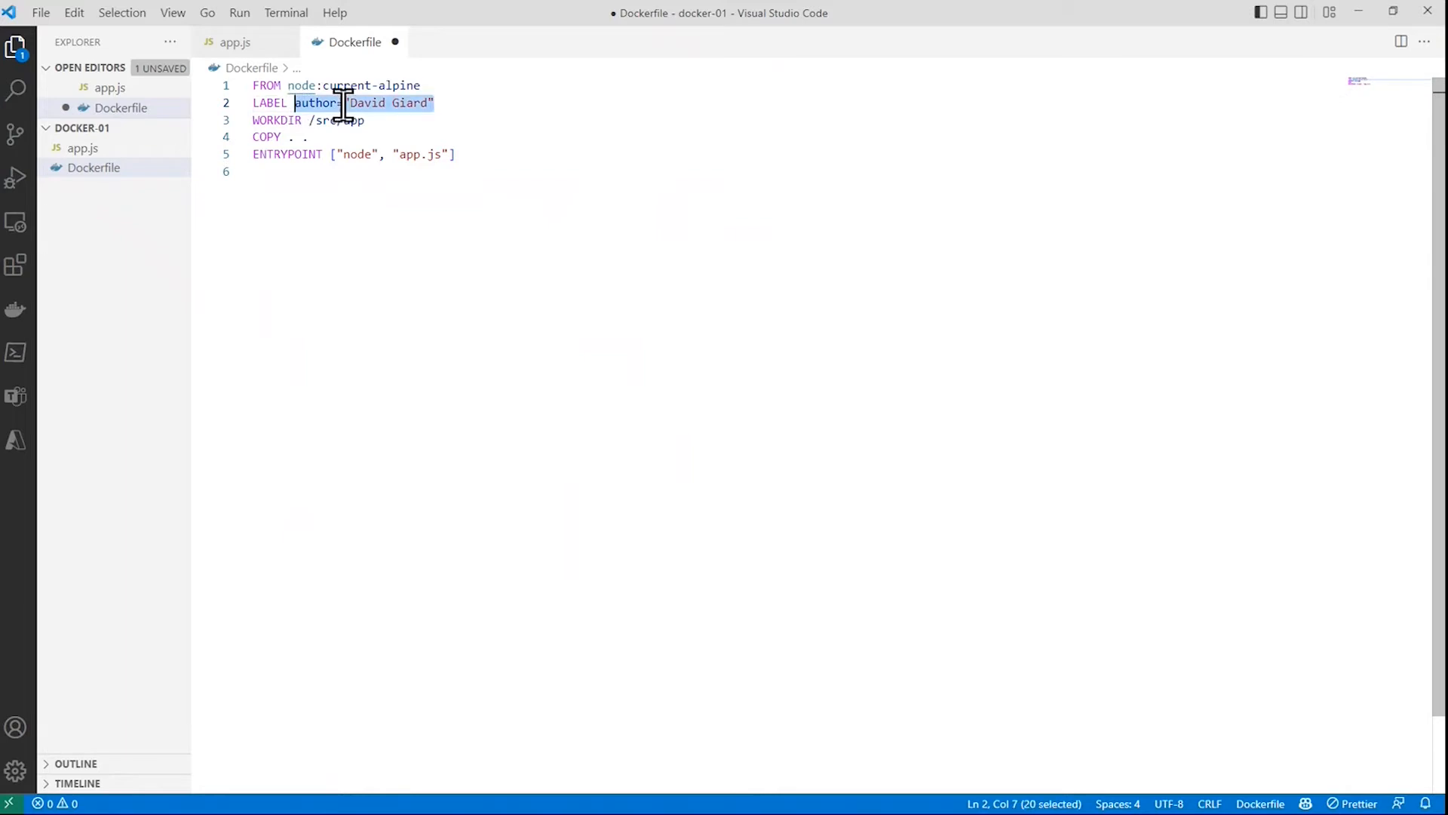
left_click(472, 103)
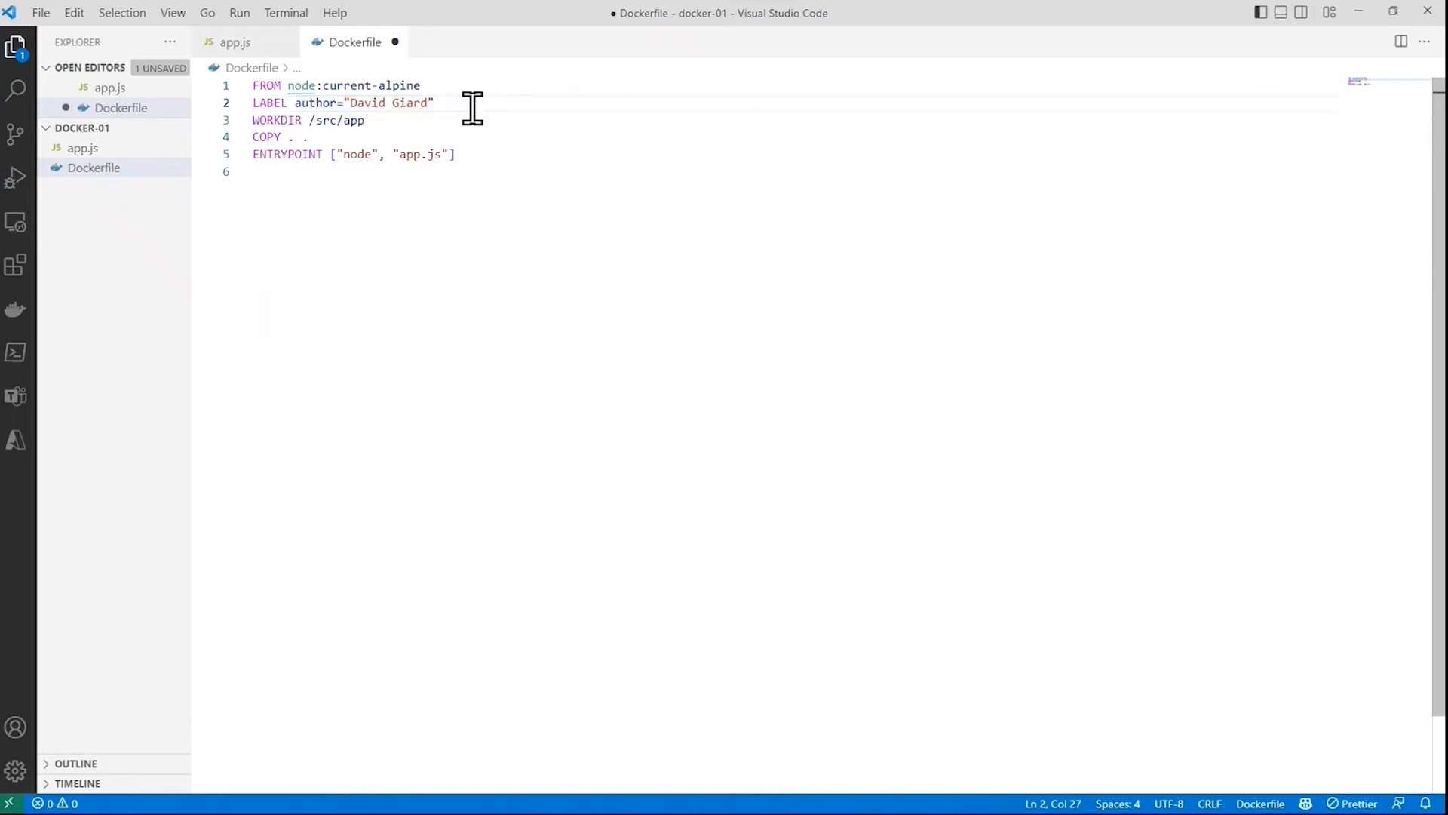
left_click(434, 103)
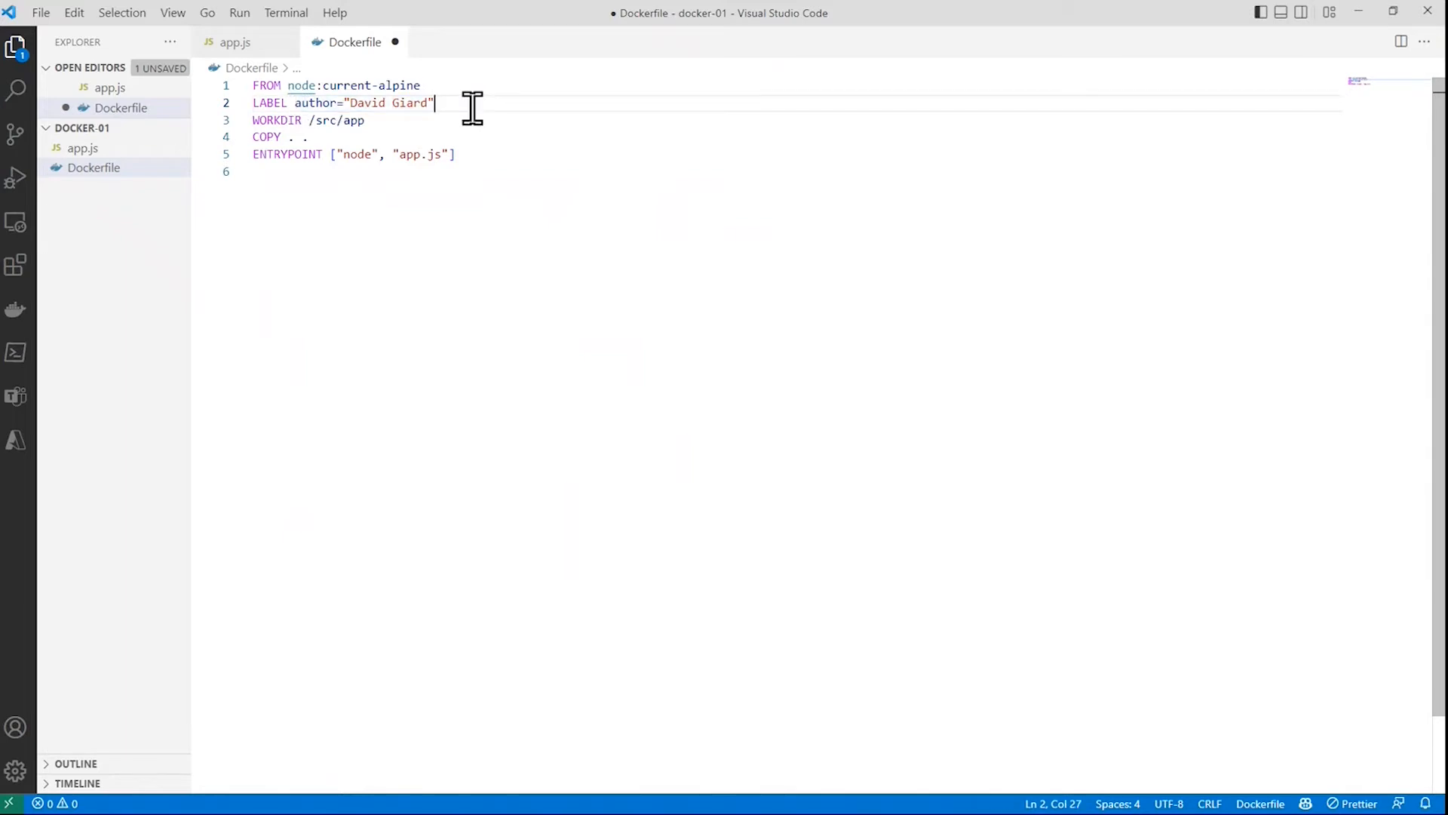
mouse_move(294, 121)
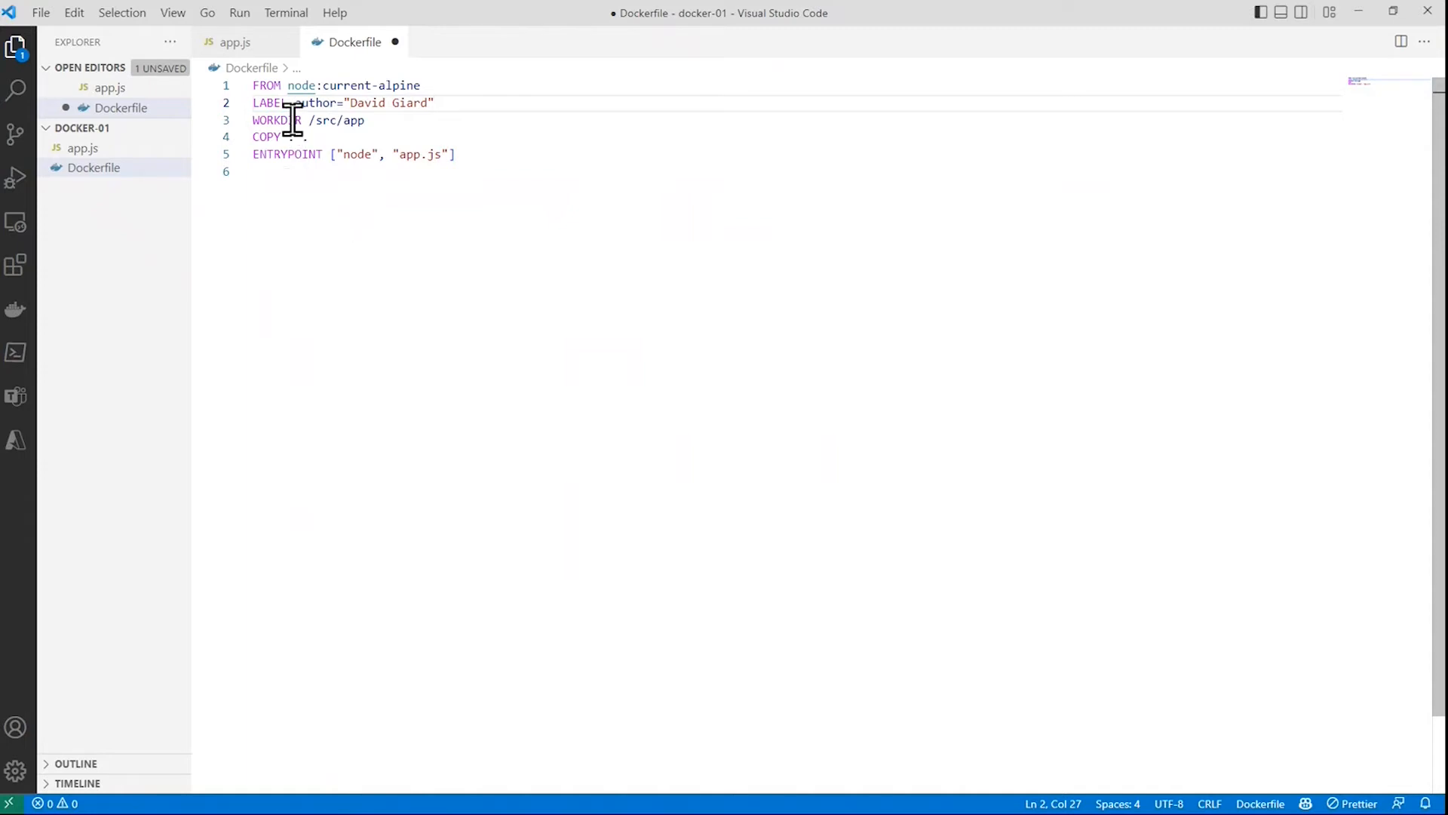
double_click(276, 121)
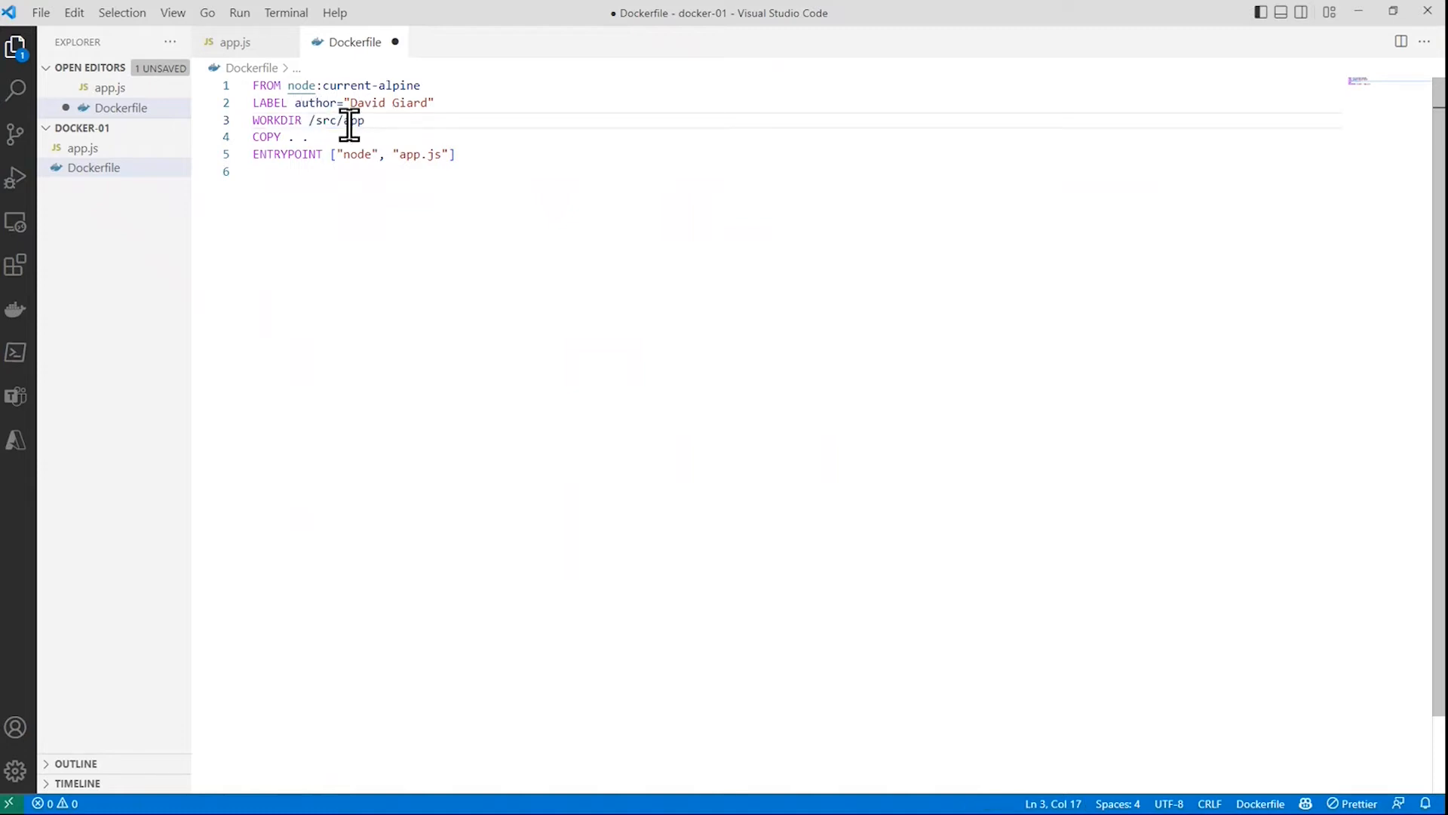
left_click(265, 138)
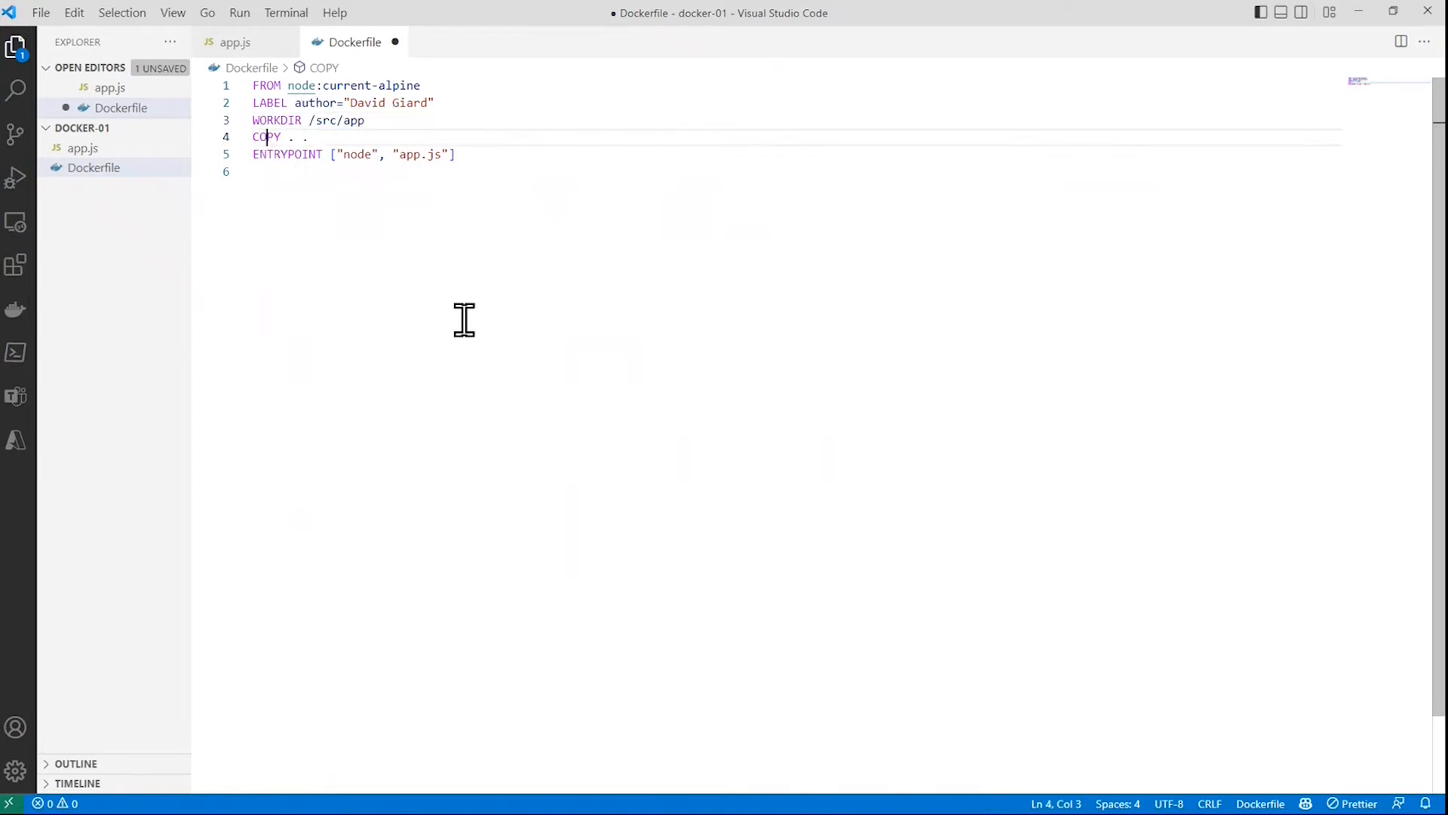
double_click(265, 137)
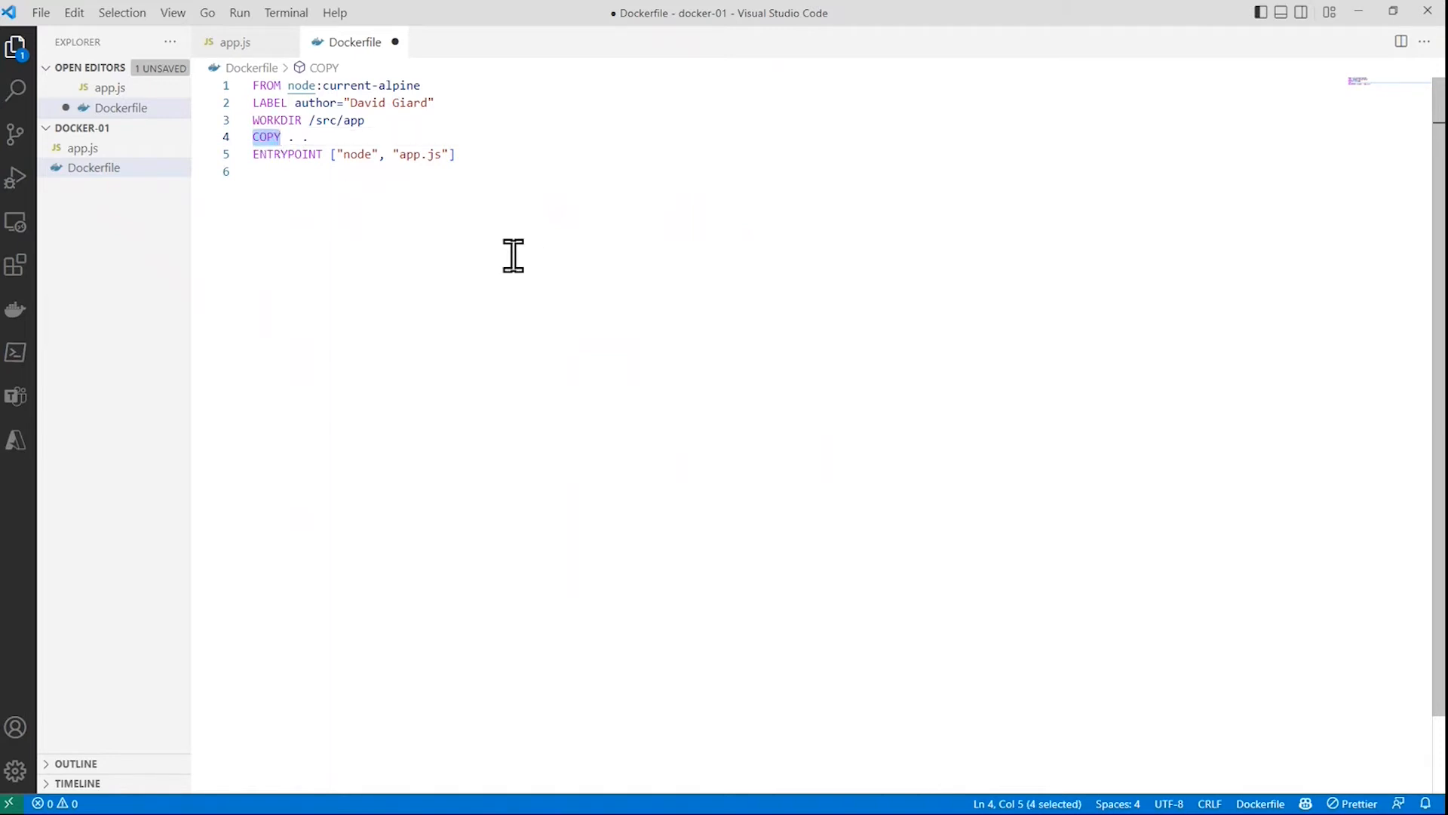
mouse_move(390, 138)
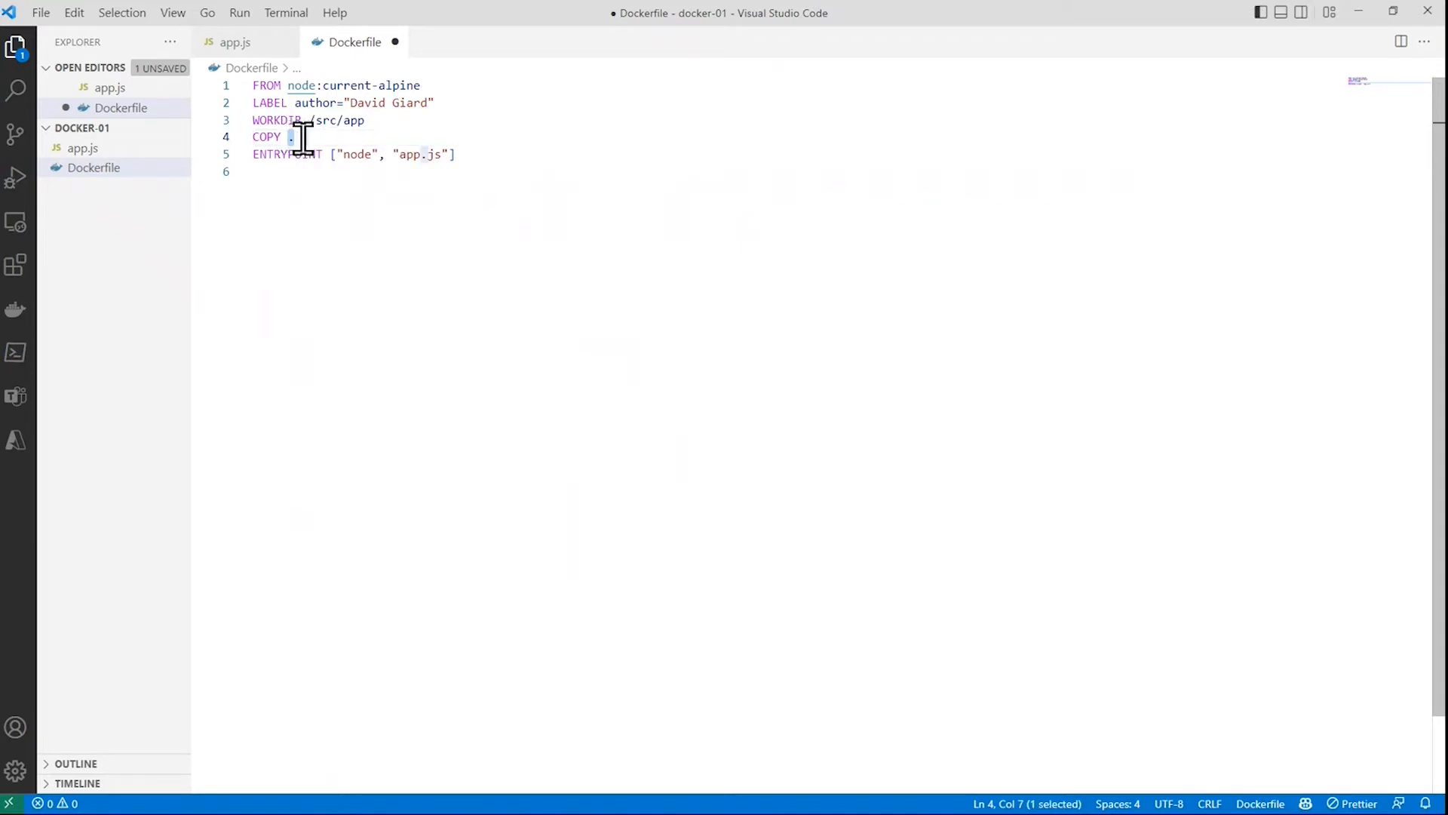
left_click(296, 138)
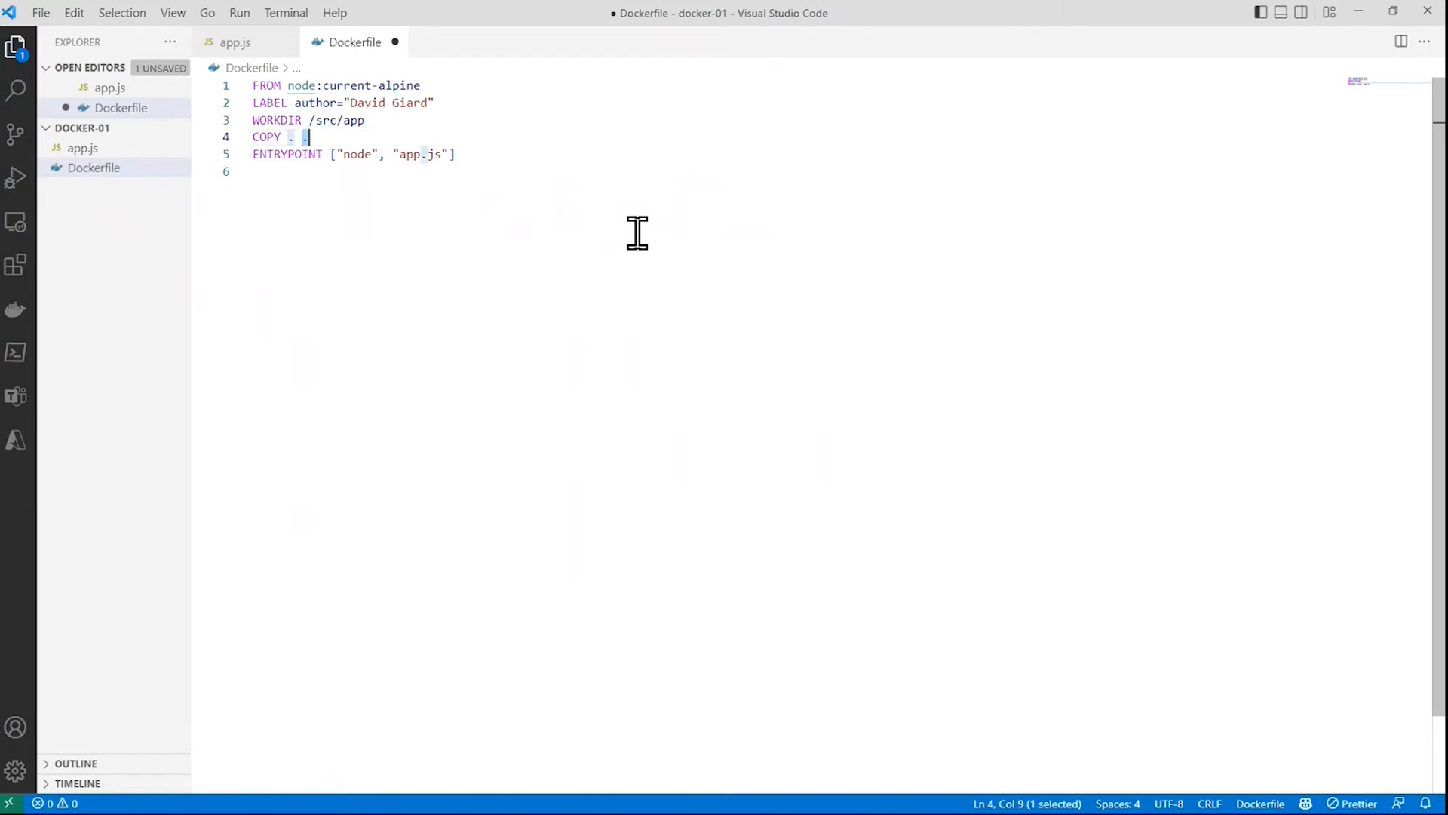
mouse_move(330, 287)
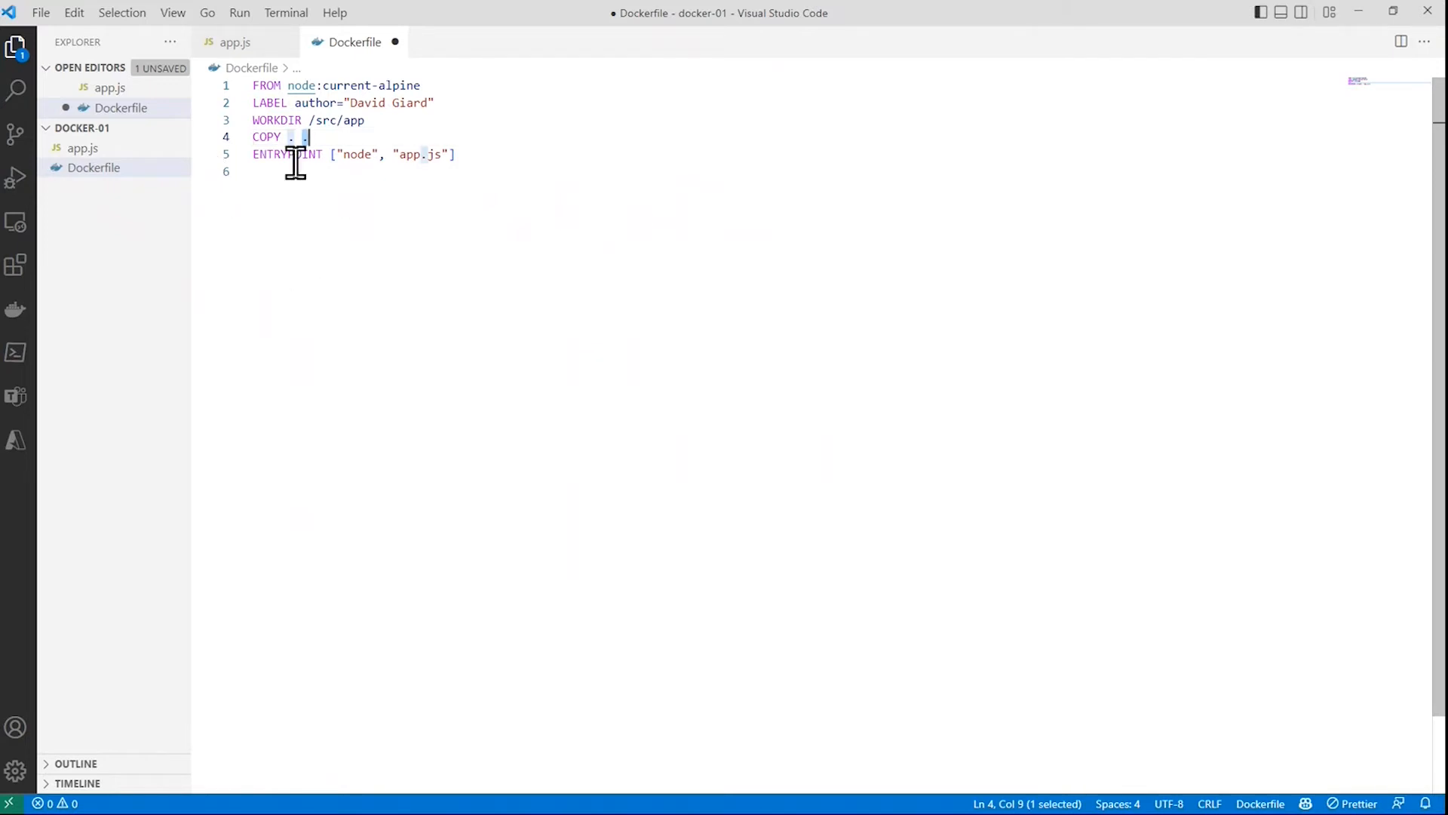
left_click(108, 88)
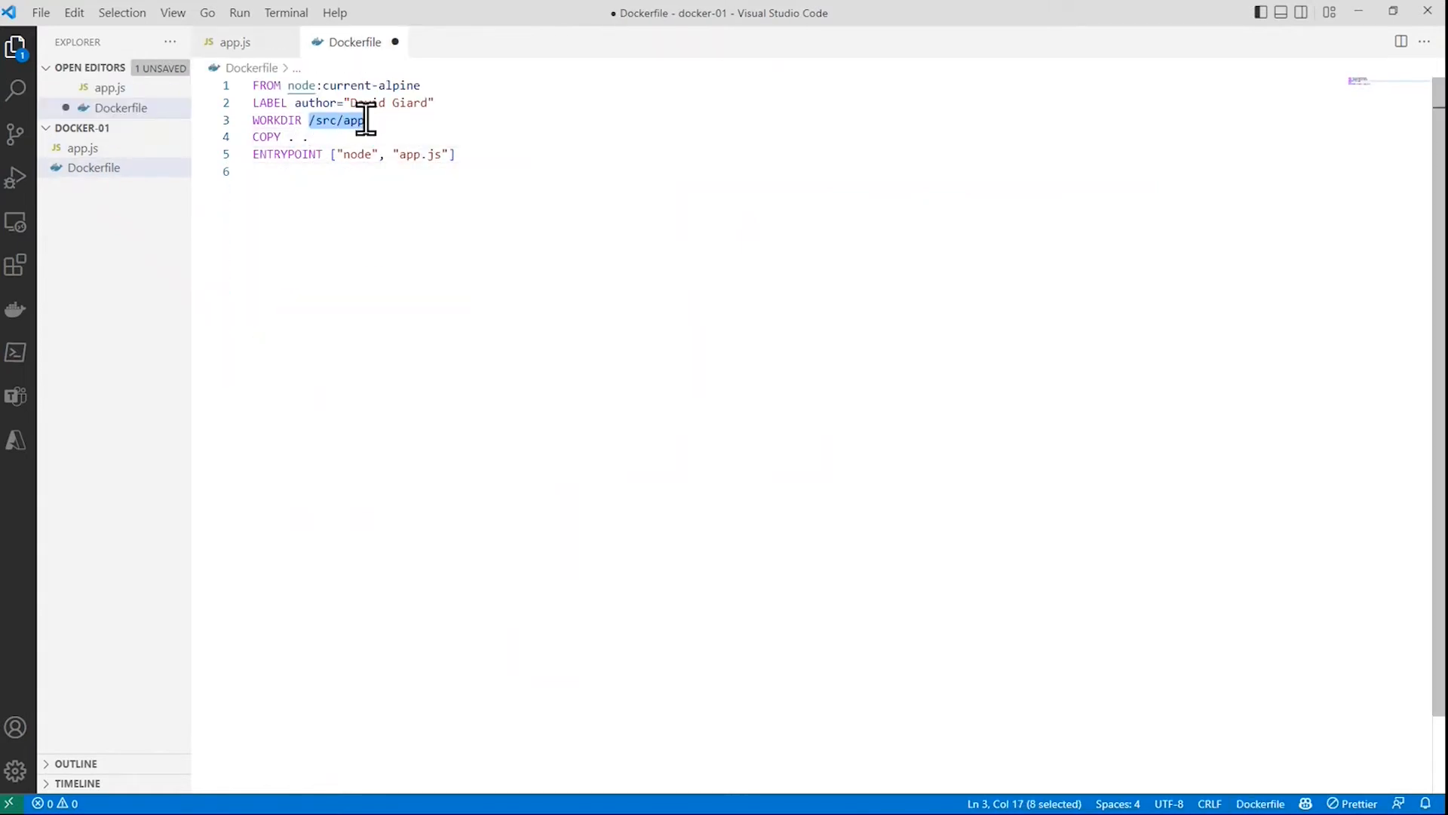
double_click(287, 154)
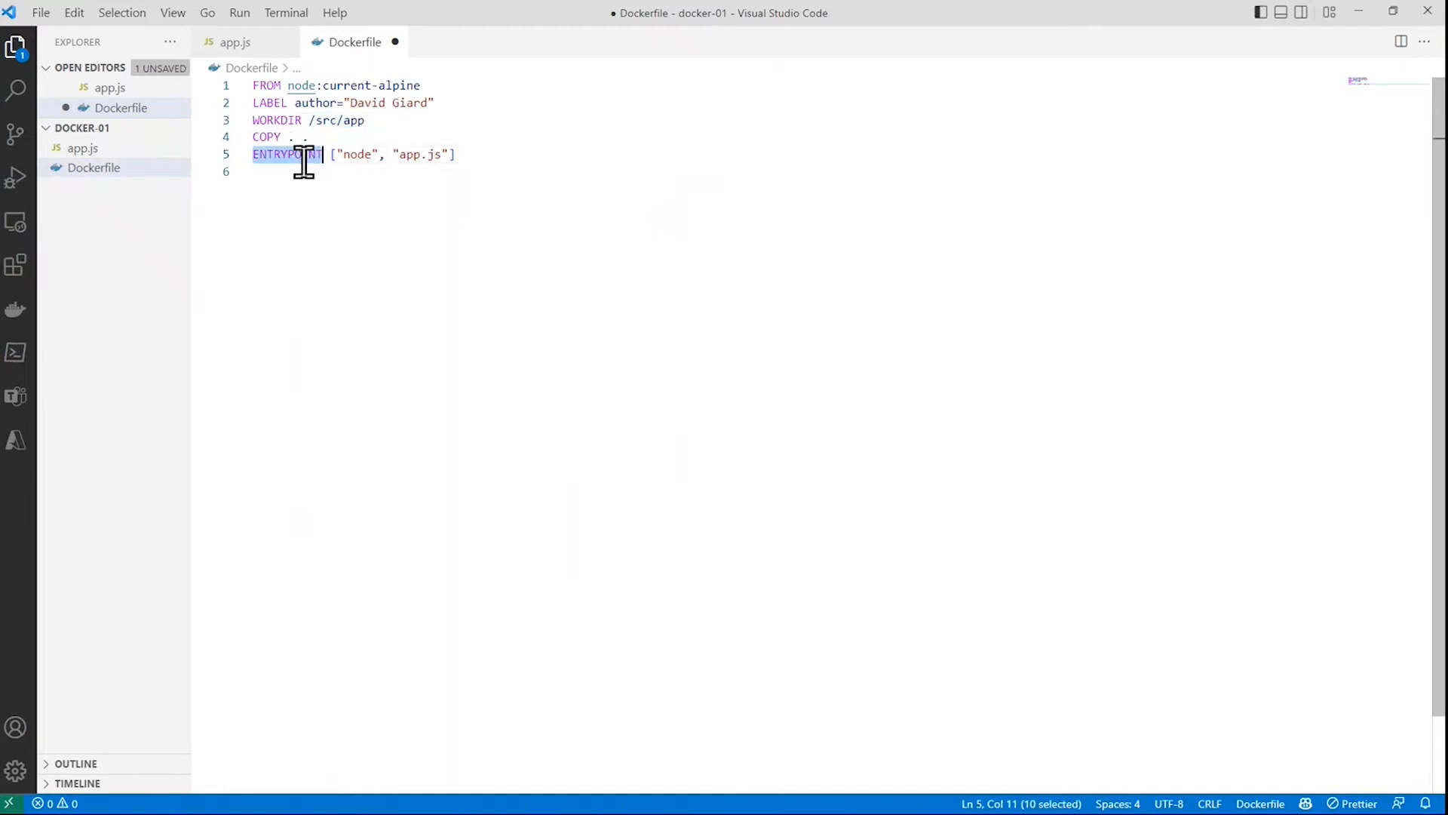
double_click(357, 154)
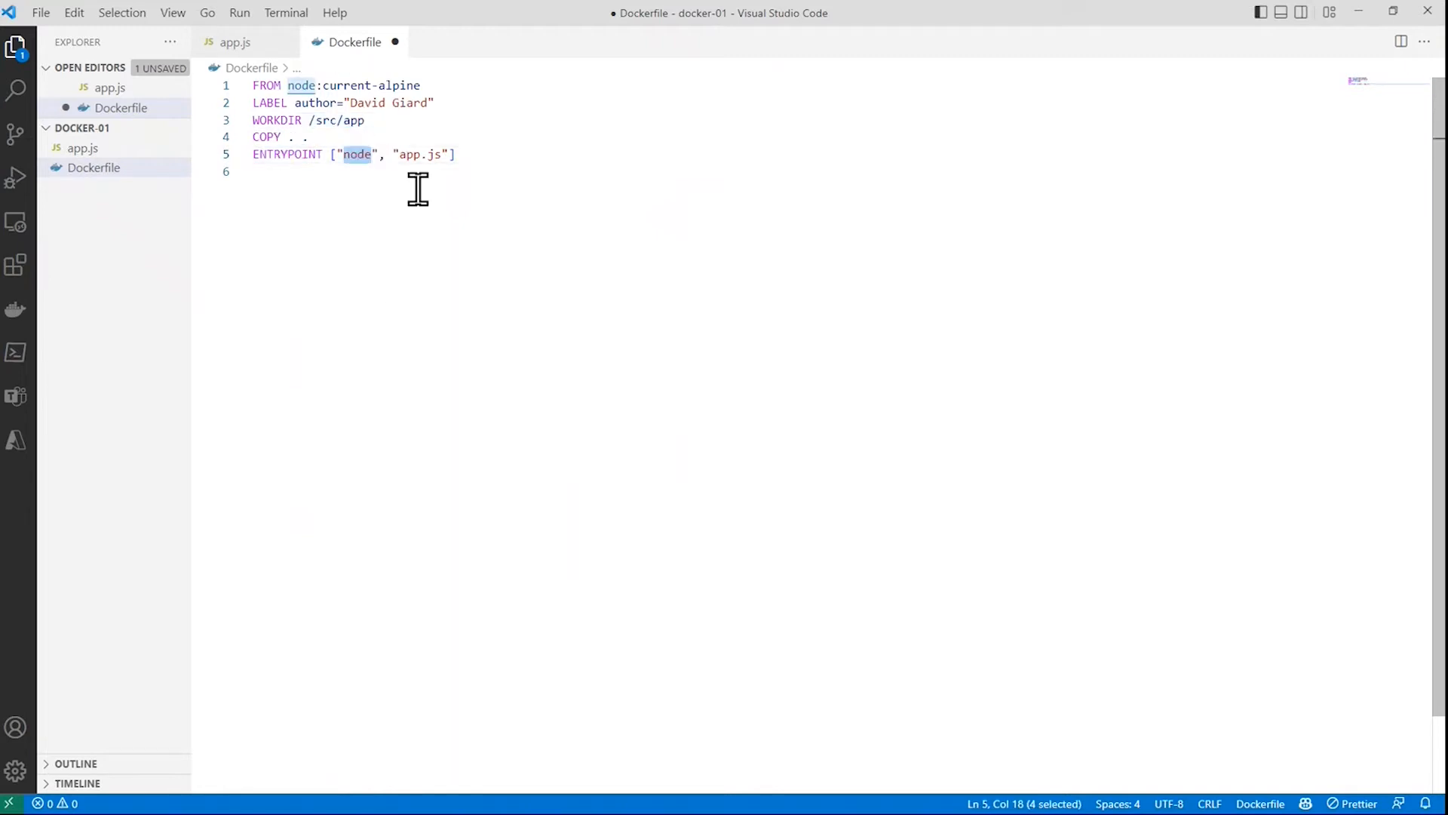
double_click(416, 154)
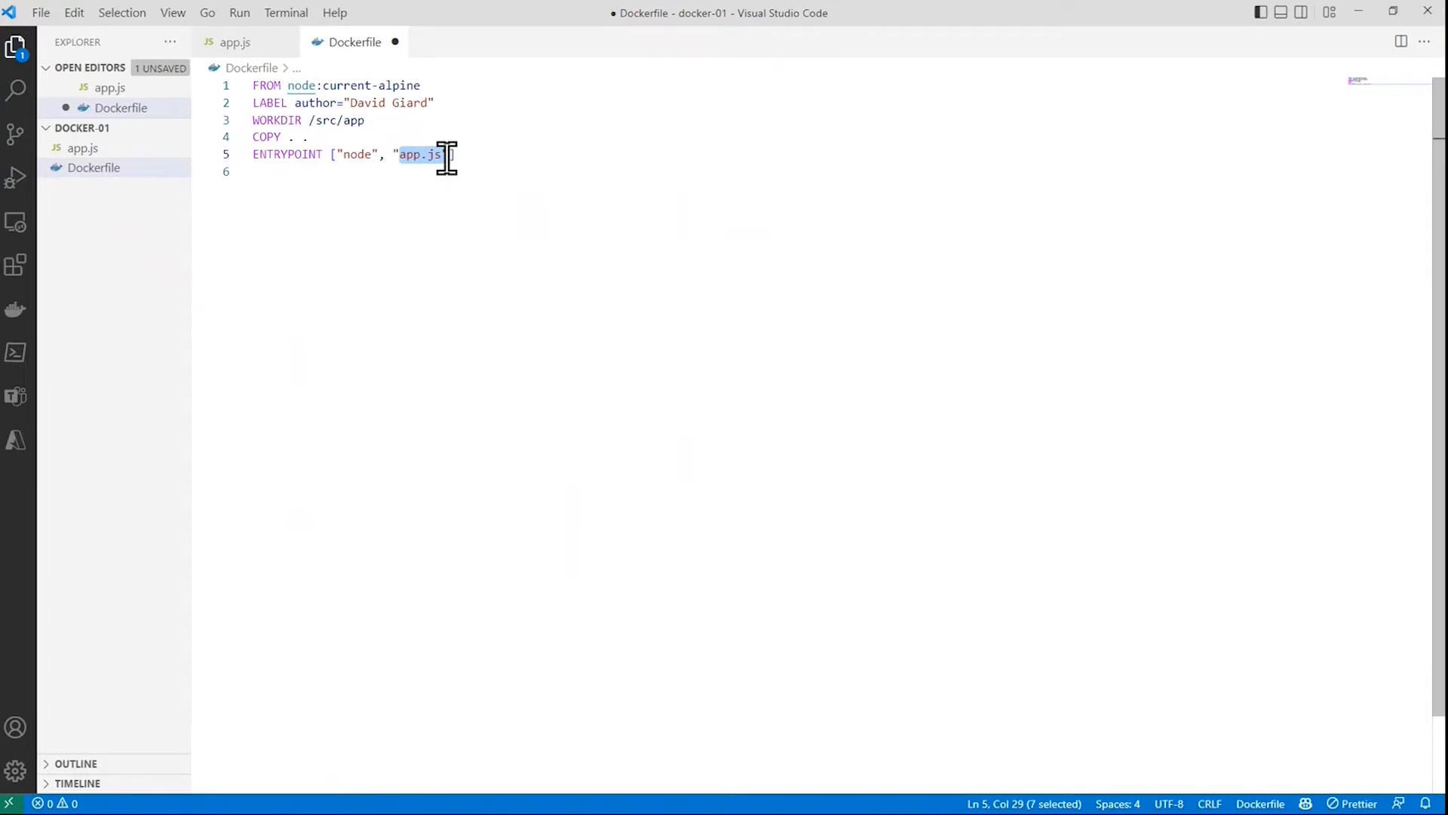
left_click(353, 154)
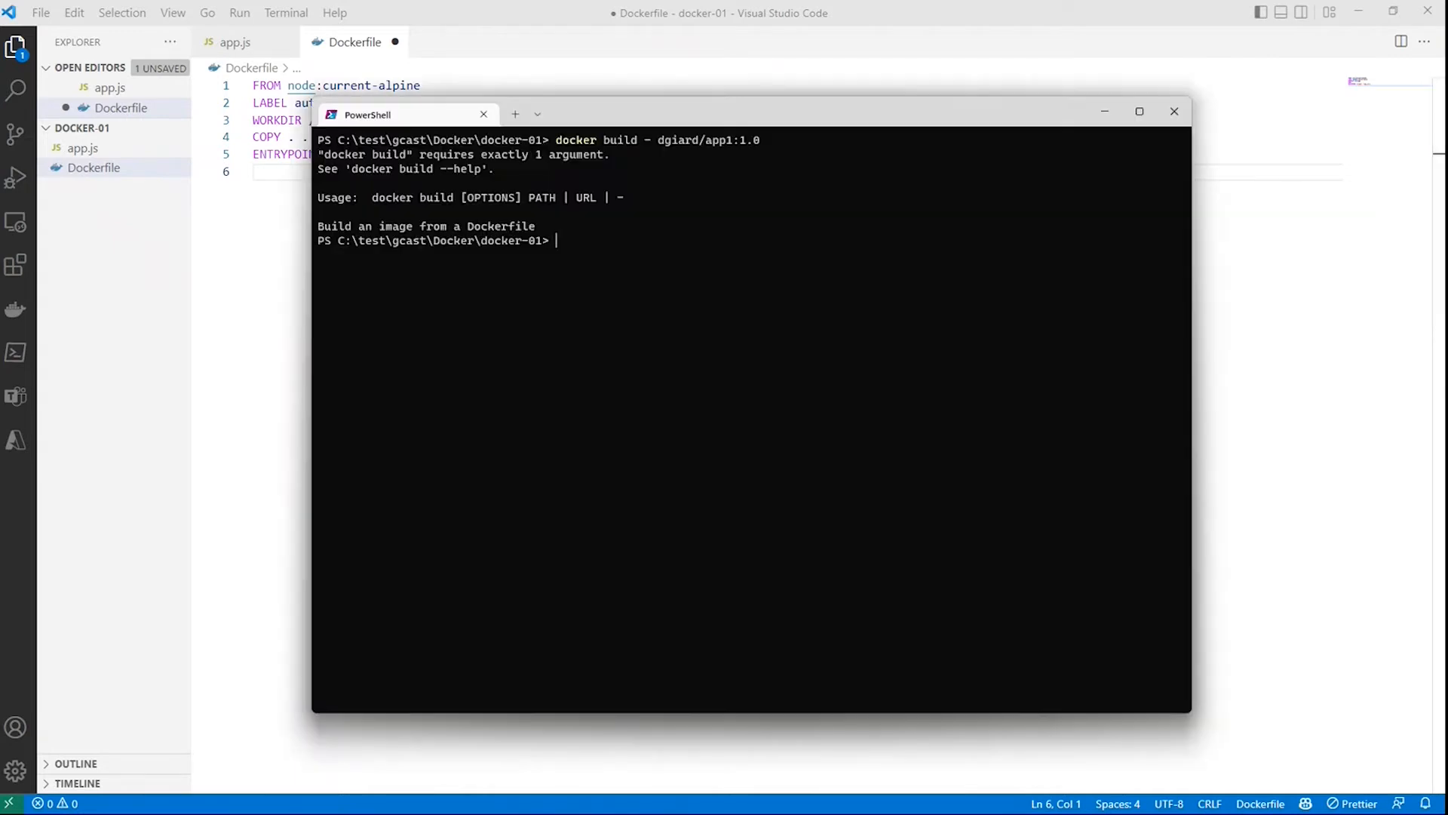
Clear the console and run docker build -t dgiard/app1:1.0 . in the current folder.
type("cls")
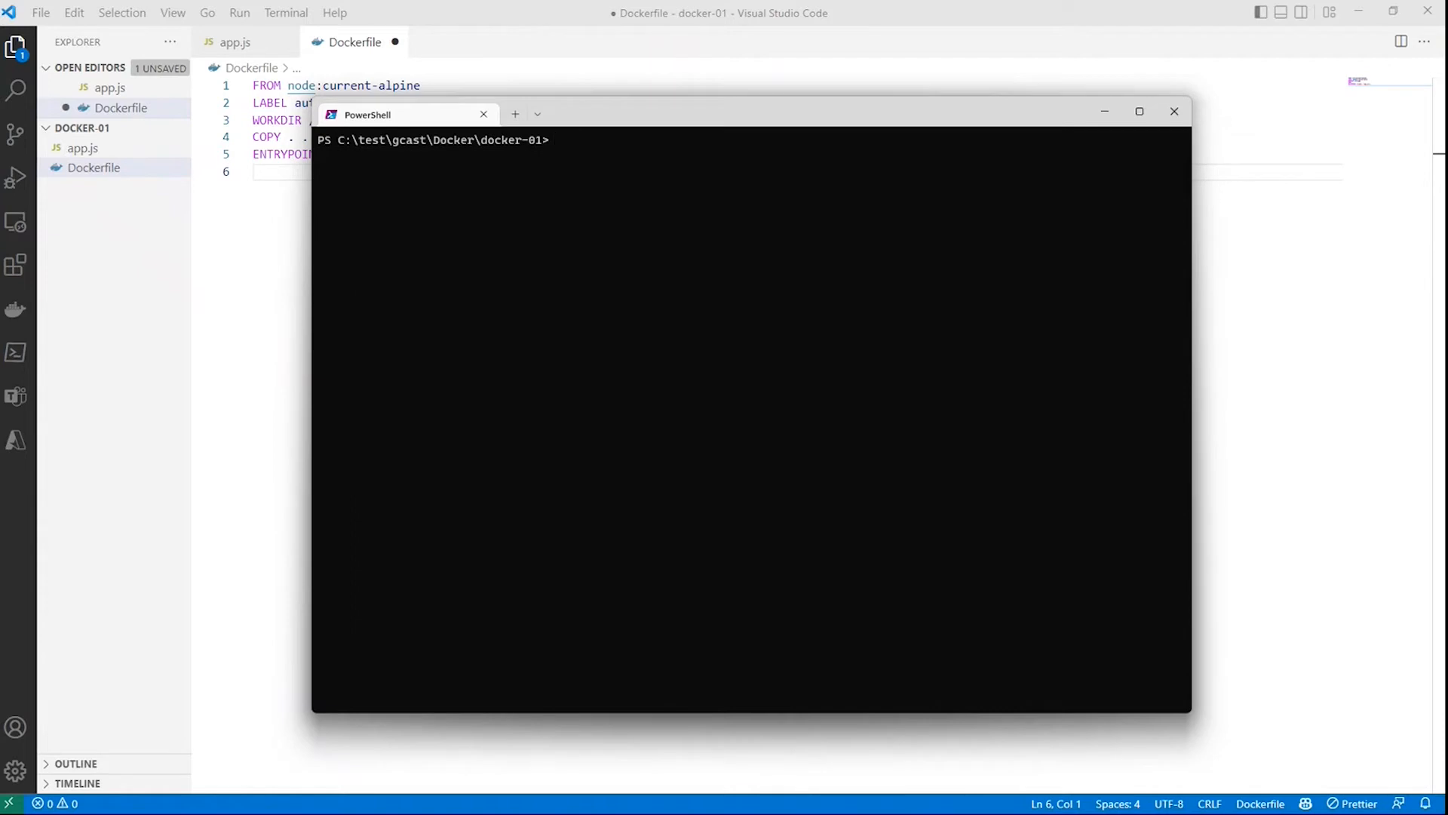
type("docker")
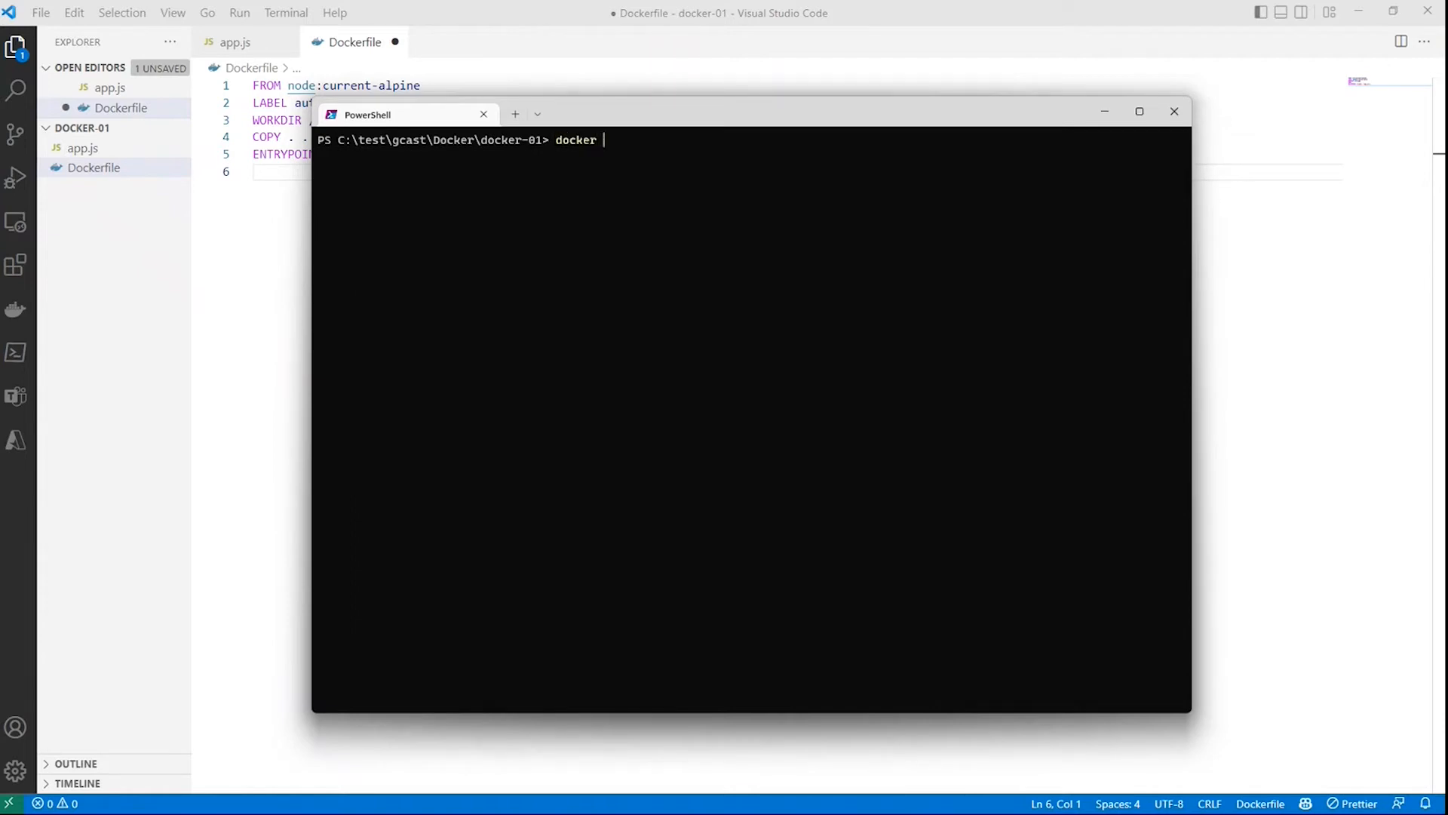
type("build")
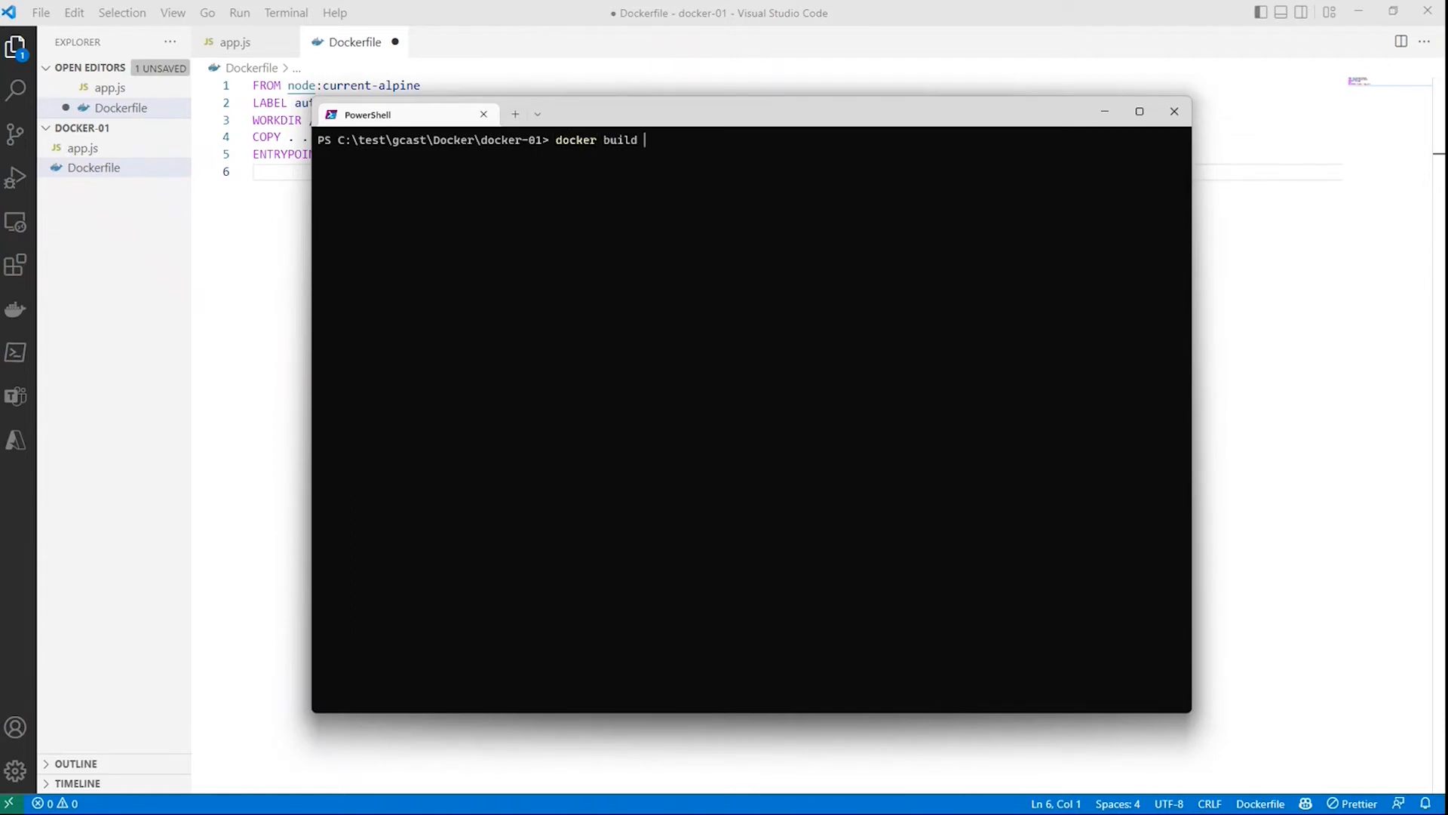
type("-t")
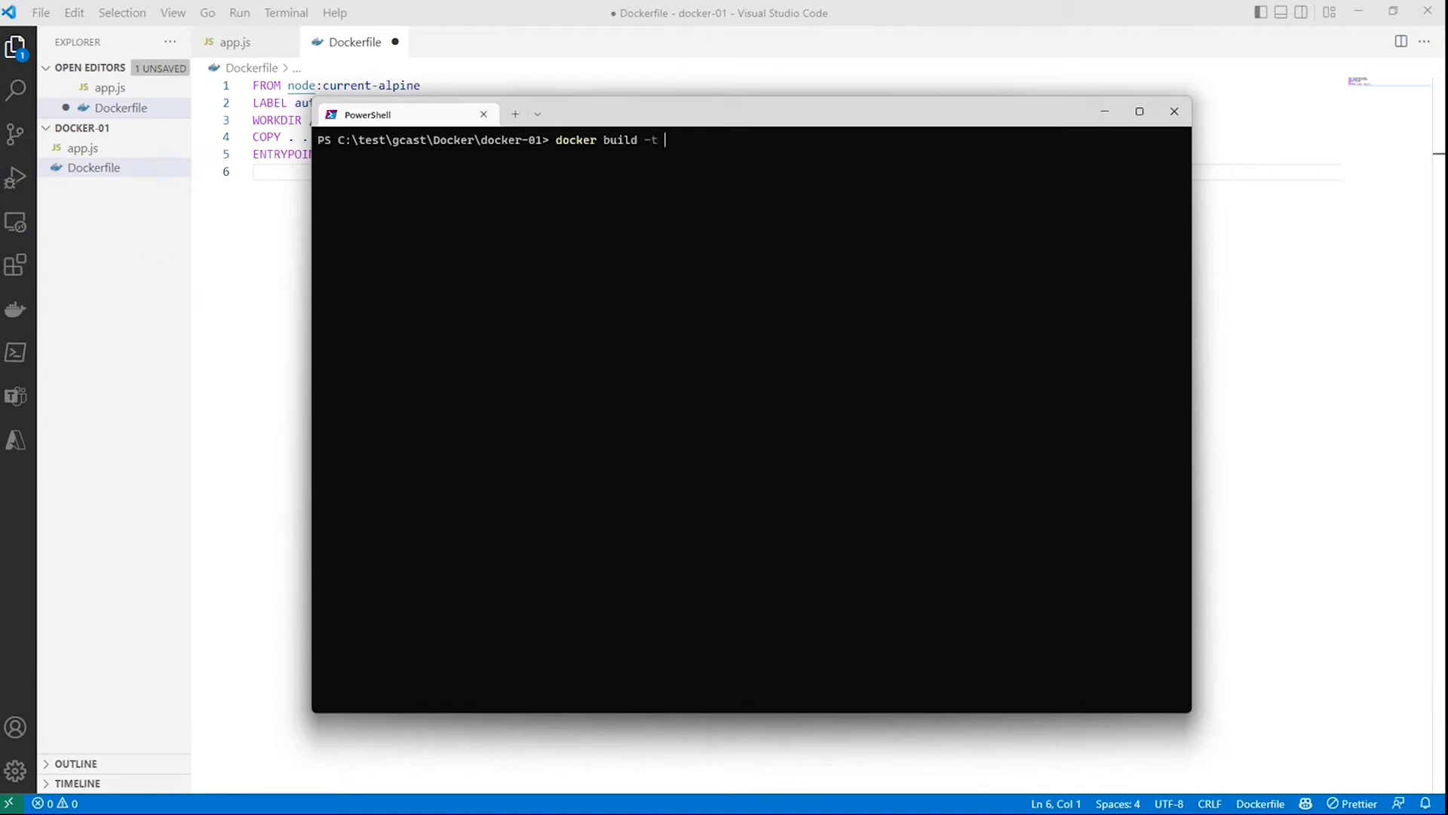
type("dgiard")
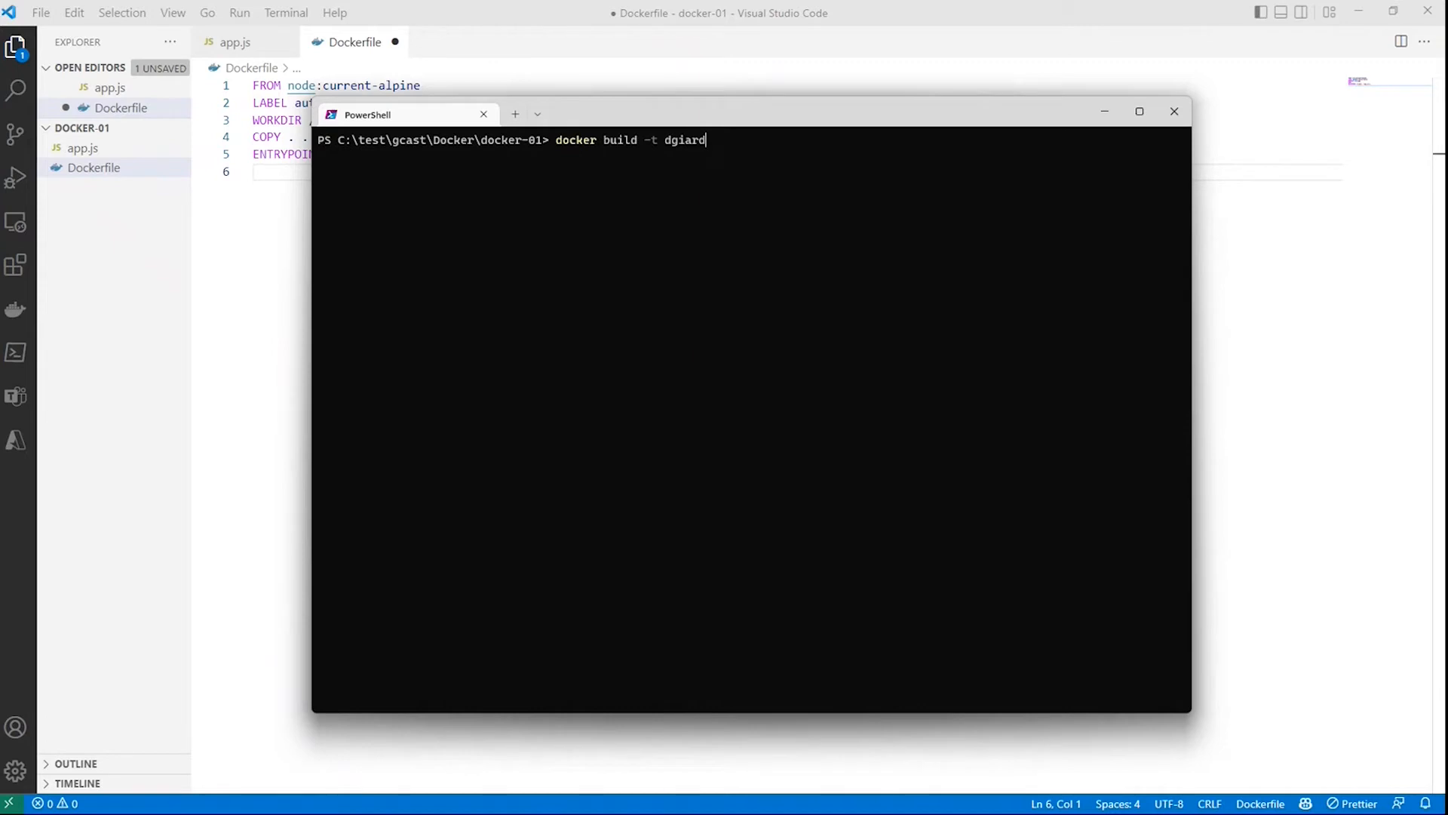
type("/")
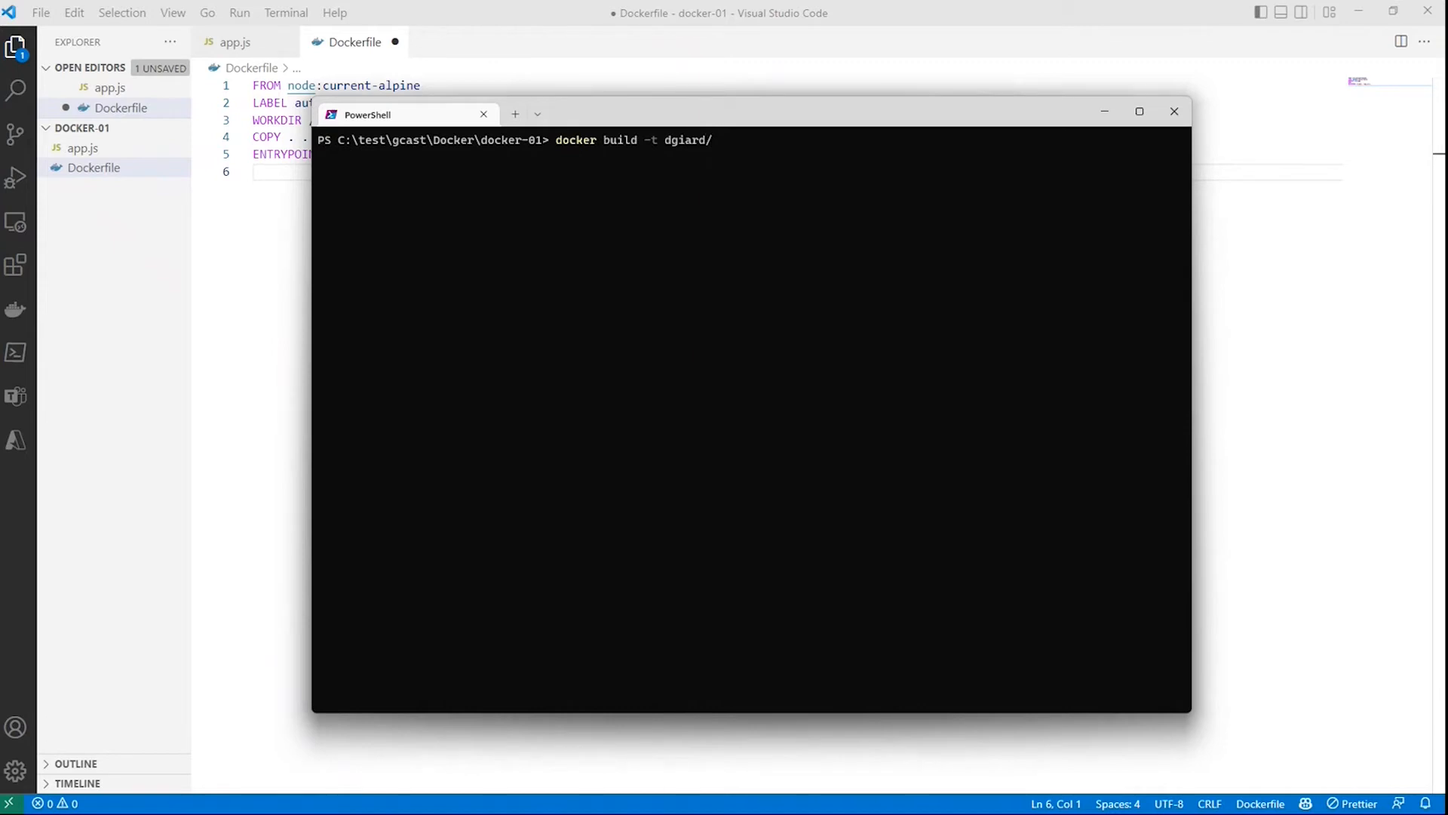
type("app")
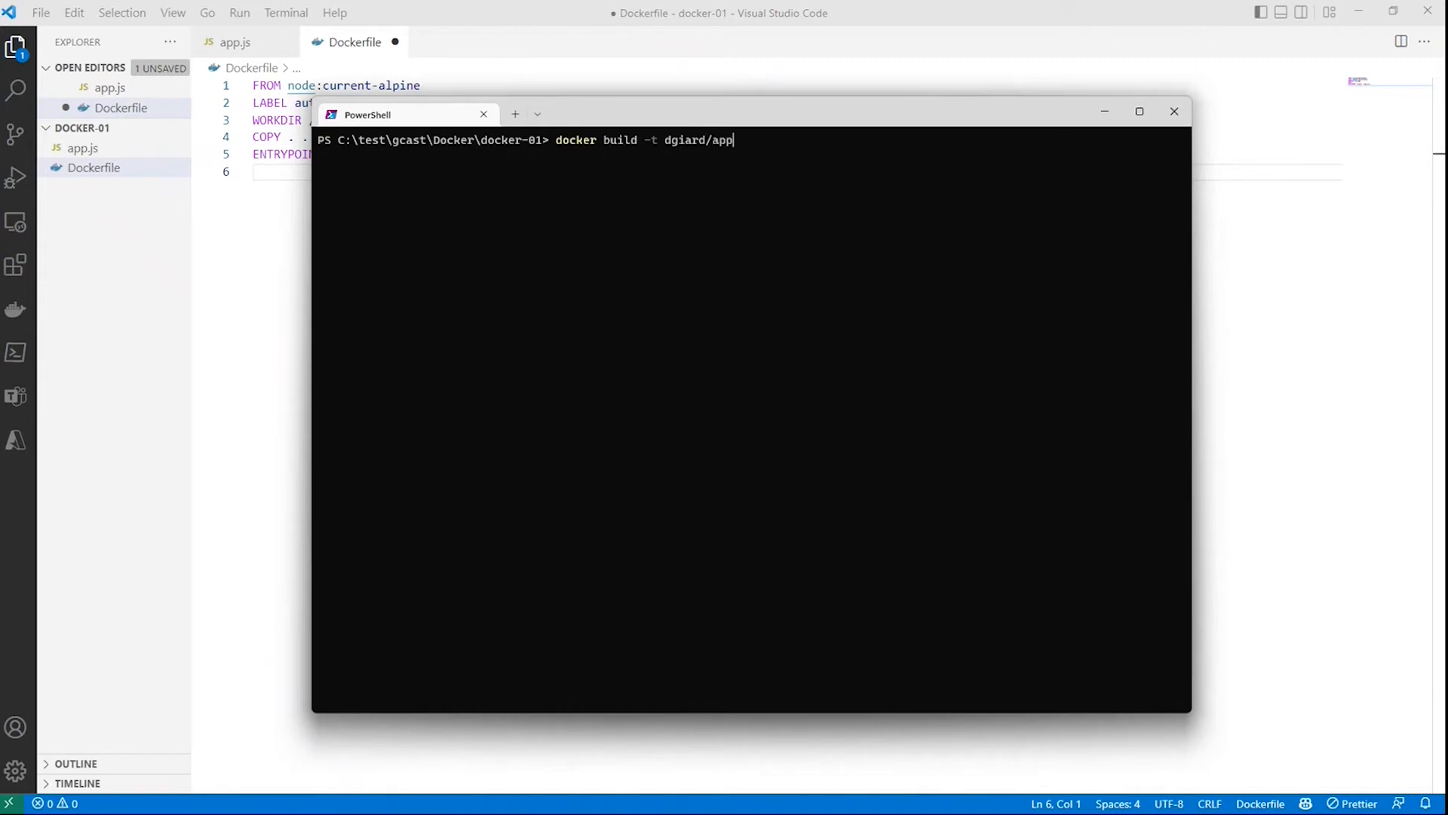
type("1:")
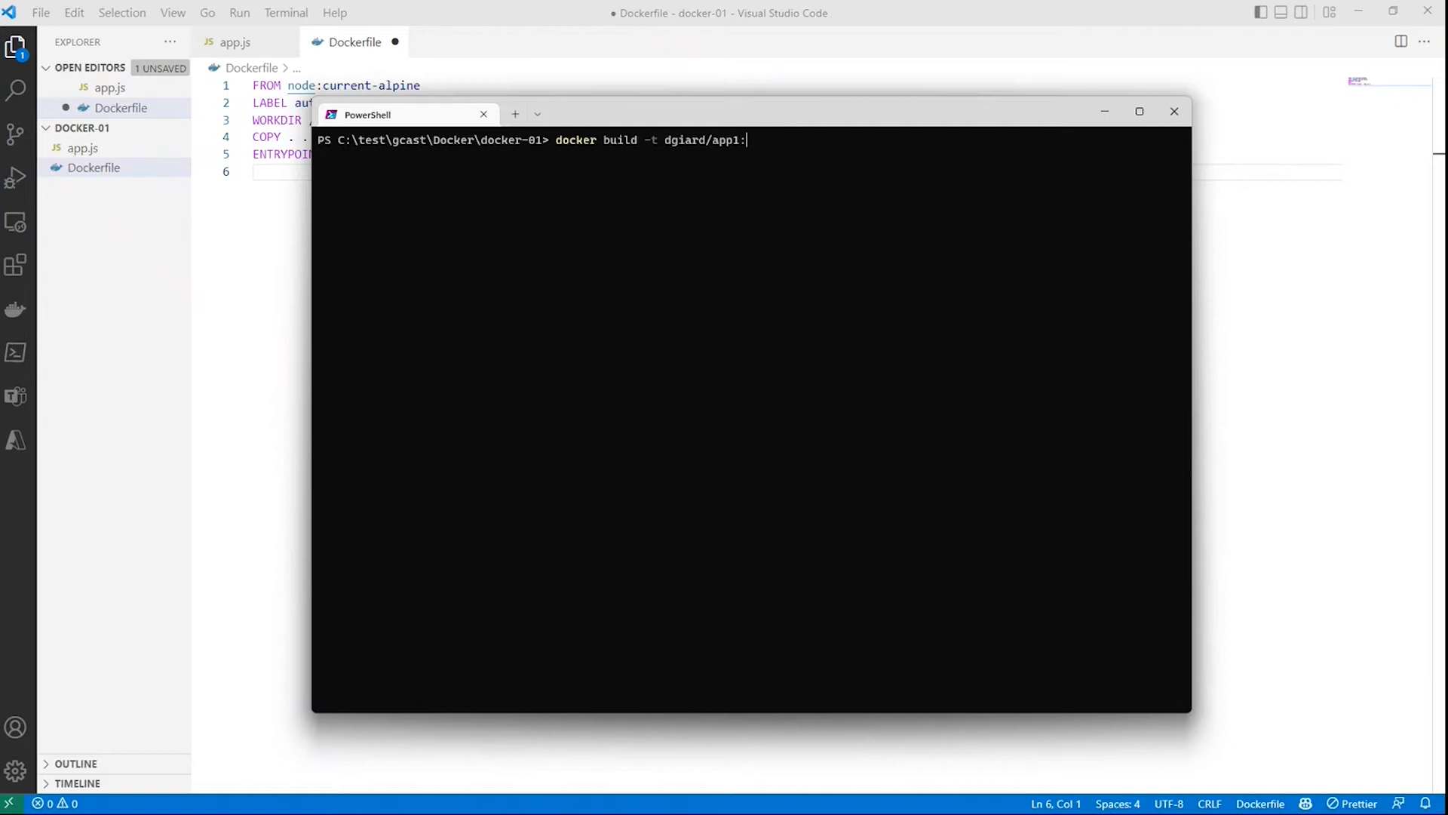
type("1.")
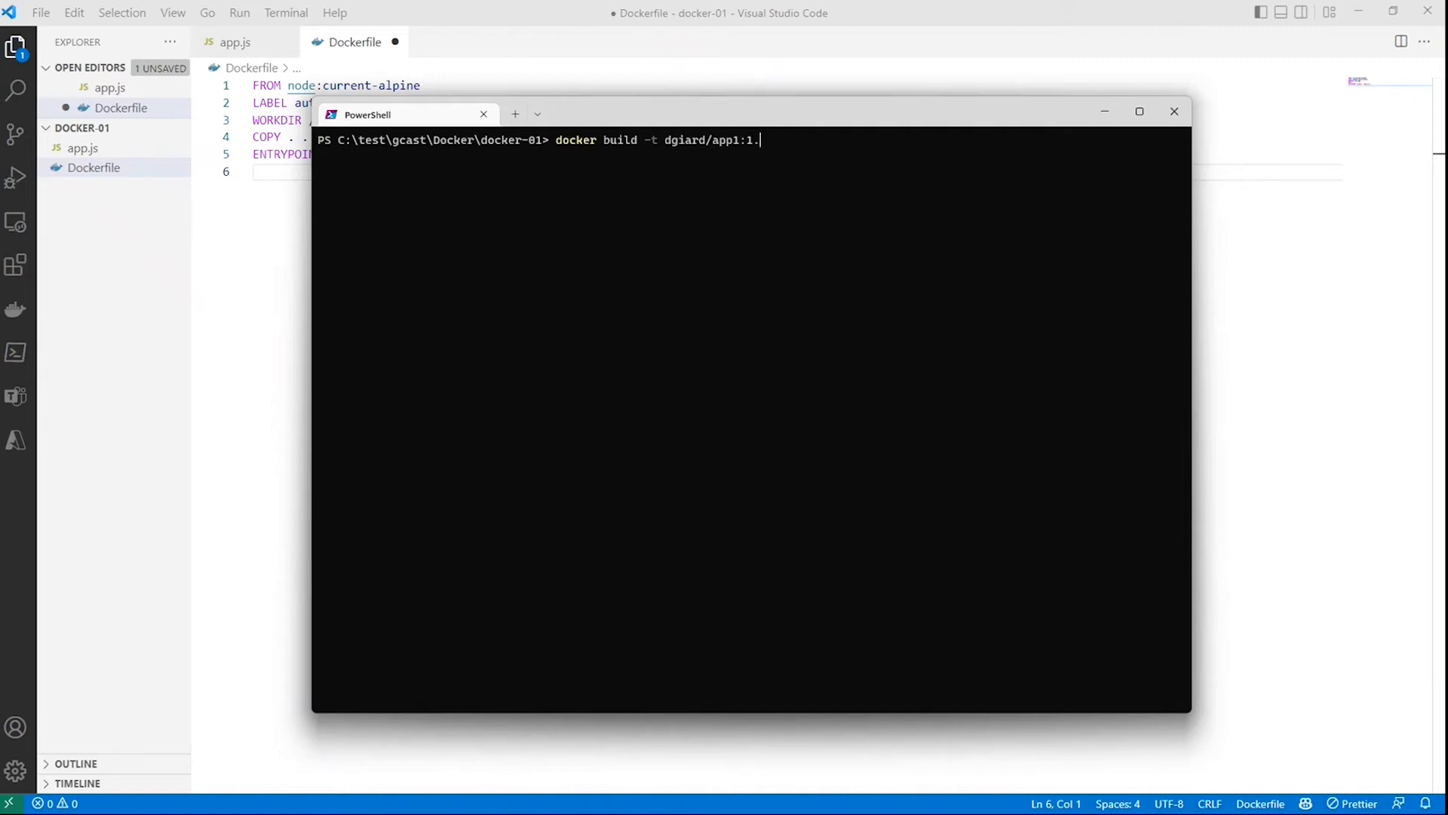
type("0")
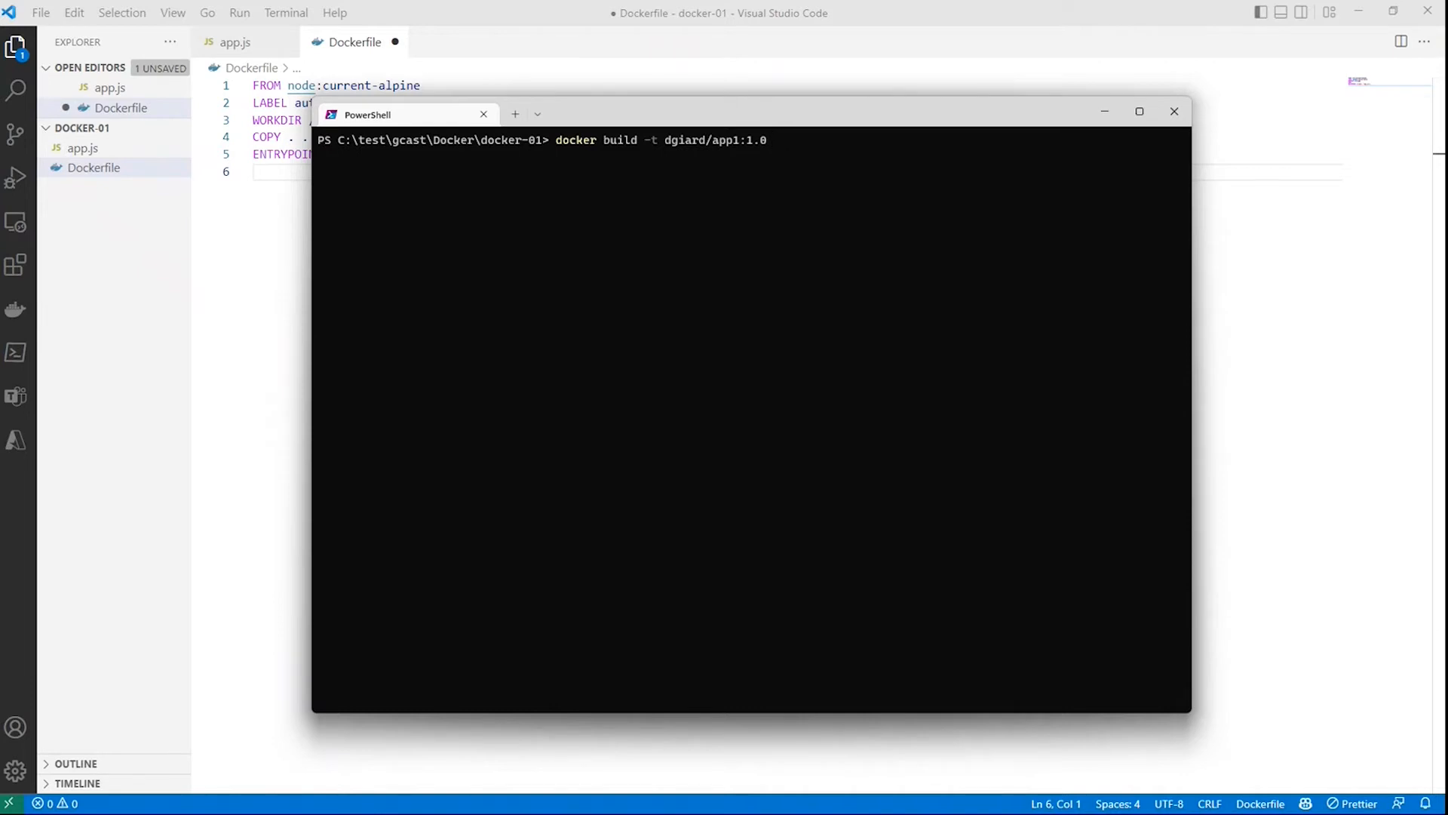
type(".")
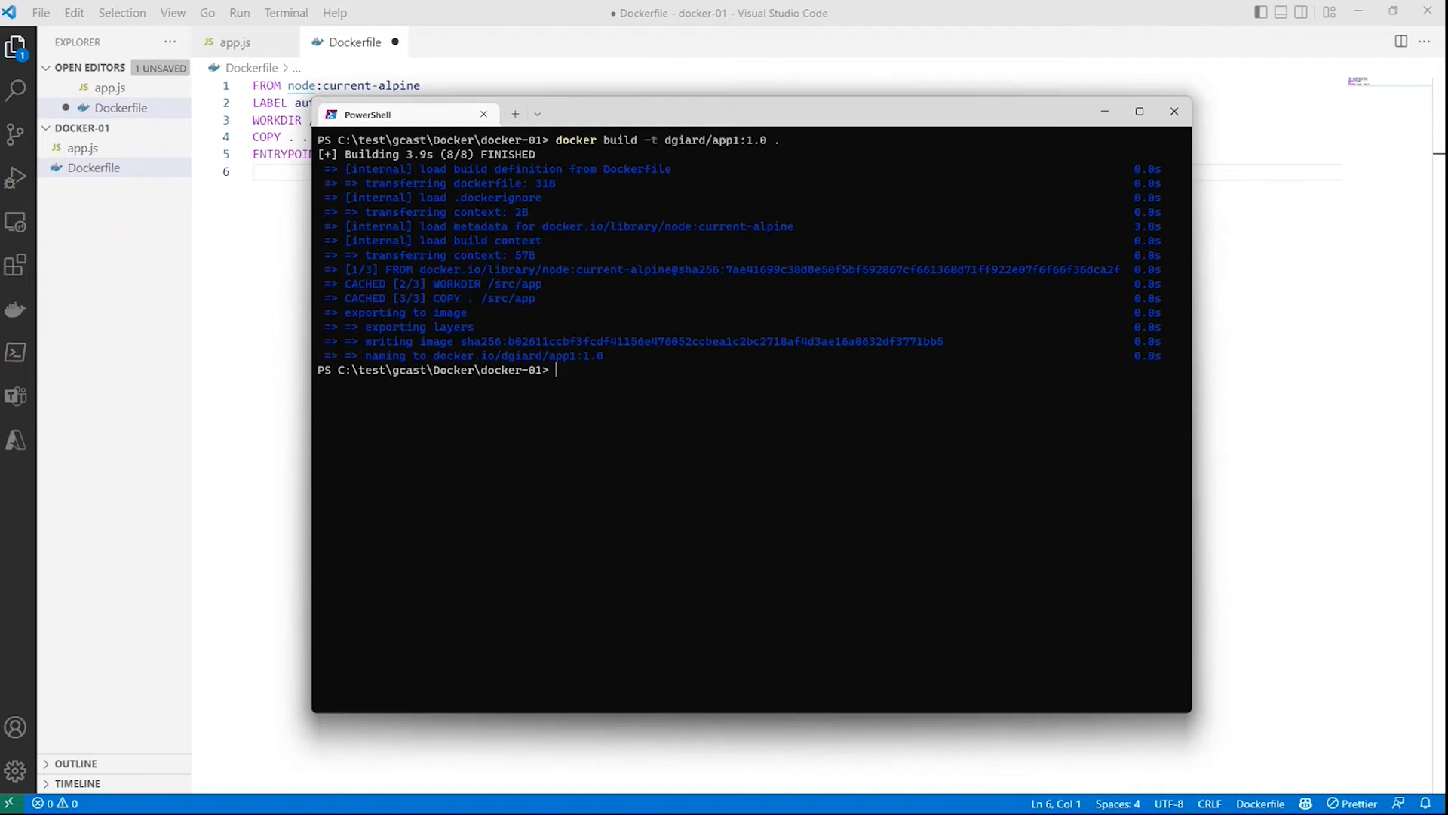
mouse_move(579, 388)
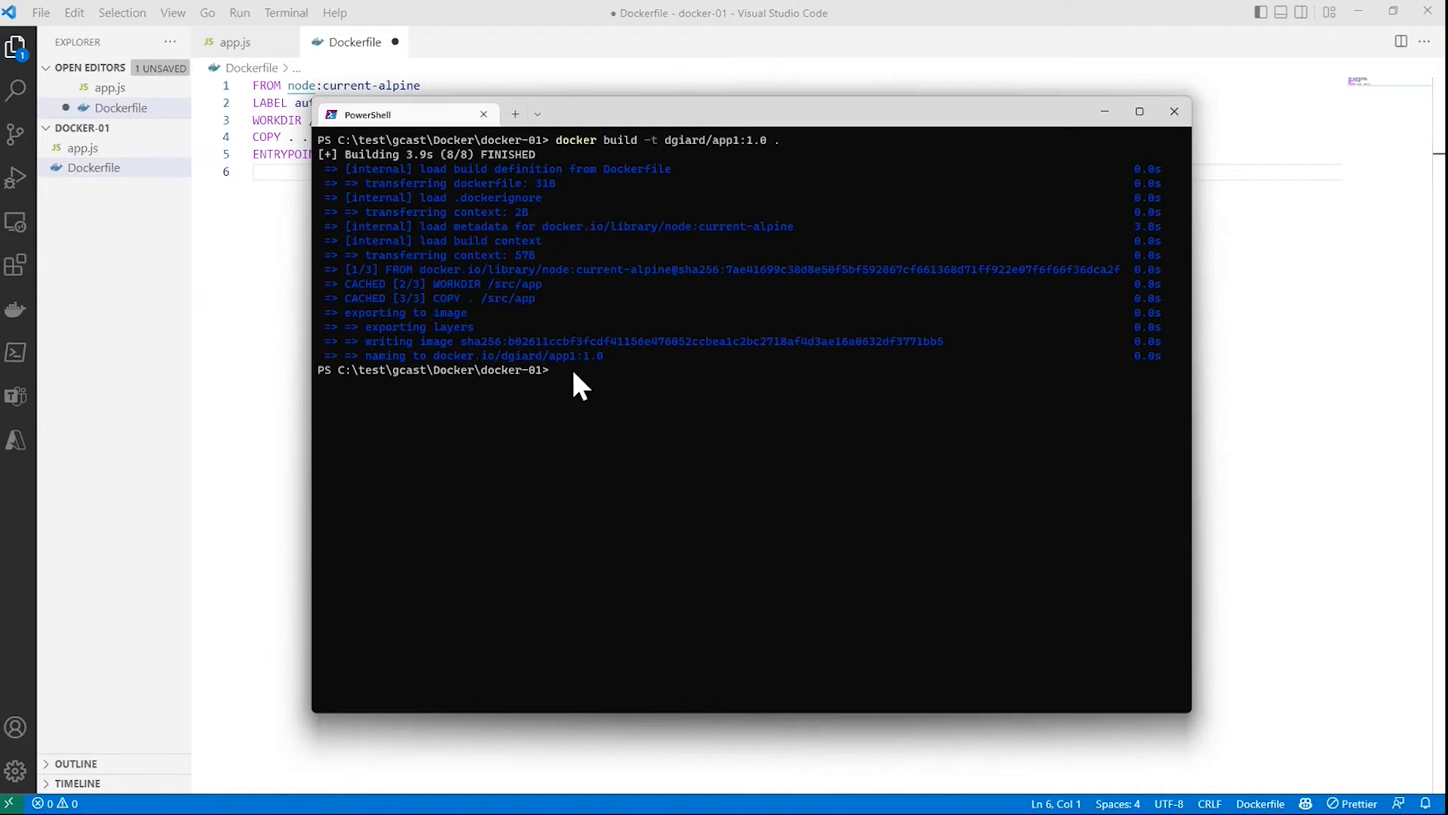
Run docker image ls to confirm dgiard/app1 tagged 1.0 is listed.
type("docker image ls")
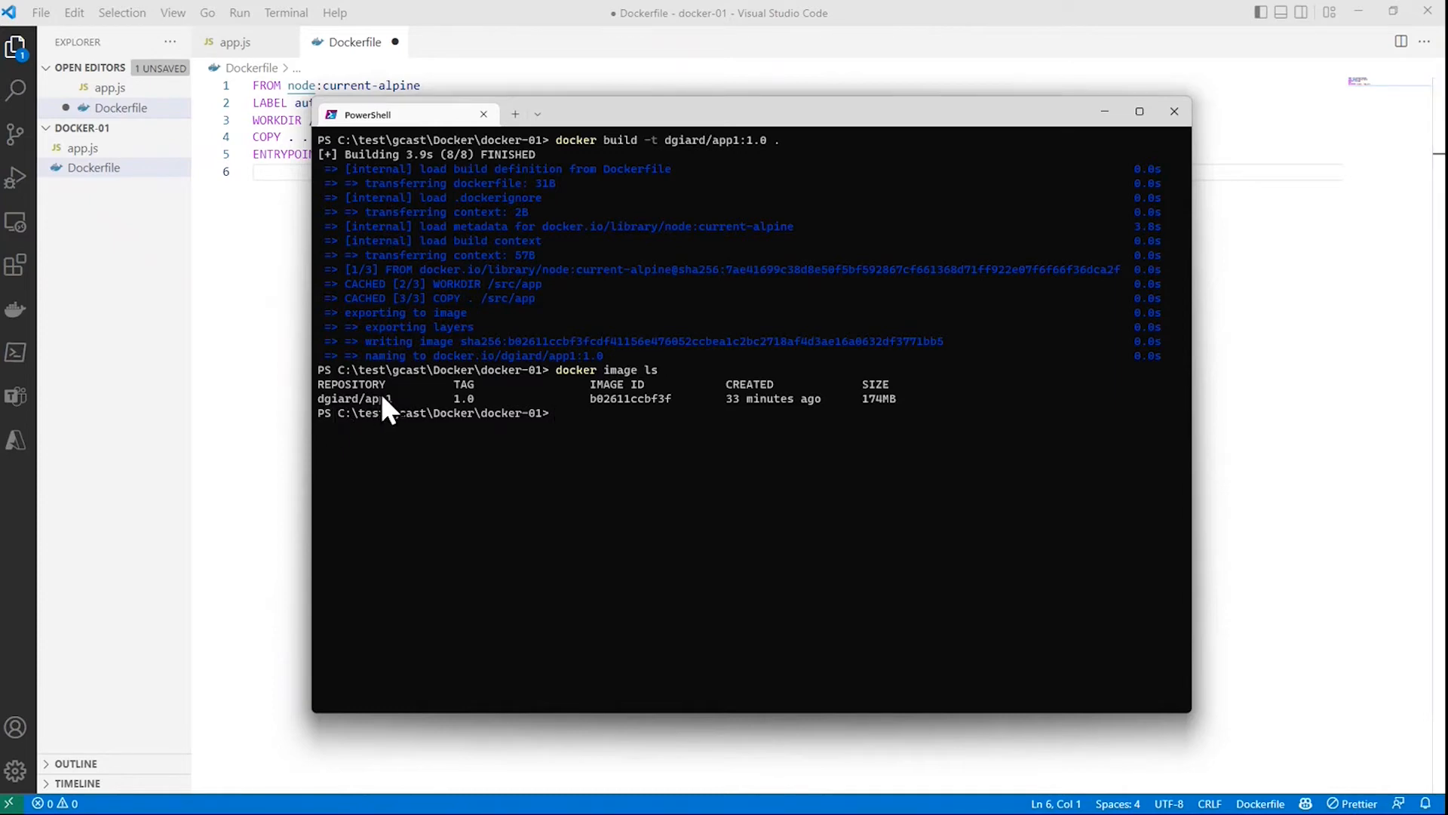
mouse_move(590, 408)
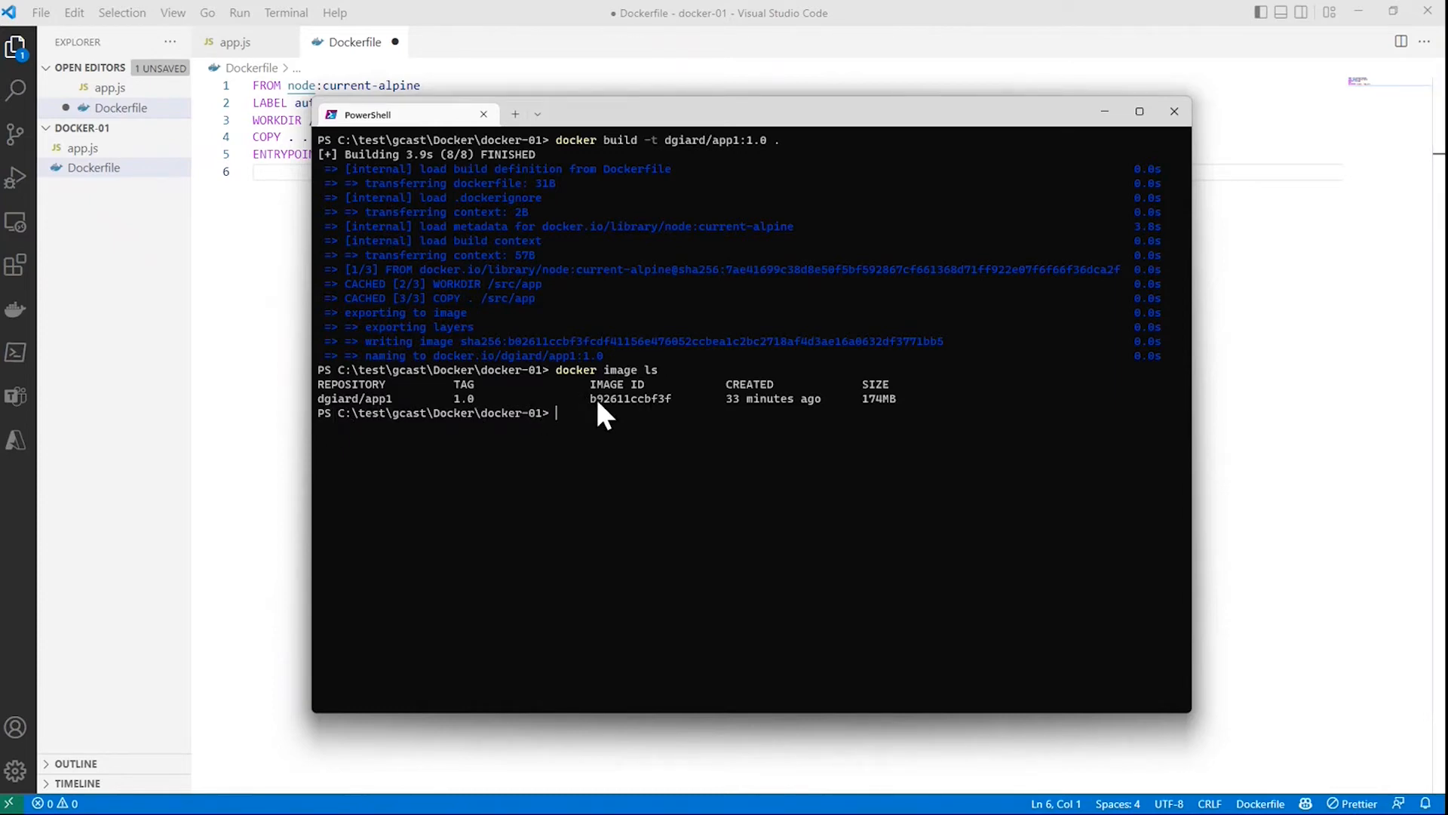
mouse_move(734, 413)
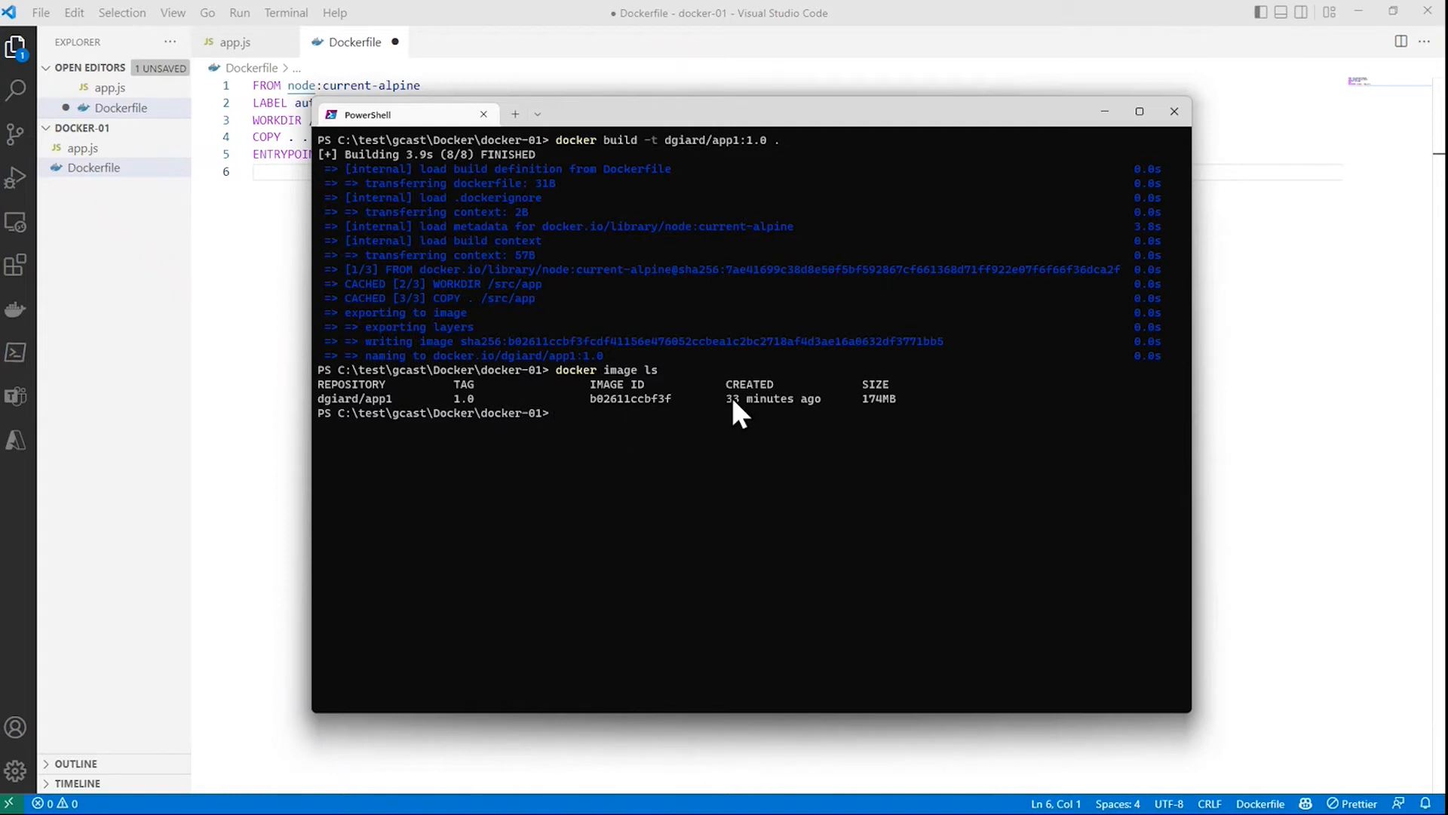
mouse_move(771, 421)
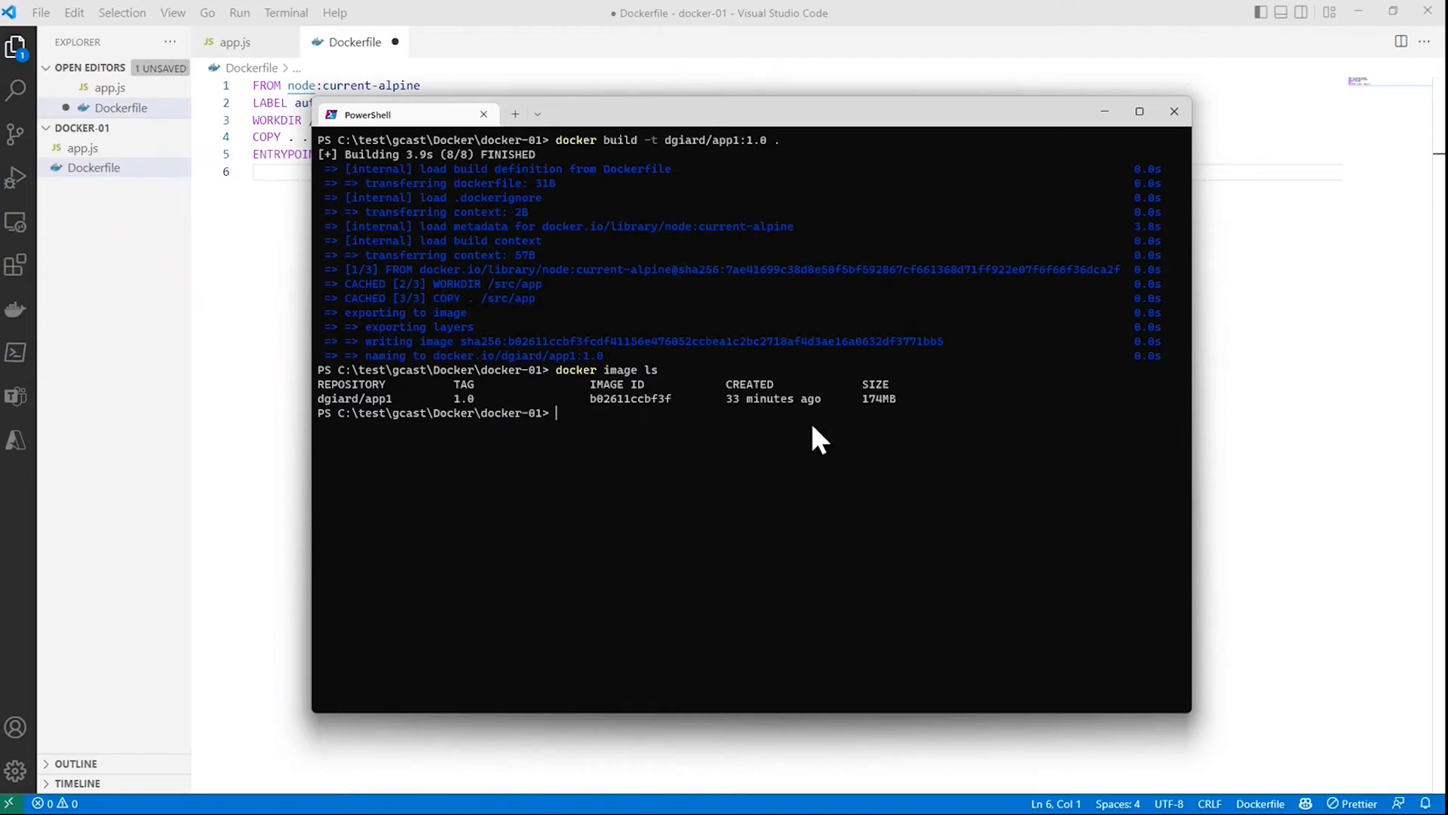
mouse_move(618, 422)
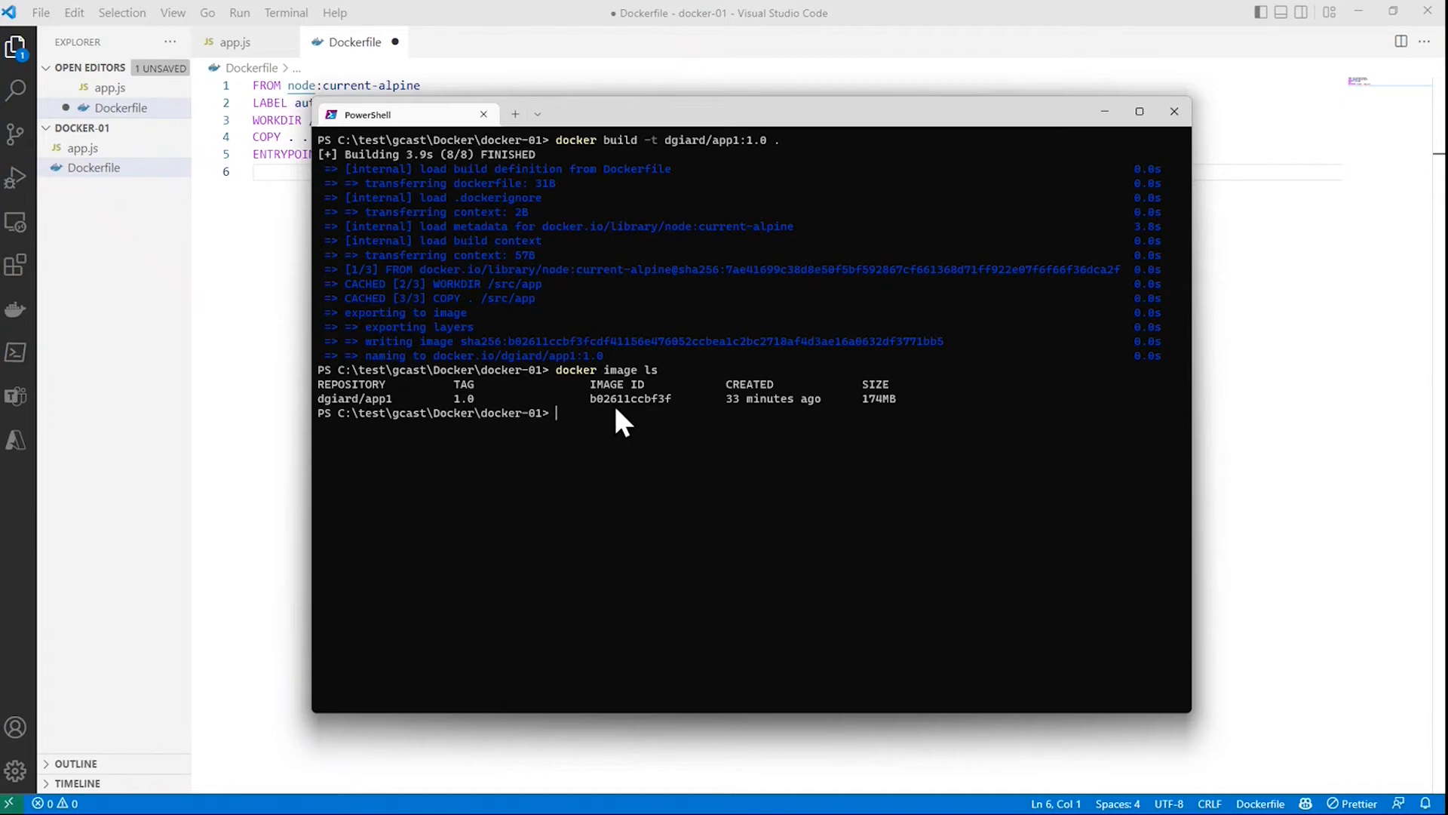
mouse_move(840, 427)
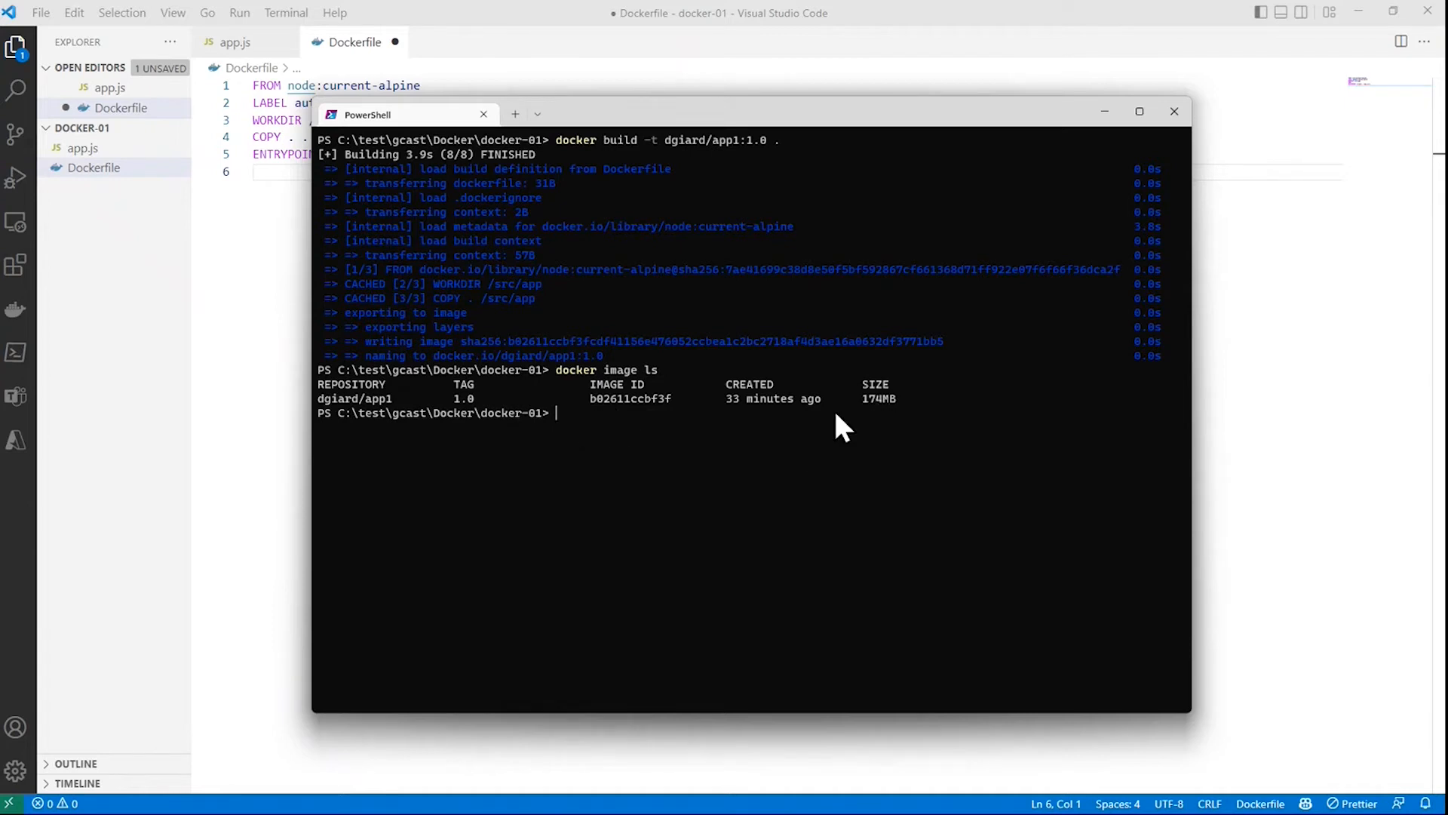
mouse_move(640, 425)
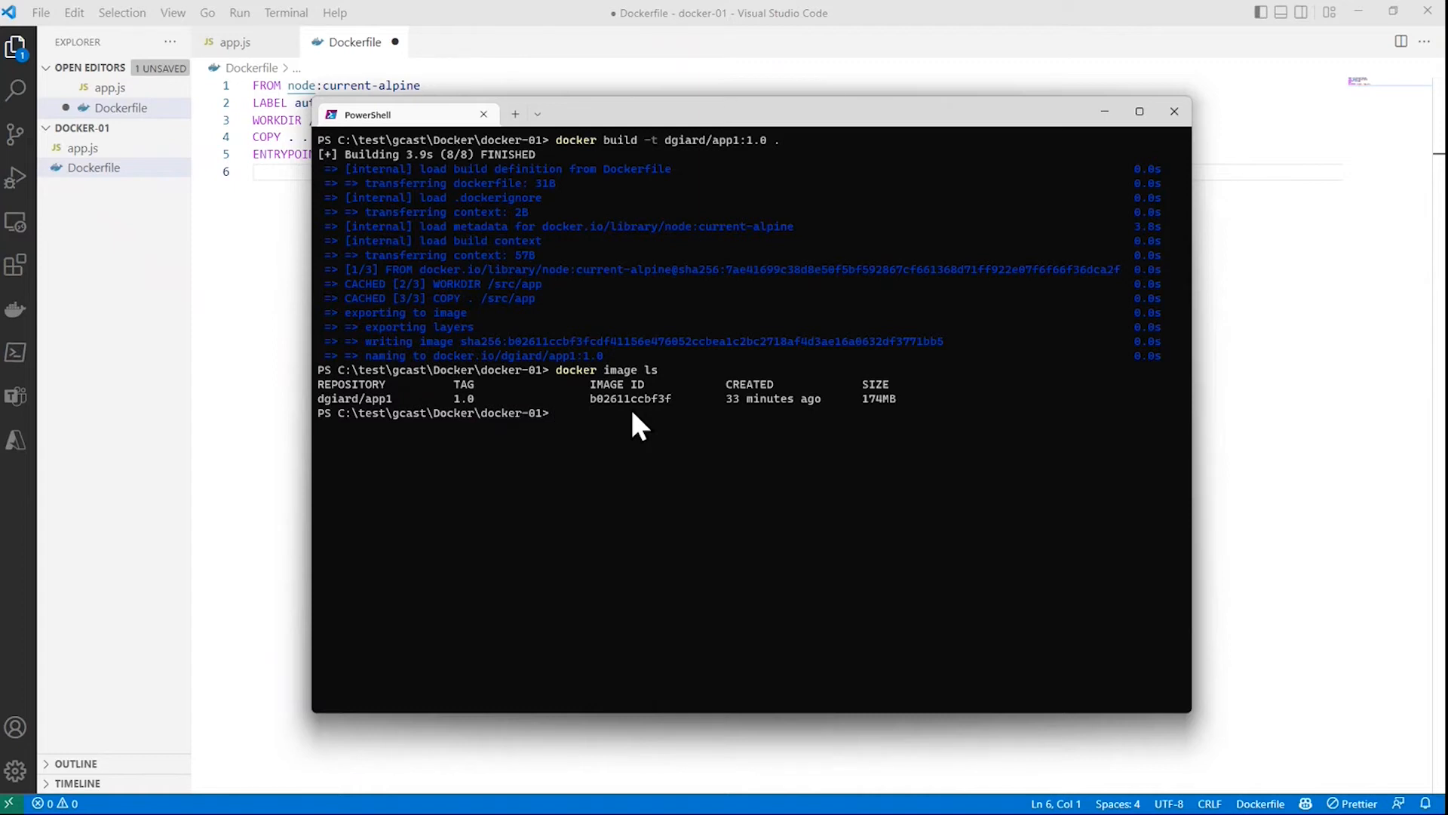
mouse_move(587, 409)
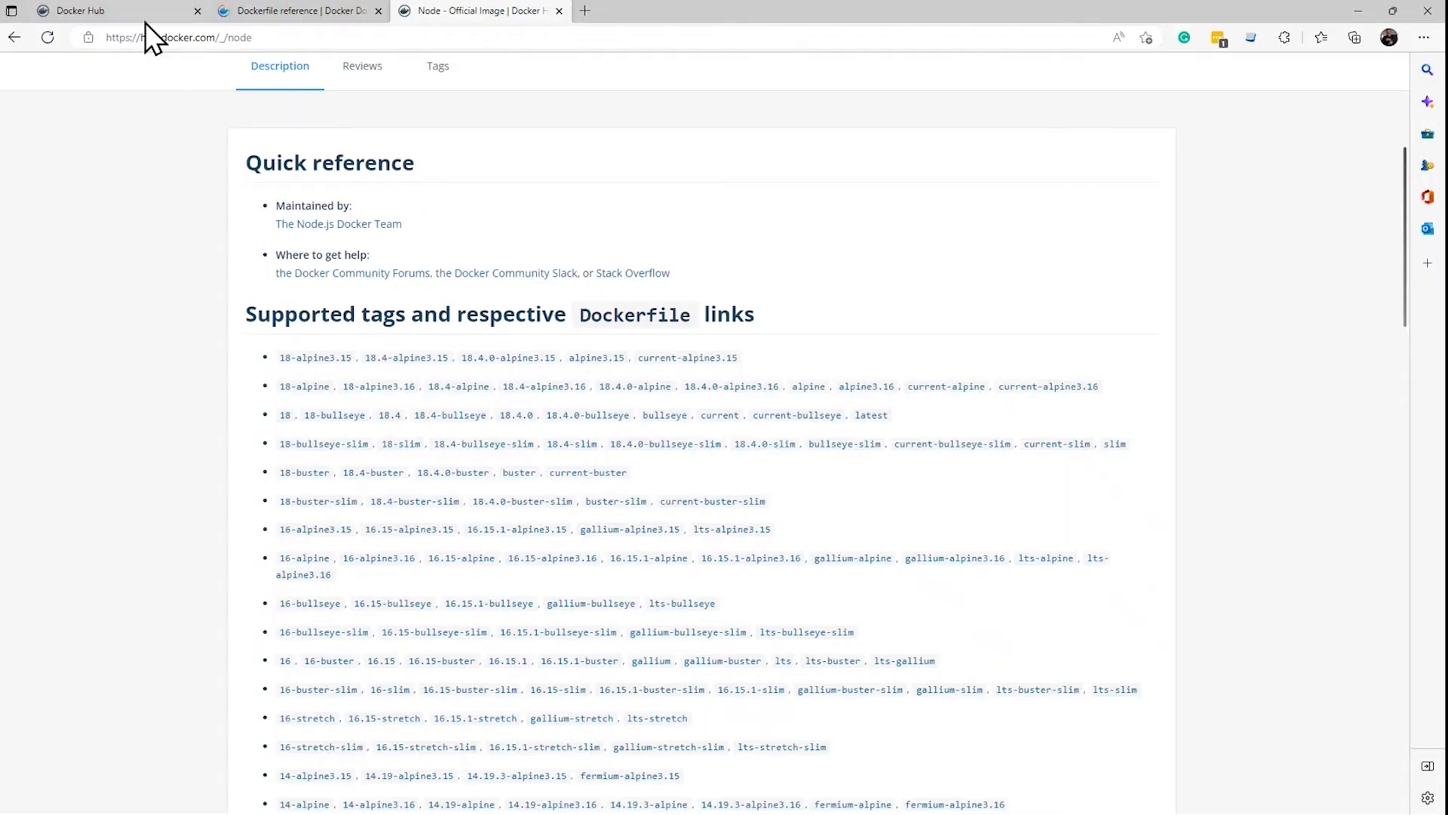
Show the dgiard account's Repositories page in Docker Hub, currently empty.
left_click(80, 11)
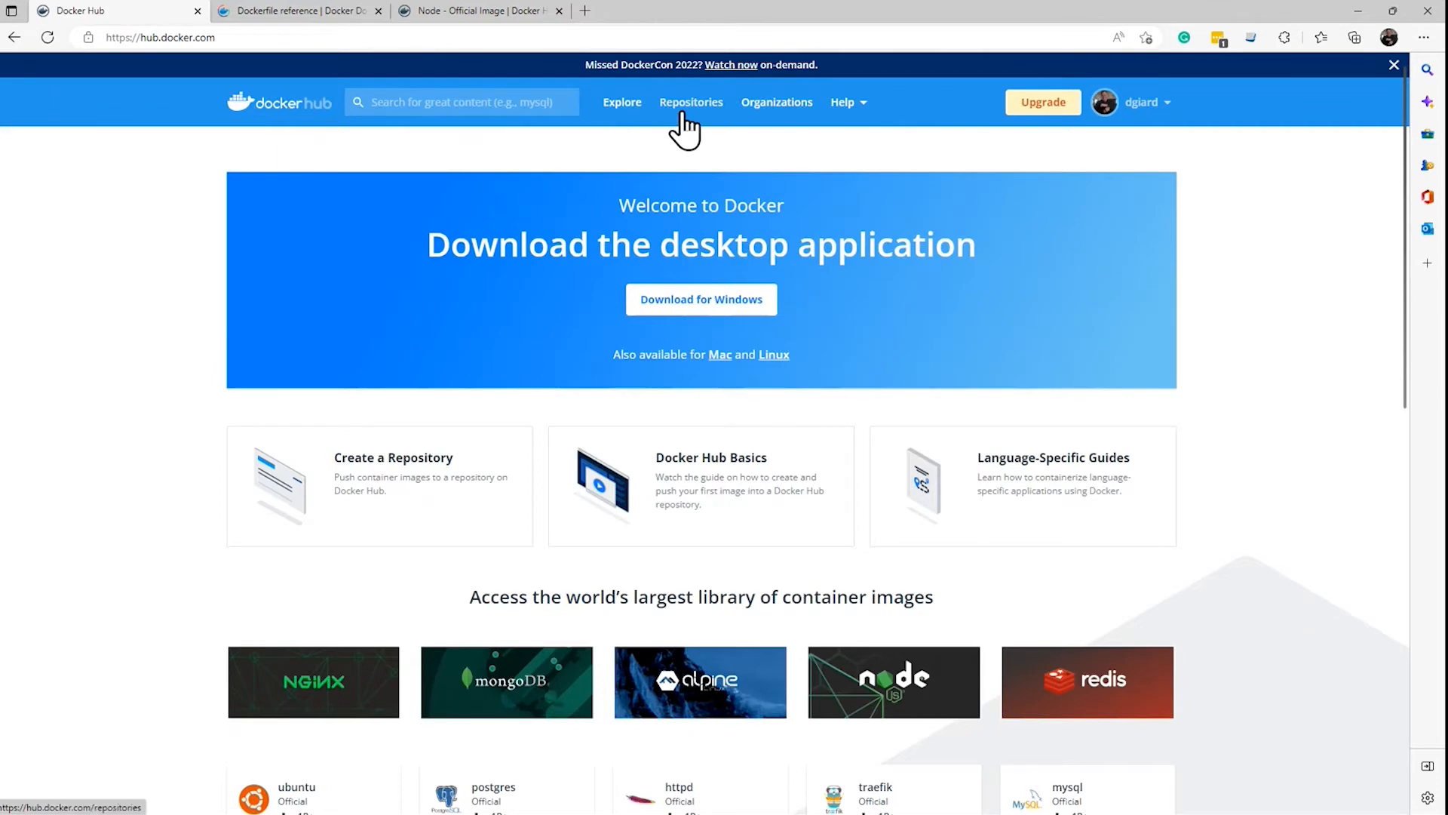
left_click(691, 101)
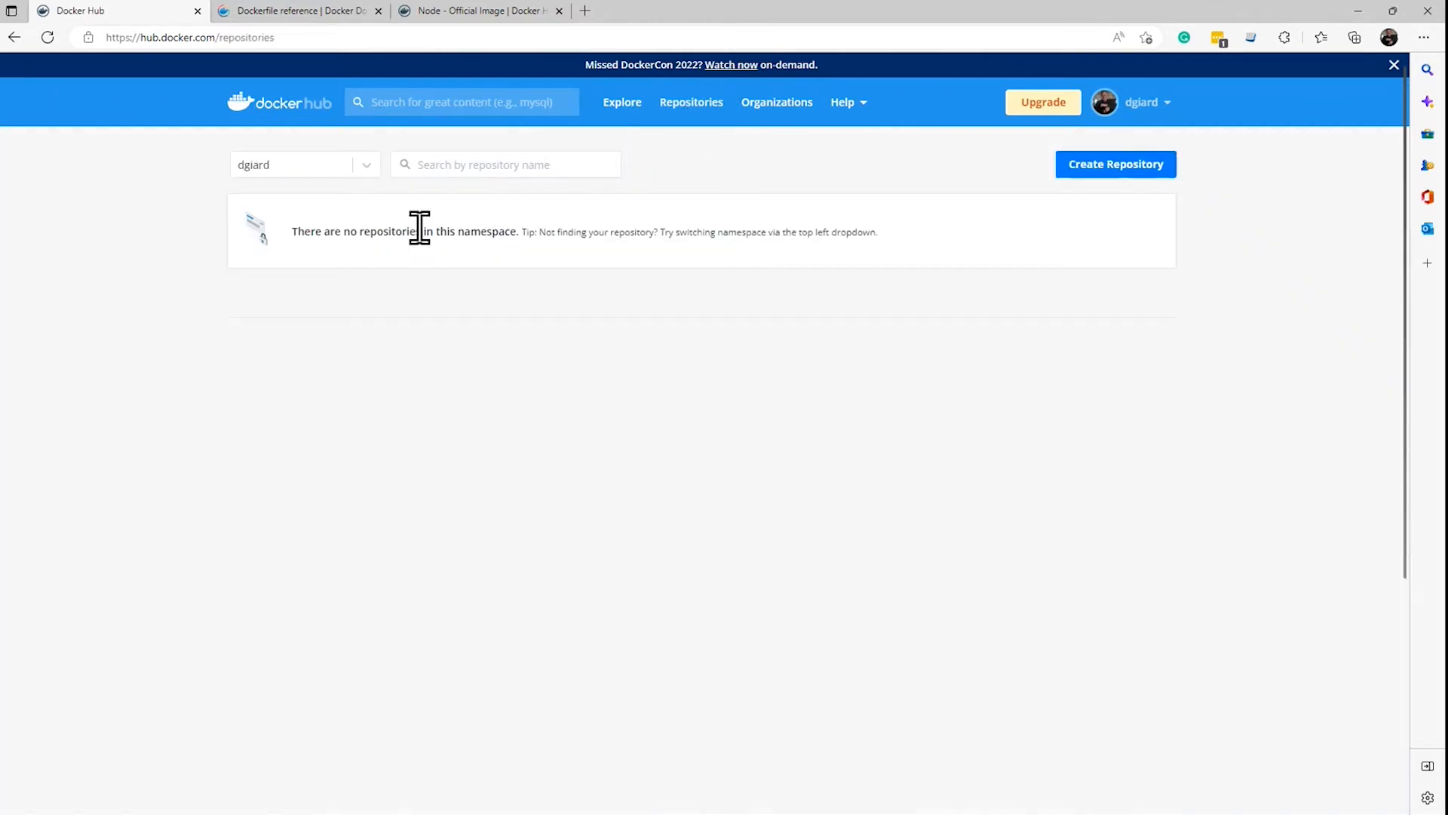
mouse_move(240, 509)
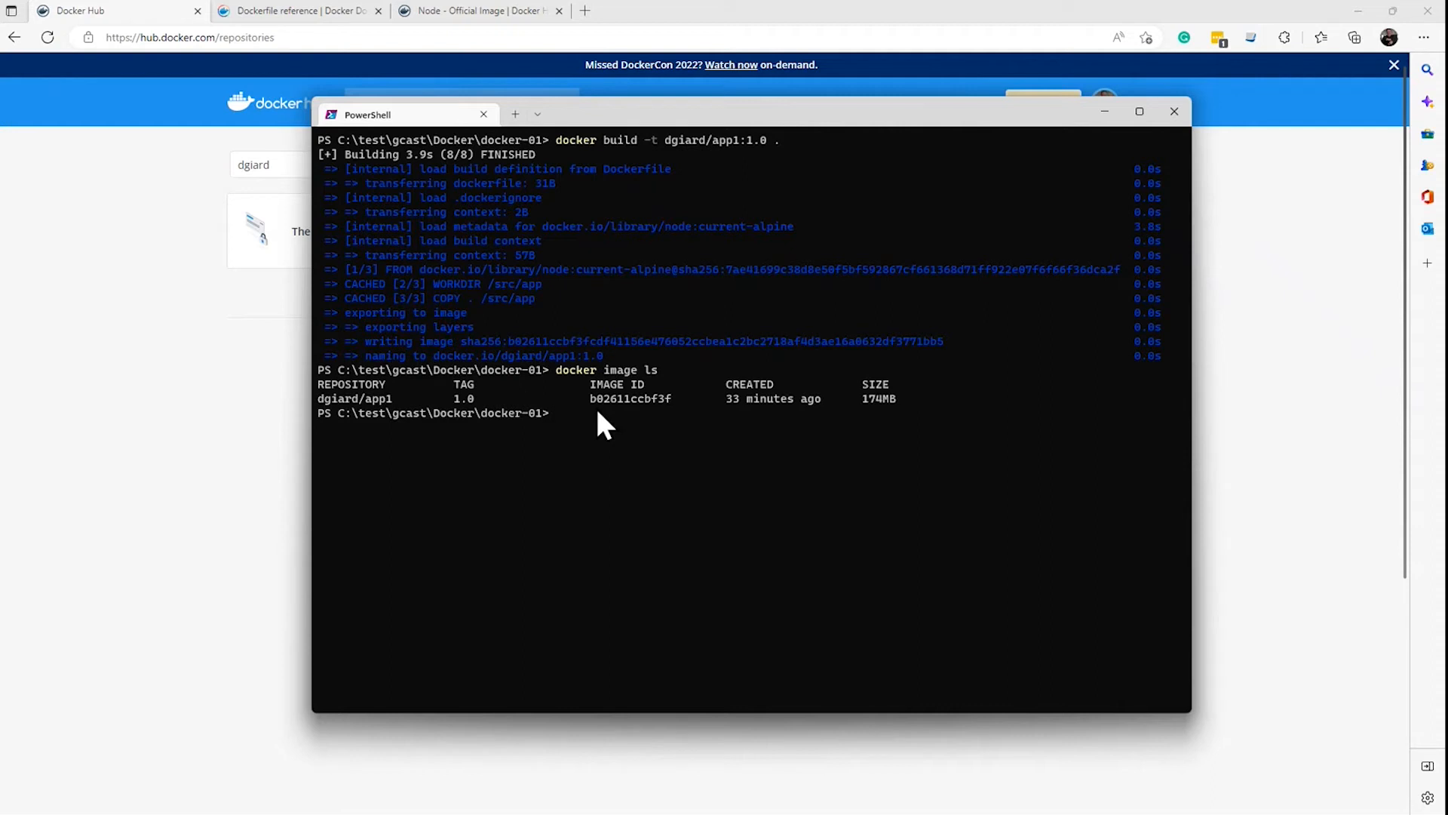
Run docker image push dgiard/app1:1.0 to upload the image to Docker Hub.
type("docker")
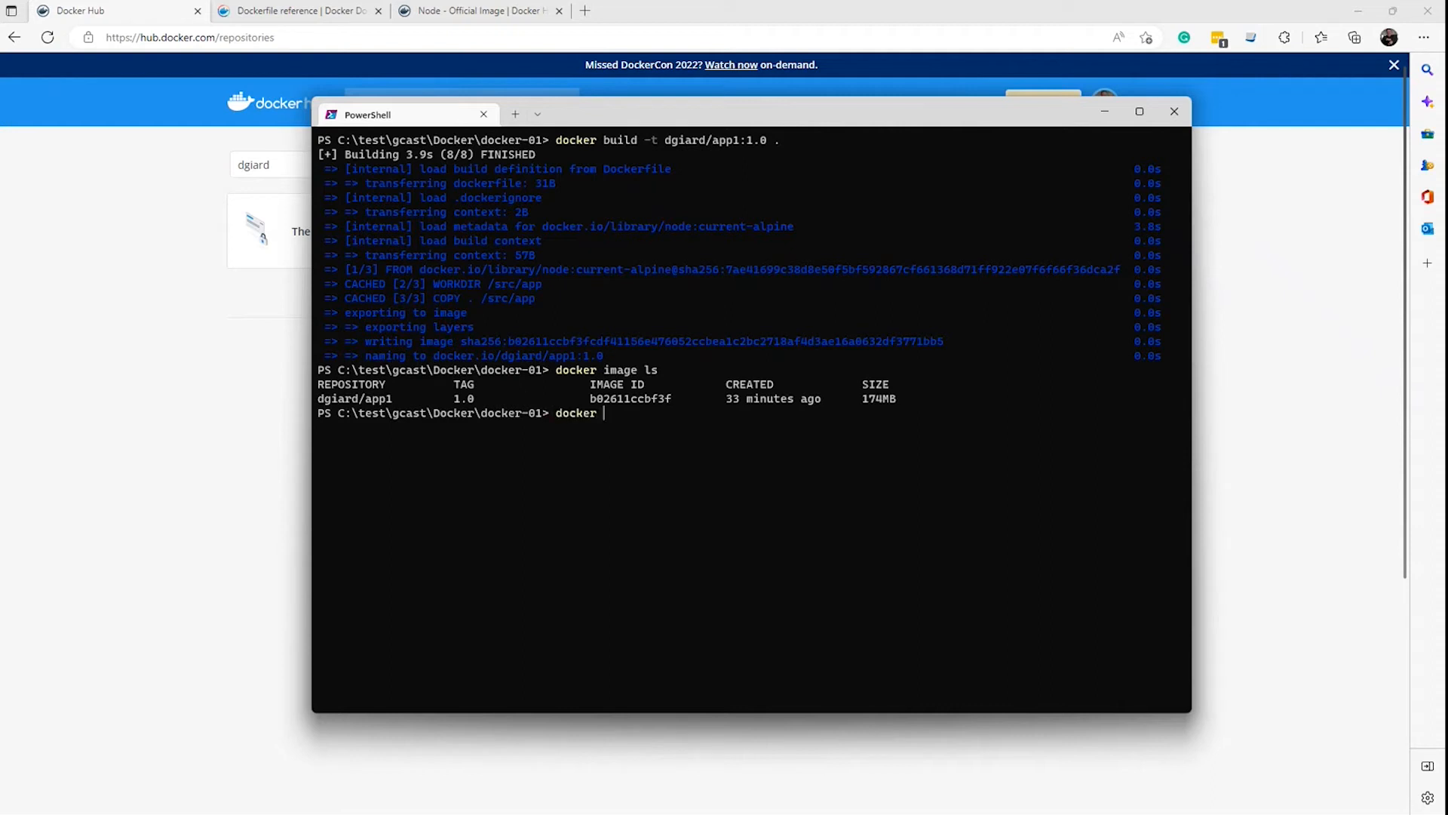
type("image push")
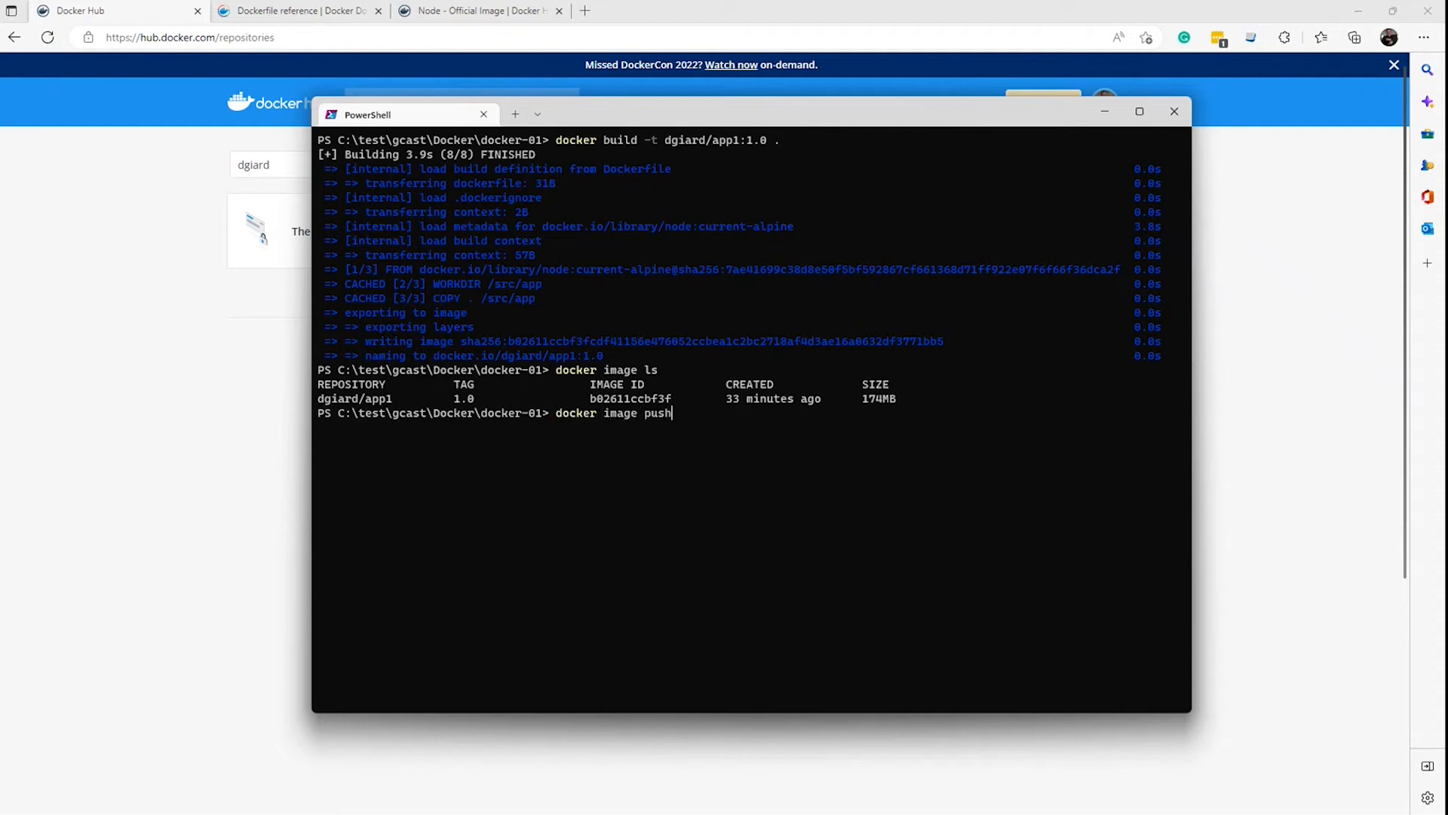
type("dgiard/a")
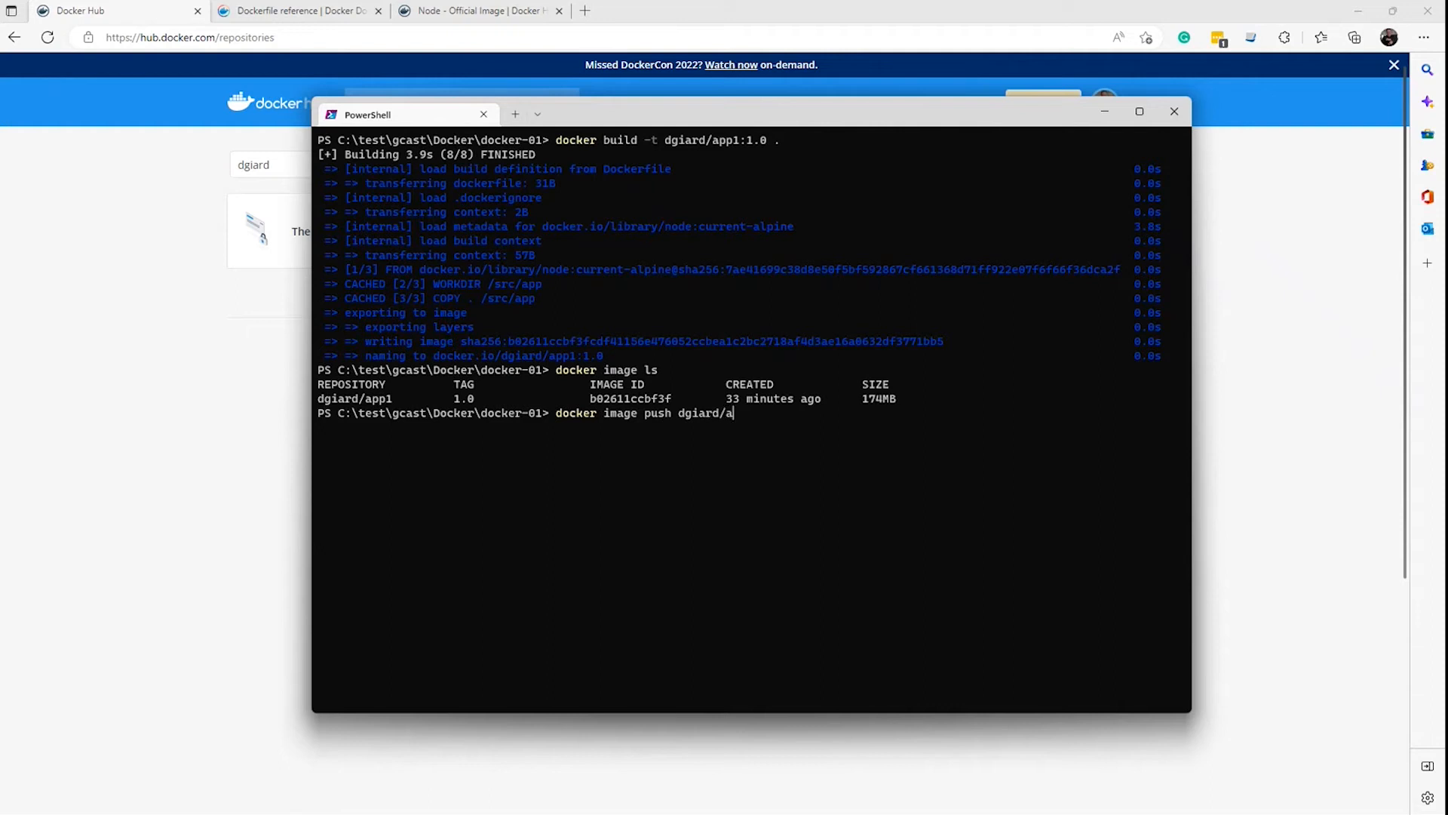
type("pp1:1.0")
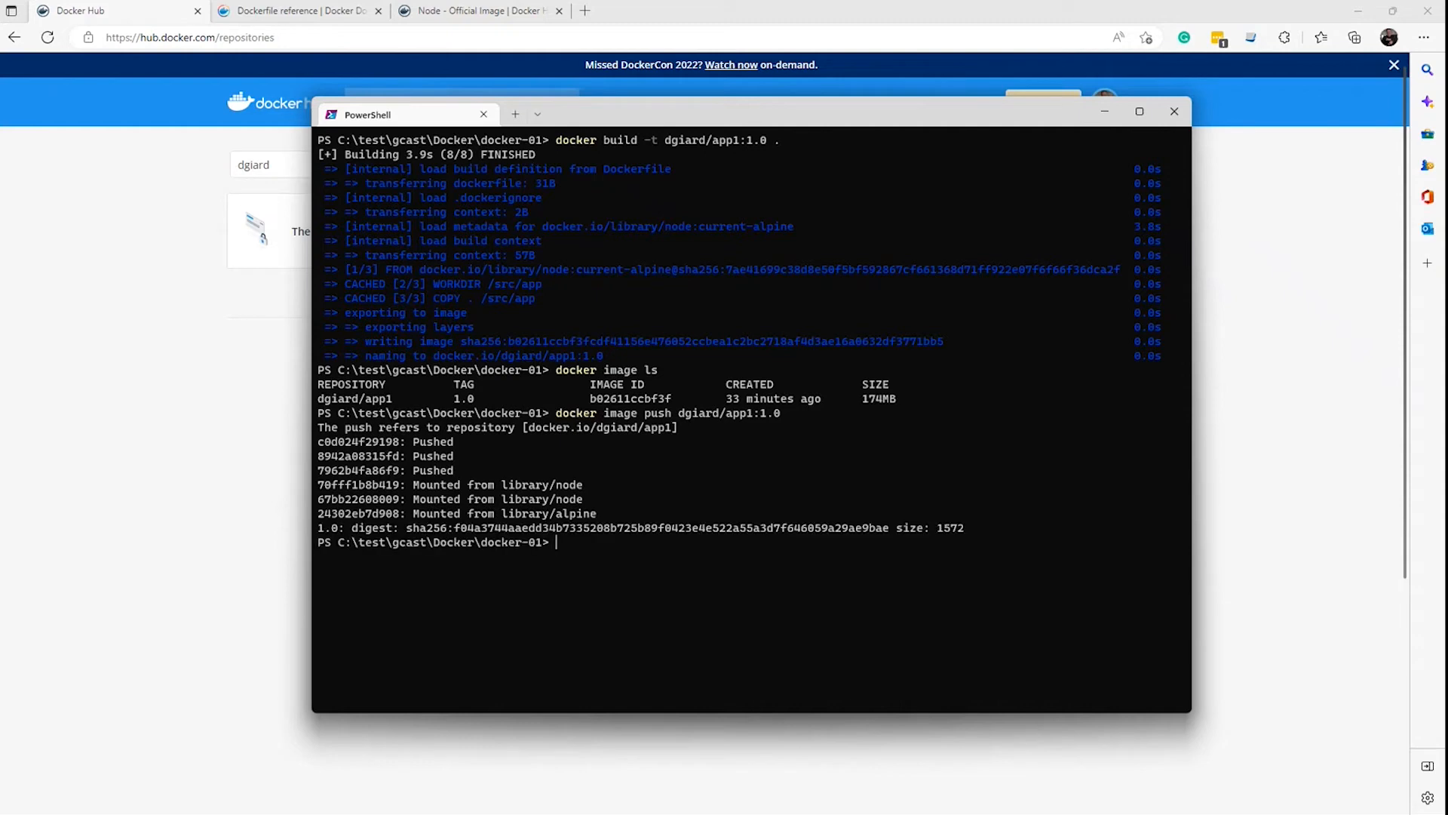
mouse_move(294, 453)
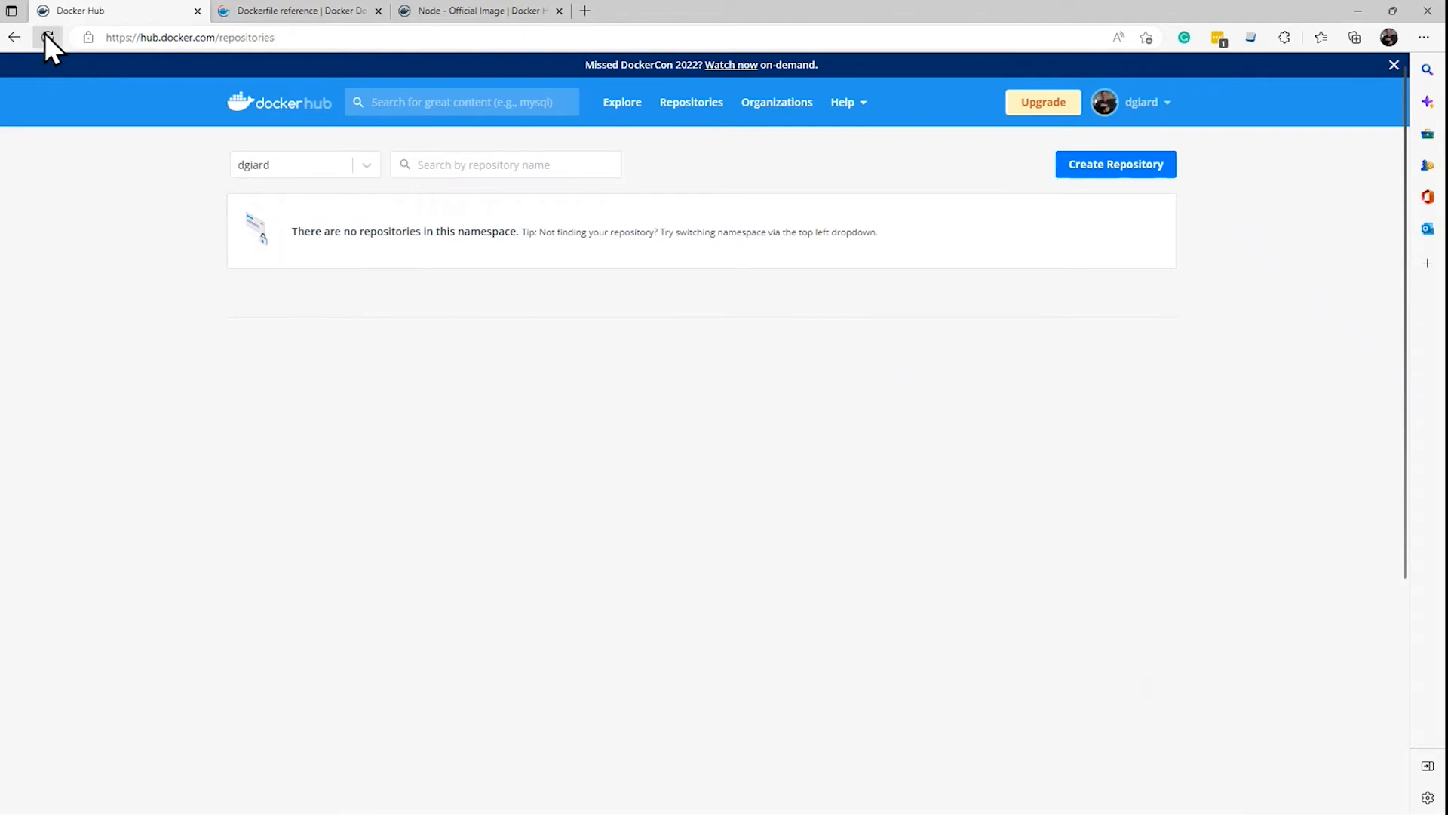
Reload the Docker Hub repositories list and open the newly listed app1 repository.
left_click(49, 36)
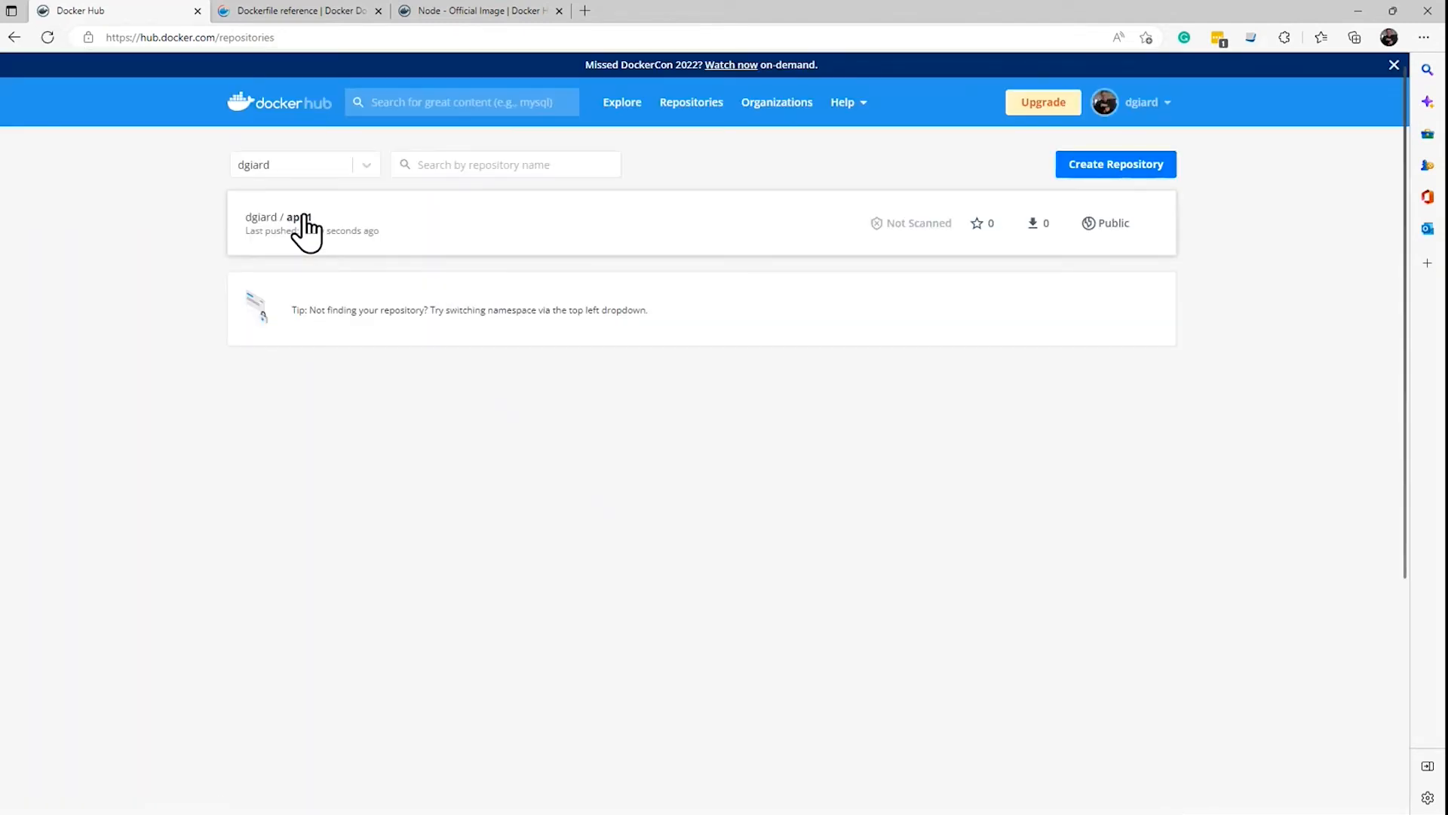
left_click(299, 217)
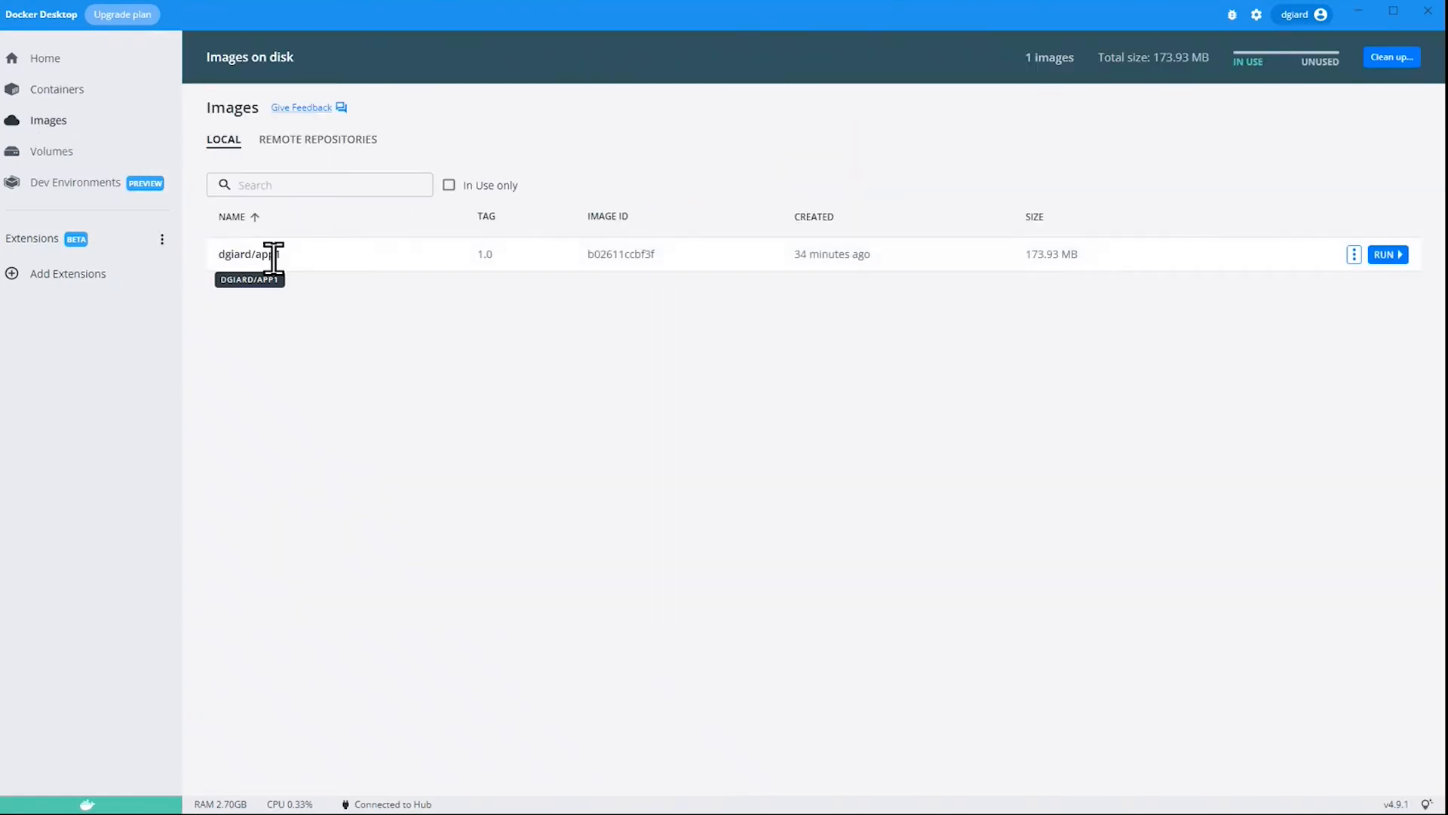
mouse_move(961, 190)
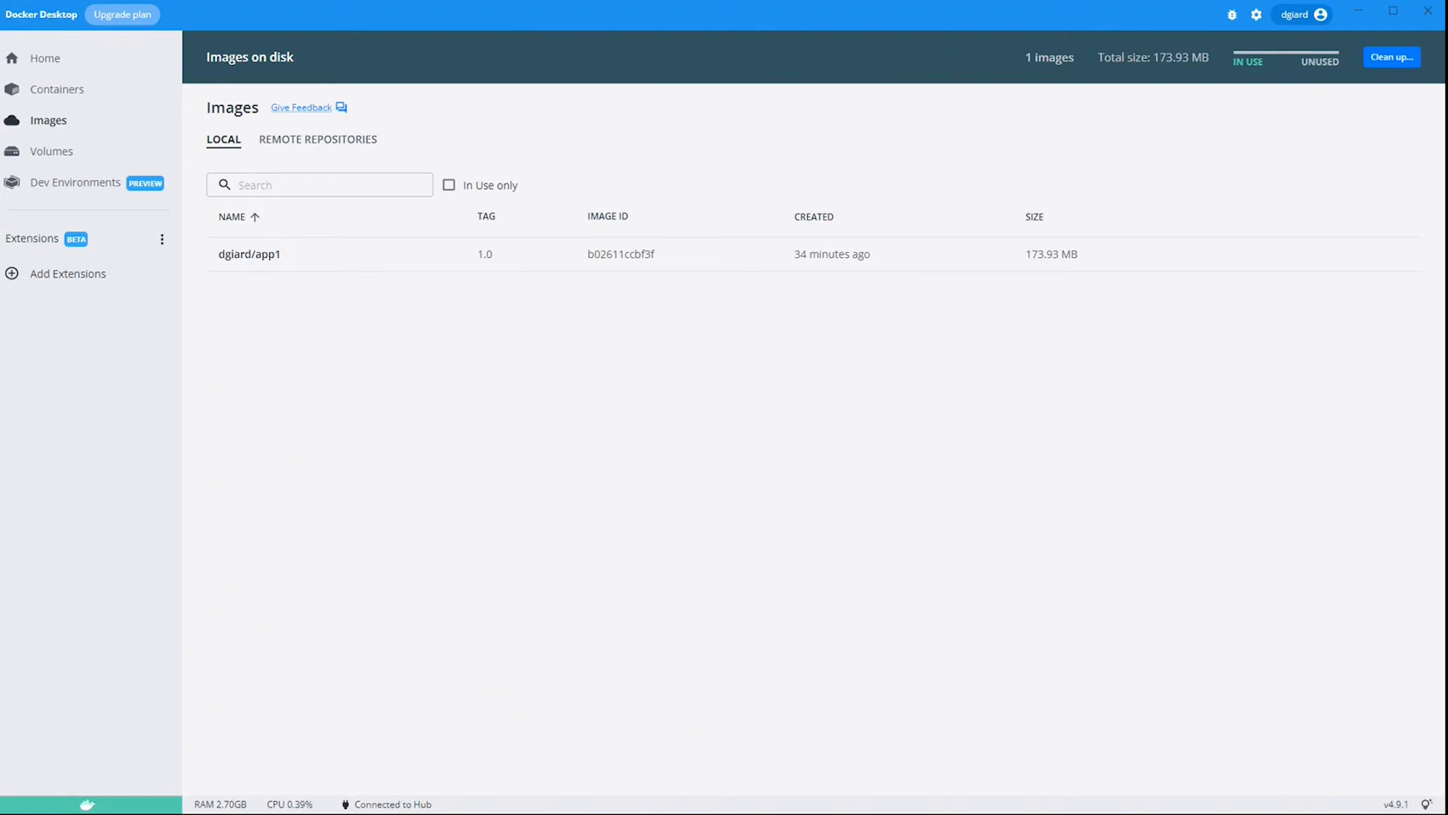
mouse_move(204, 247)
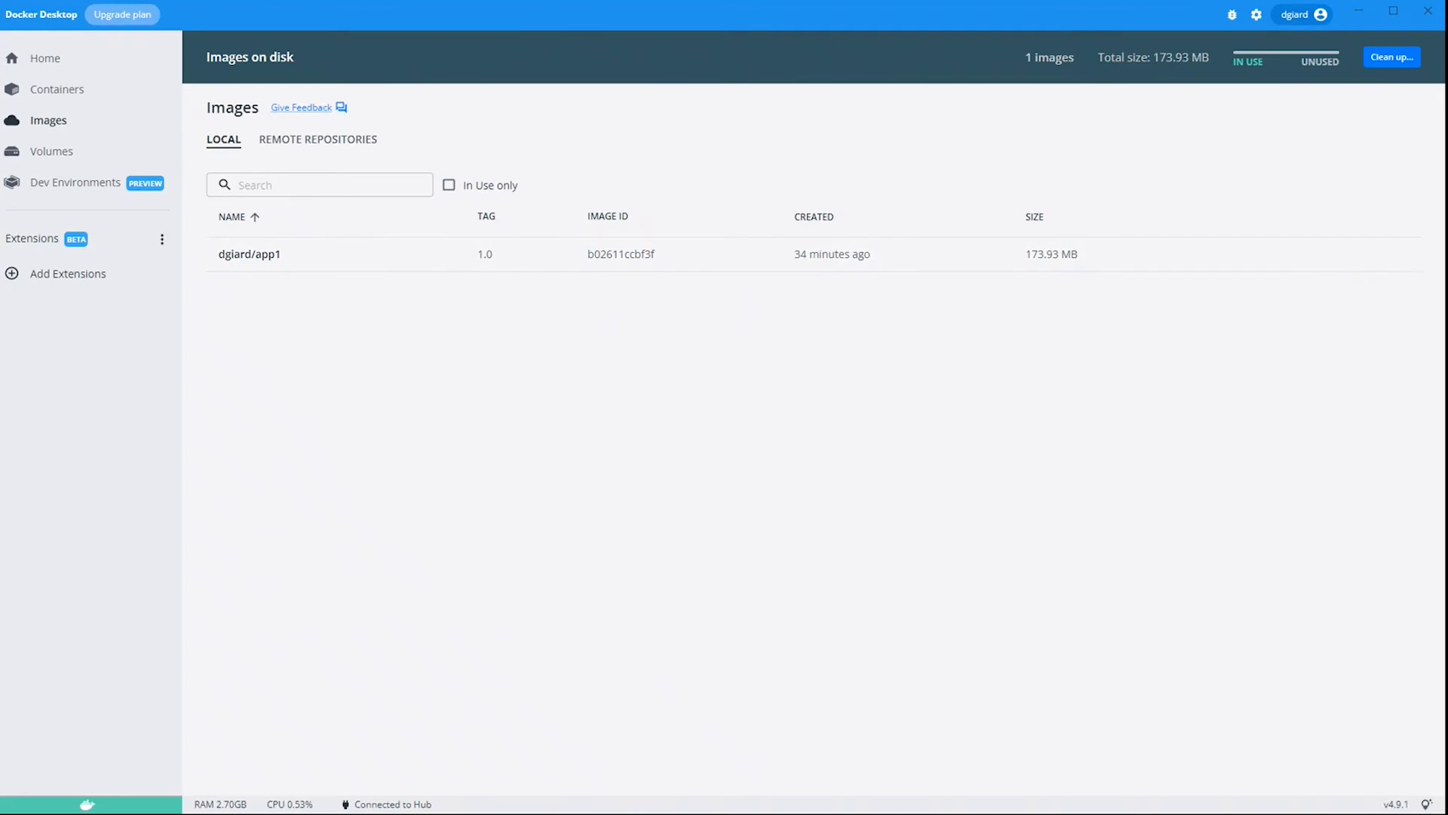
mouse_move(225, 375)
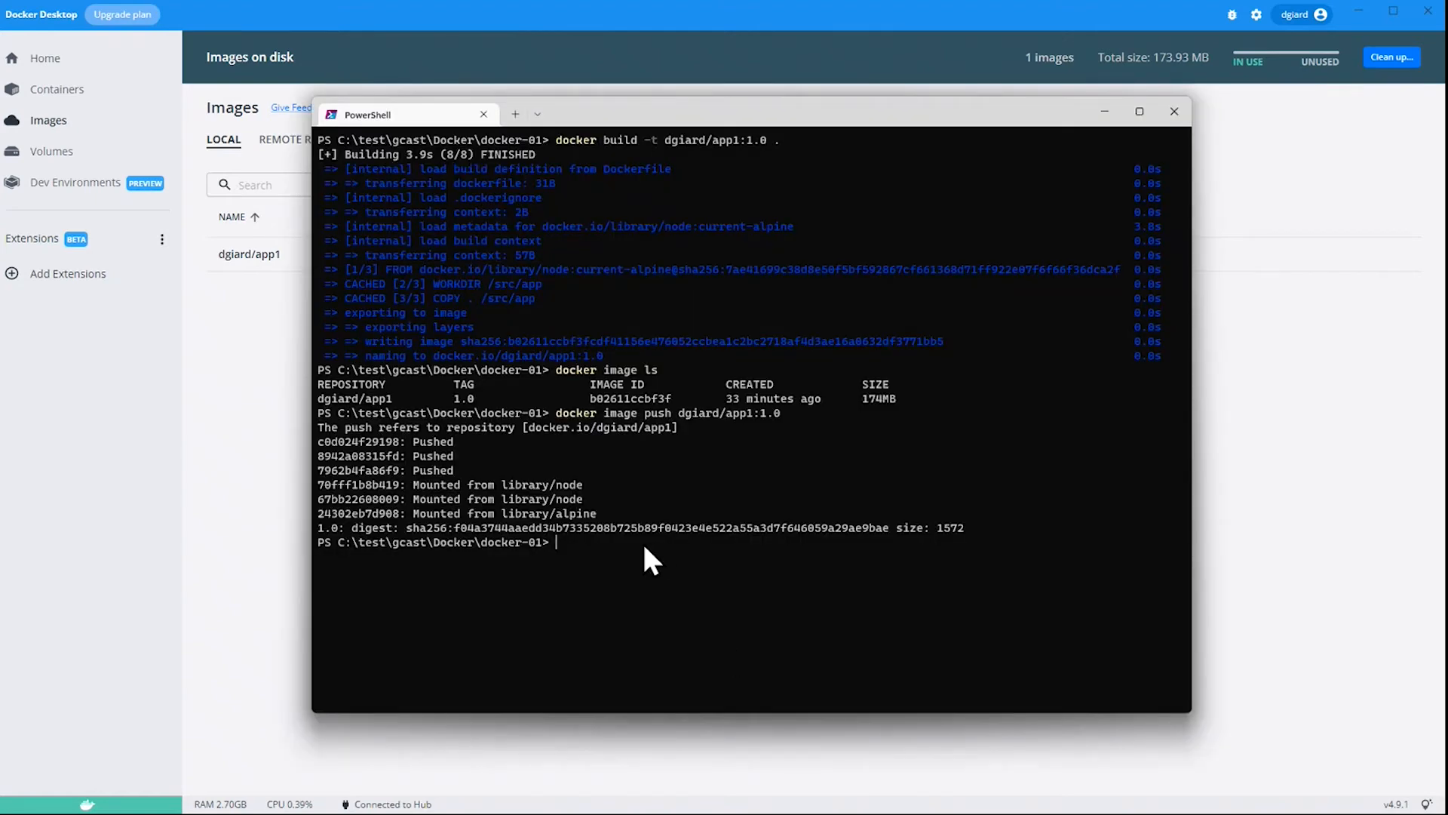
List local images, then remove the dgiard/app1:1.0 image by ID prefix with 'docker image rm b02'.
type("locker image ls")
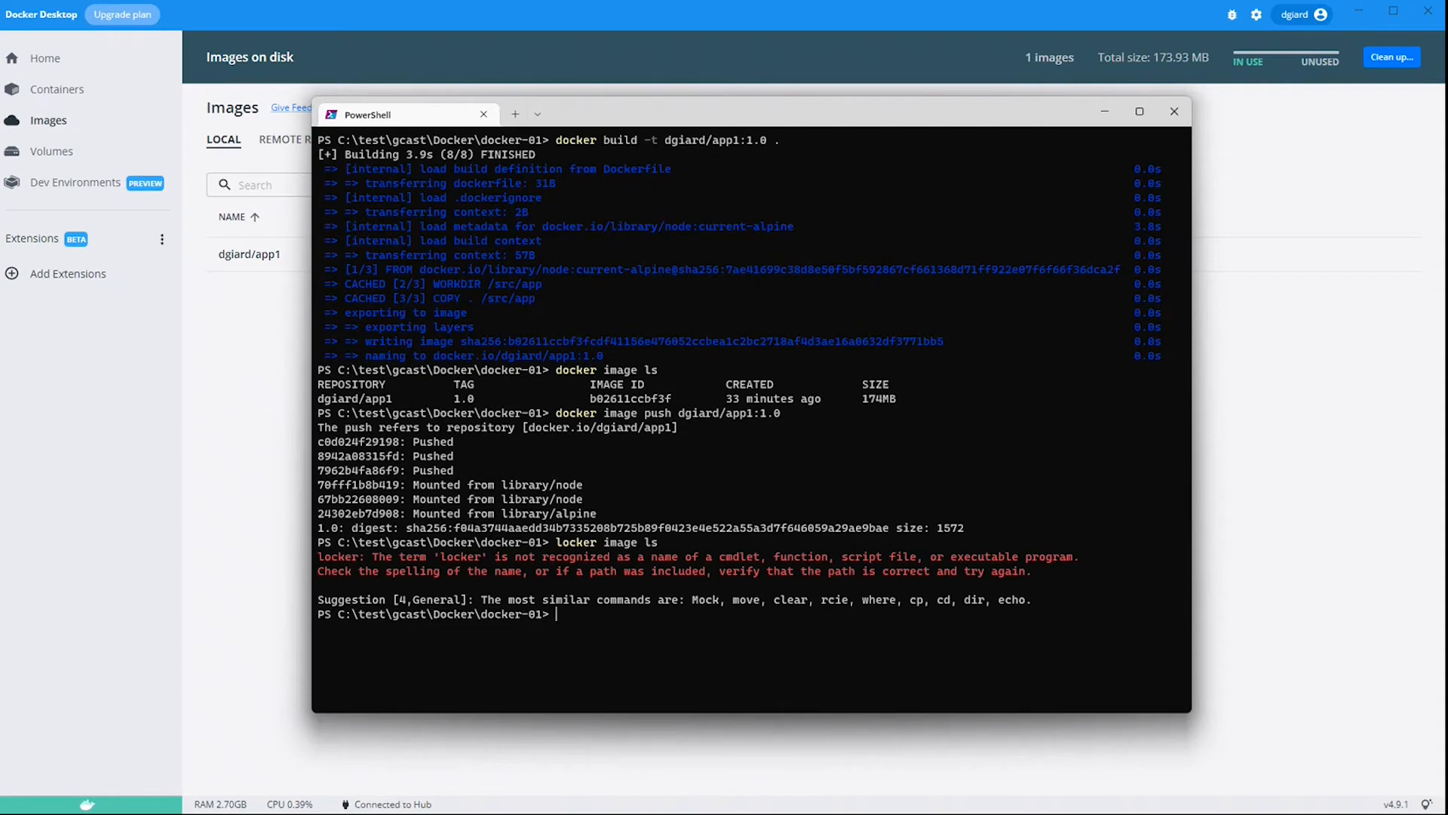
type("locker image ls")
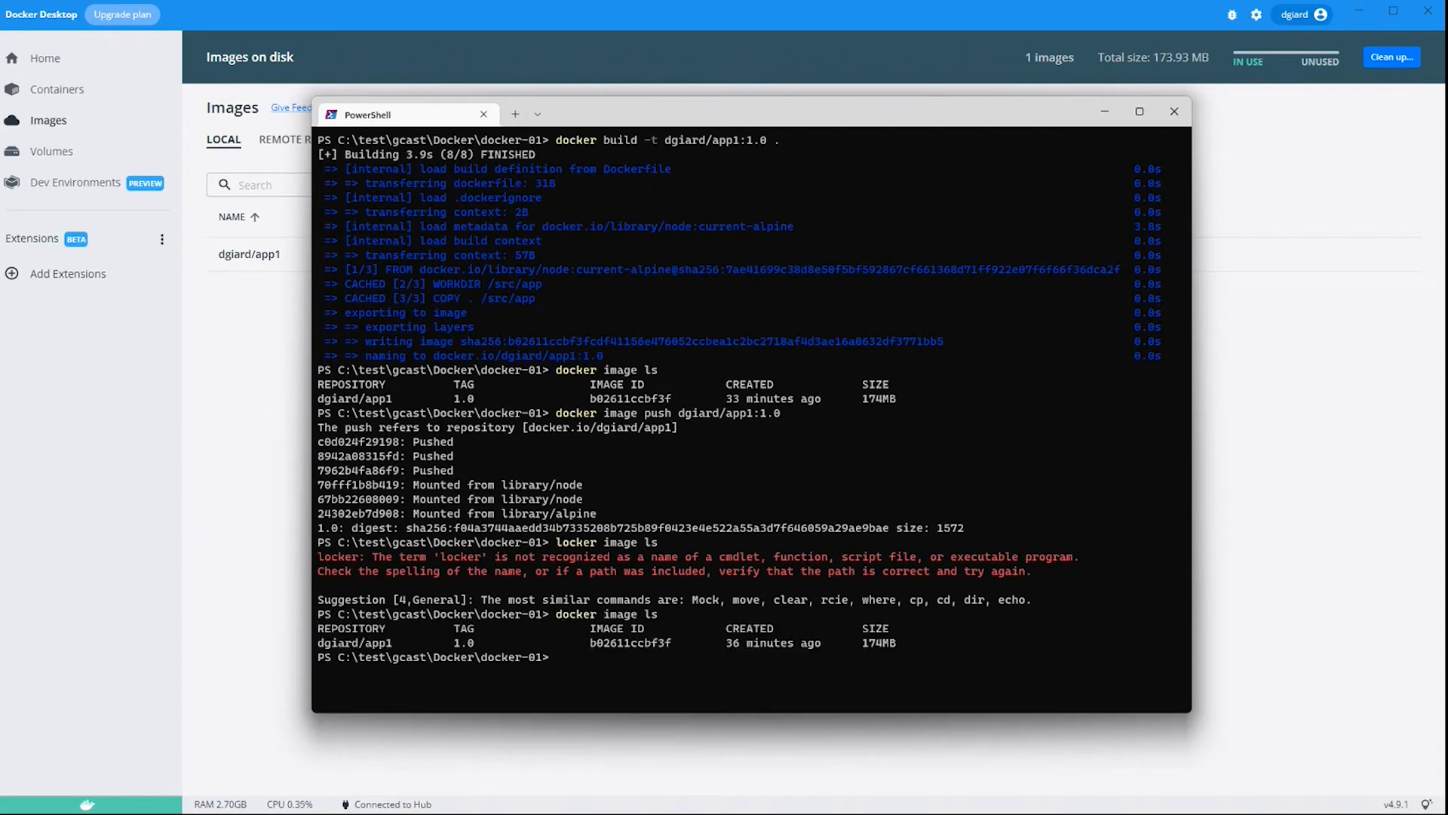
type("d")
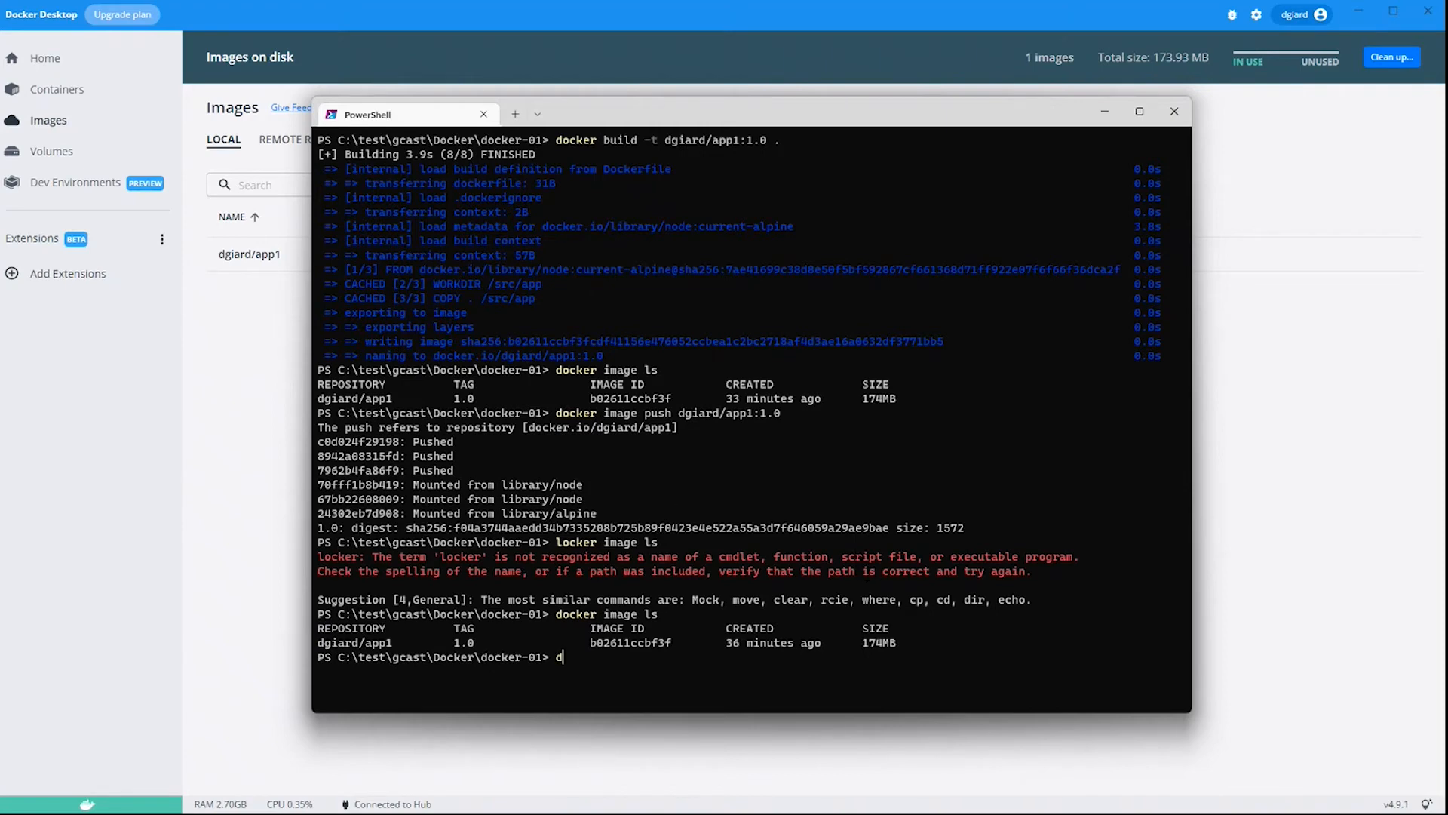
type("ocker image")
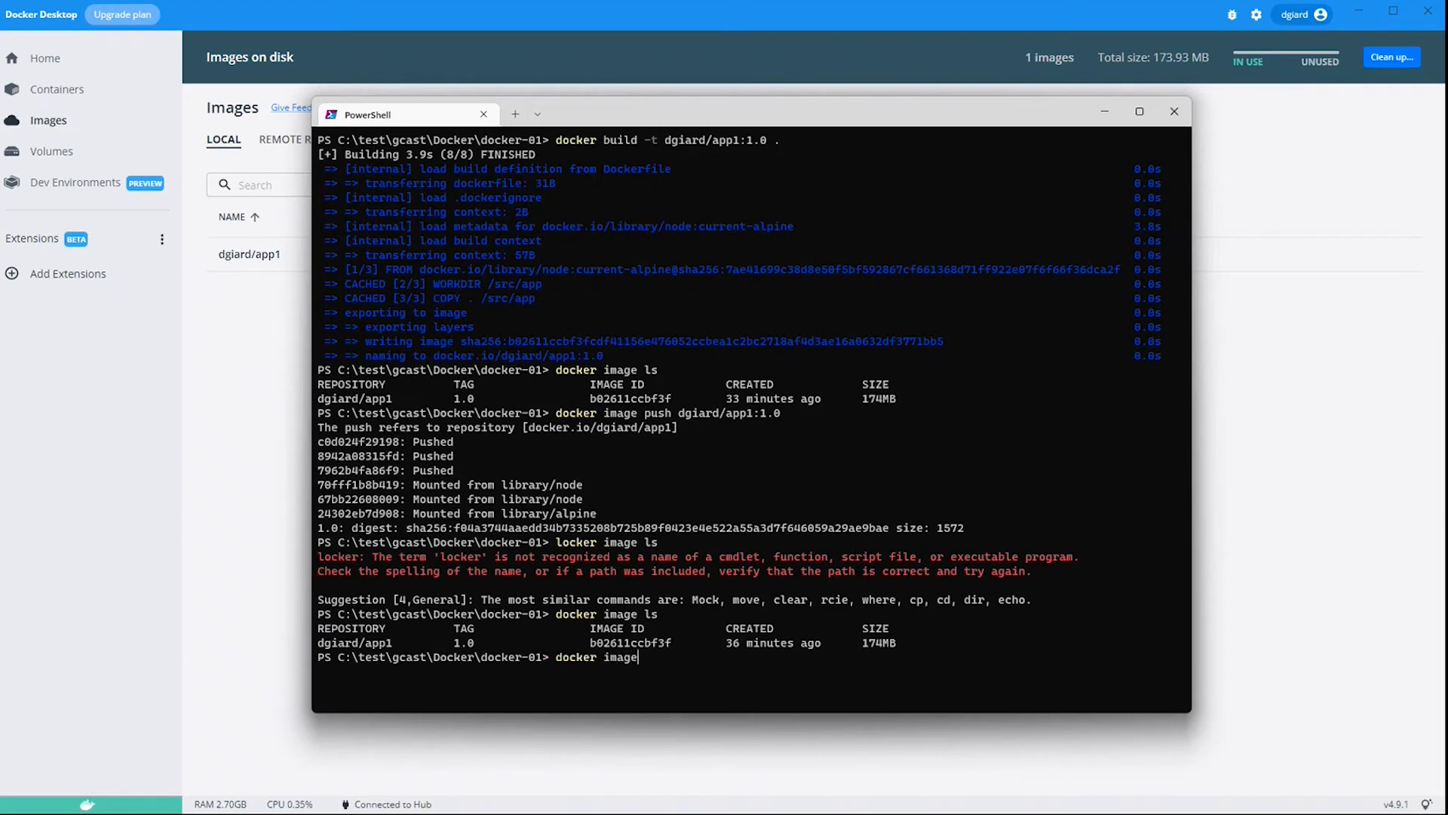
type("rm")
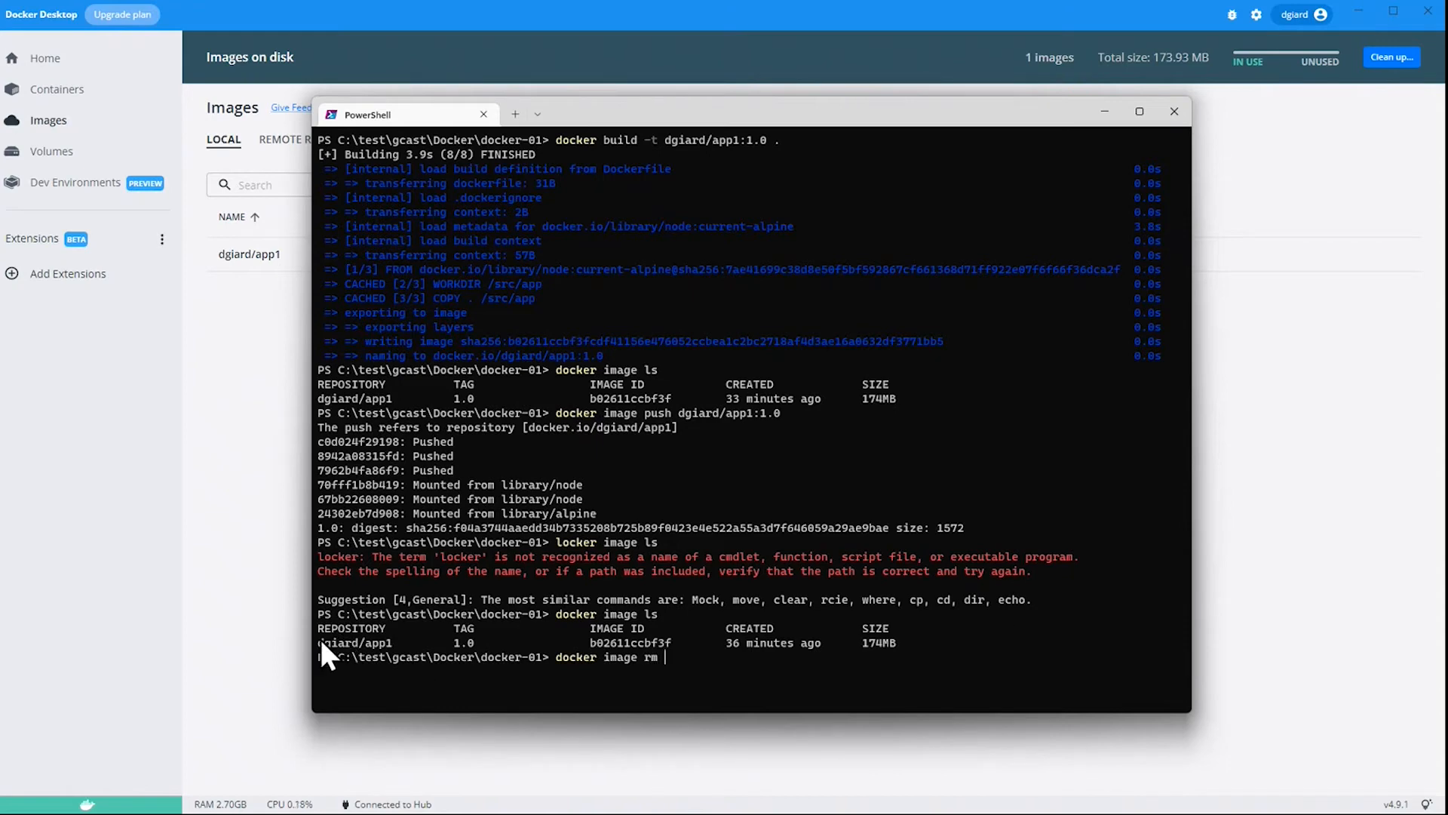
mouse_move(605, 656)
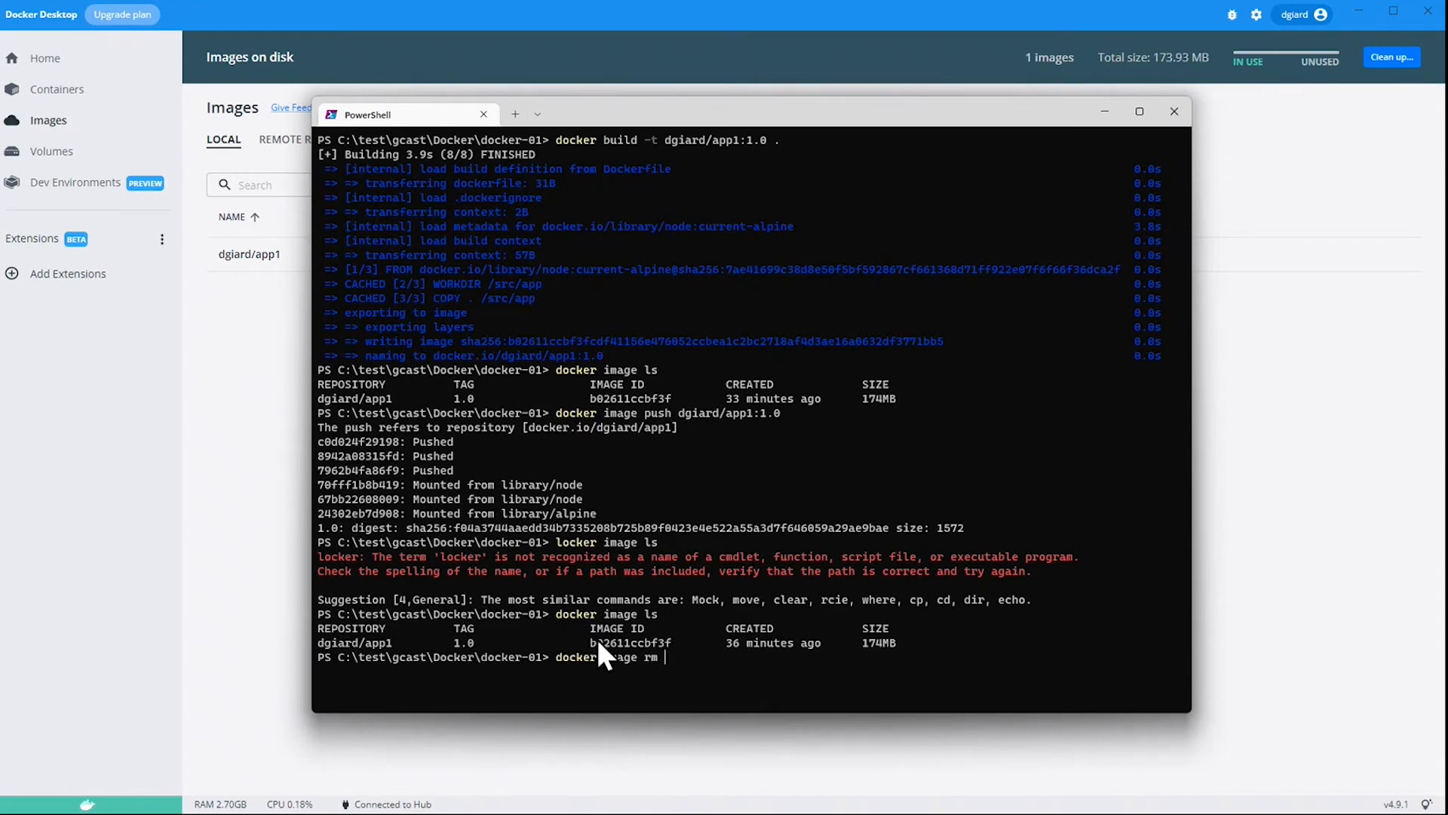
type("b")
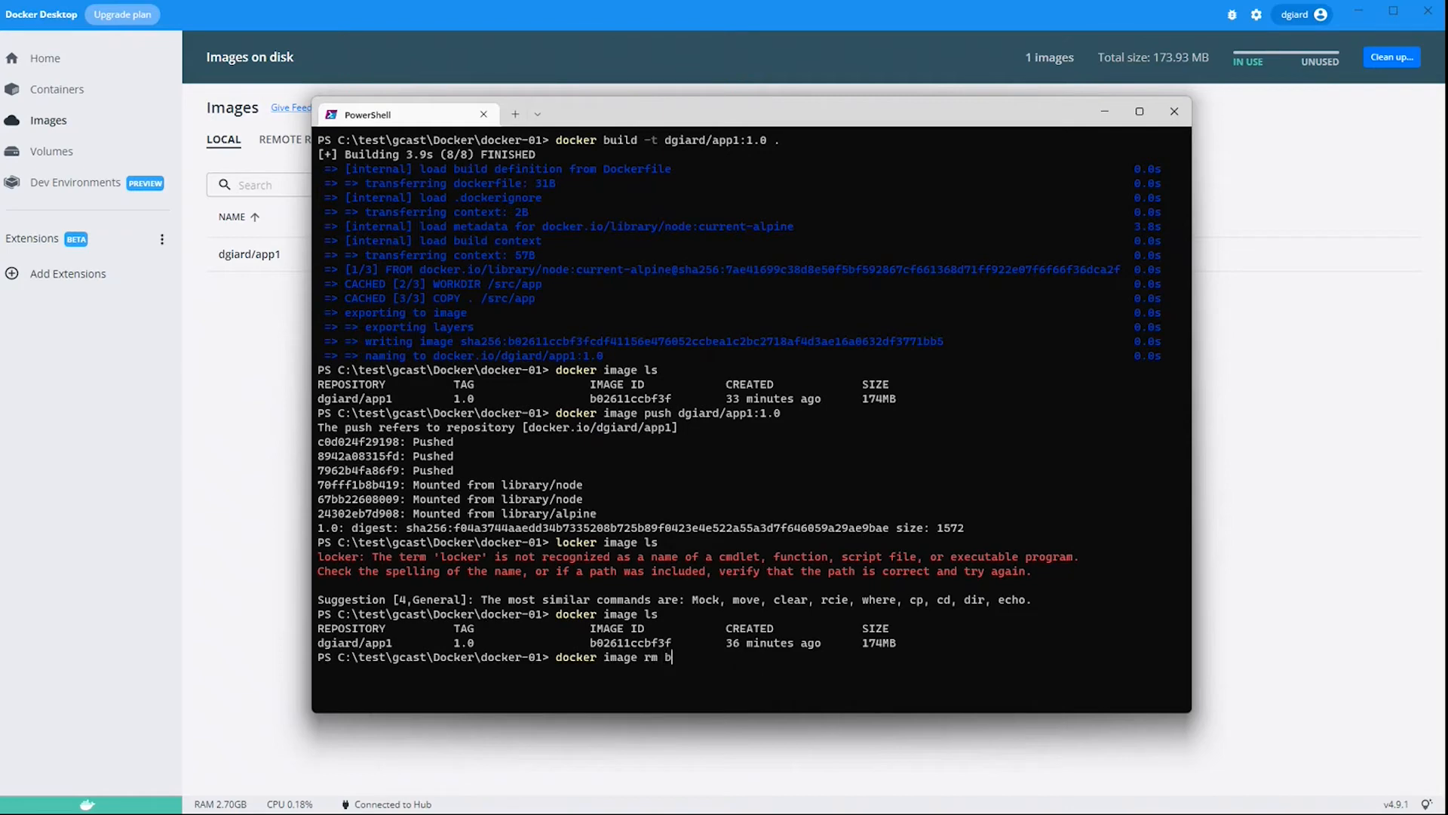
type("02")
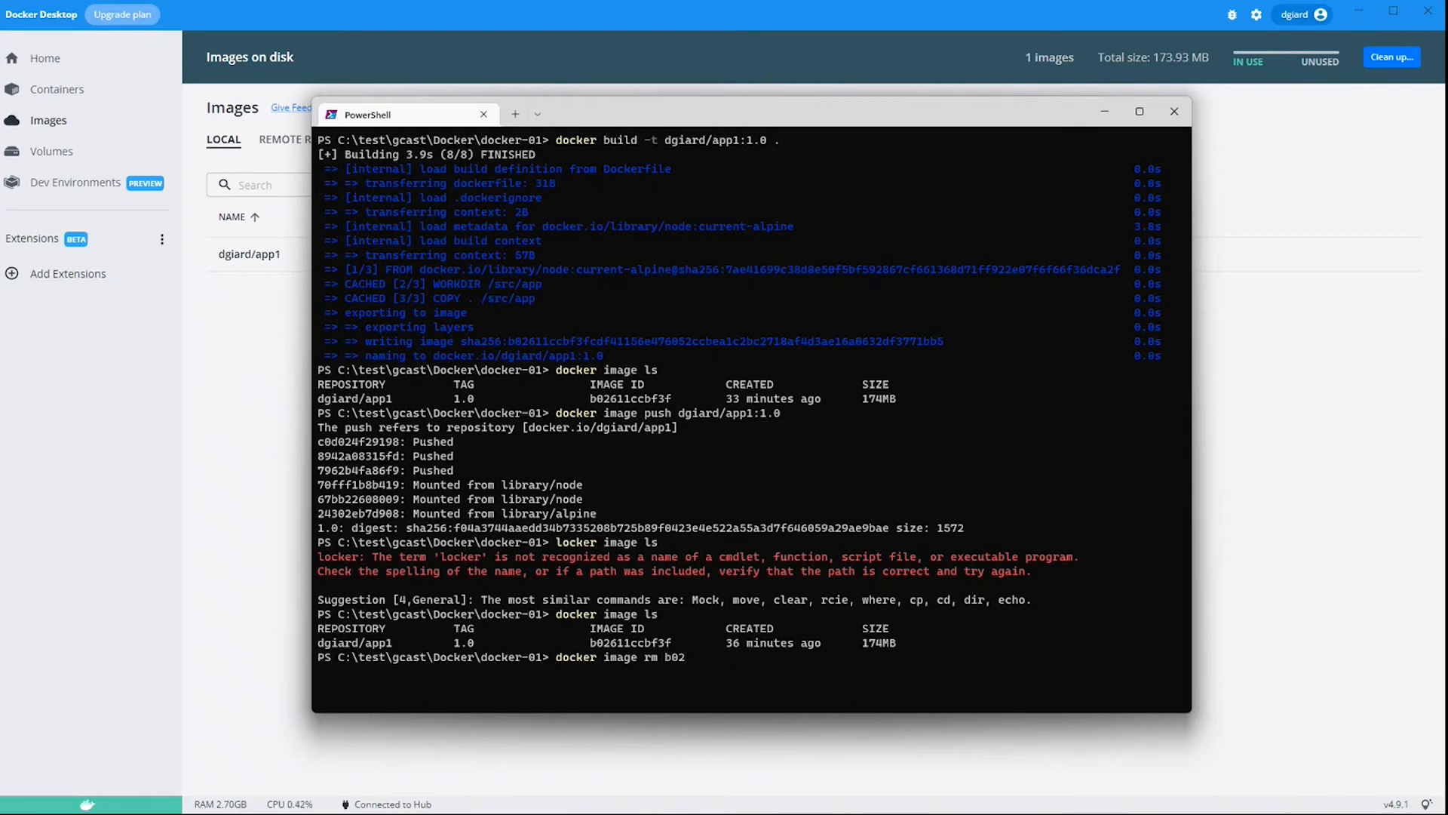
mouse_move(618, 682)
type("docker image ls")
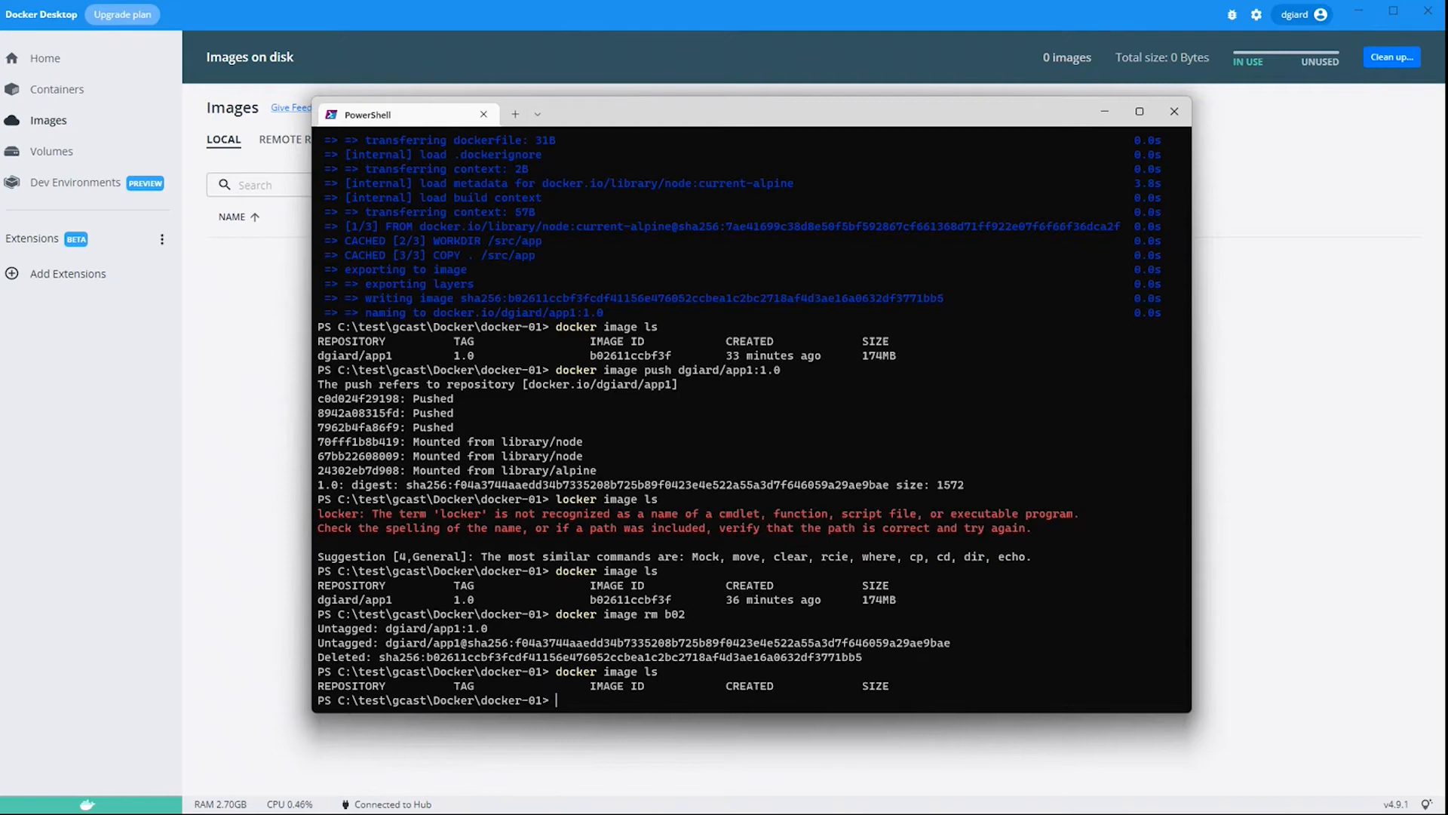
Begin 'docker container run --name app1 -p', leaving the port mapping to fill in.
type("d")
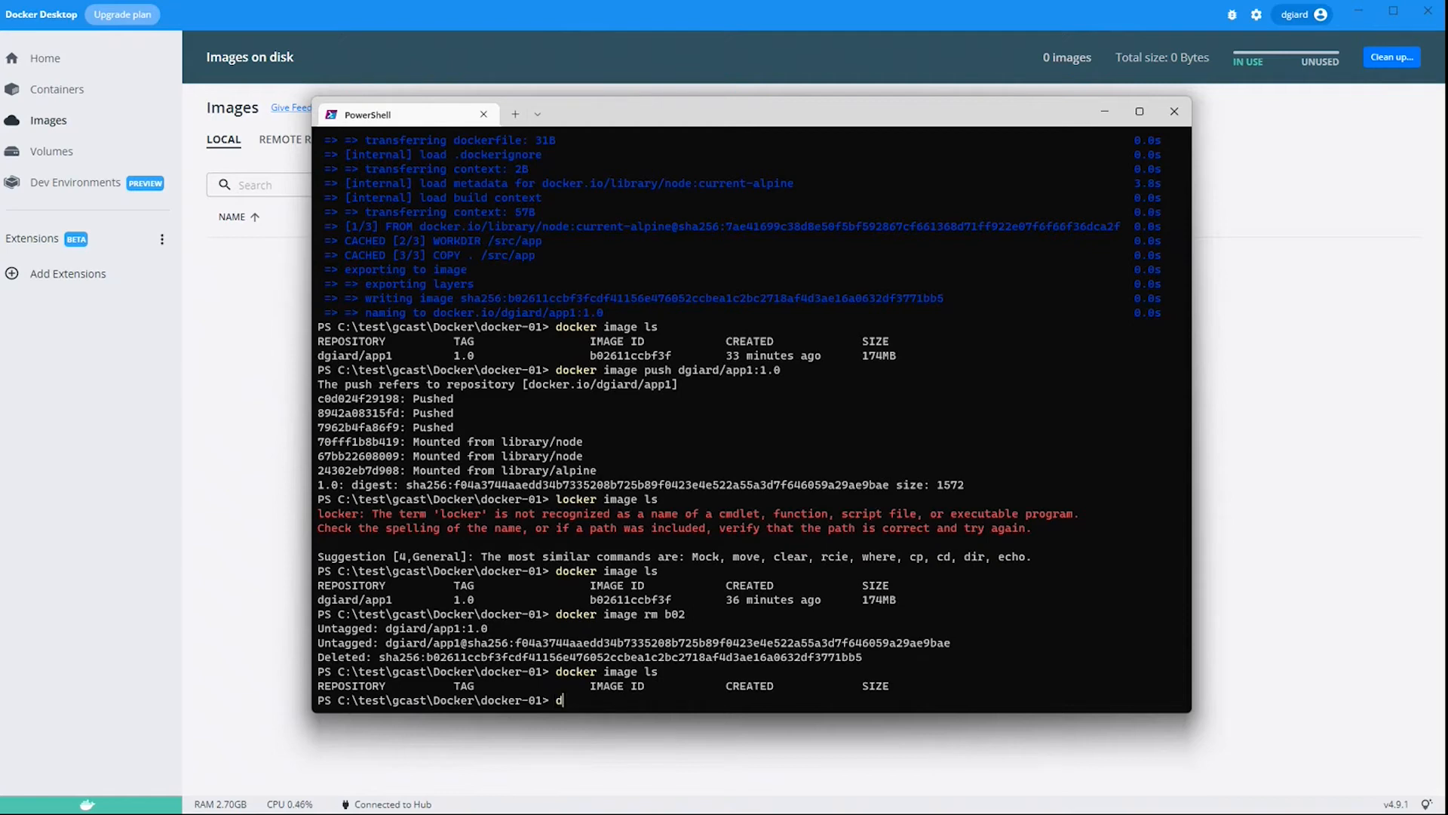
type("ocker container")
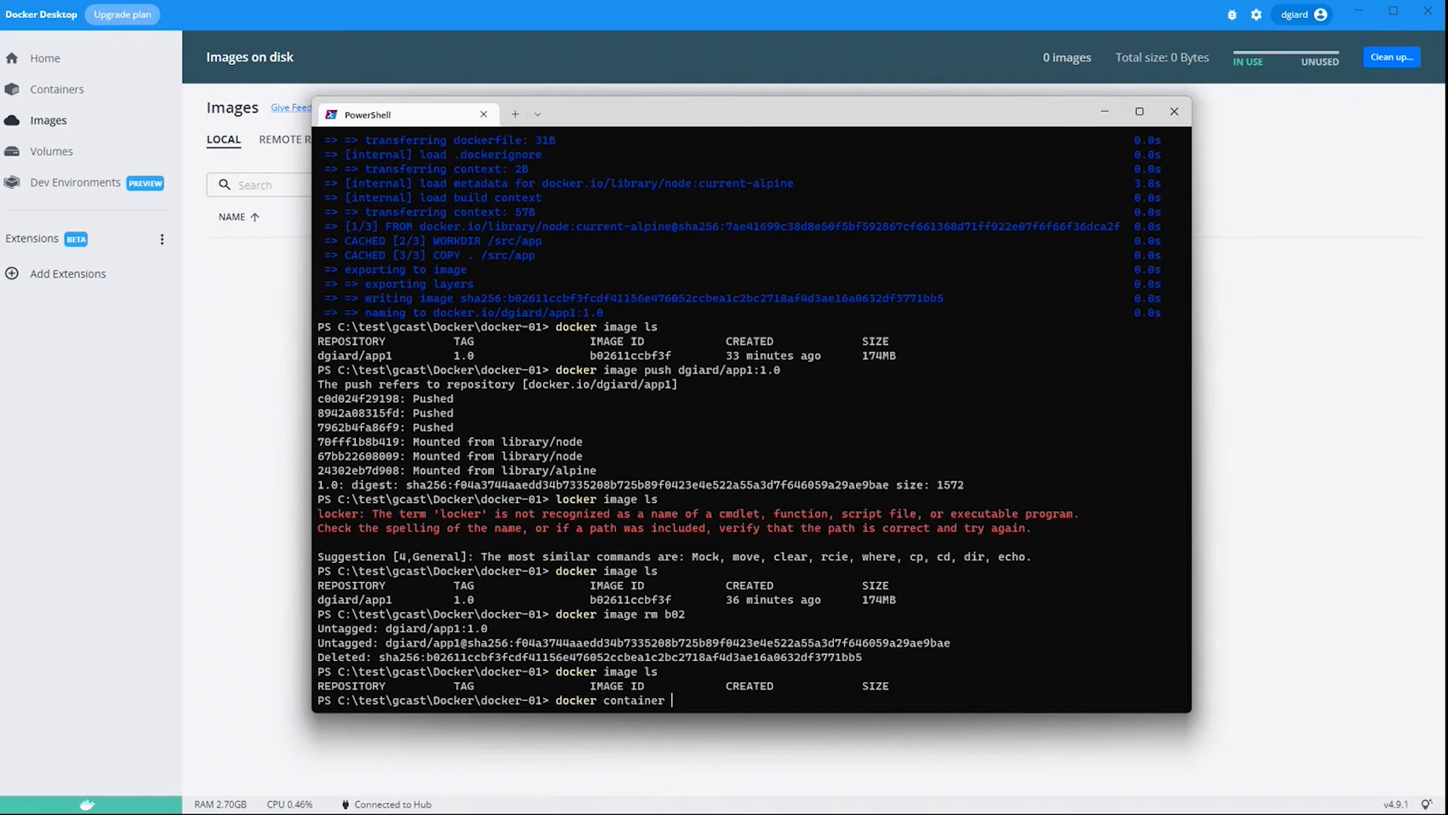
type("run --")
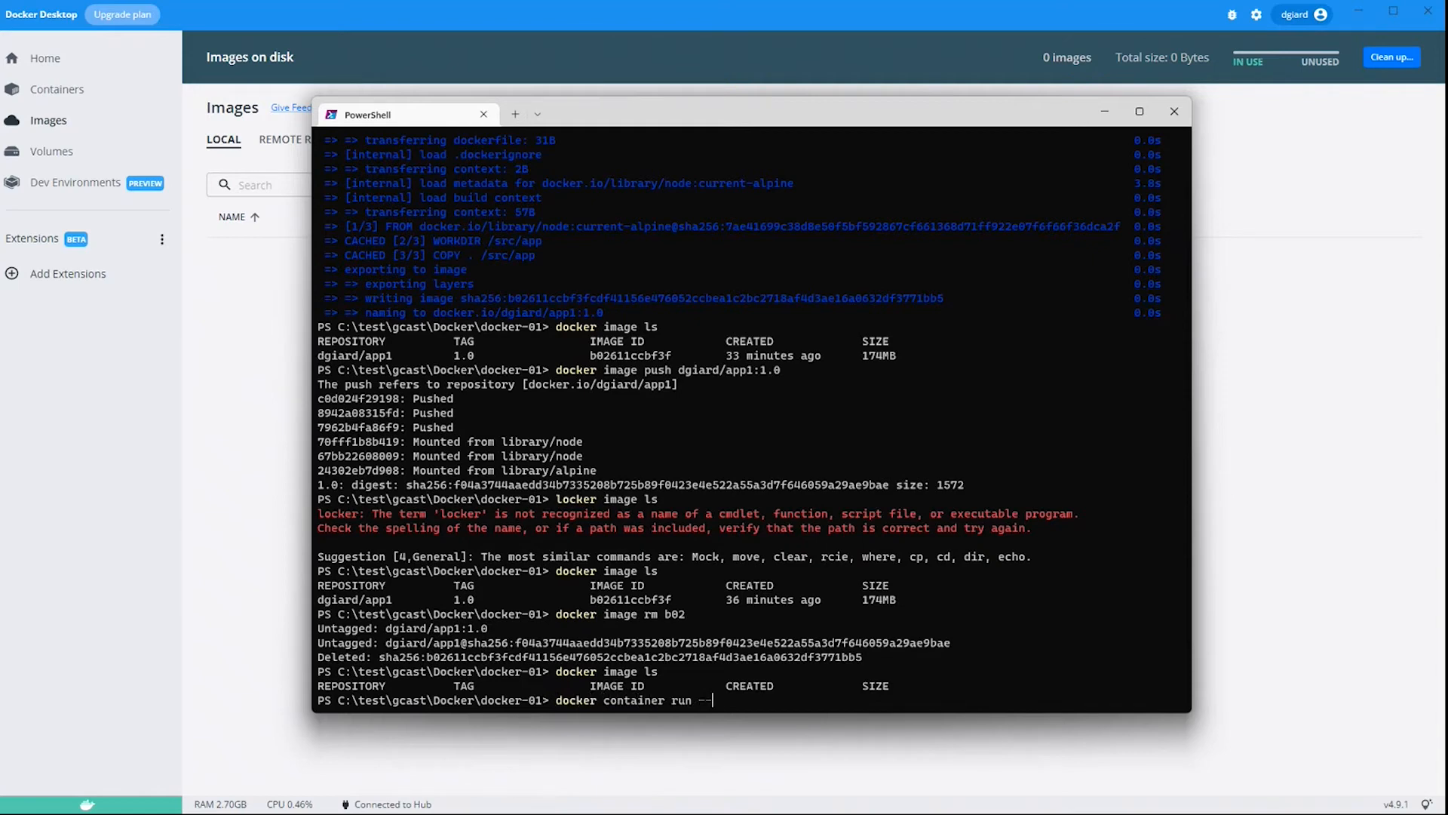
type("name")
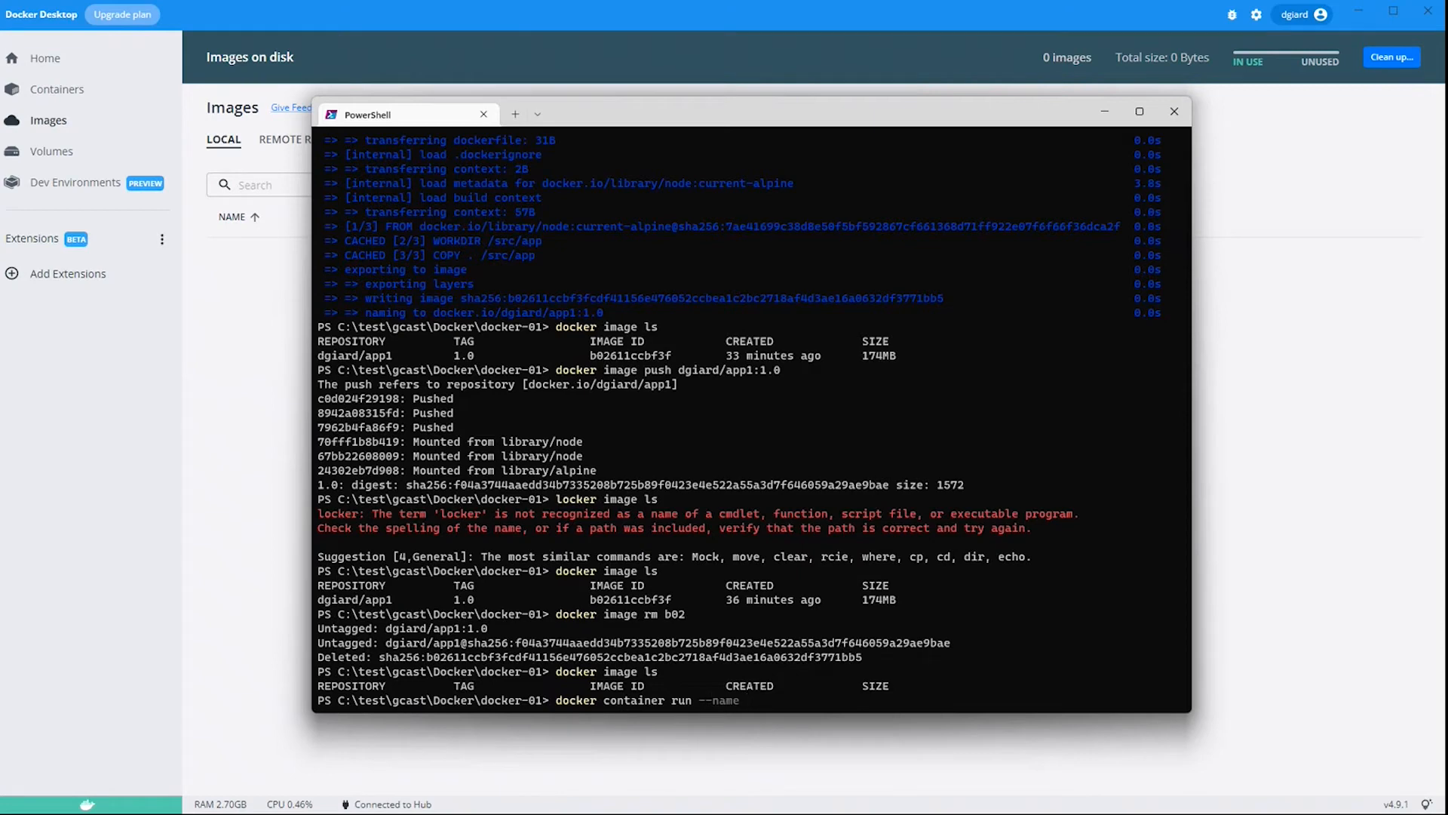
type("app1")
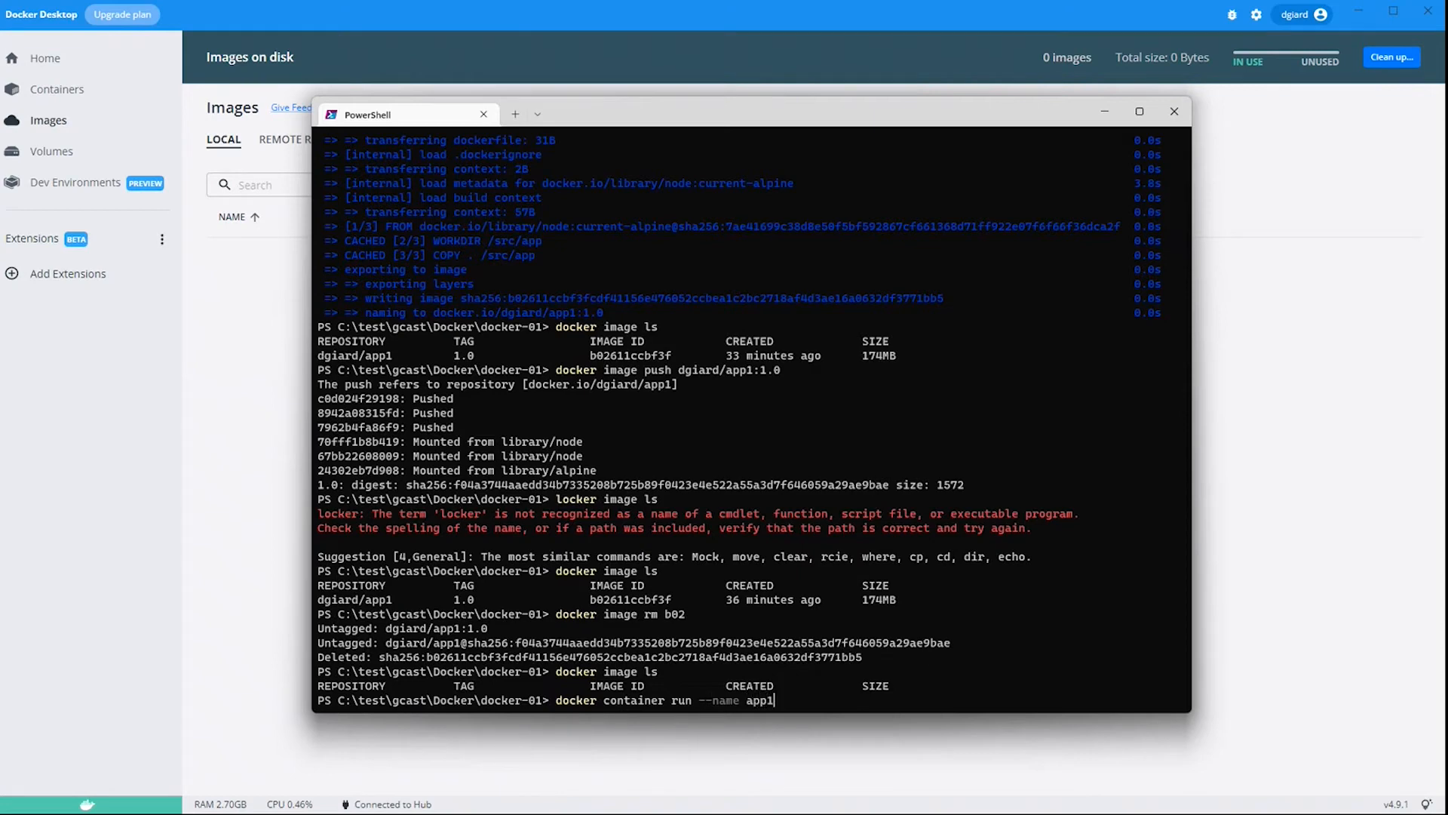
type("-")
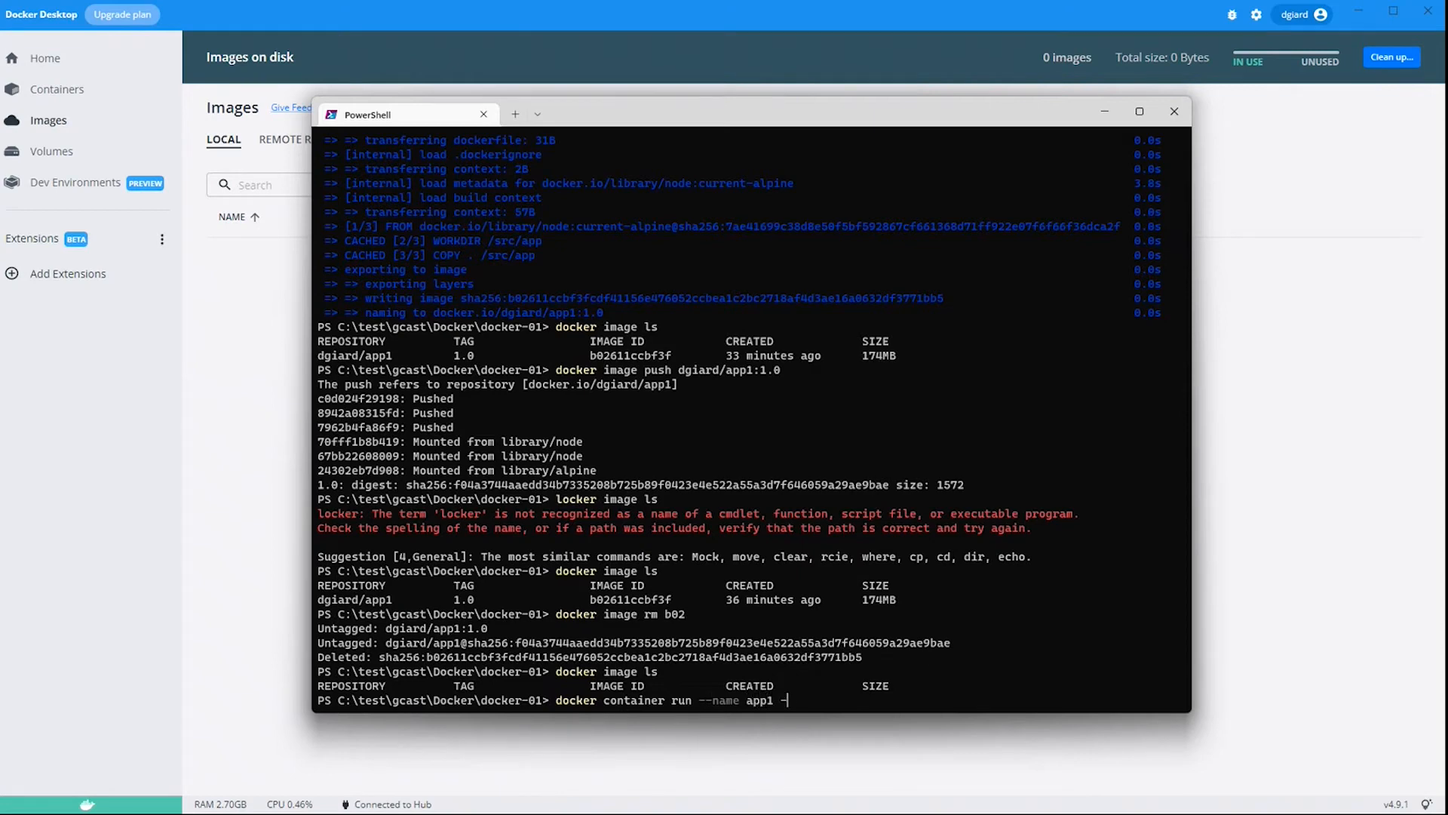
type("p")
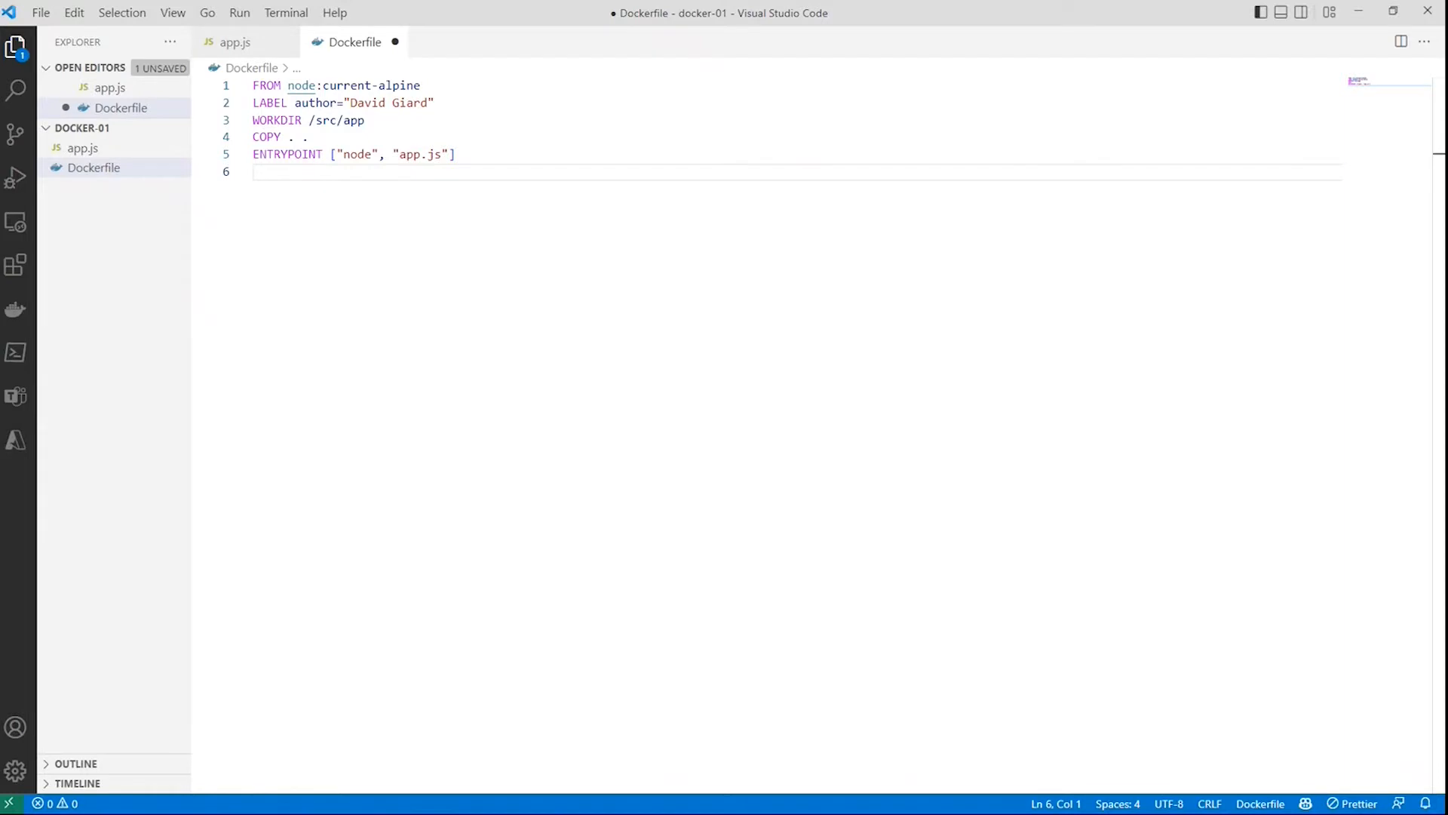
Check app.js in VS Code to find the port the app listens on.
left_click(236, 43)
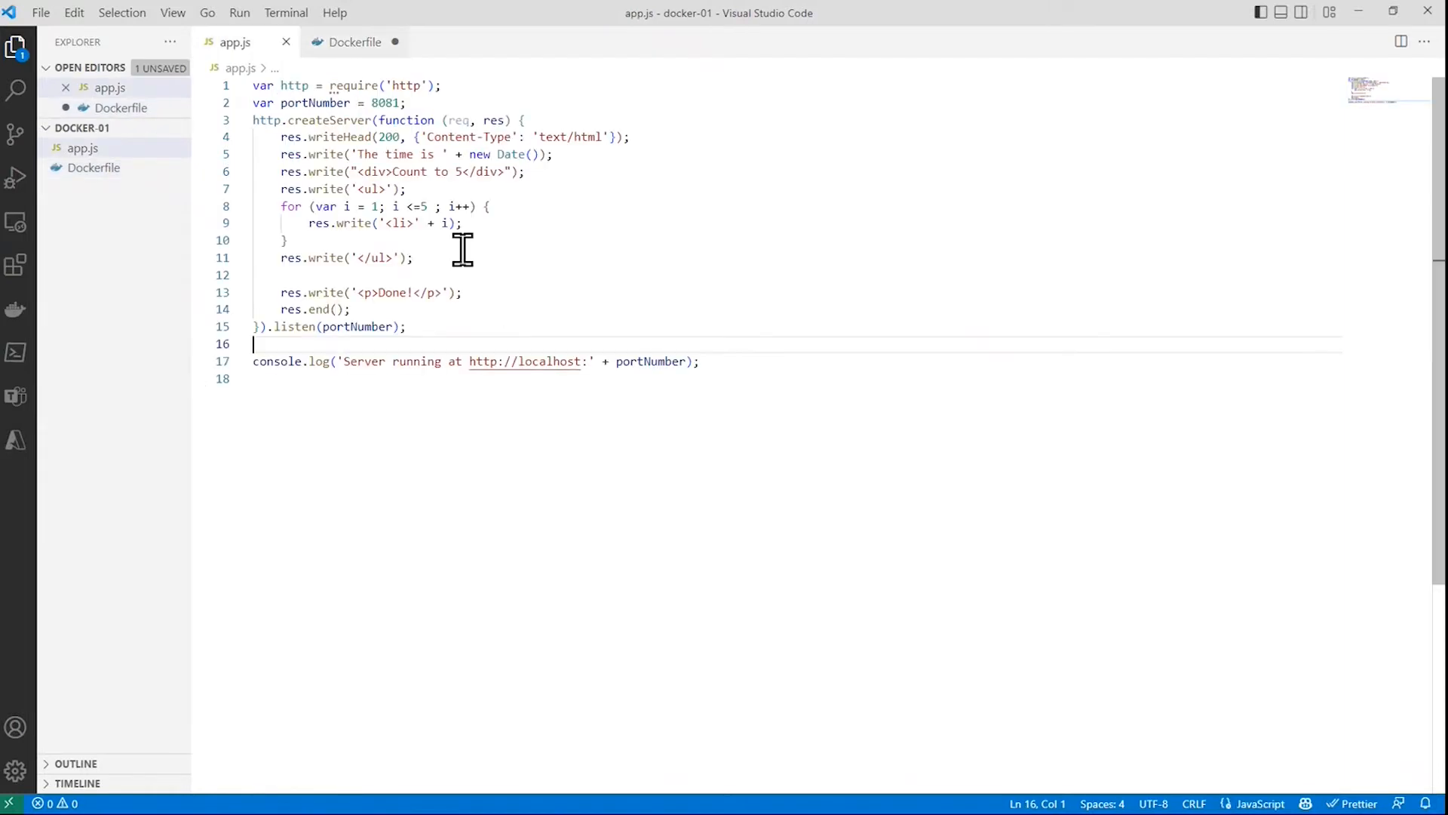
double_click(384, 103)
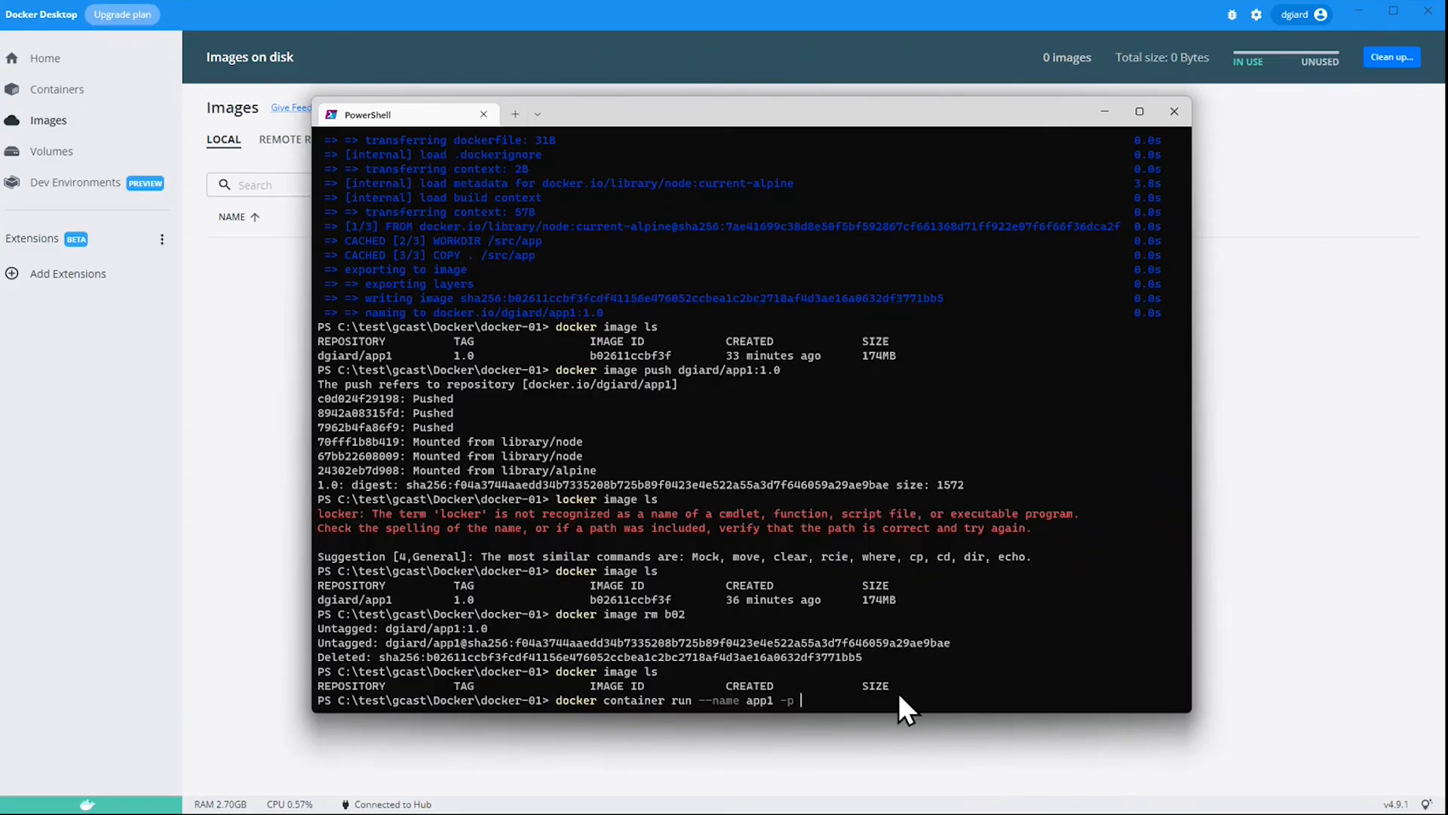
mouse_move(875, 711)
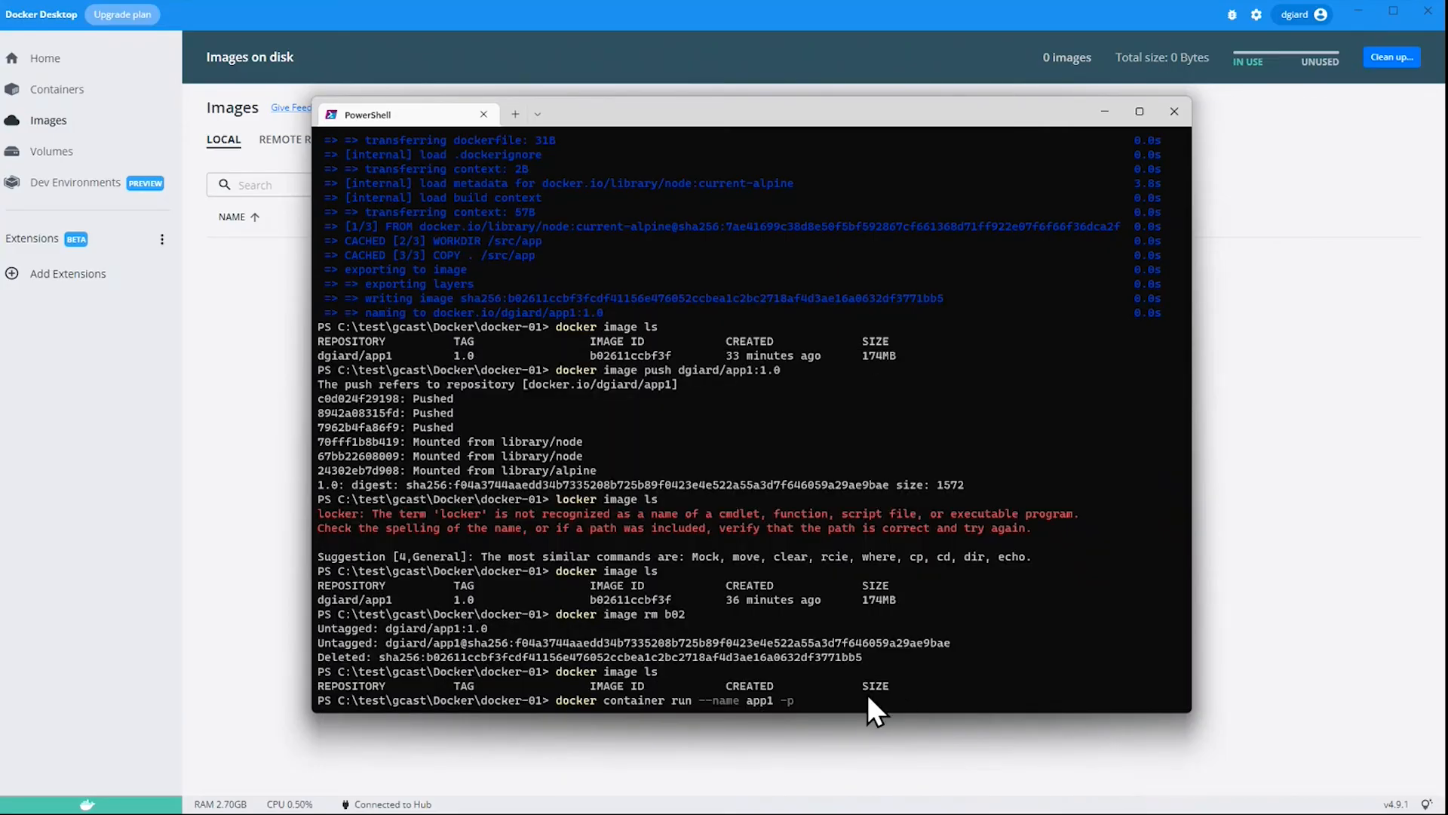
Complete and run the command with '-p 3000:8081 dgiard/app1:1.0', mapping host port 3000 to 8081.
type("8081")
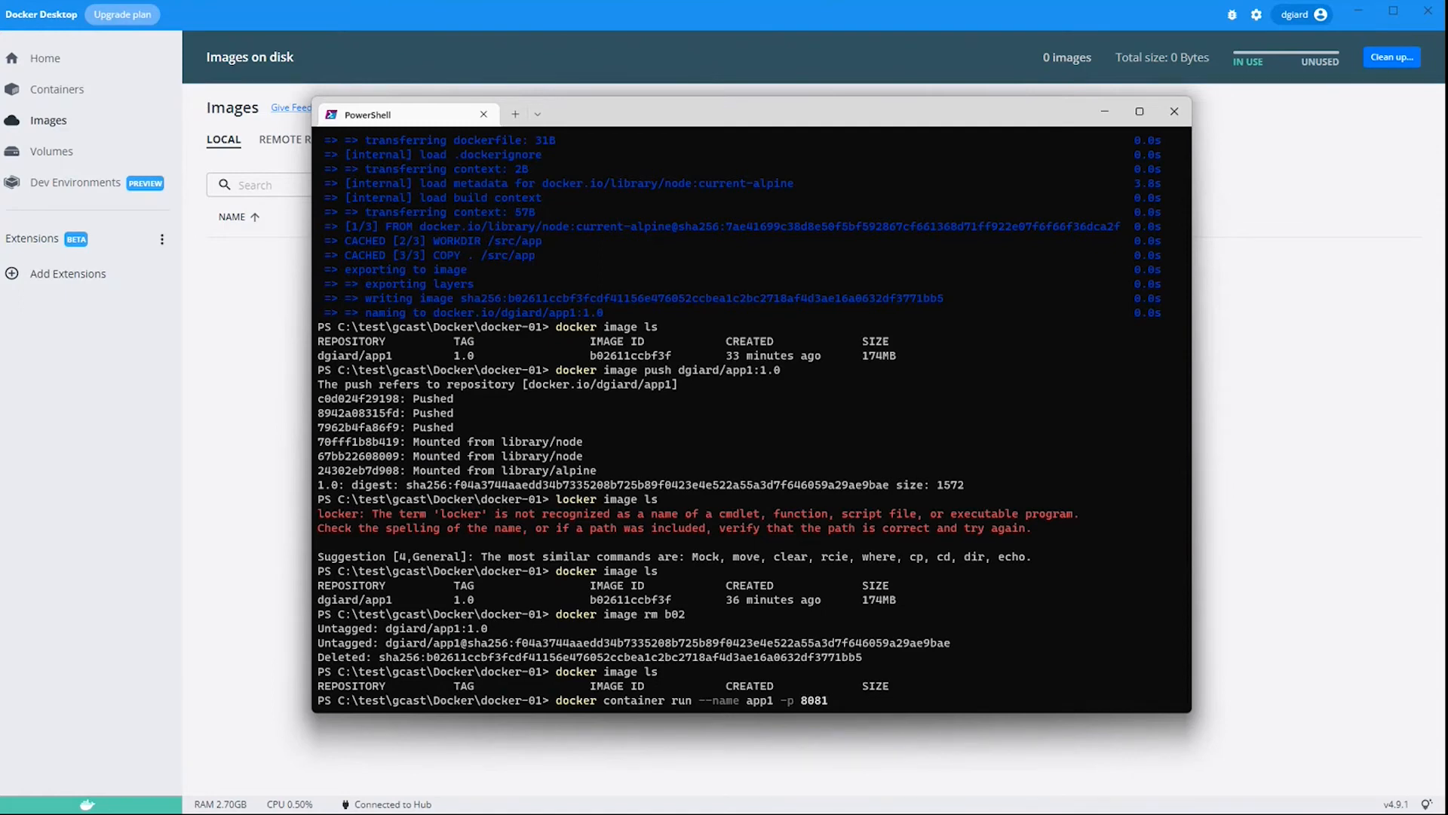
type(":8081")
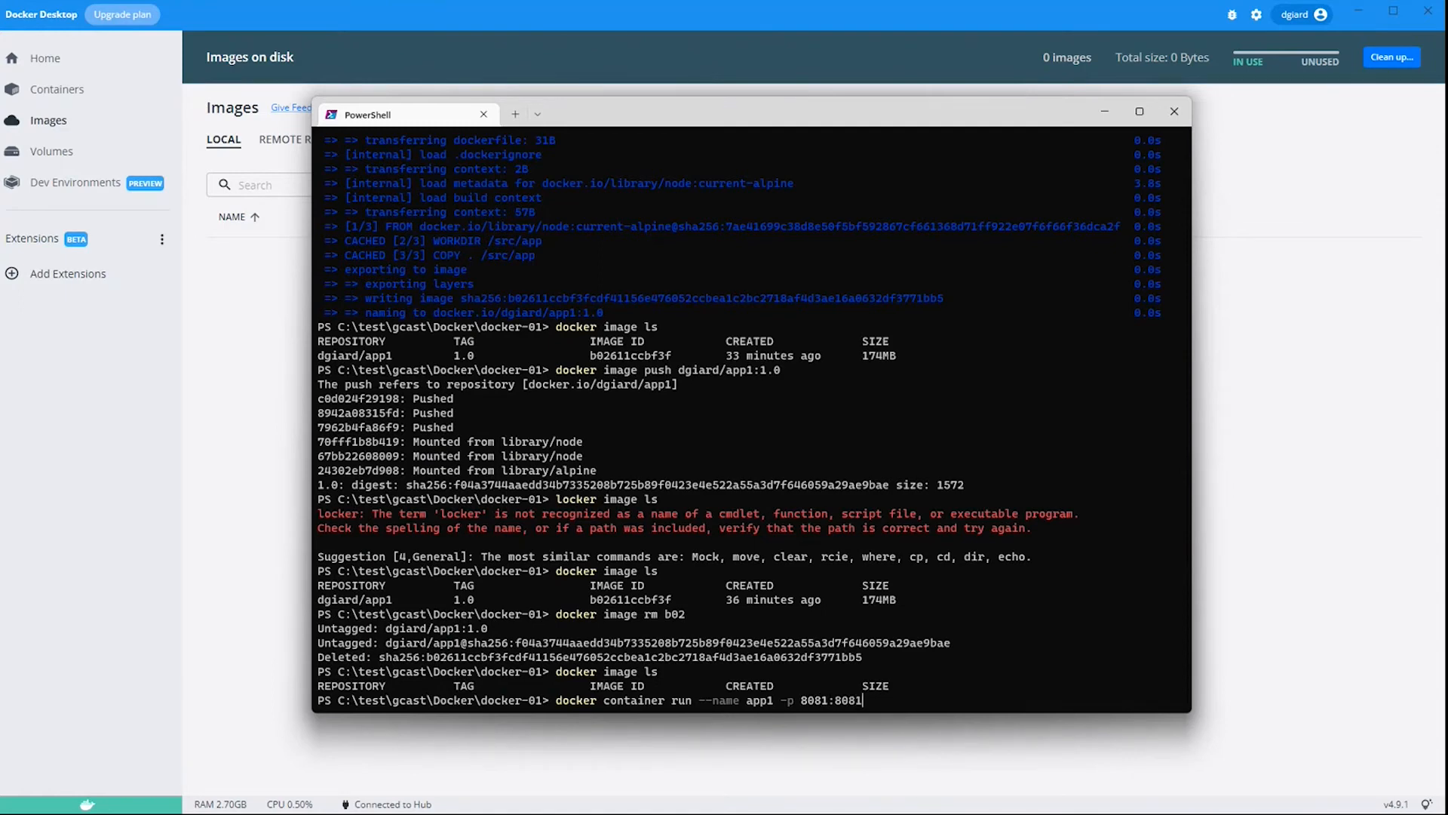
key("Backspace")
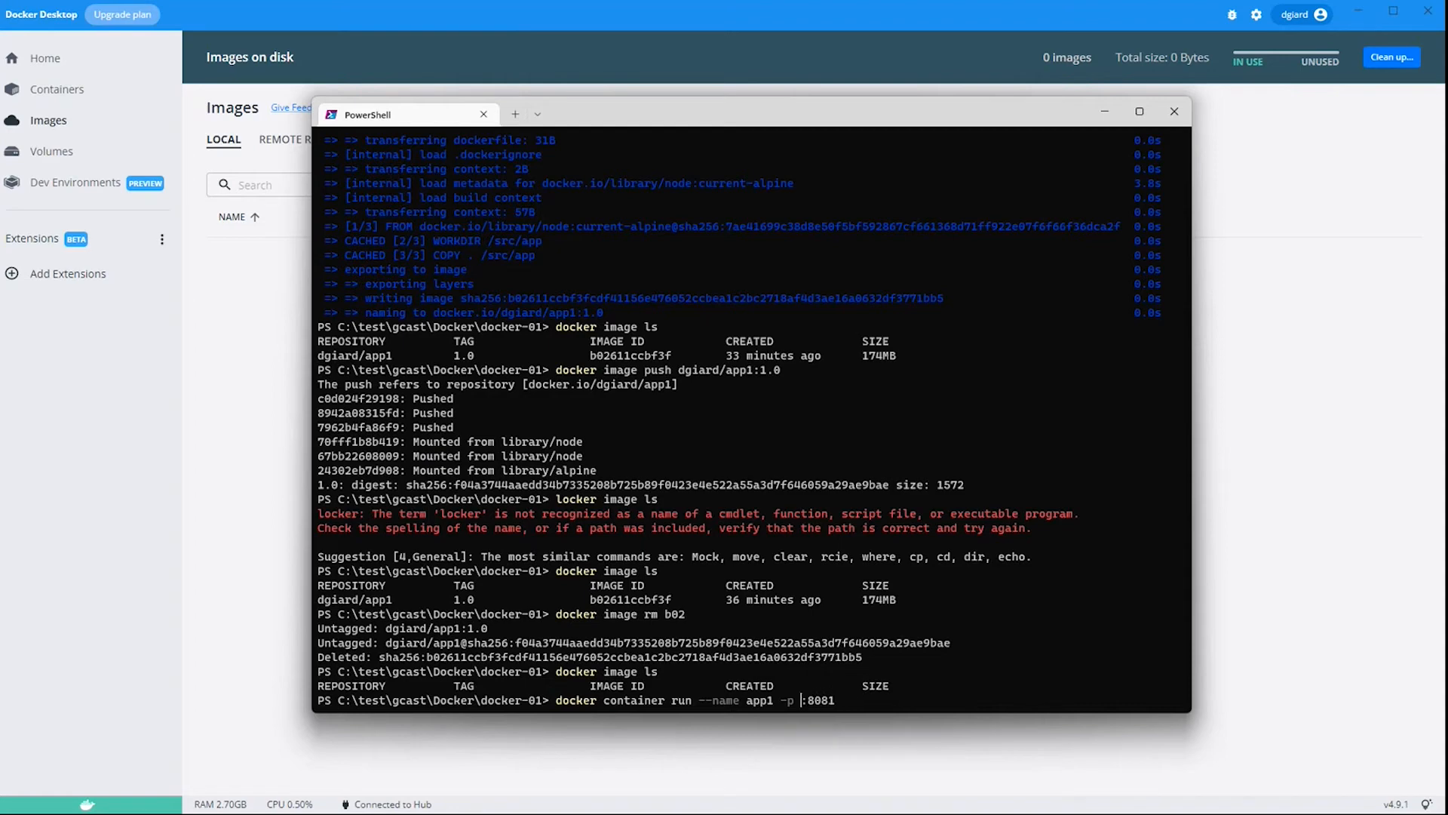
type("300")
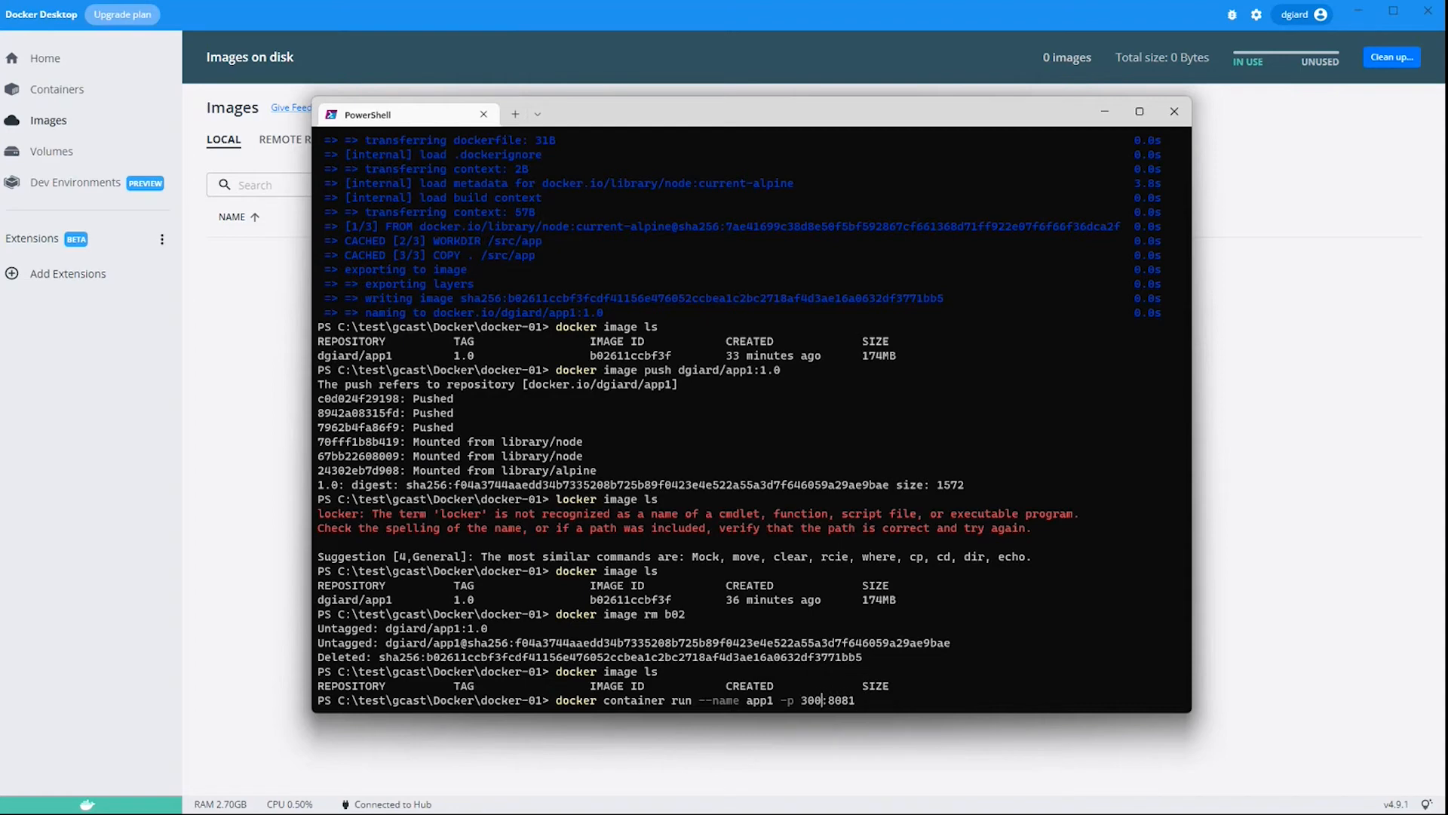
type("0")
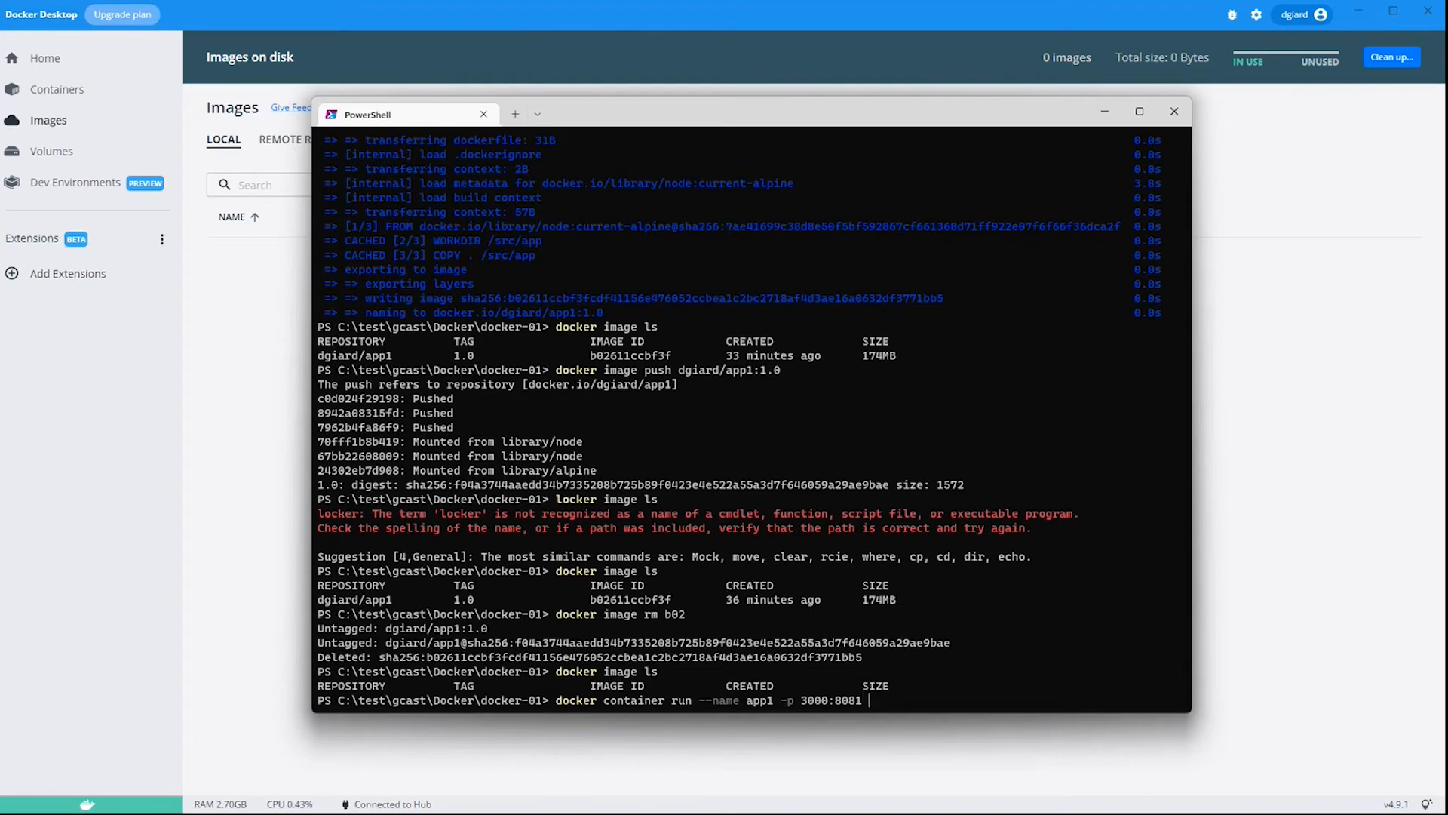
type("dgiard/")
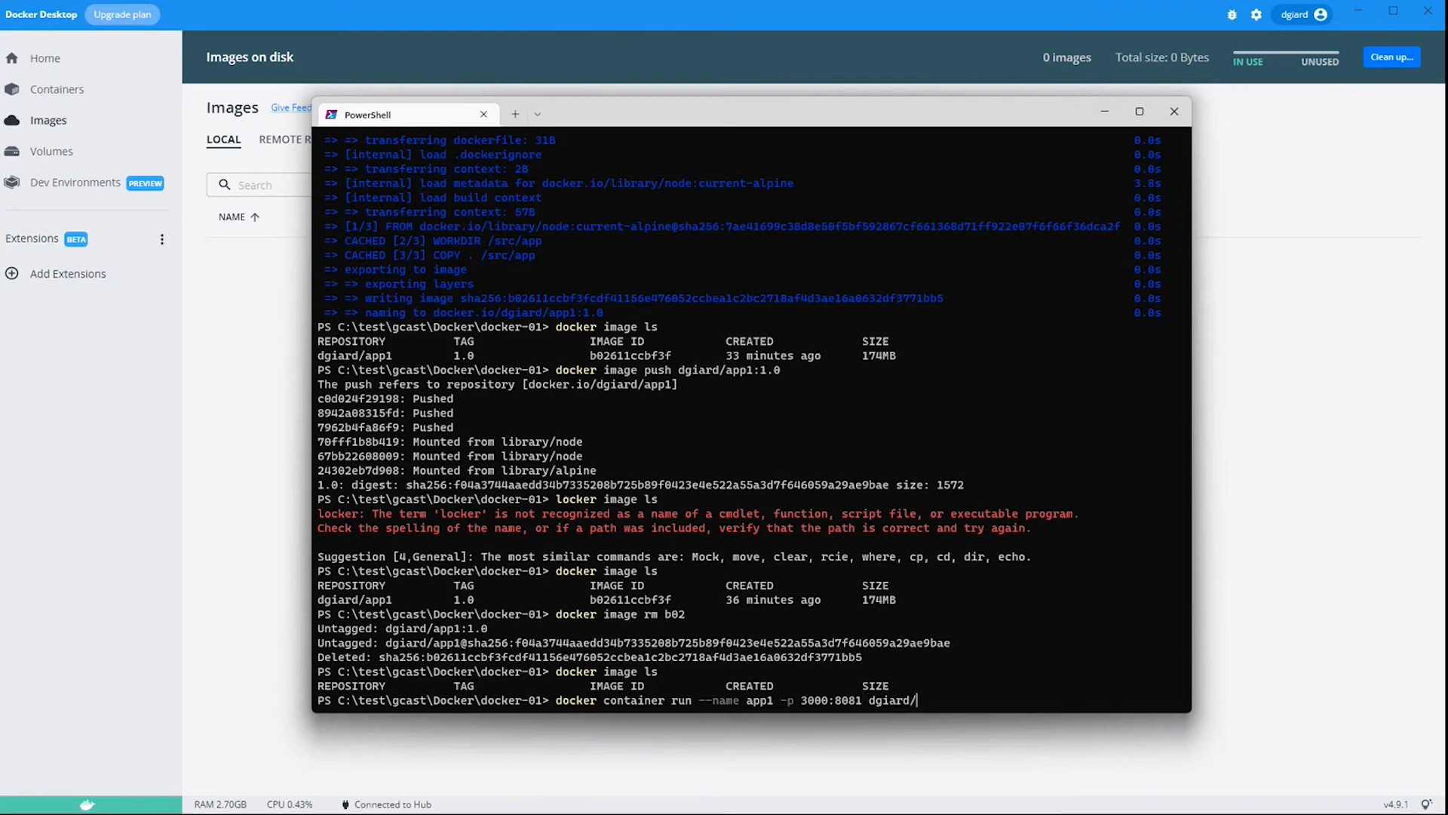
type("app1:")
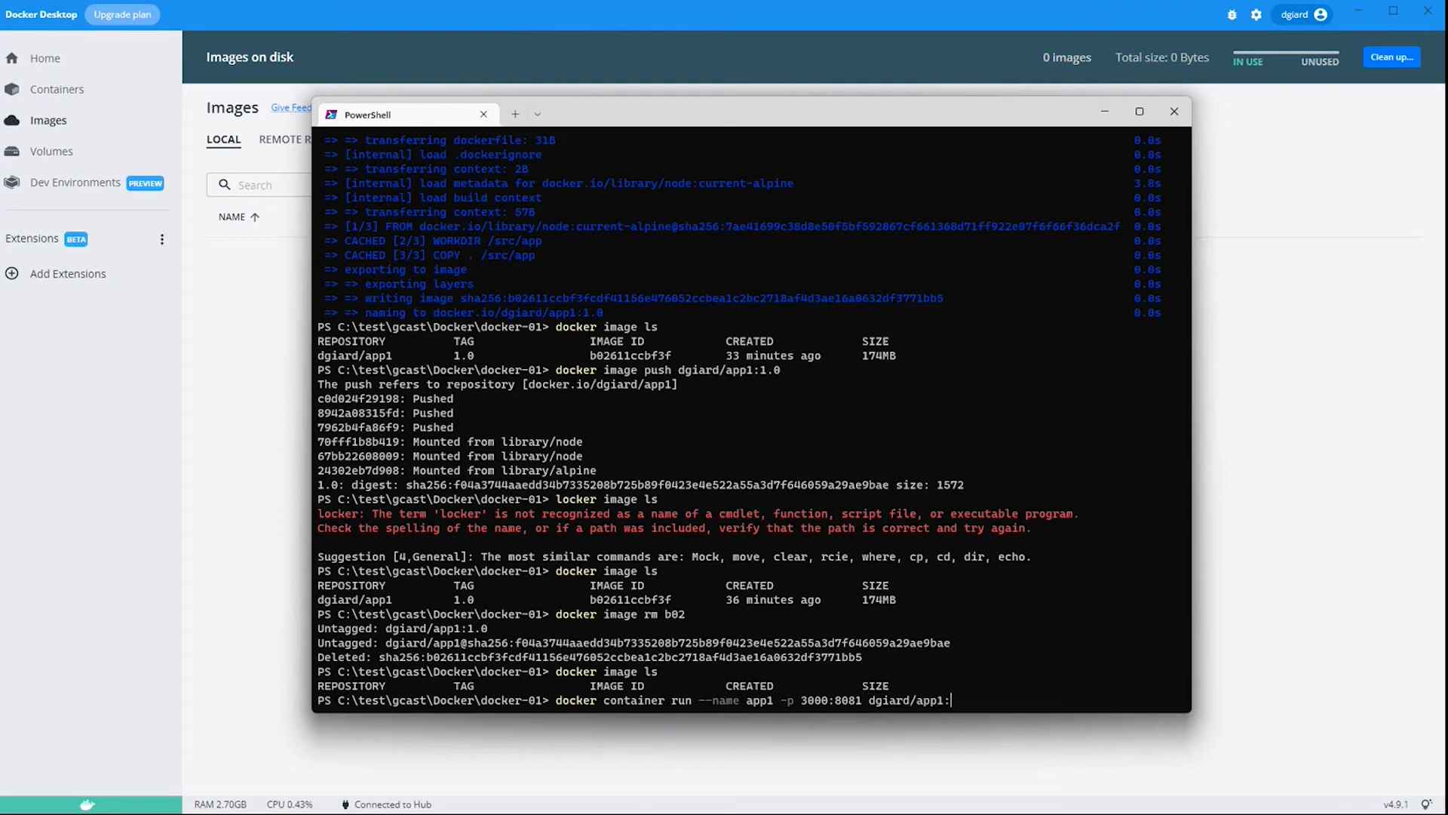
type("1.0")
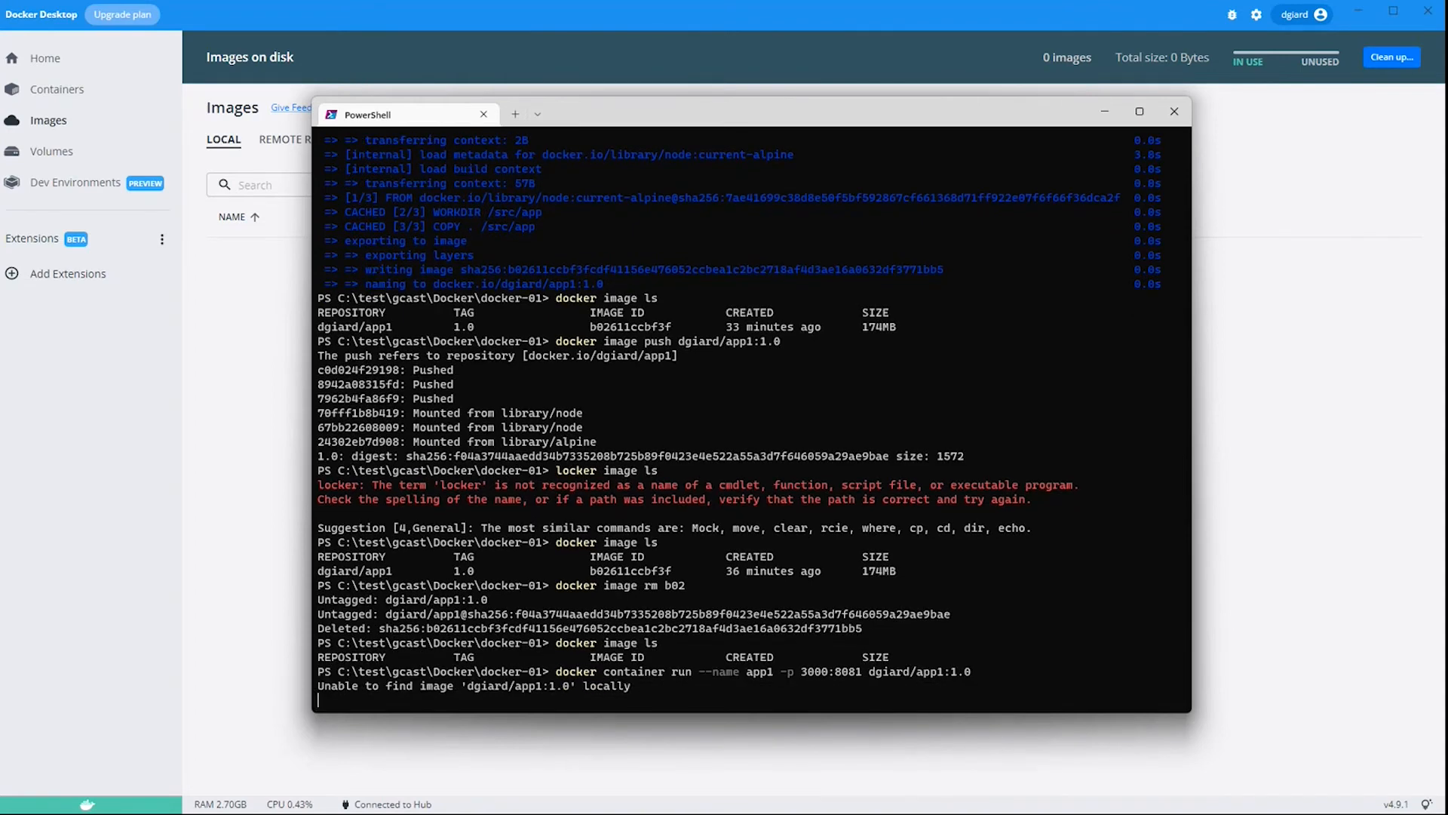
mouse_move(639, 692)
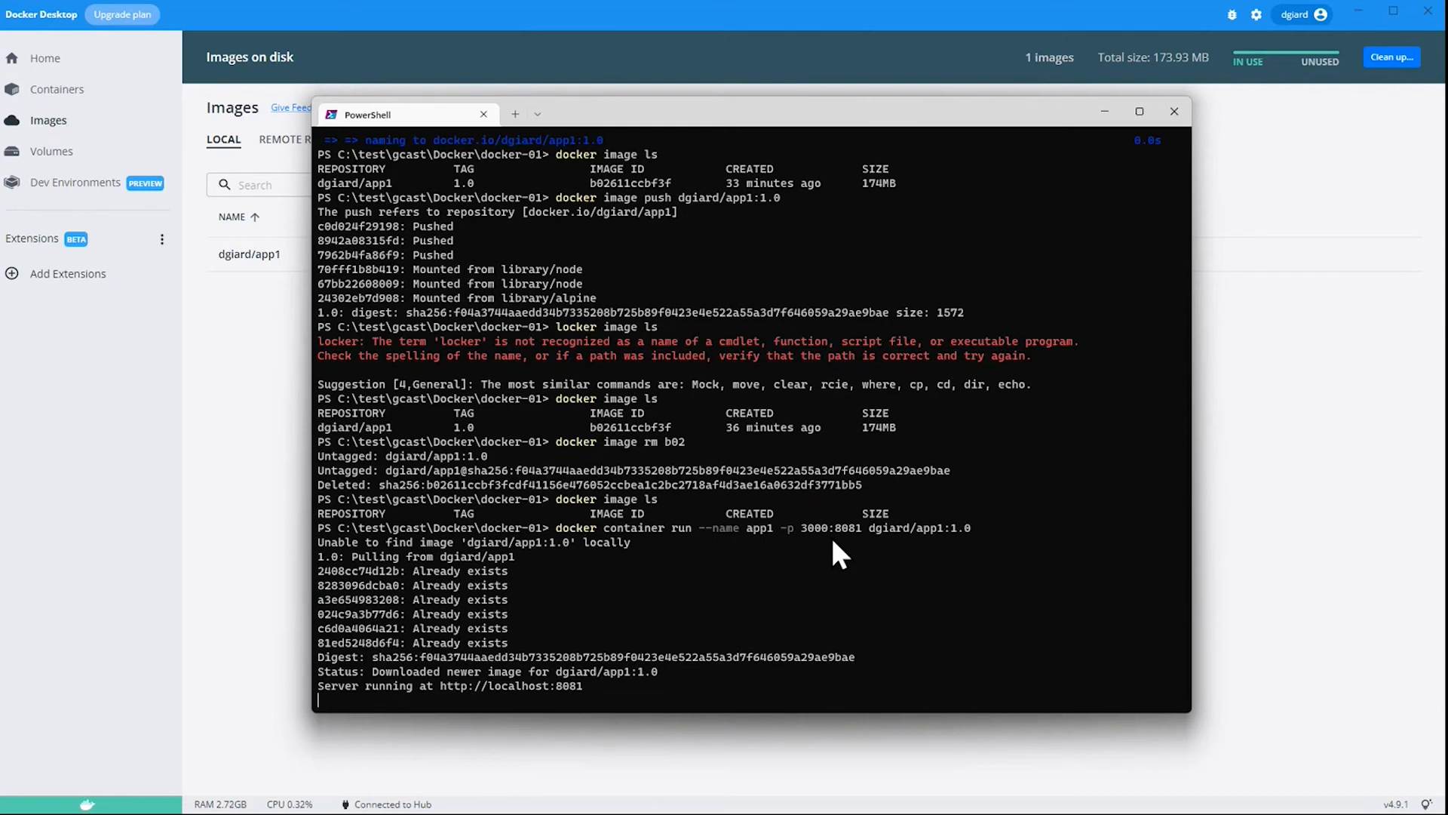
mouse_move(577, 18)
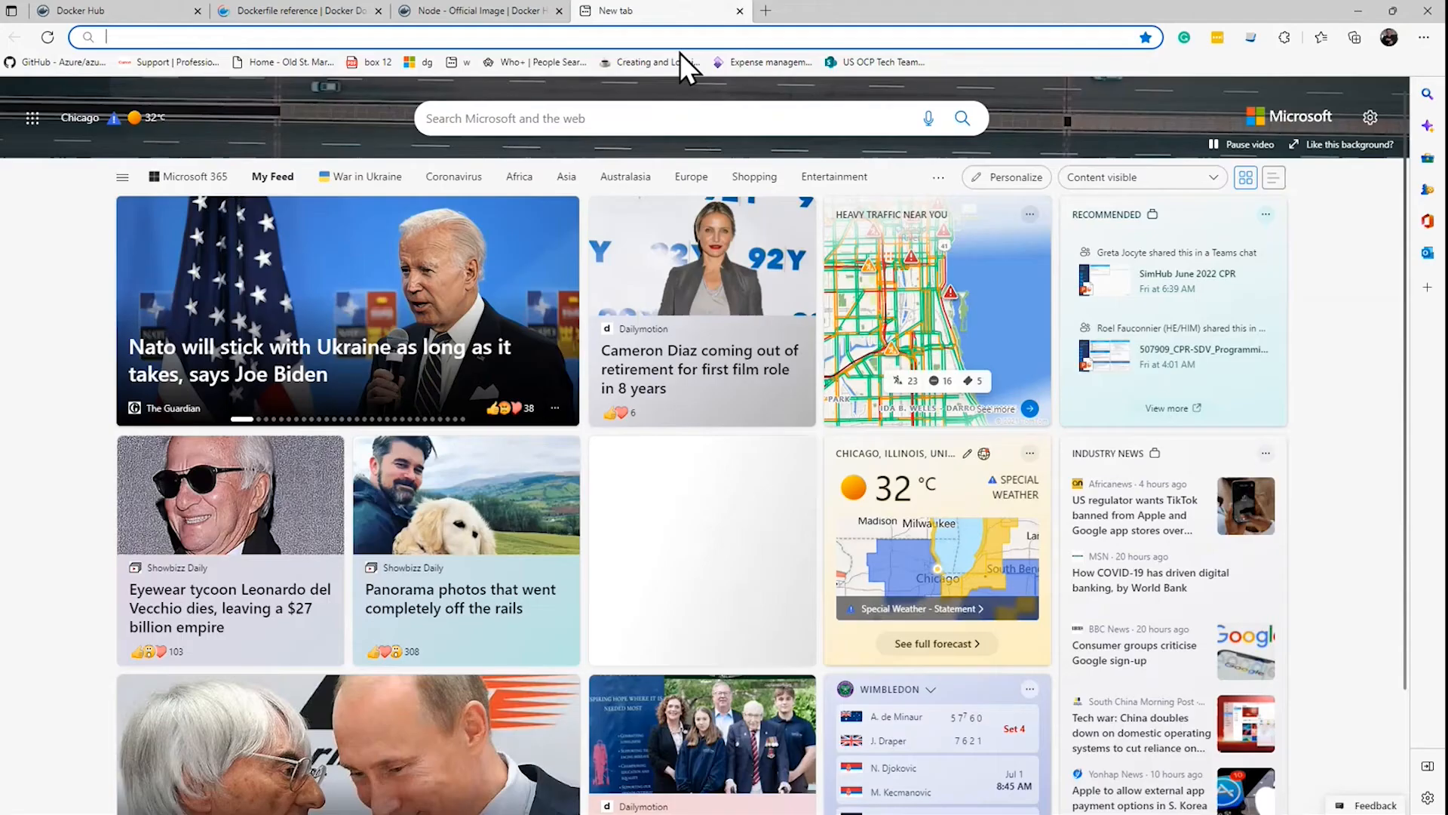
Browse to the running app on localhost in Edge to see the time, count to 5 and Done!
type("localhost:8081")
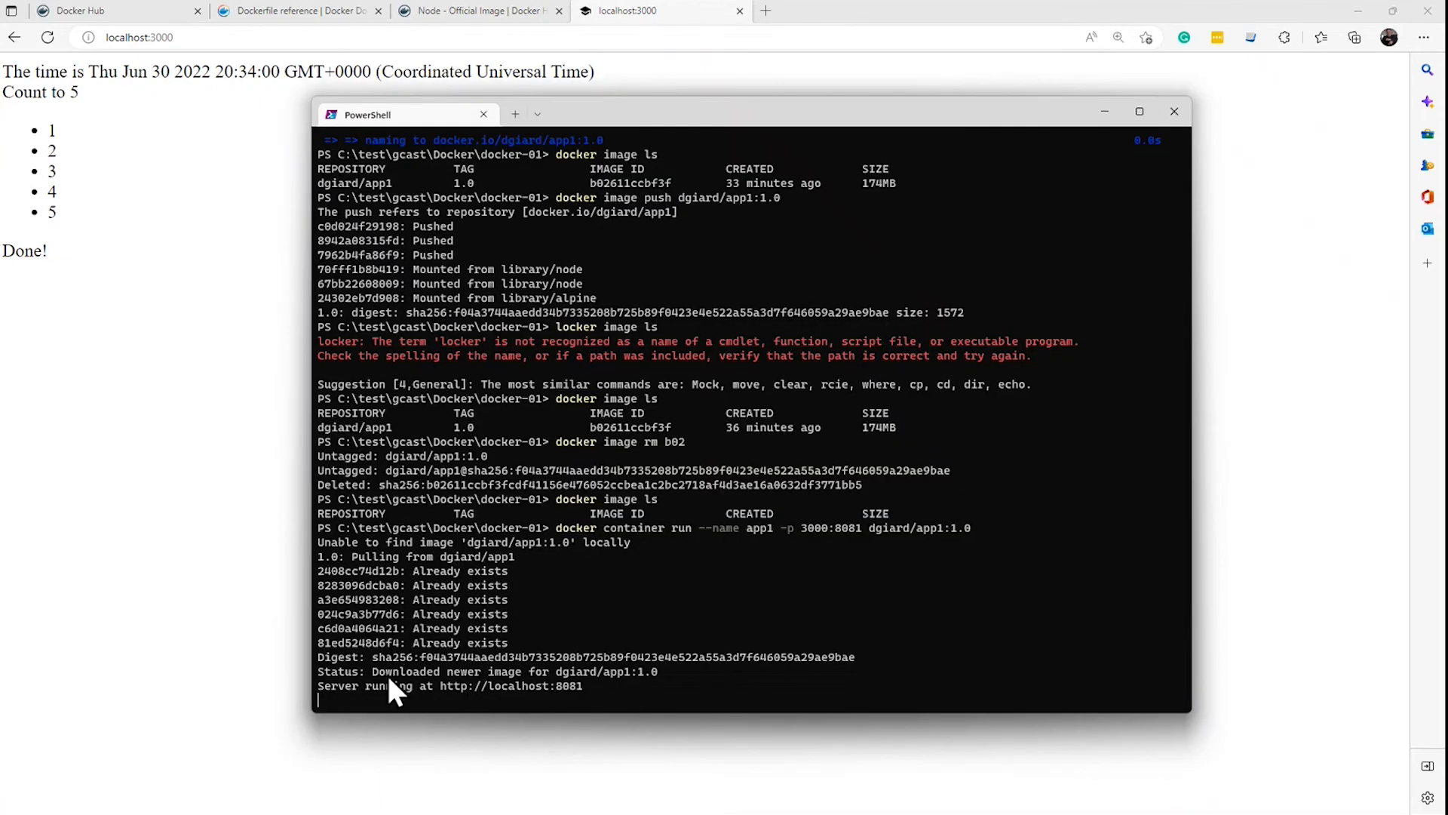
mouse_move(452, 573)
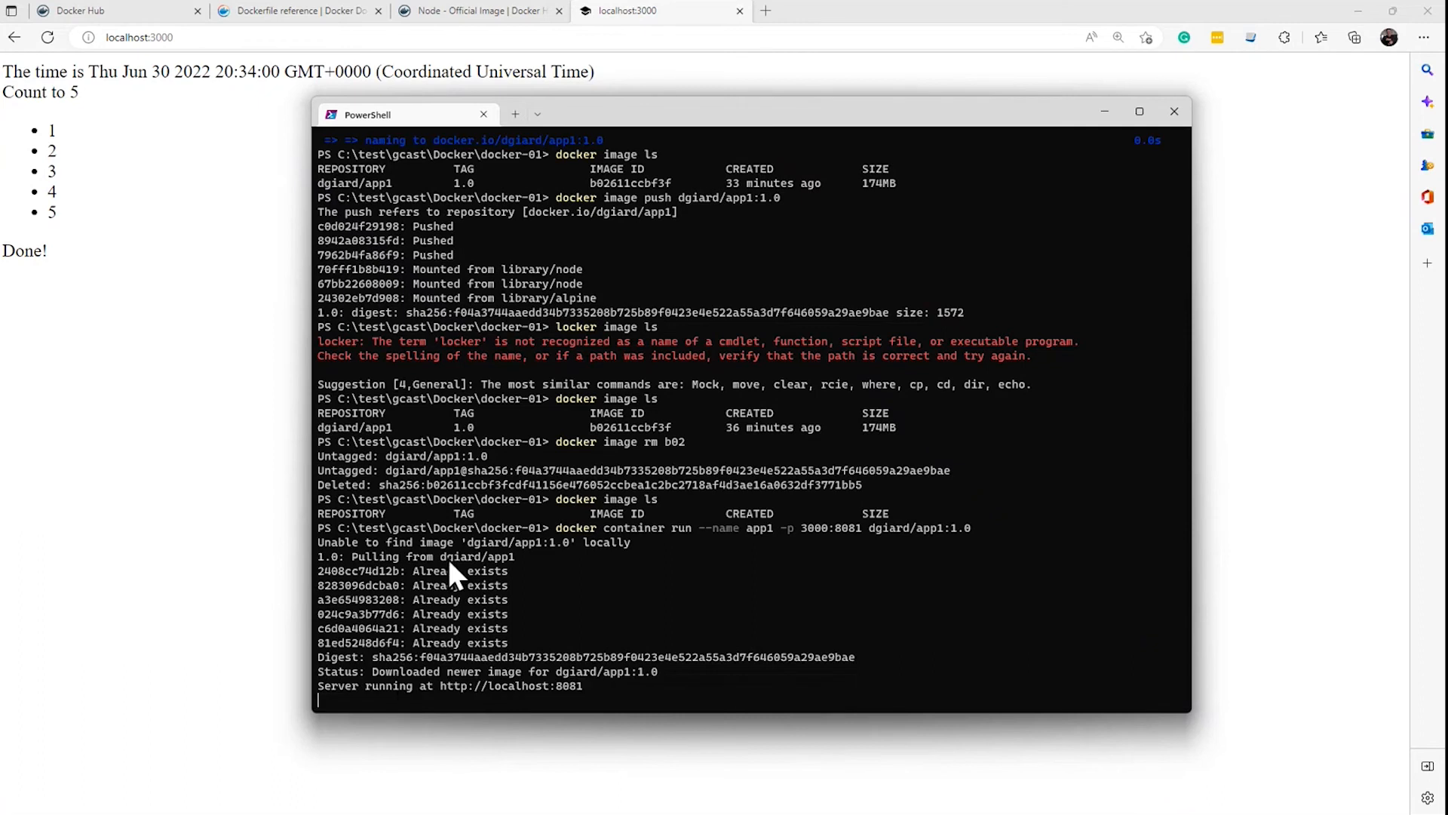
mouse_move(457, 656)
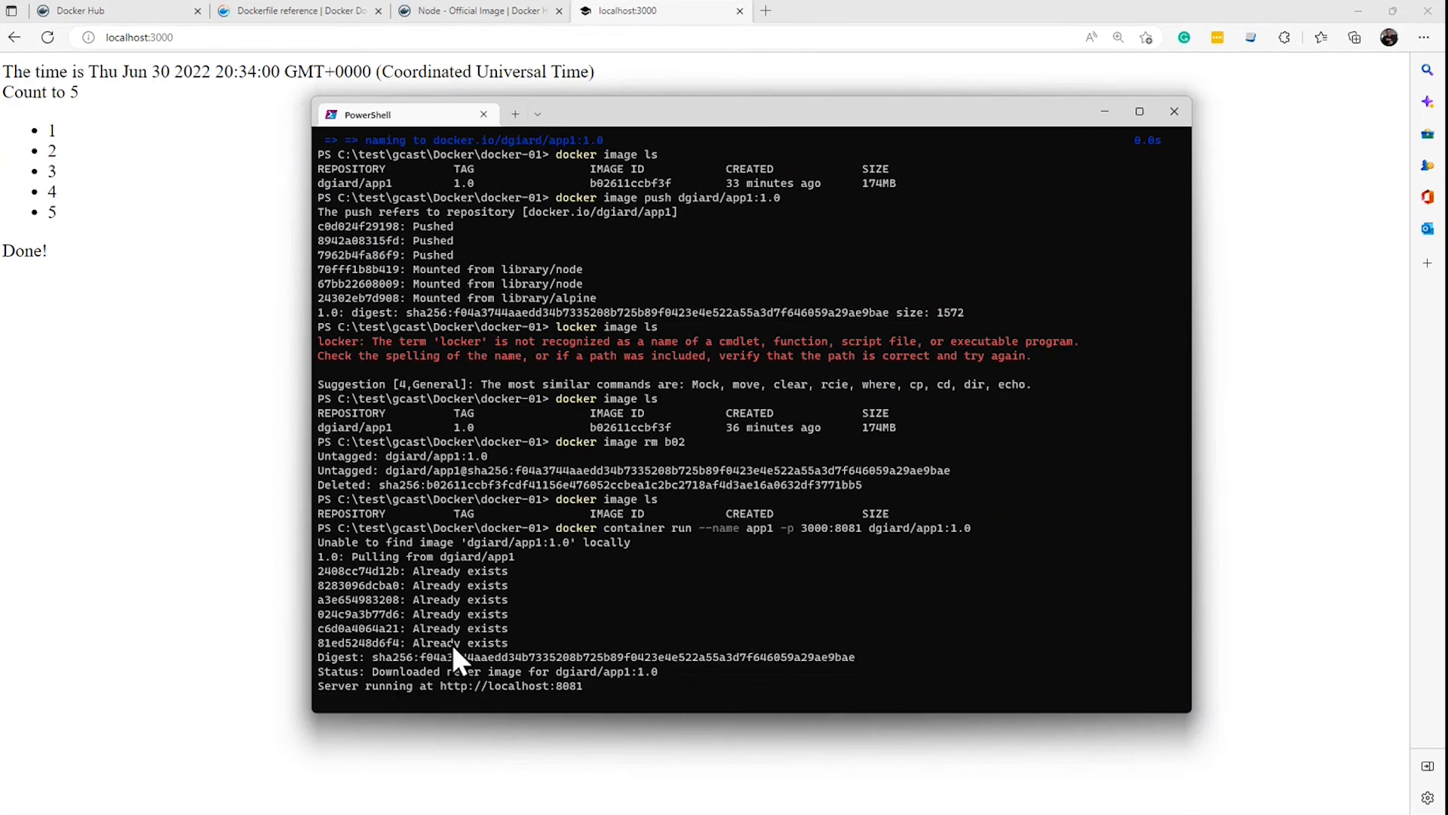
mouse_move(610, 563)
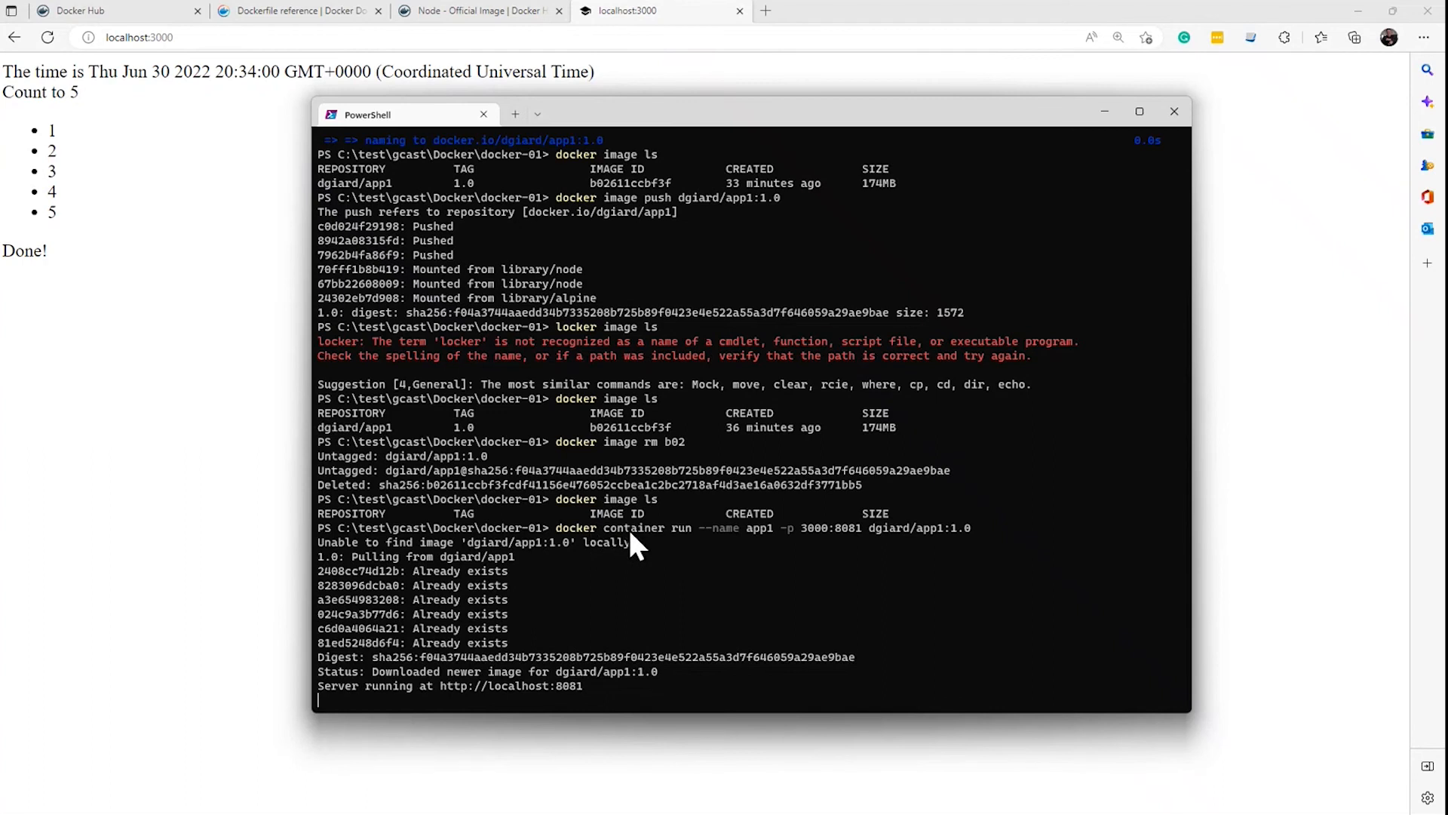
mouse_move(517, 675)
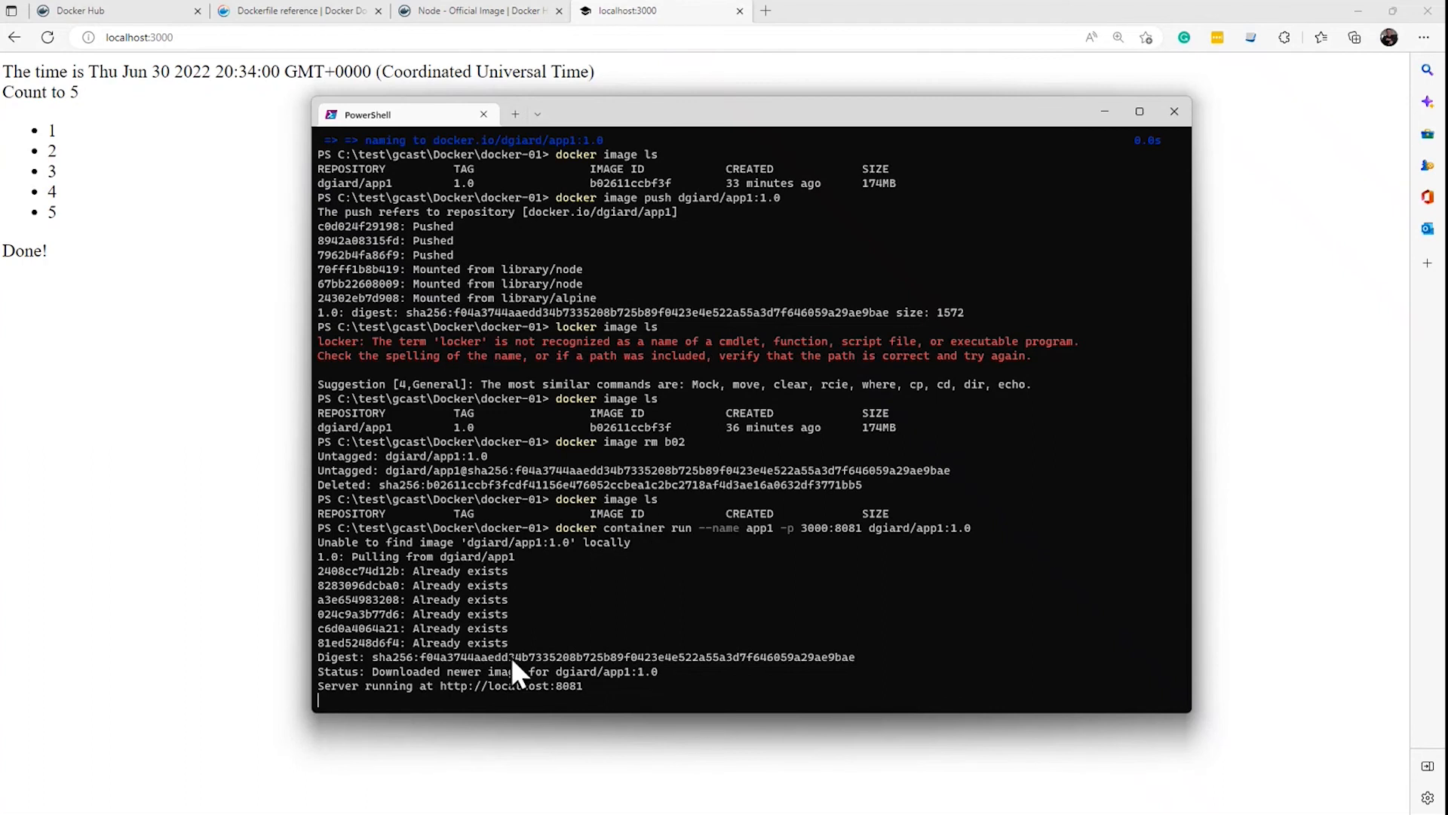
mouse_move(664, 637)
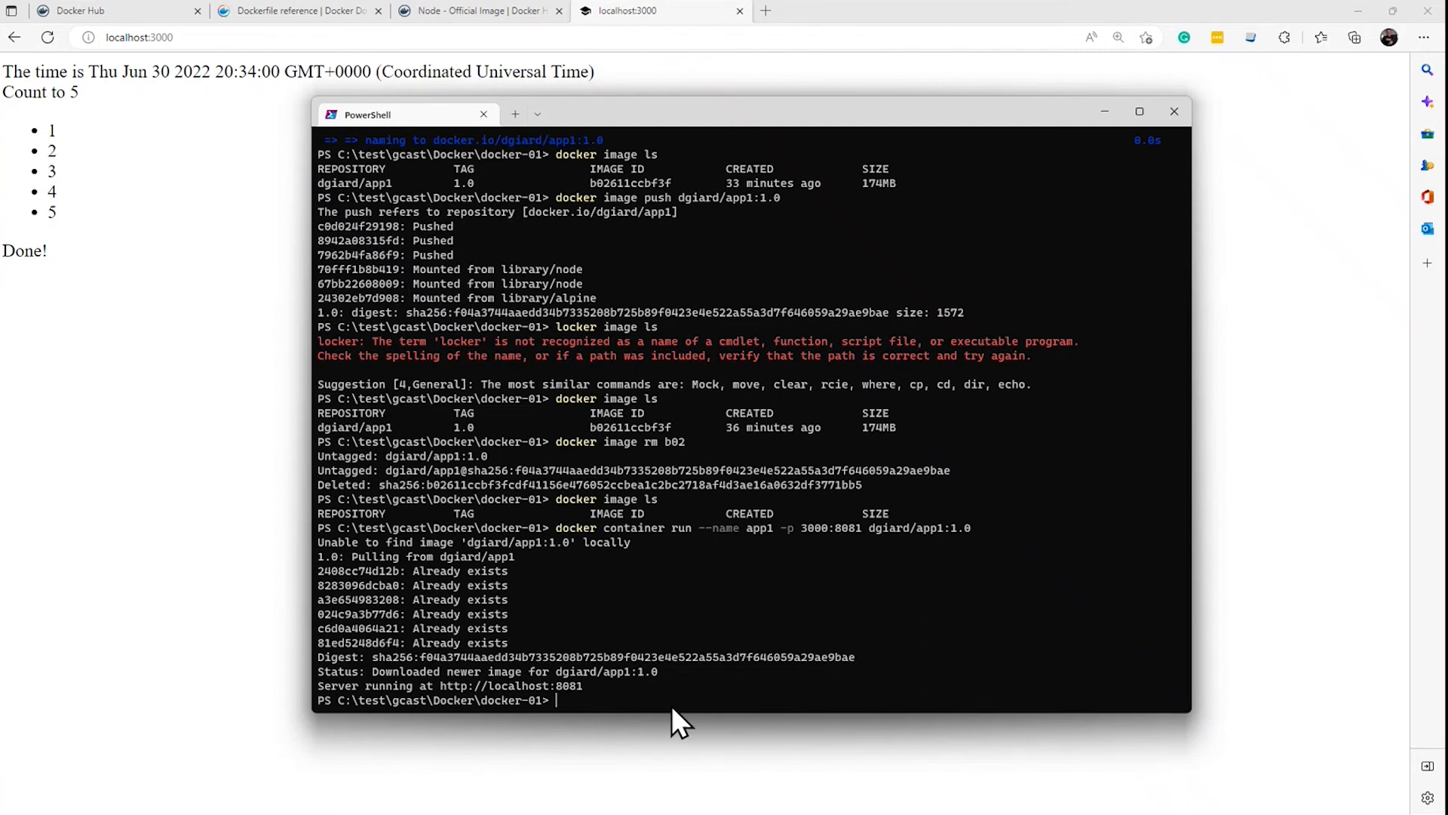
List running containers, then stop app1 with 'docker container stop cb5'.
type("docker con")
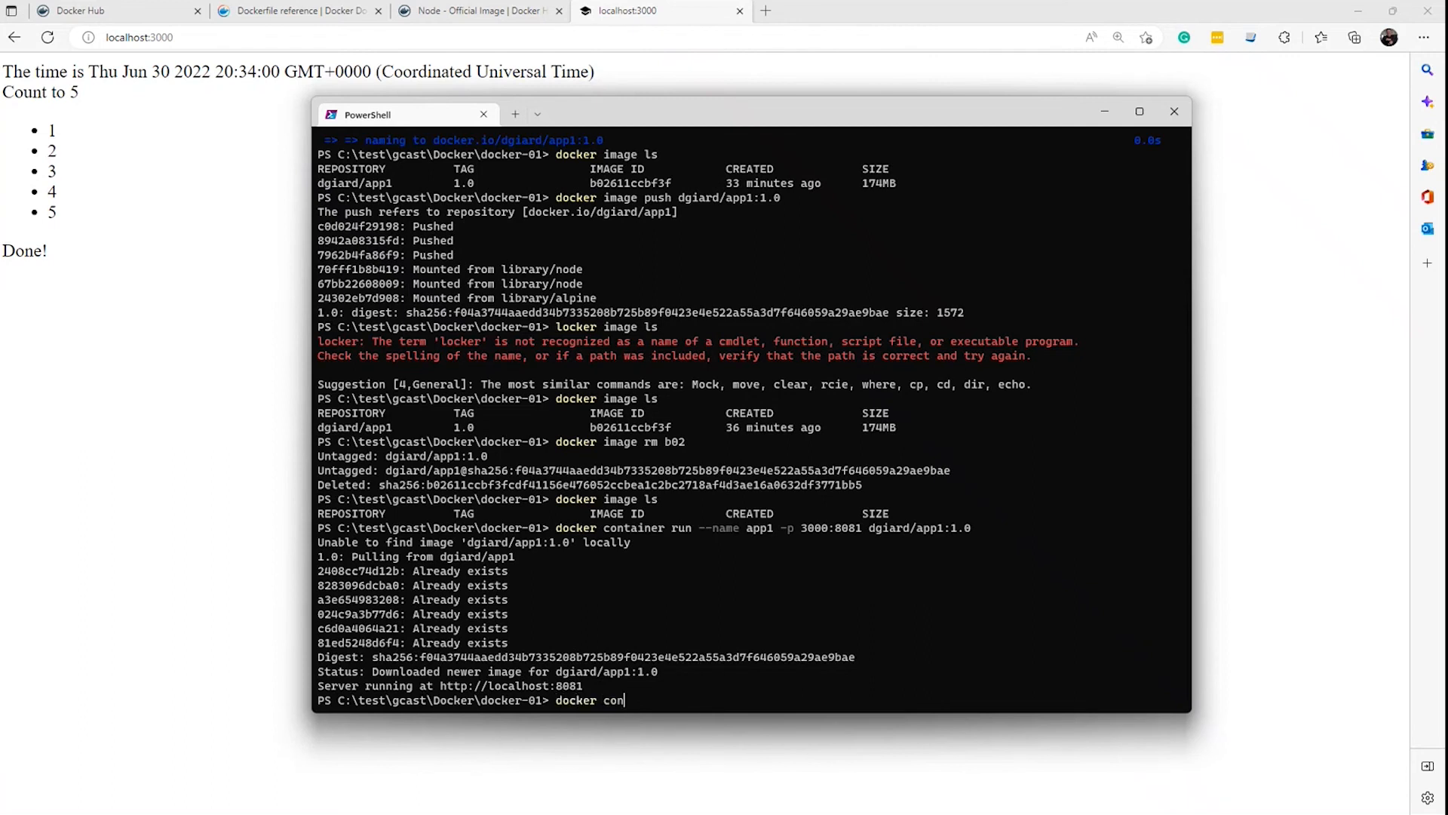
type("tainer ls")
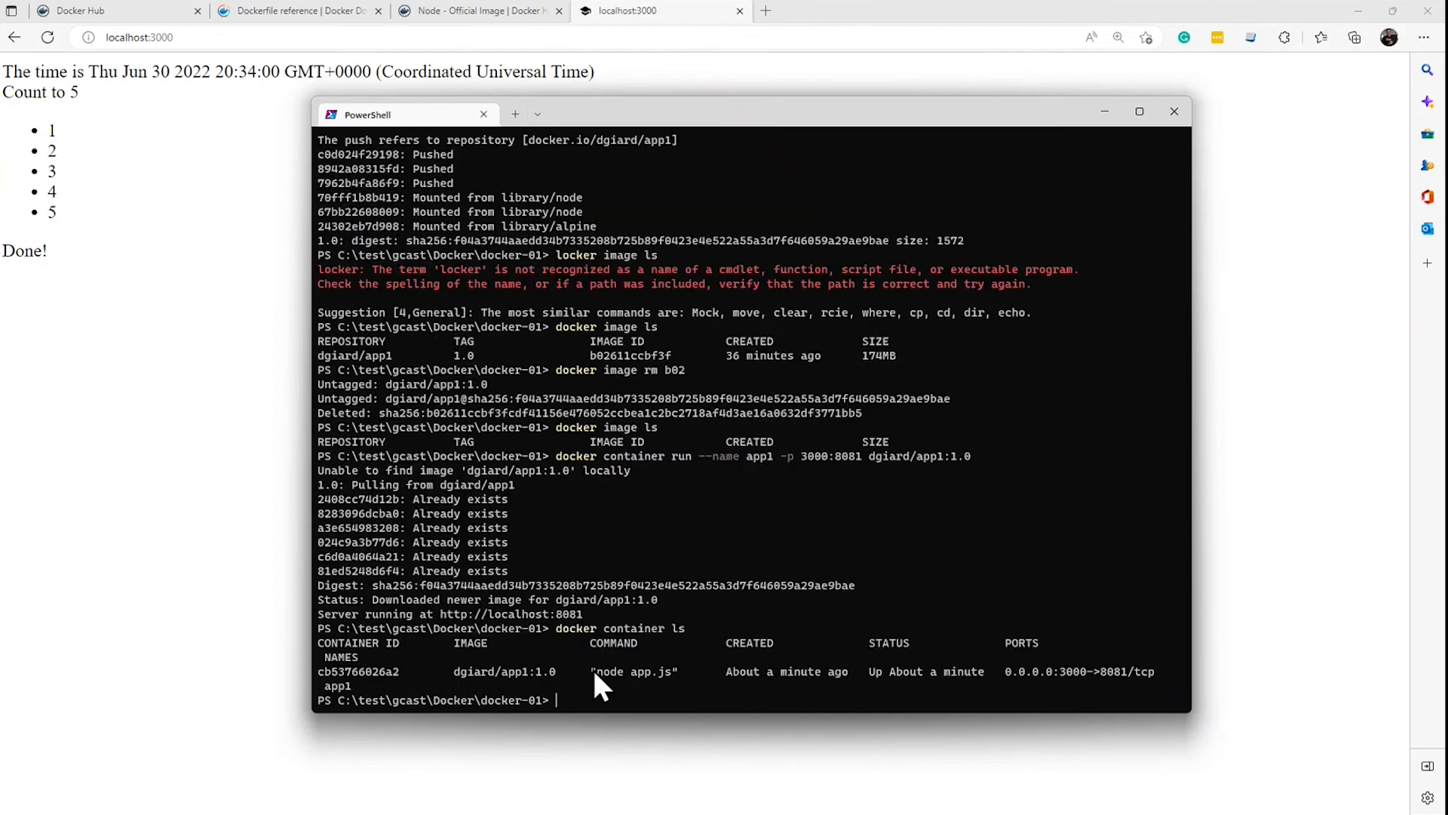
mouse_move(478, 715)
type("docker con")
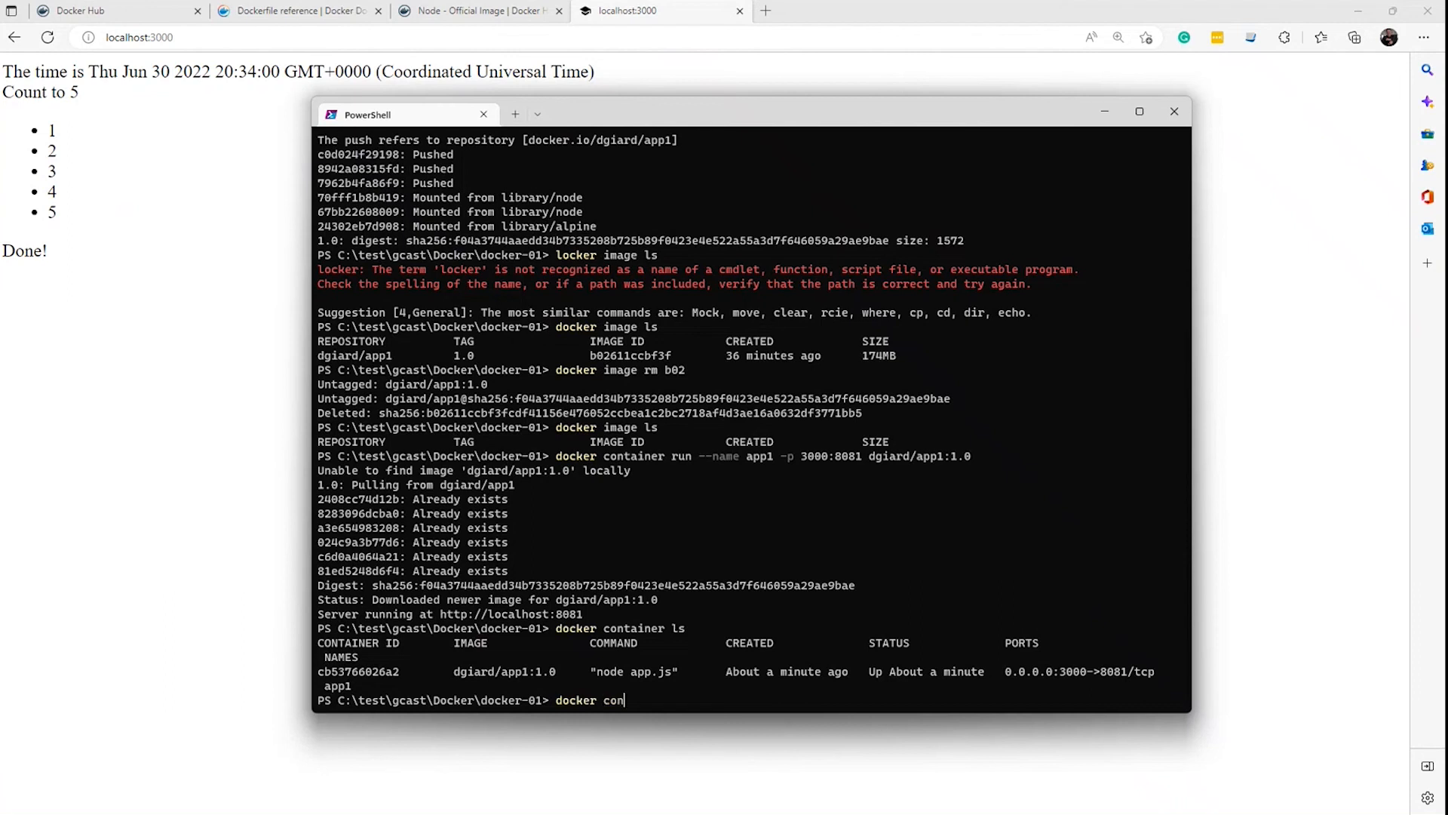
type("tainer stop cb")
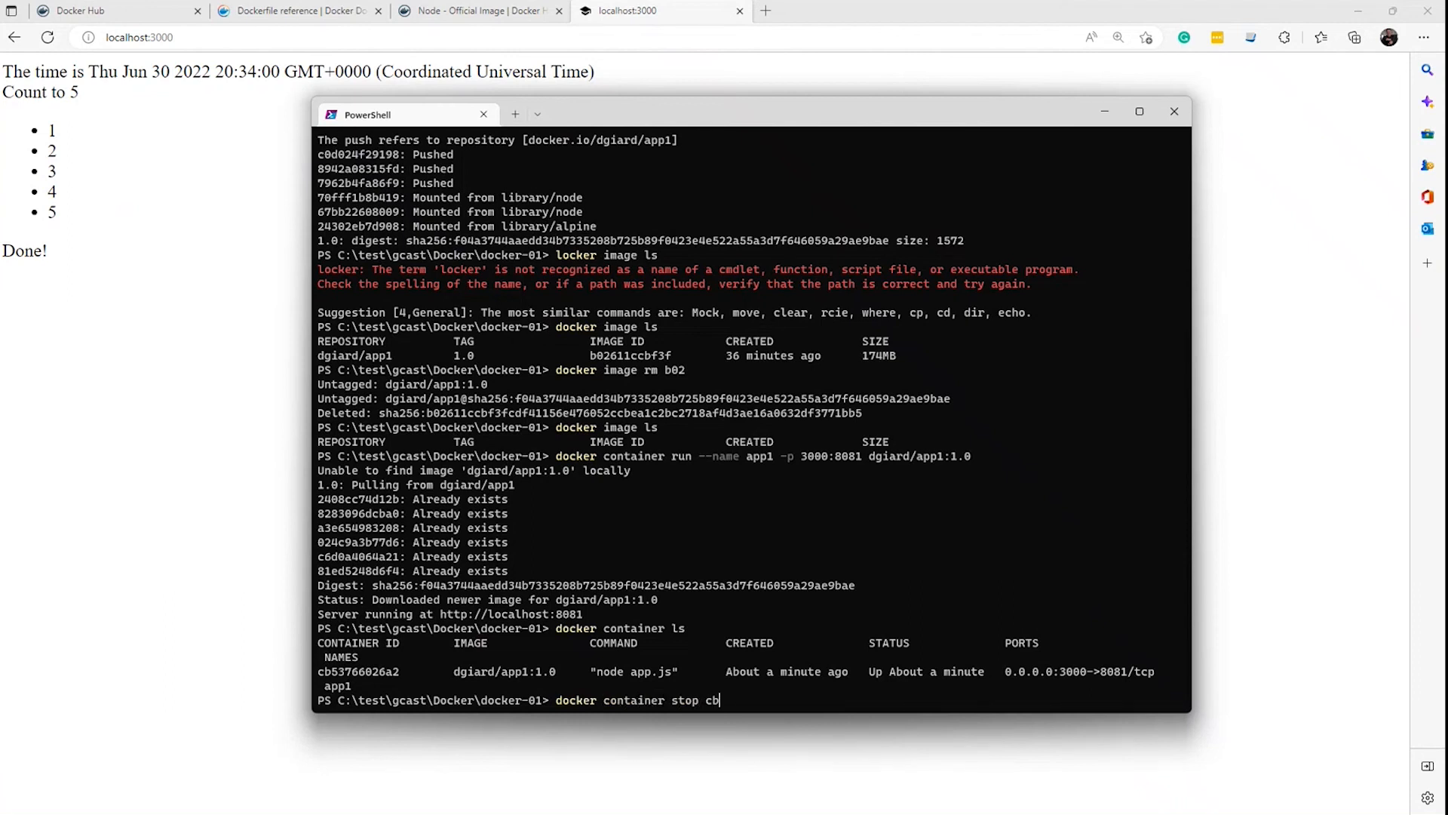
type("5")
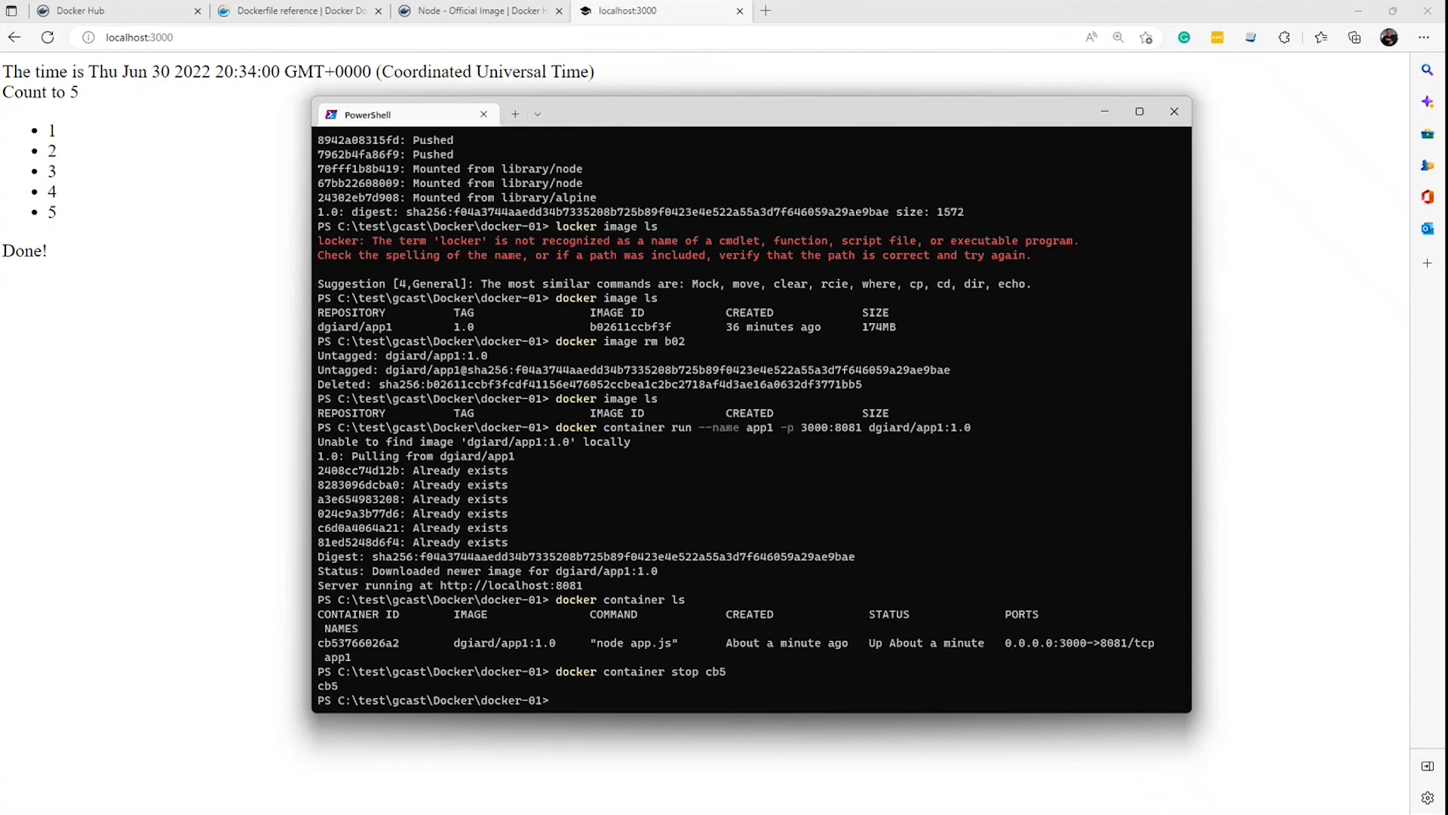
Confirm 'docker container ls' is empty and 'docker container ls -a' shows app1 as Exited.
type("docker container ls")
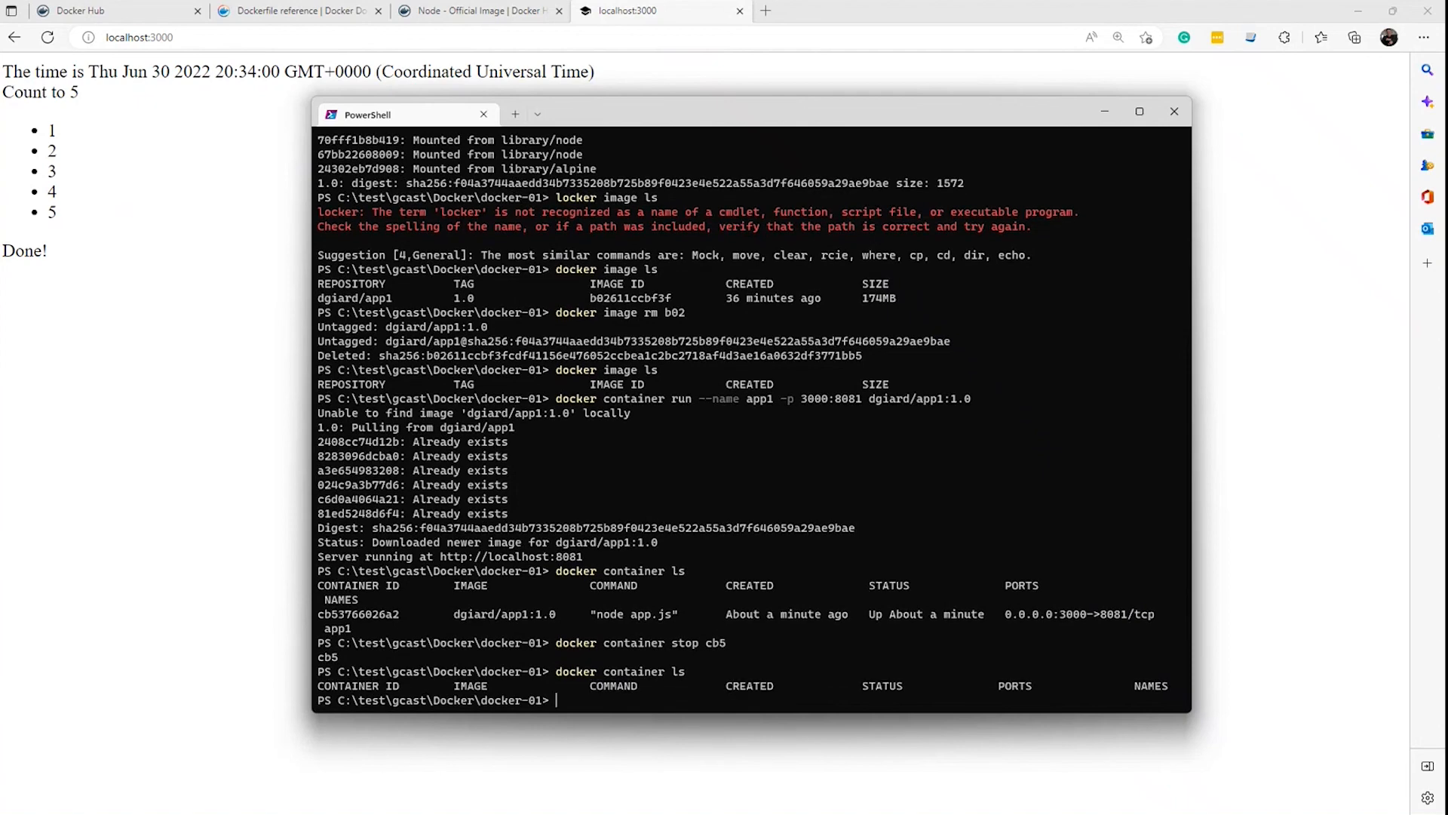
type("docker container ls")
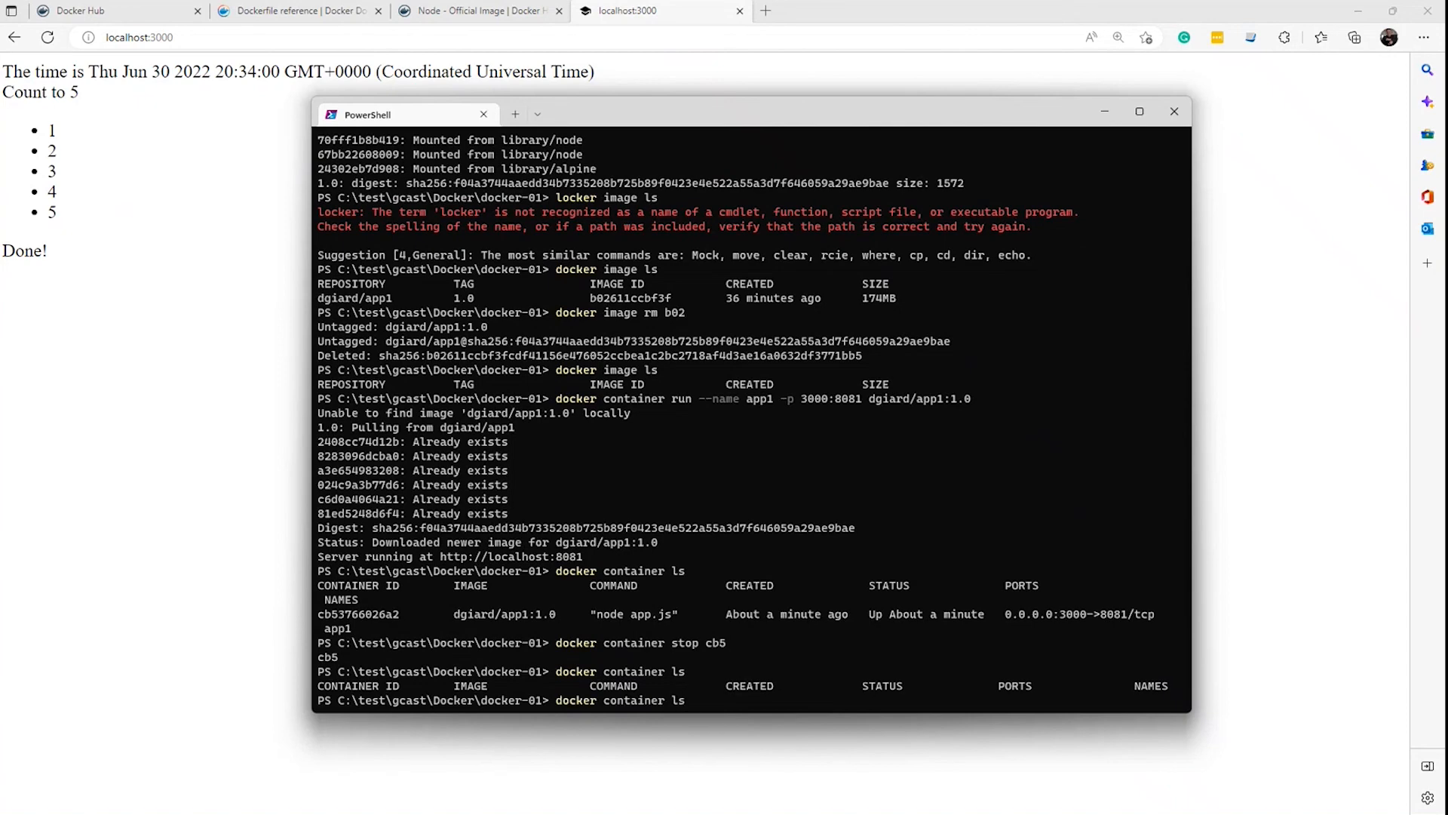
type("-a")
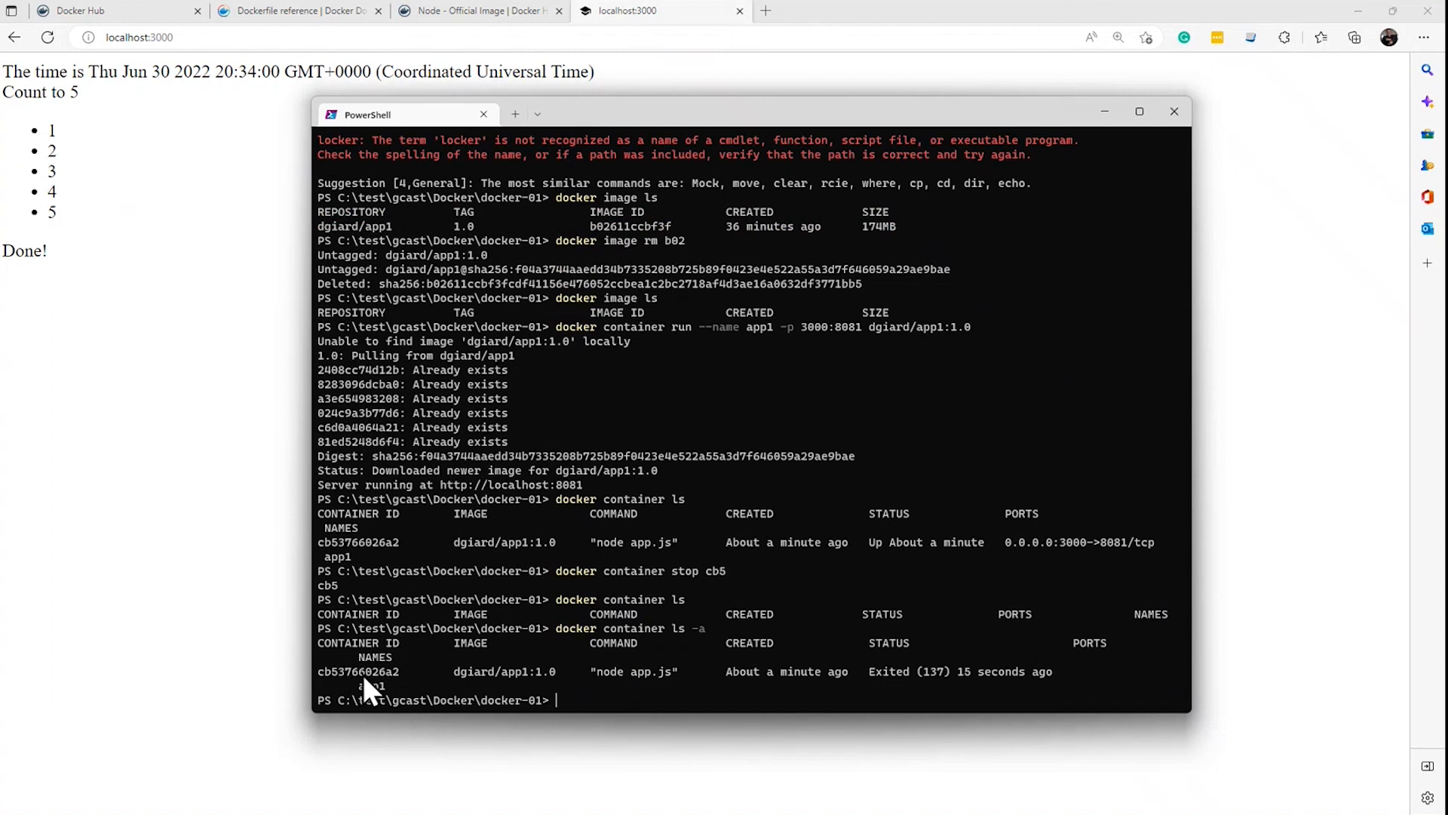
mouse_move(878, 688)
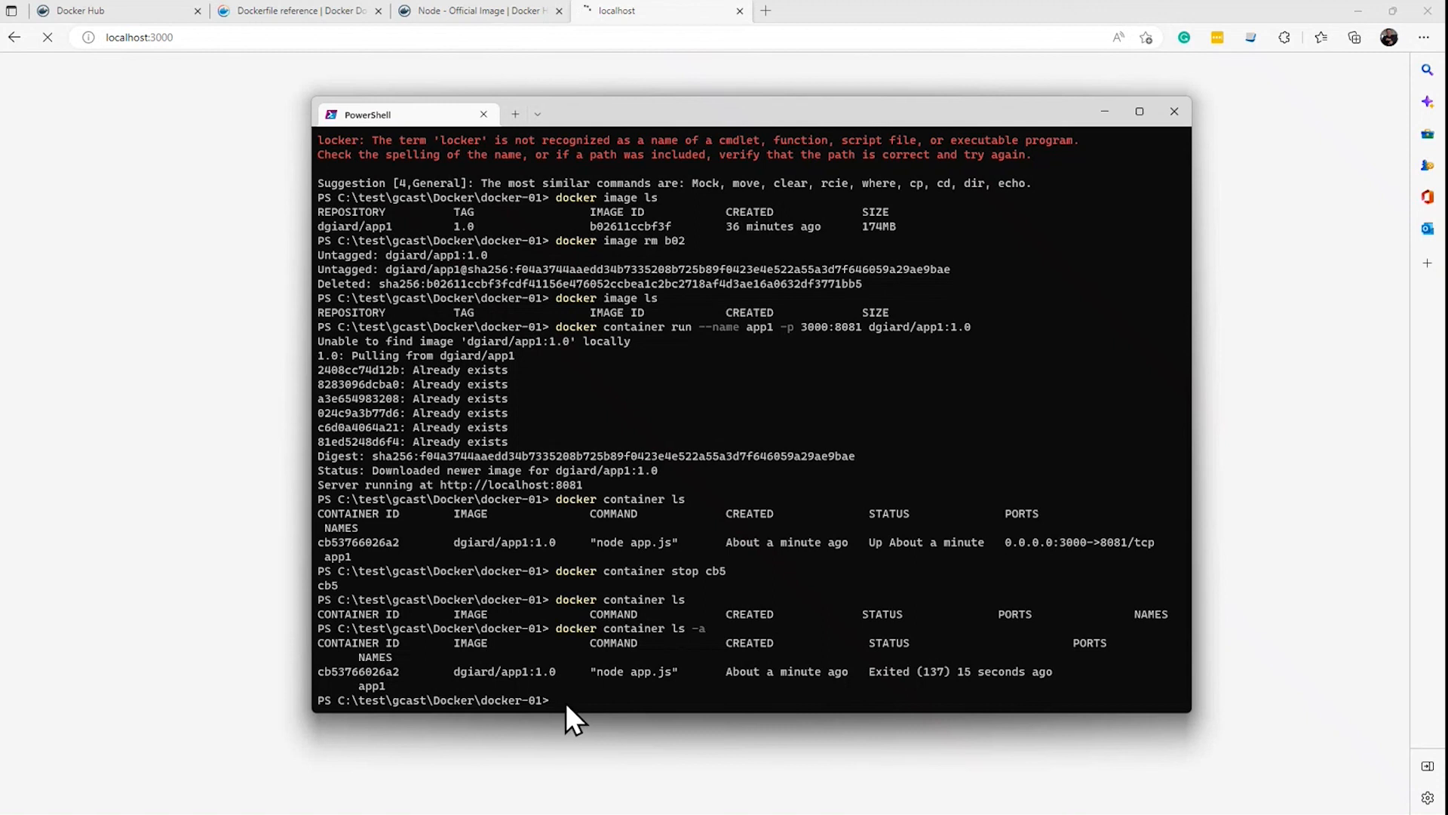
Remove the stopped app1 container with 'docker container rm cb' and verify none remain.
type("docker containe")
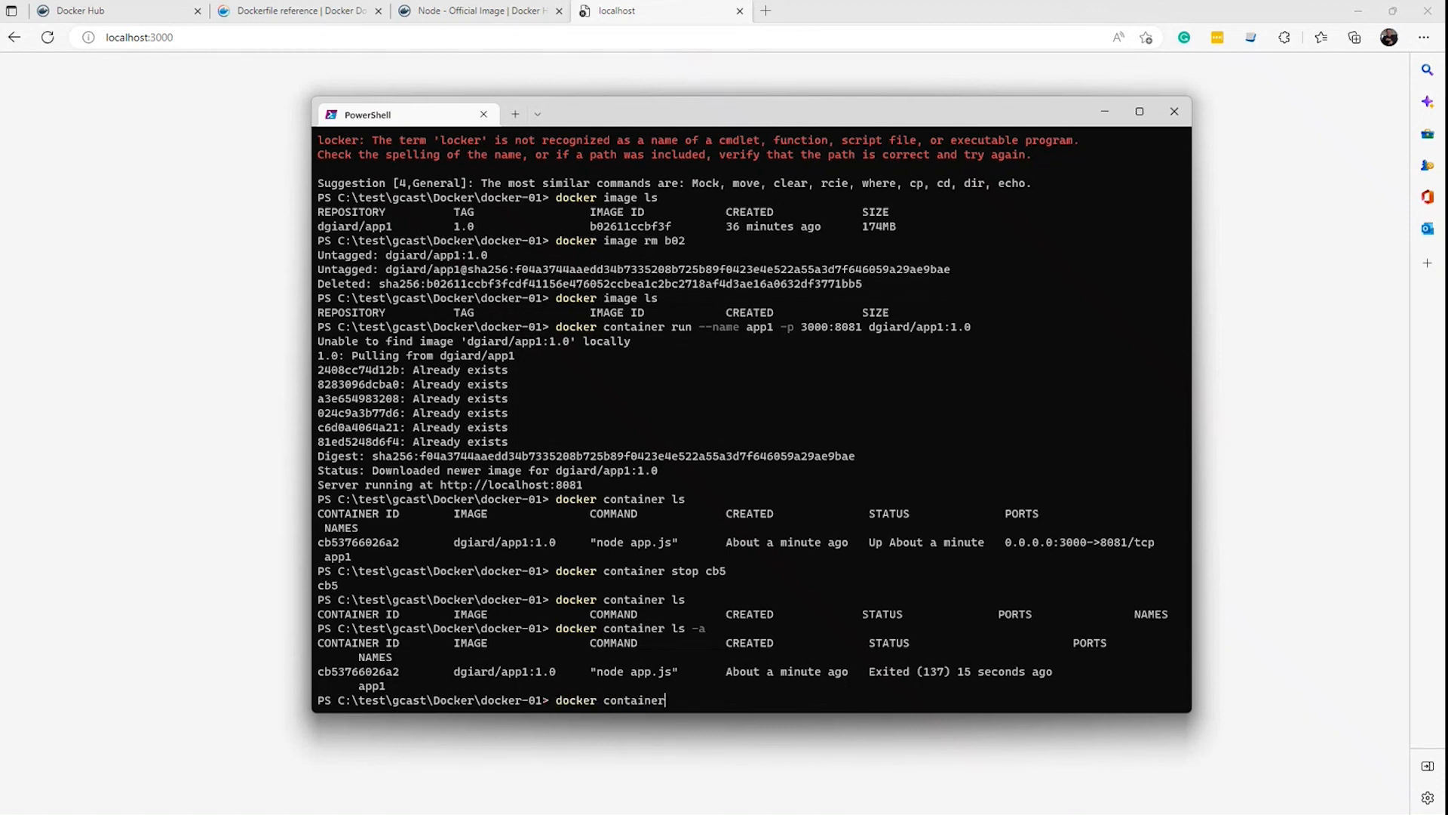
type("rm")
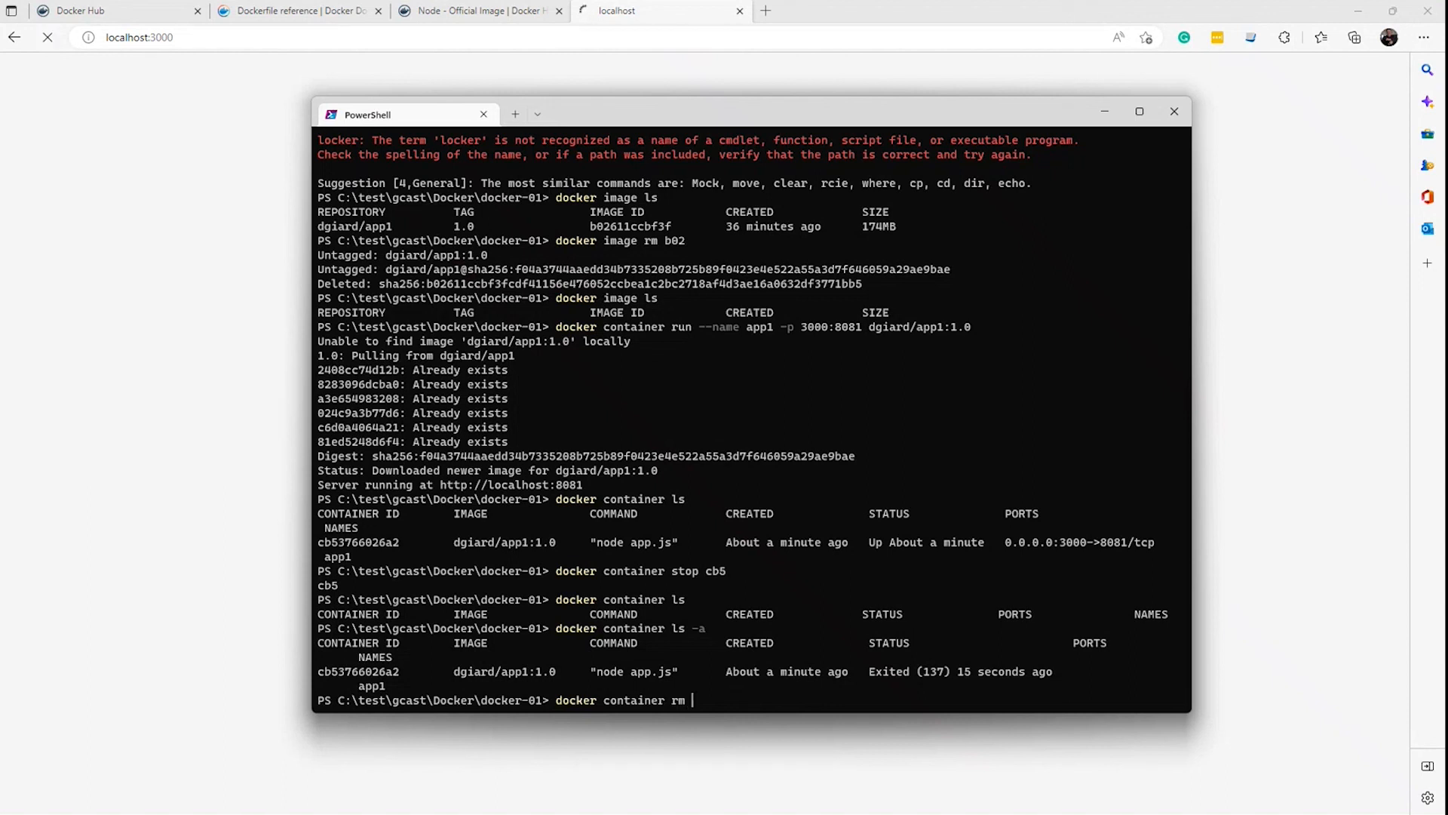
type("cb")
type("docker container ls -a")
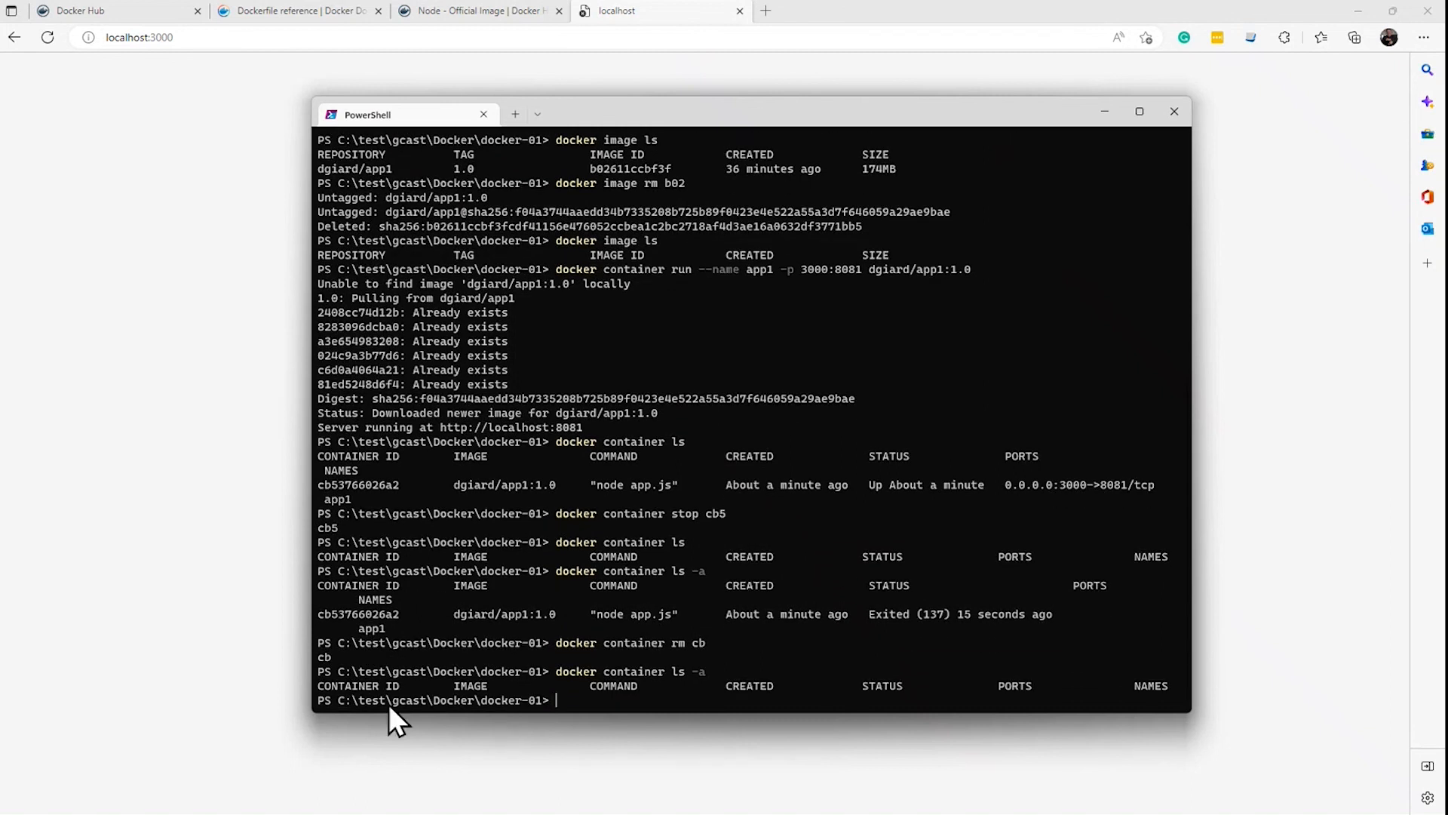
mouse_move(578, 721)
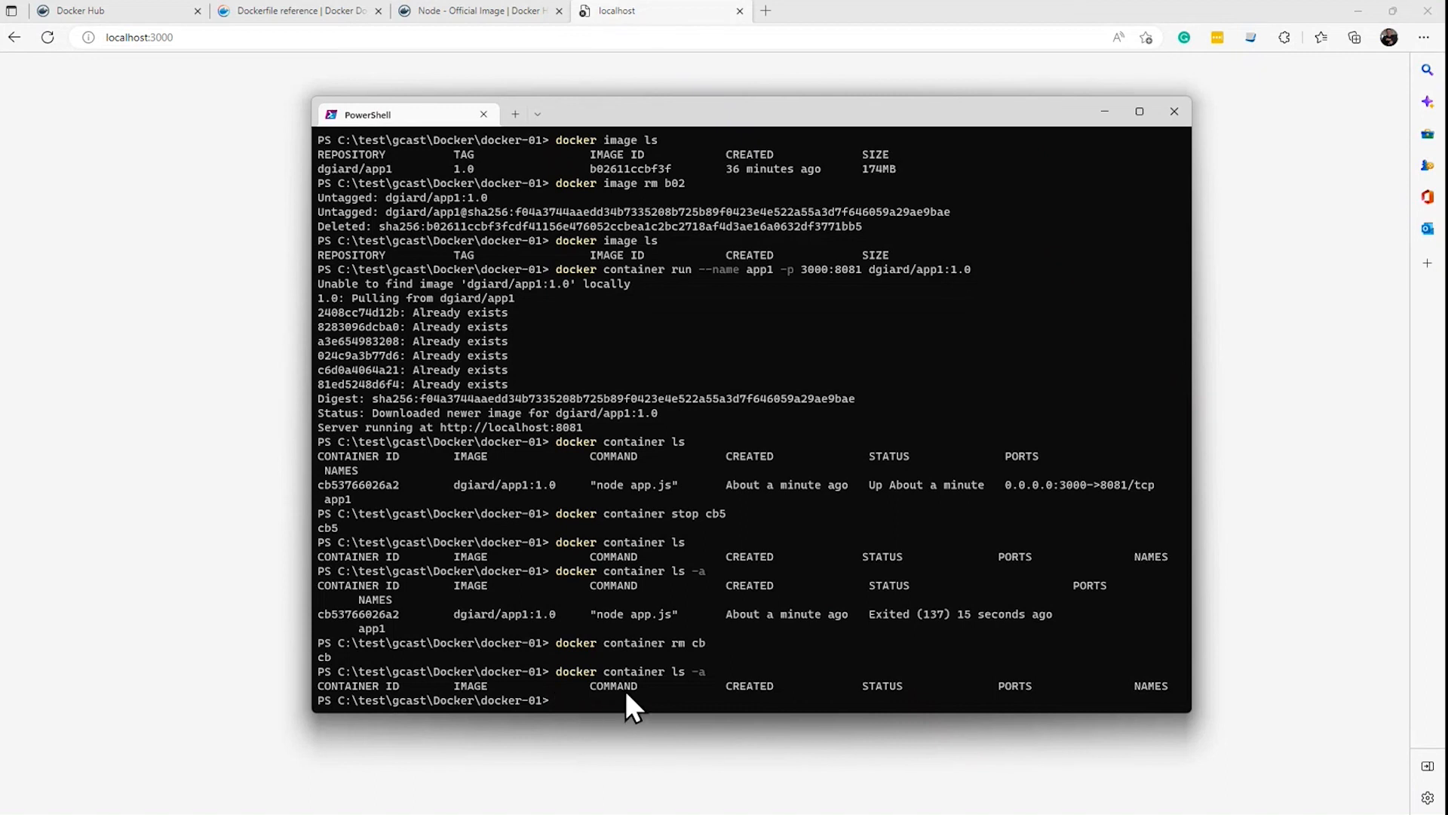
Rerun app1 detached: 'docker container run --name app1 -d -p 3000:8081 dgiard/app1:1.0'.
type("docker container run --name app1 -p 3000:8081 dgiard/app1:1.0")
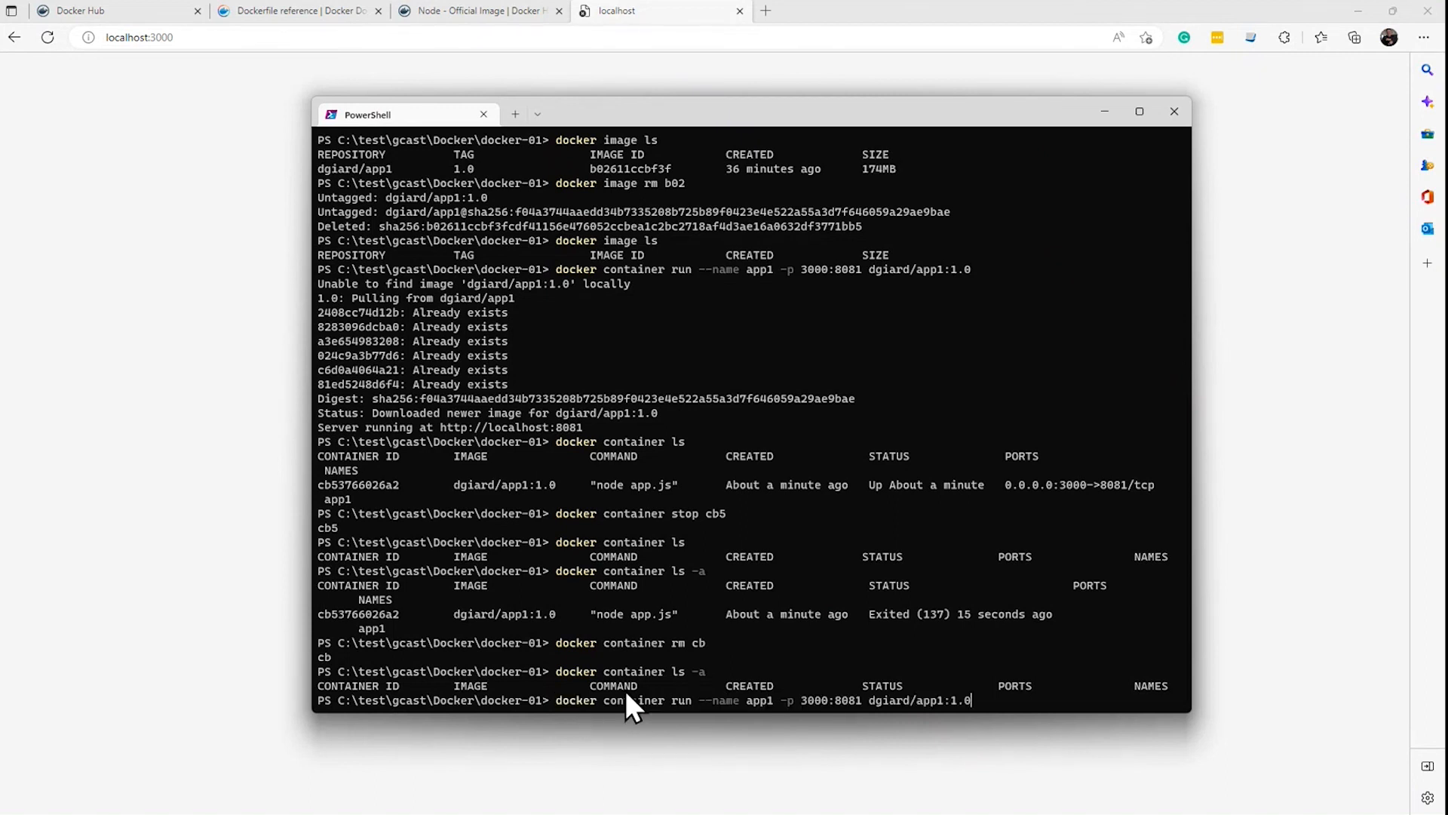
mouse_move(752, 715)
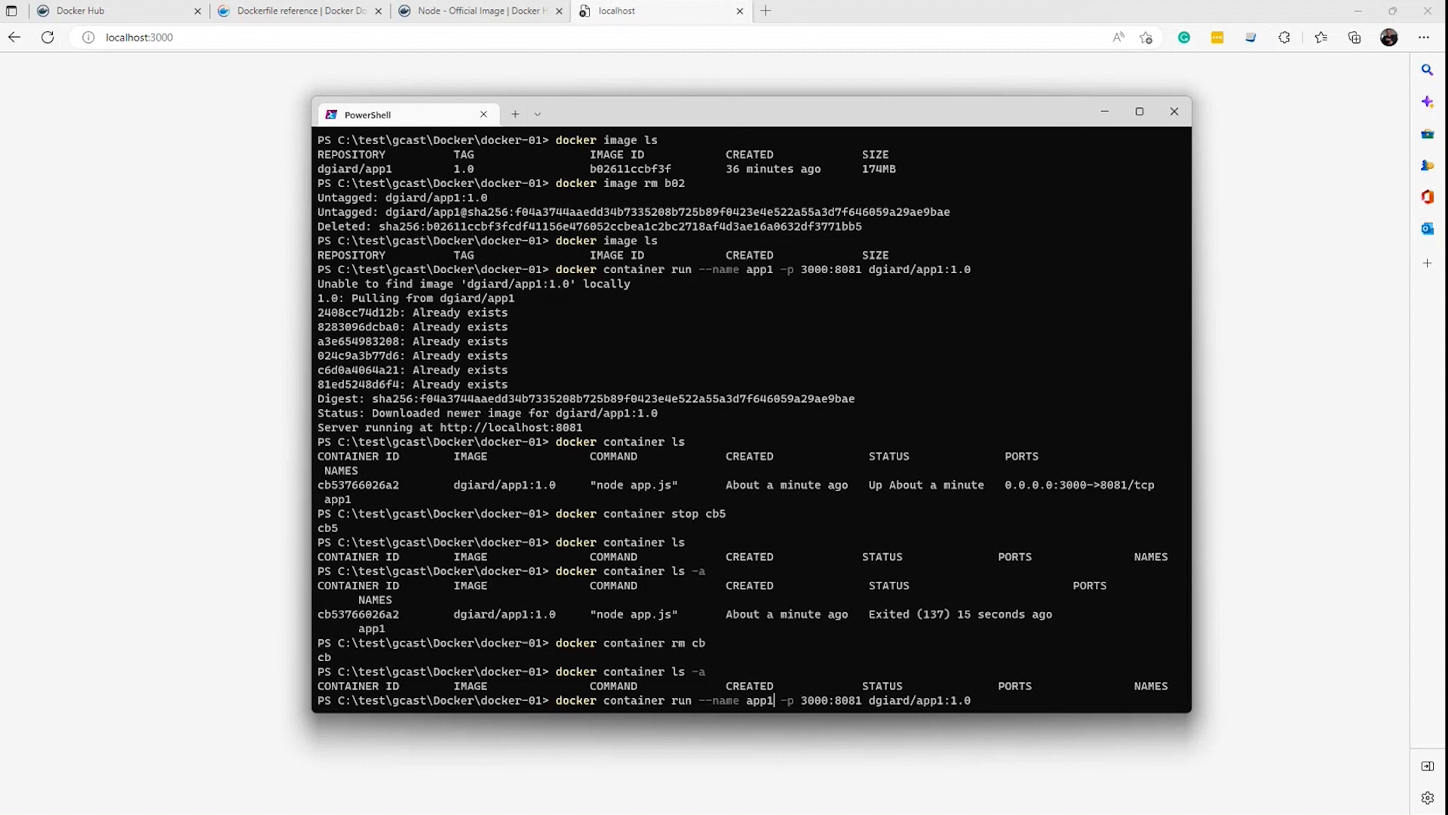
type("-d -")
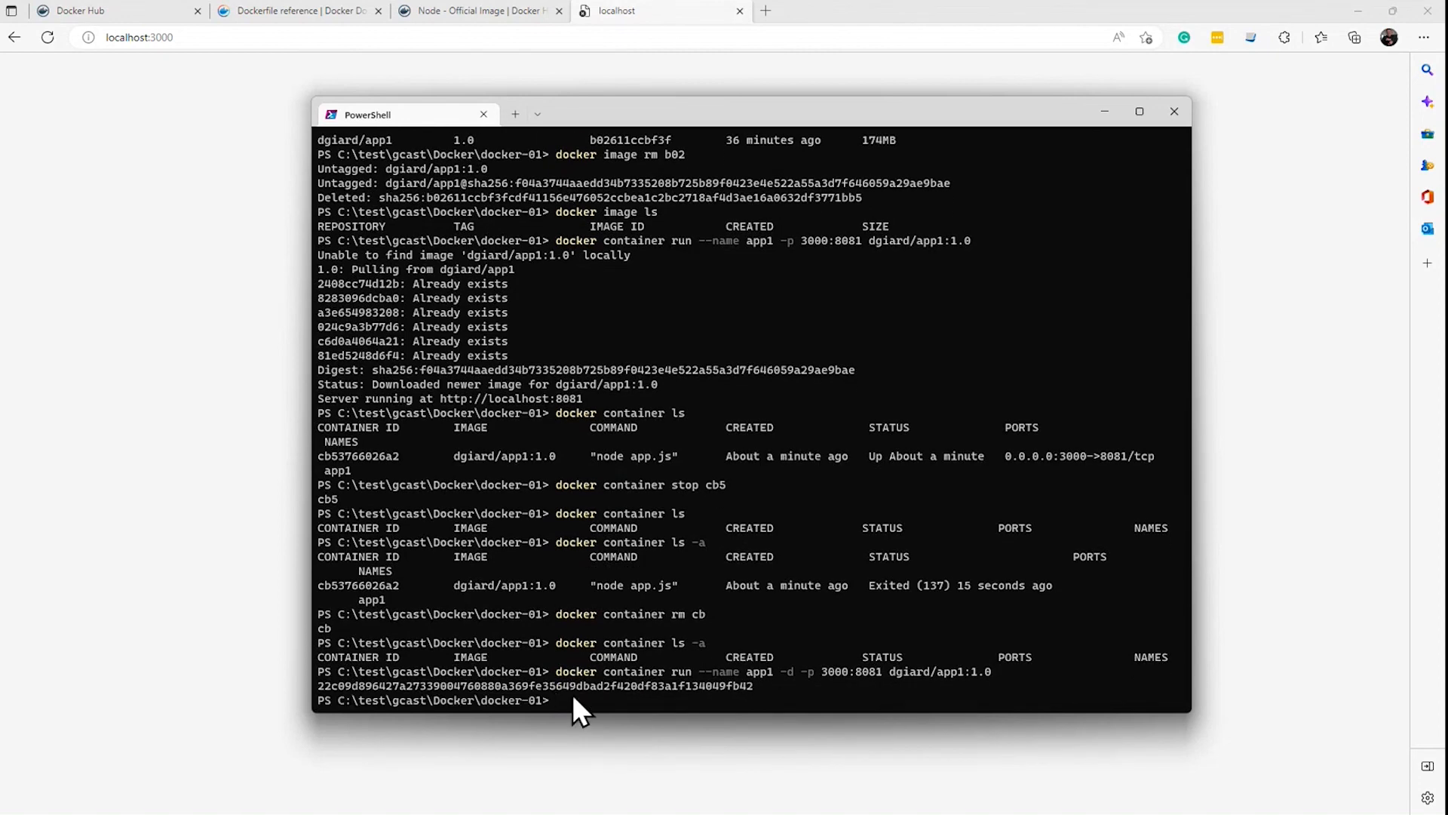
mouse_move(291, 402)
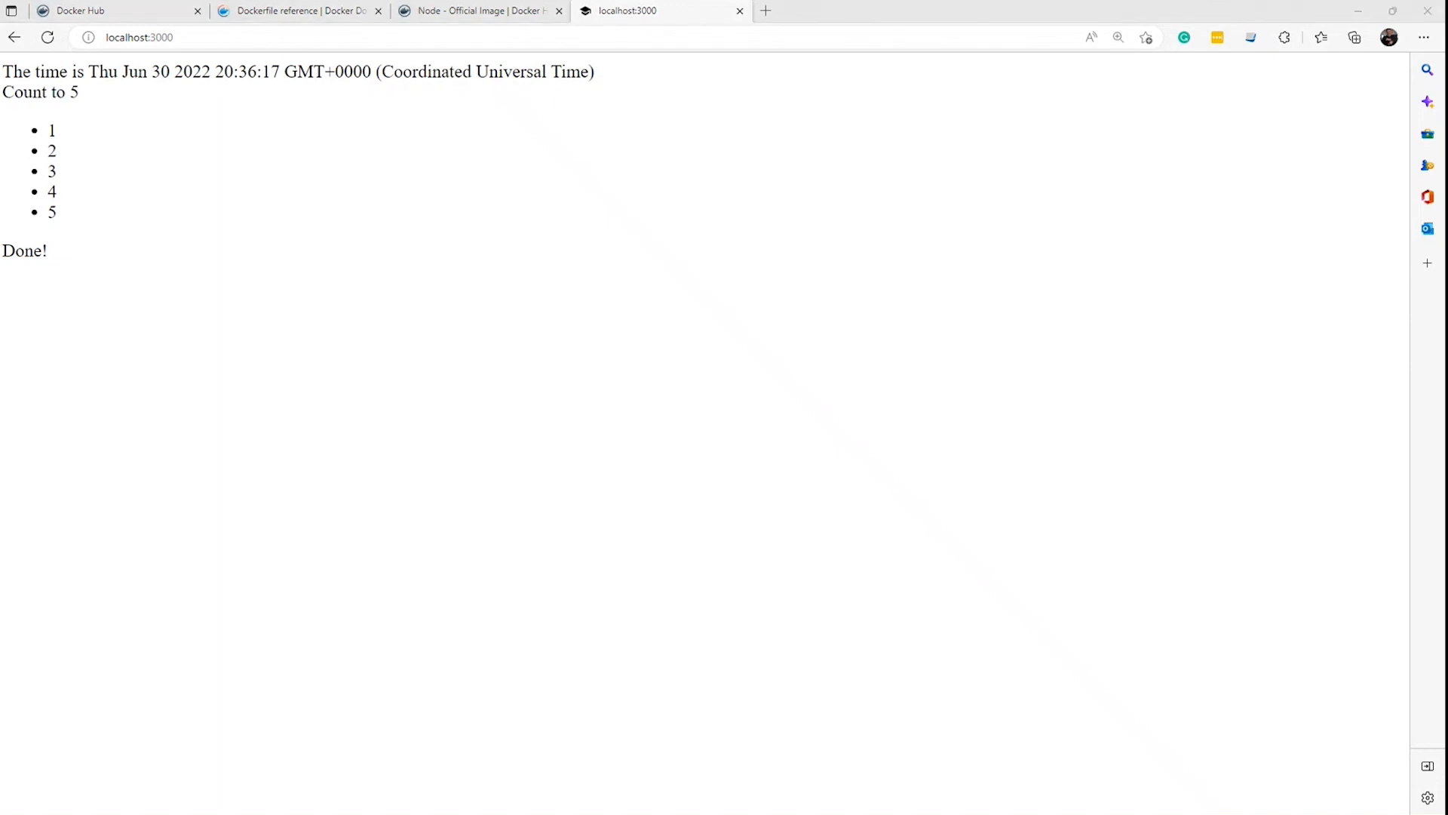
mouse_move(439, 439)
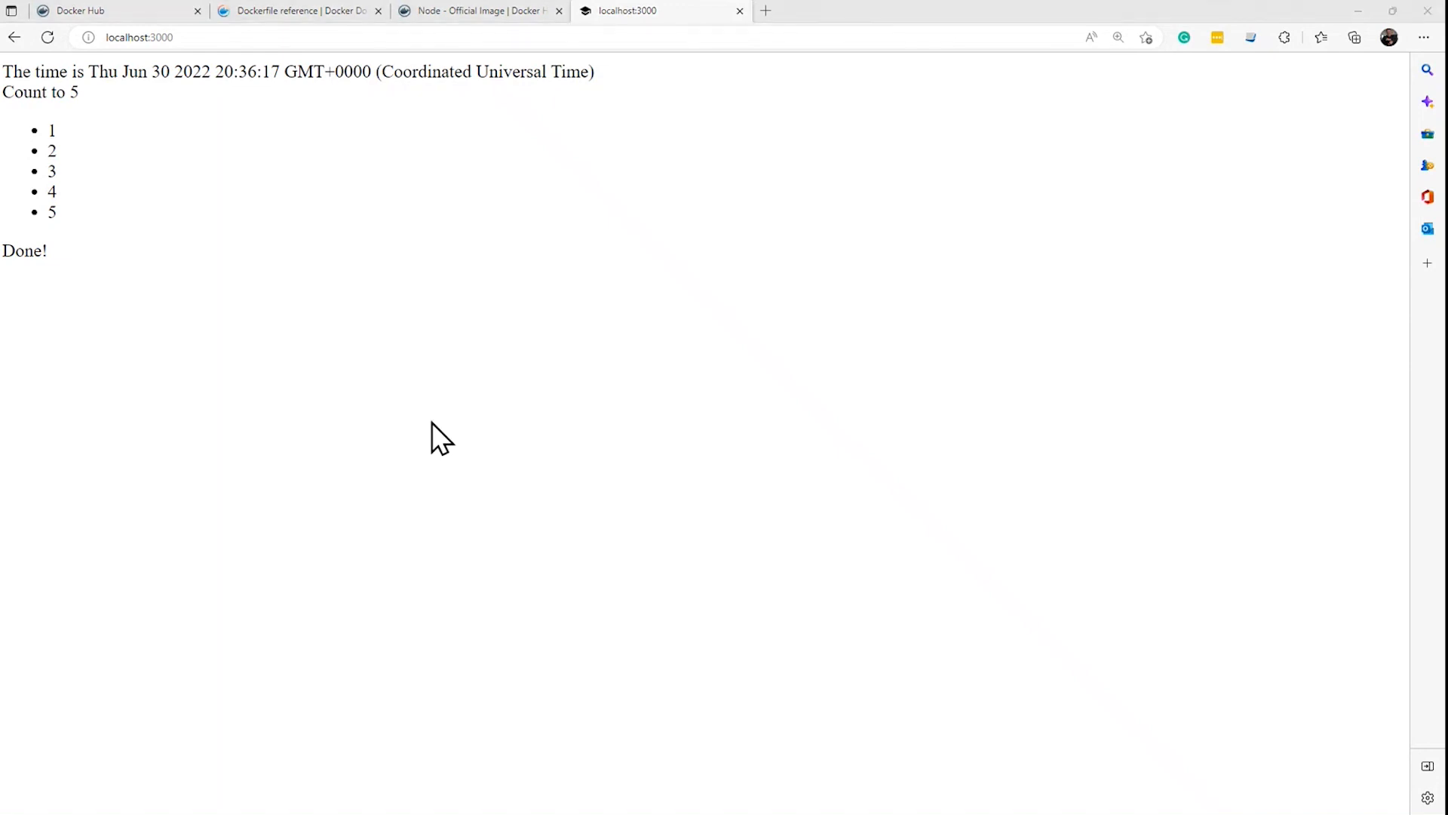
mouse_move(605, 484)
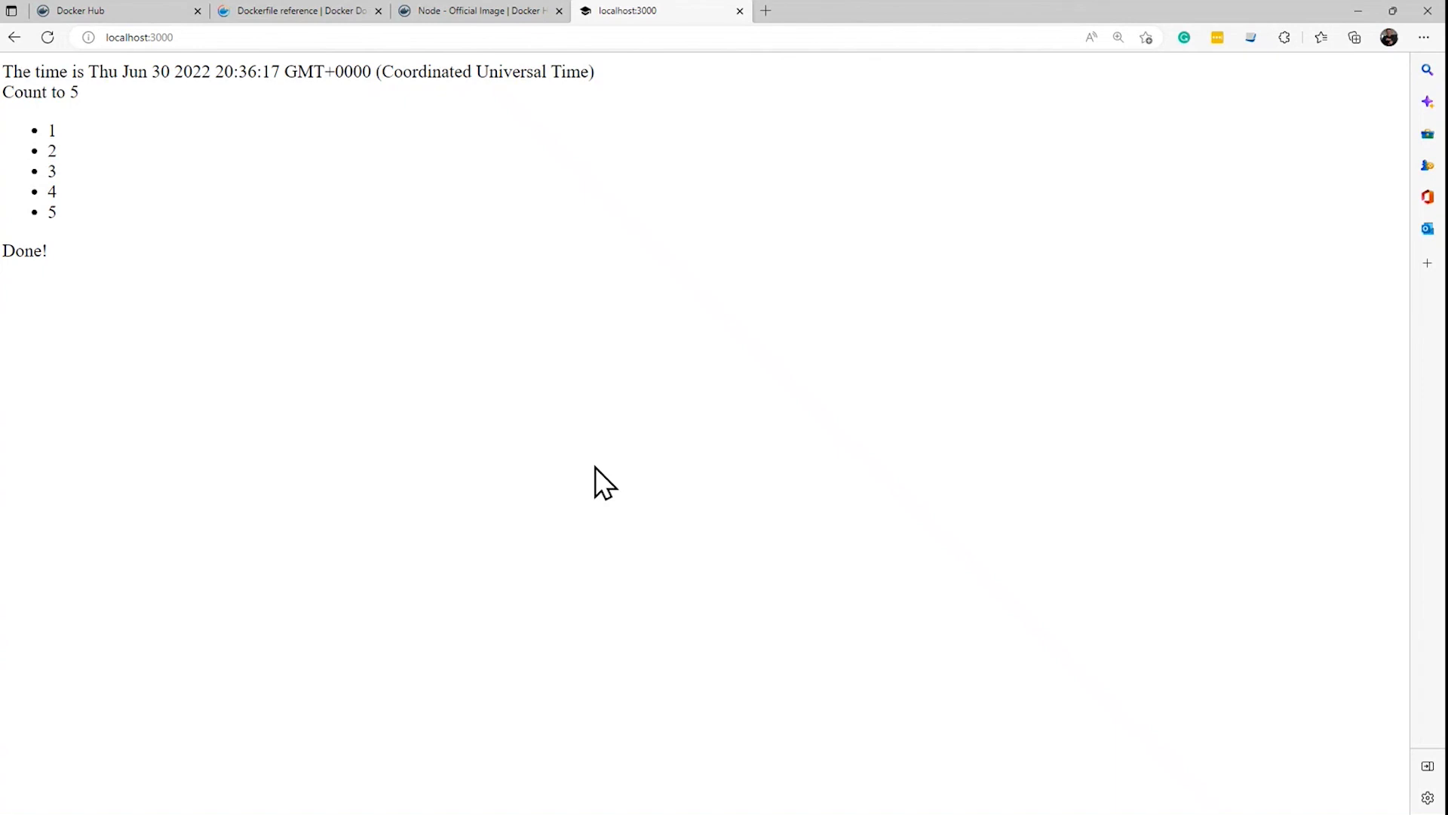
mouse_move(574, 471)
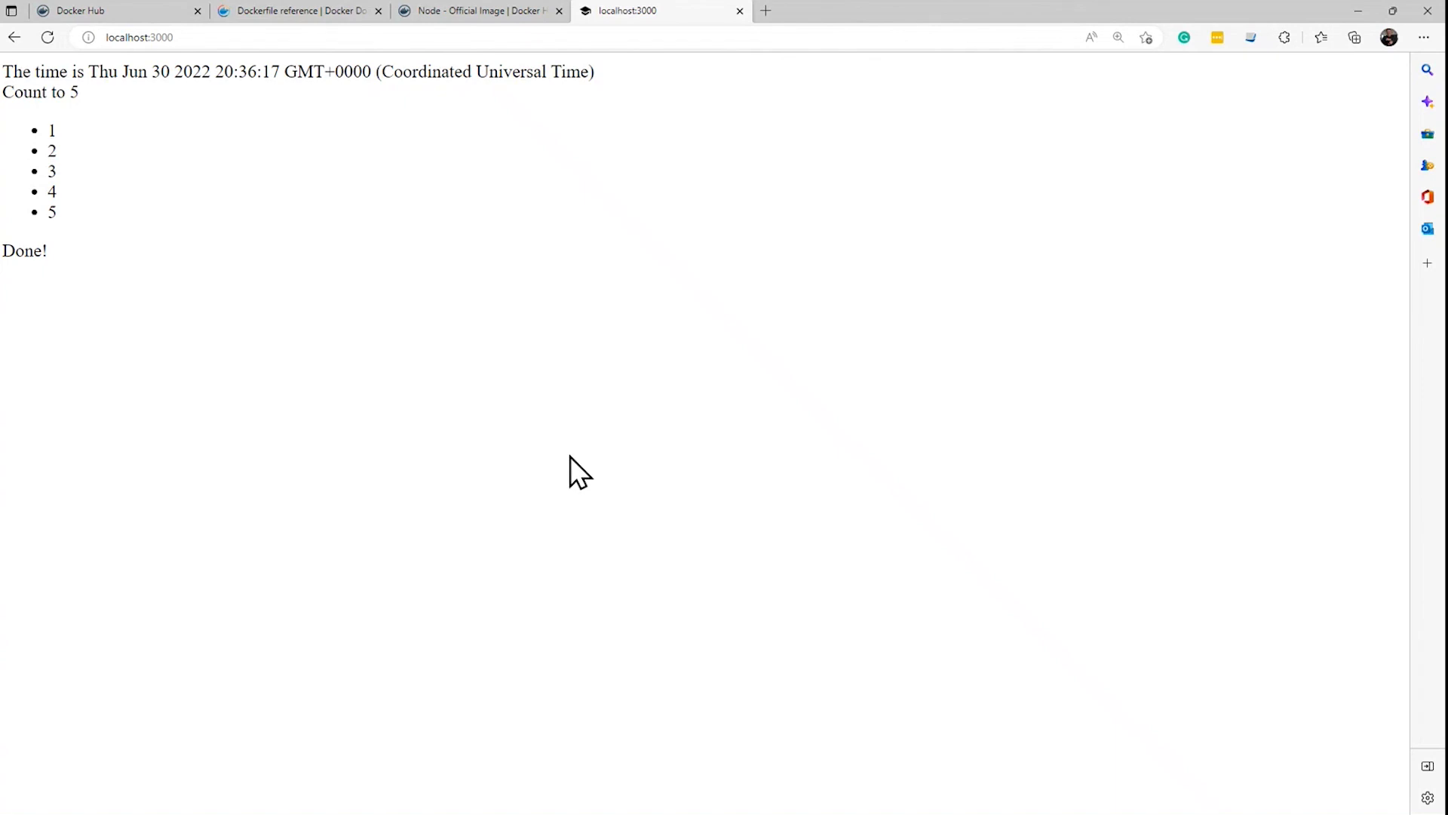
mouse_move(525, 347)
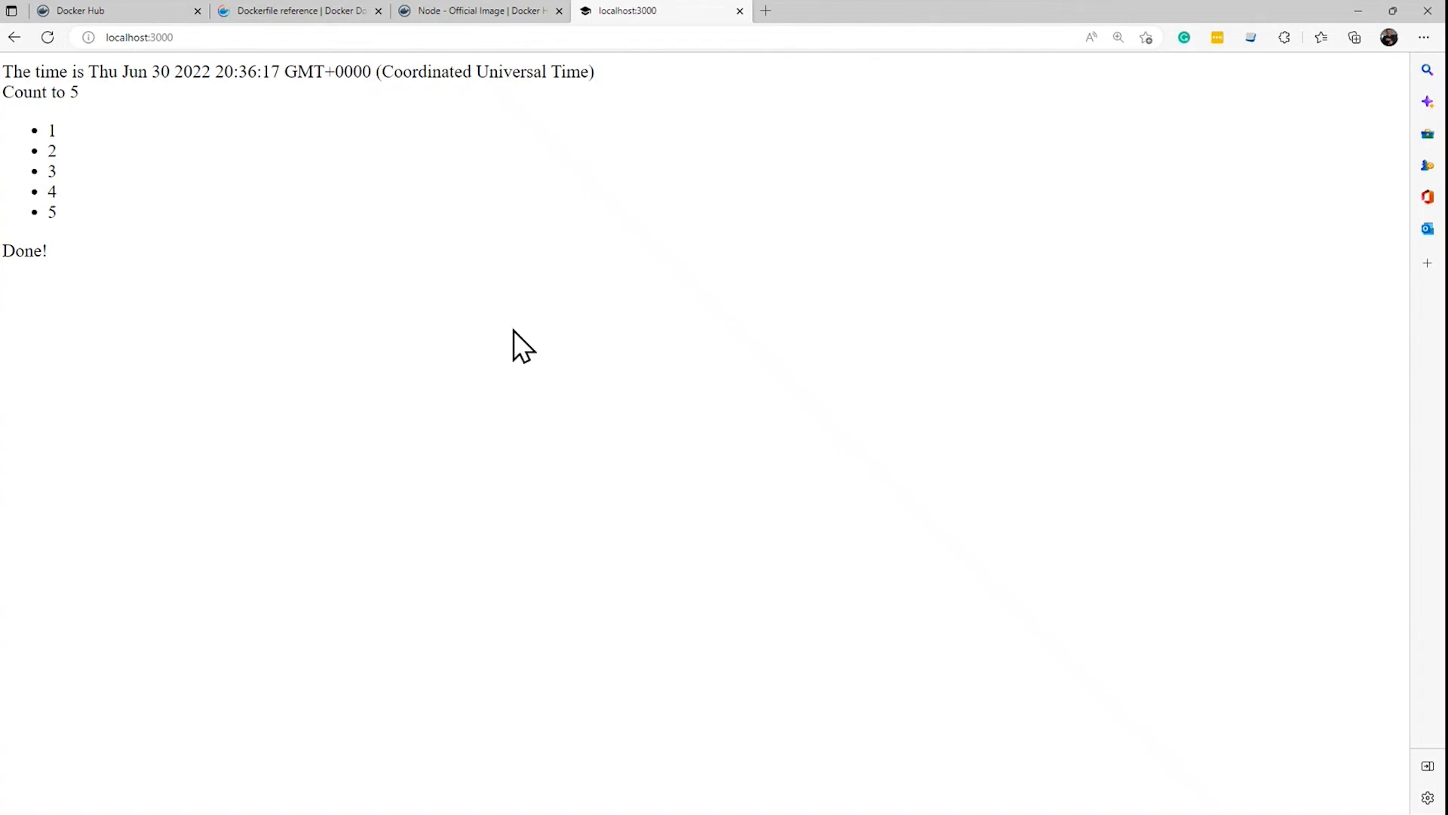